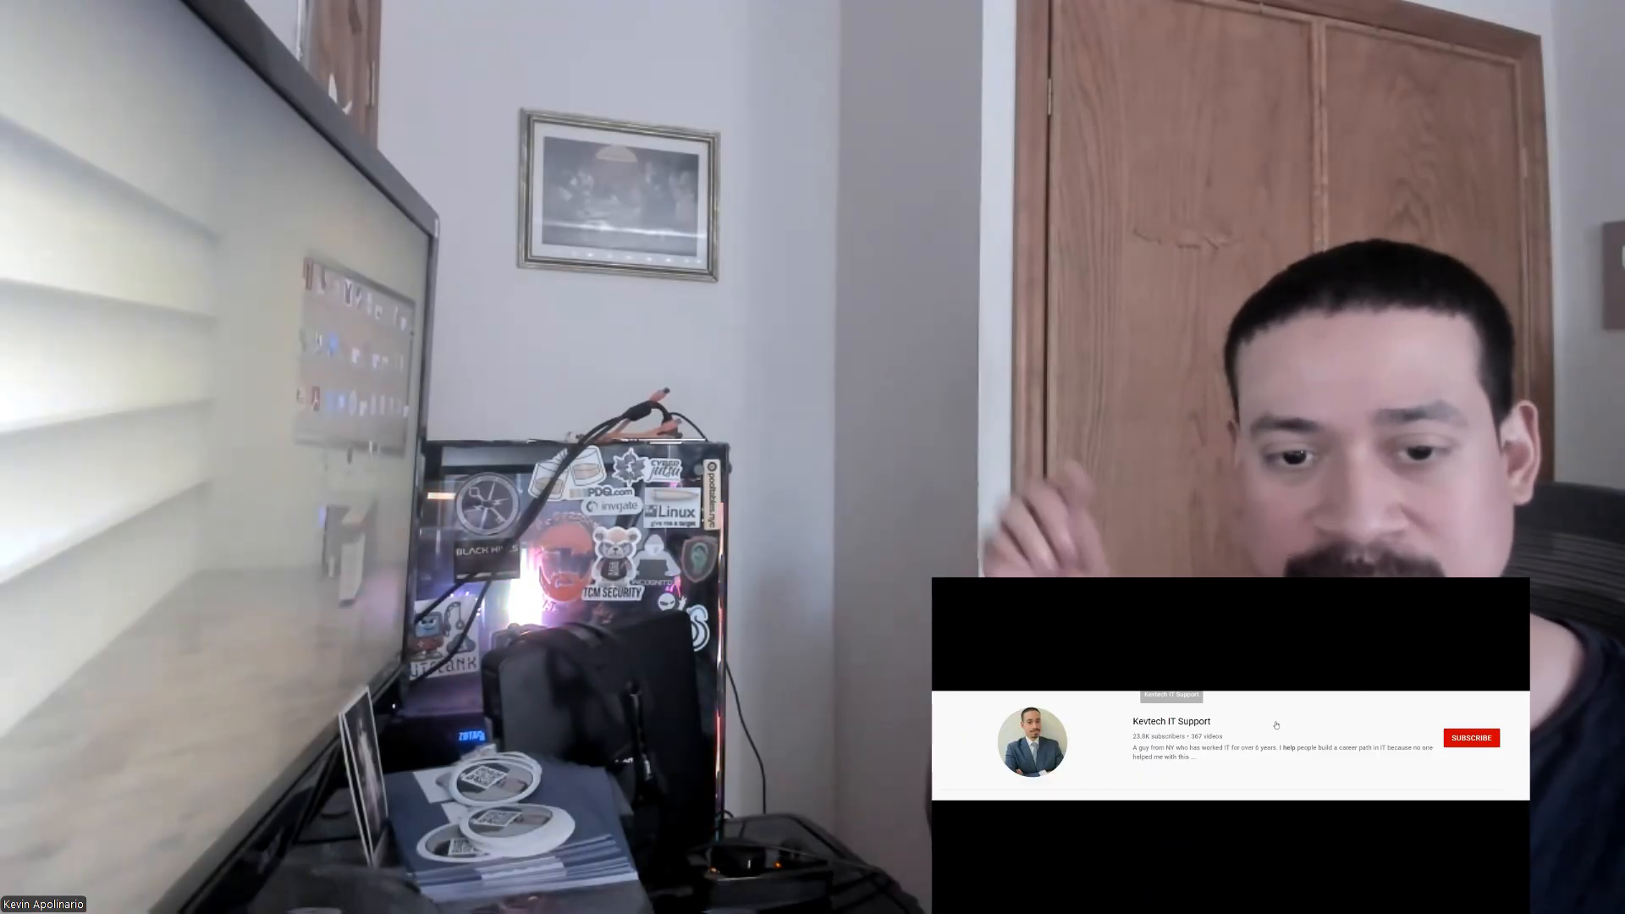
Send Ctrl-Alt-Del to the VM and sign in as Administrator with the password
{"action": "left_click", "coordinate": [1471, 736]}
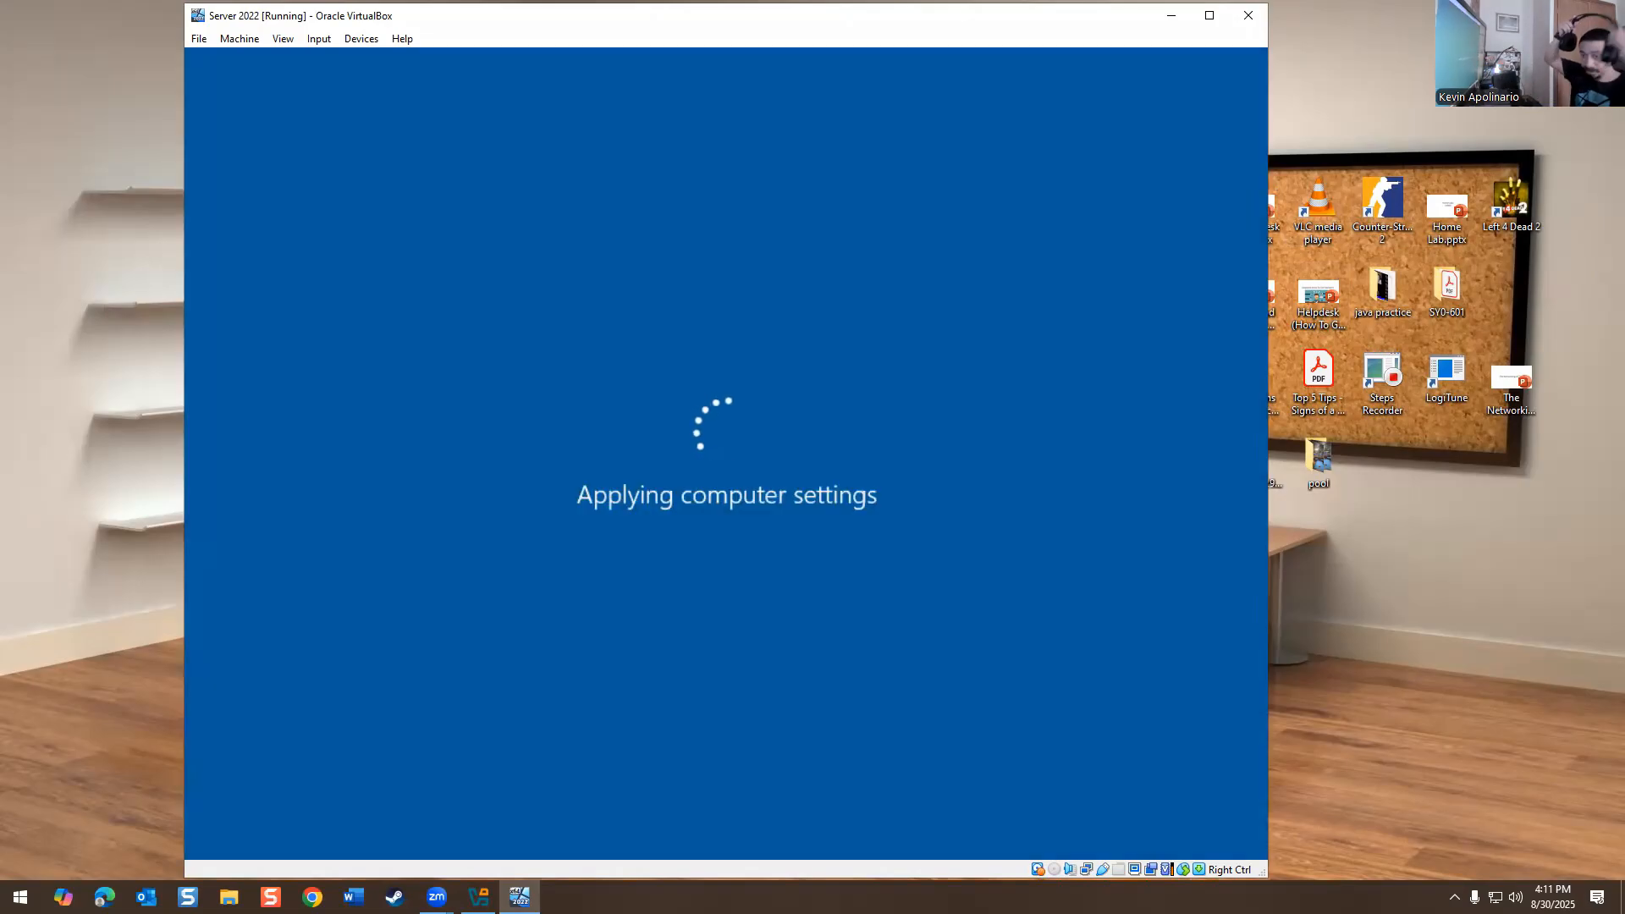
{"action": "mouse_move", "coordinate": [518, 259]}
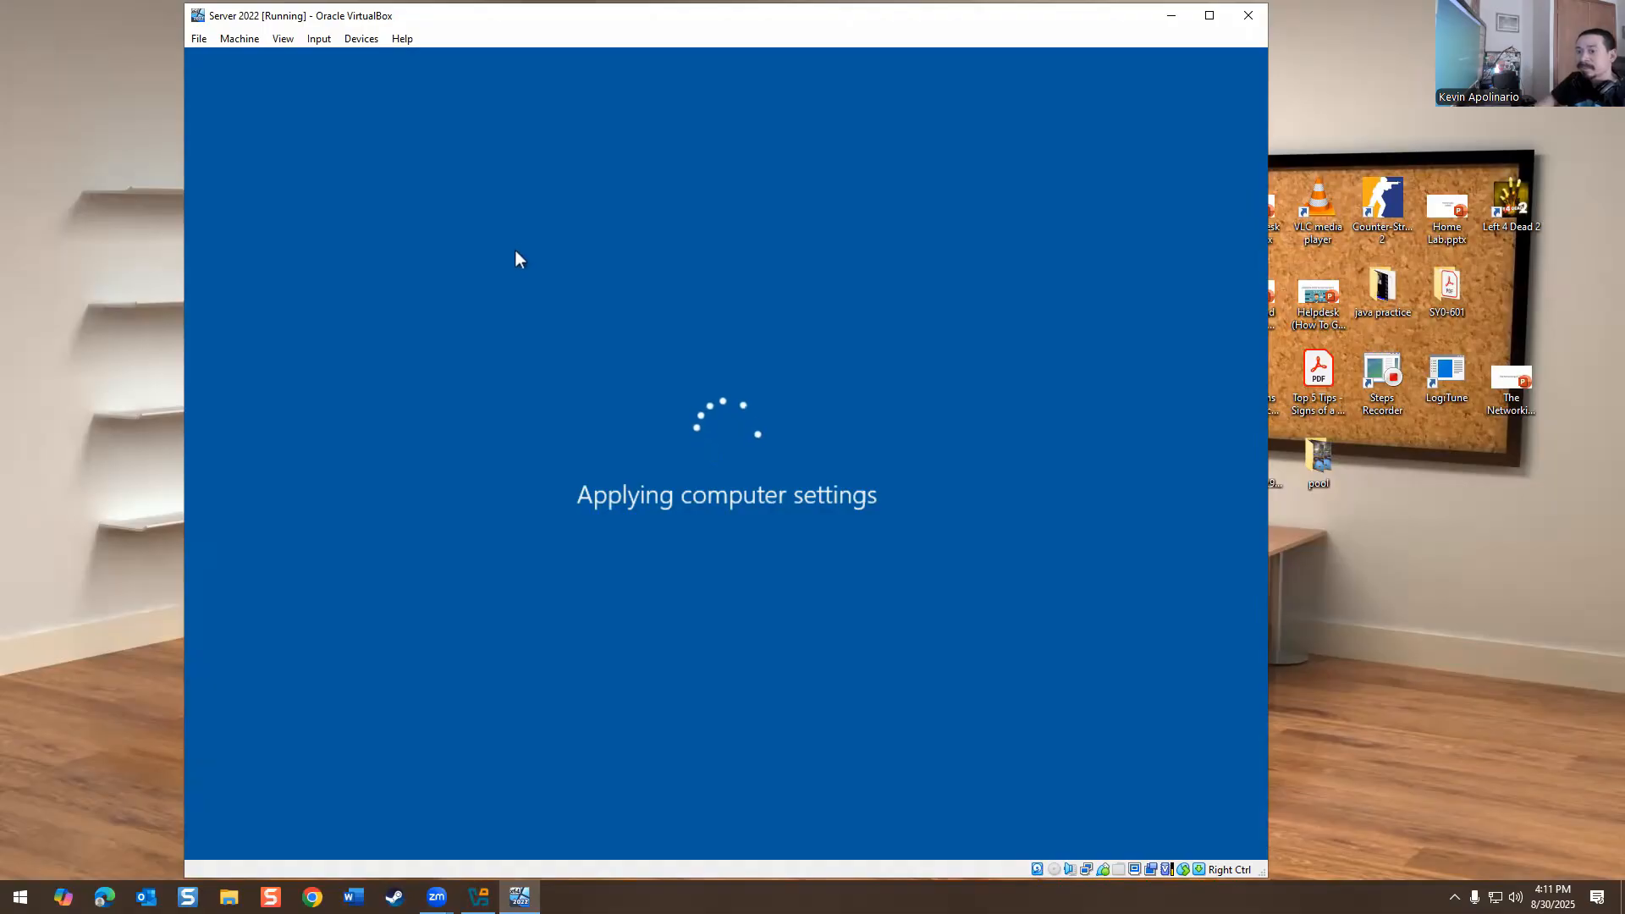
{"action": "mouse_move", "coordinate": [594, 269]}
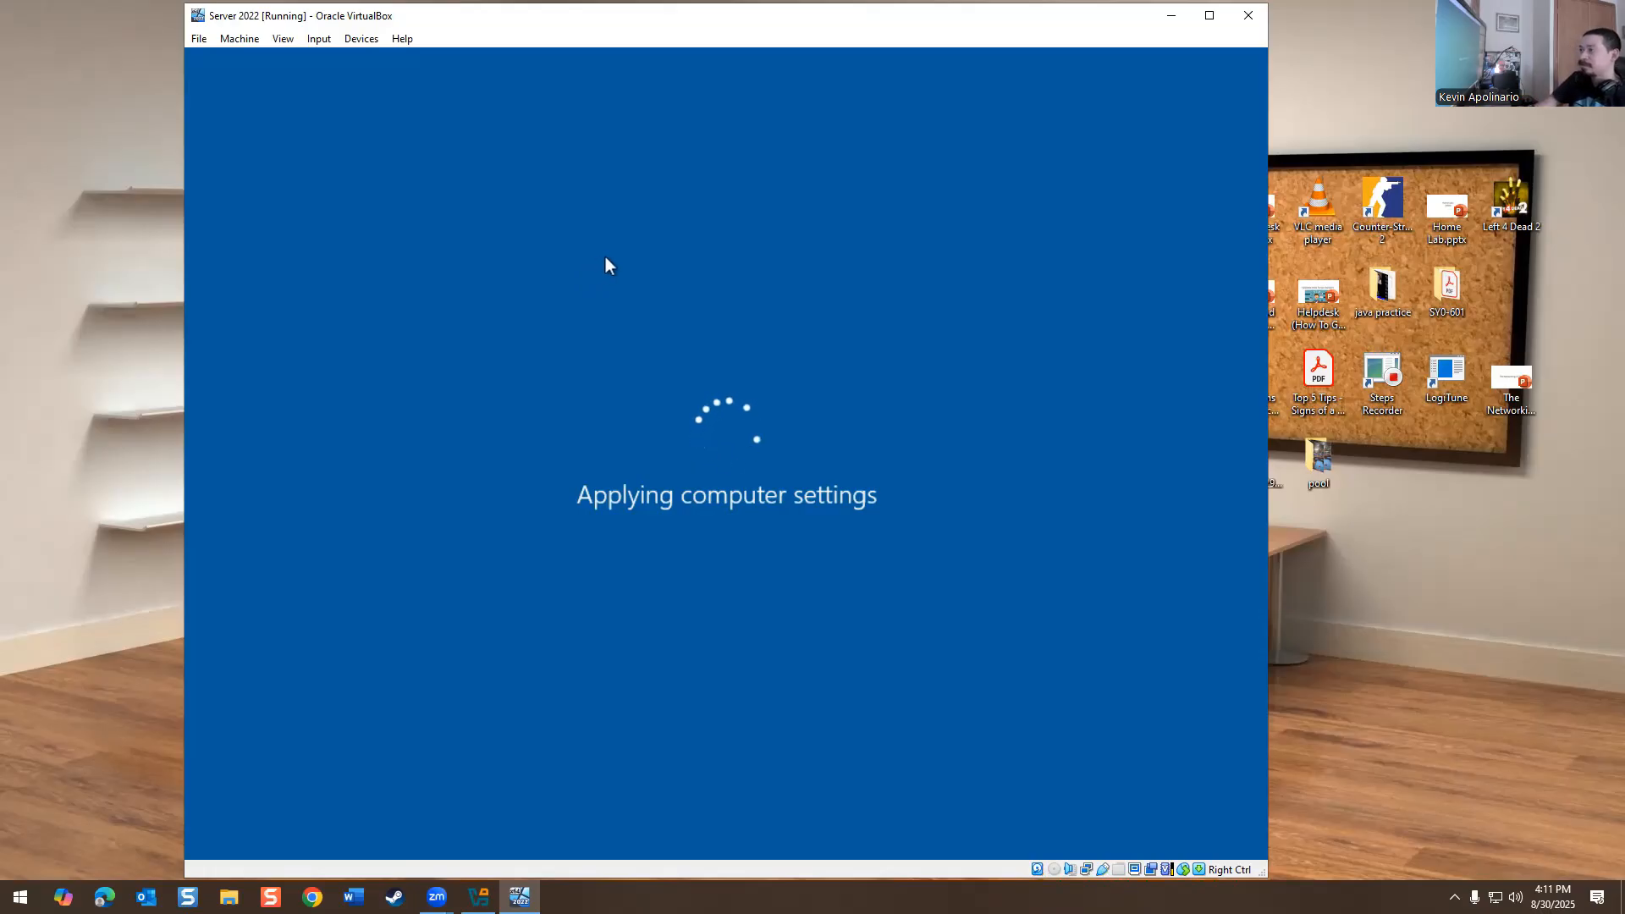
{"action": "mouse_move", "coordinate": [661, 342]}
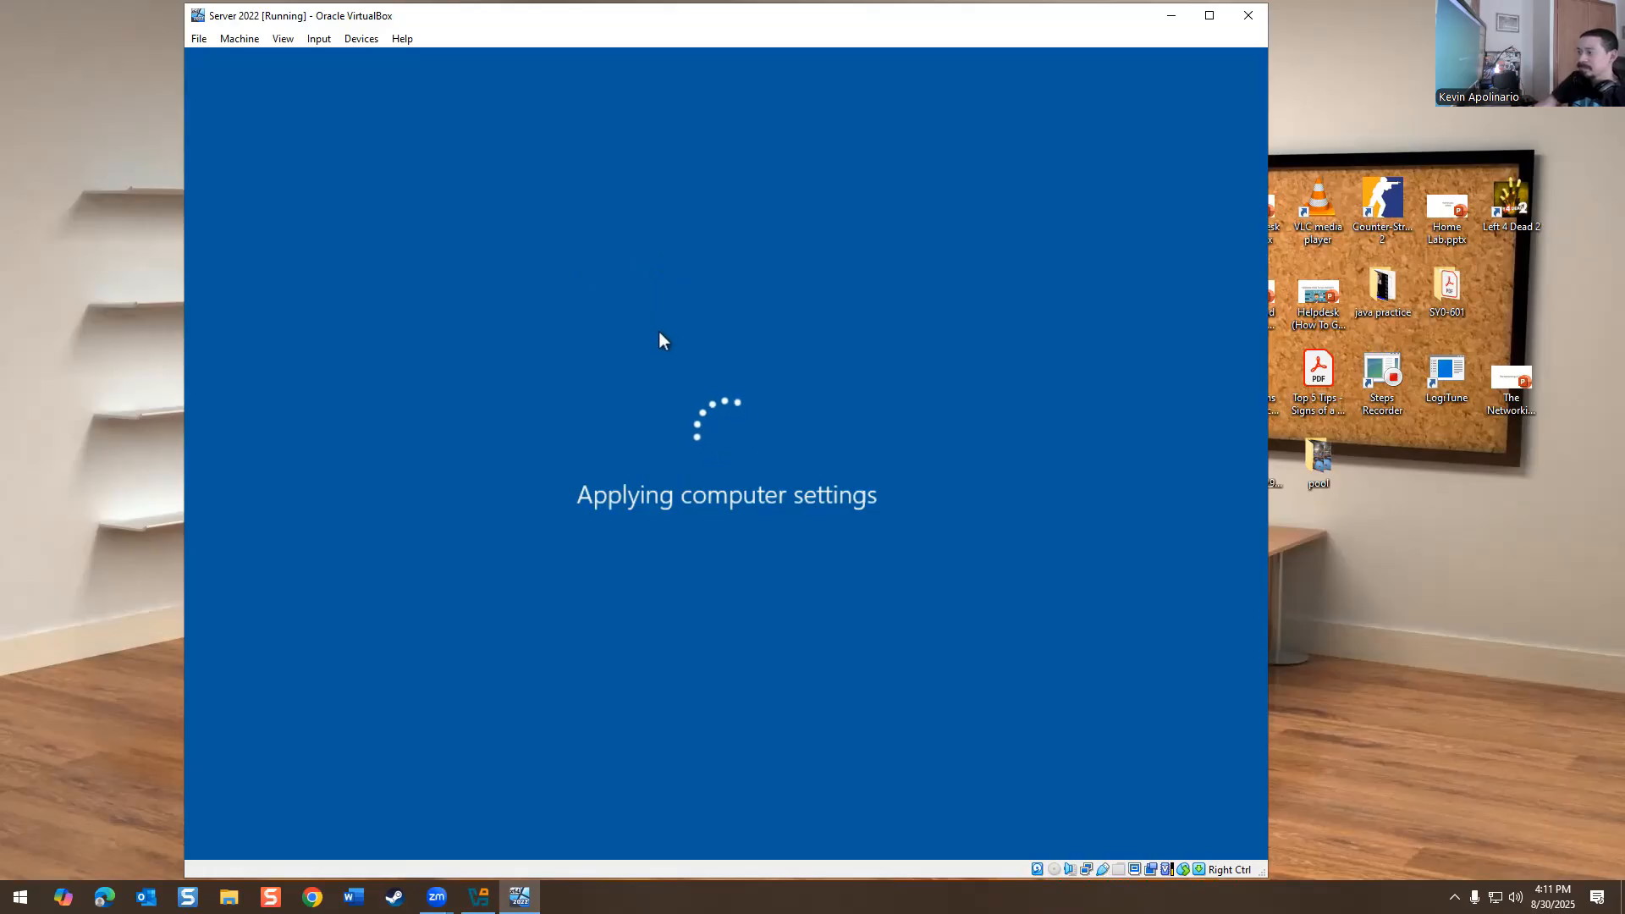
{"action": "mouse_move", "coordinate": [588, 163]}
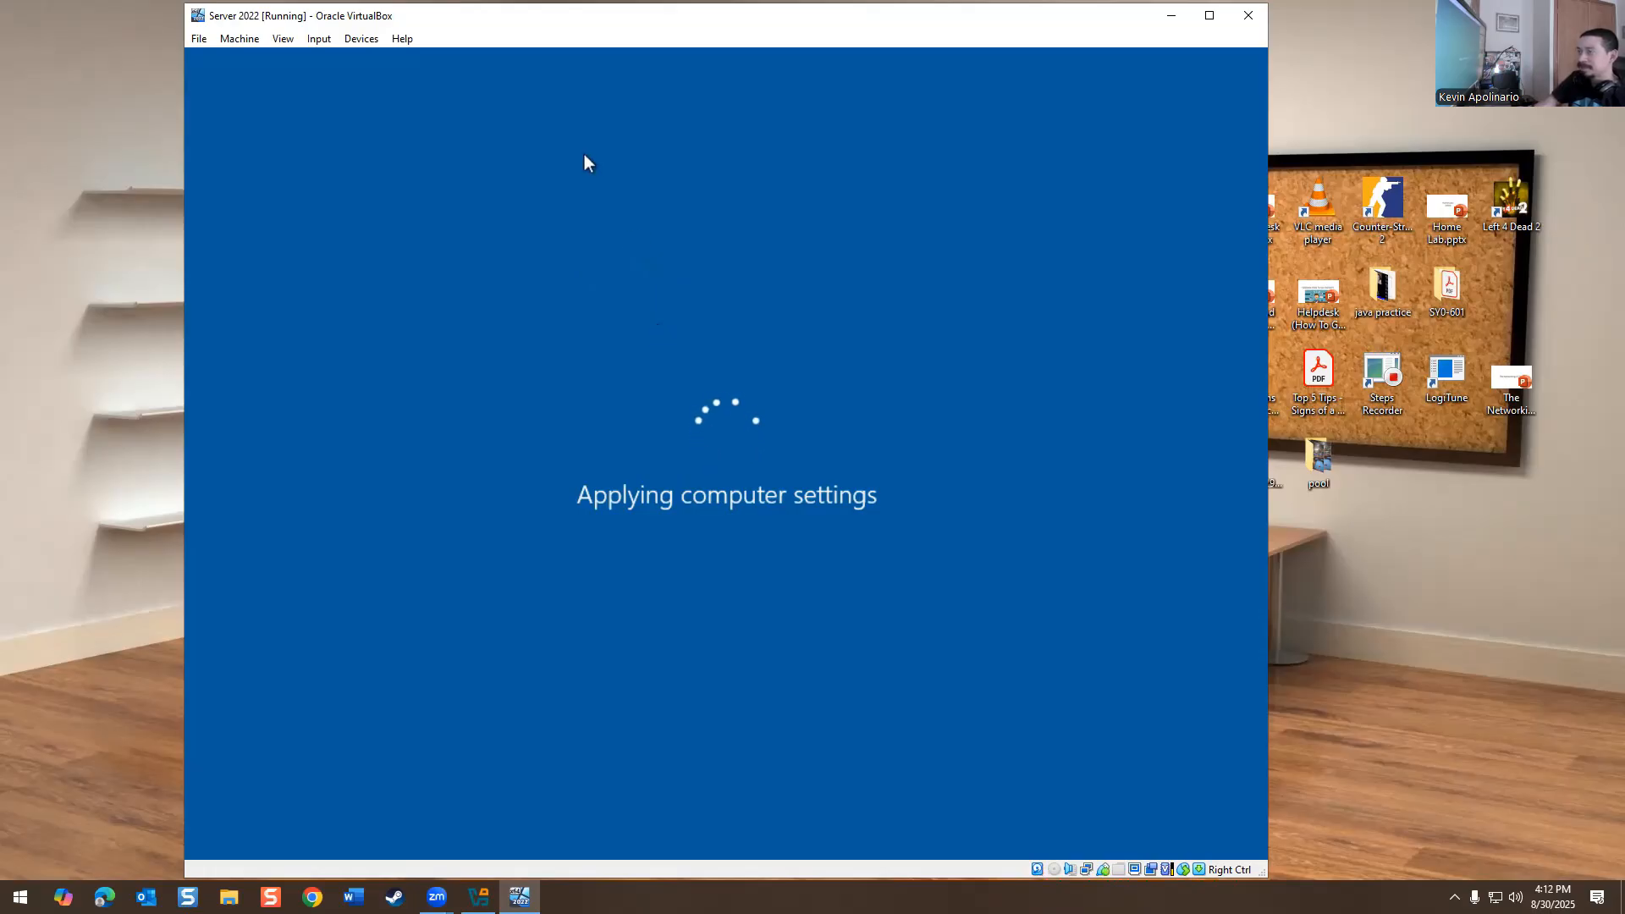
{"action": "mouse_move", "coordinate": [479, 112]}
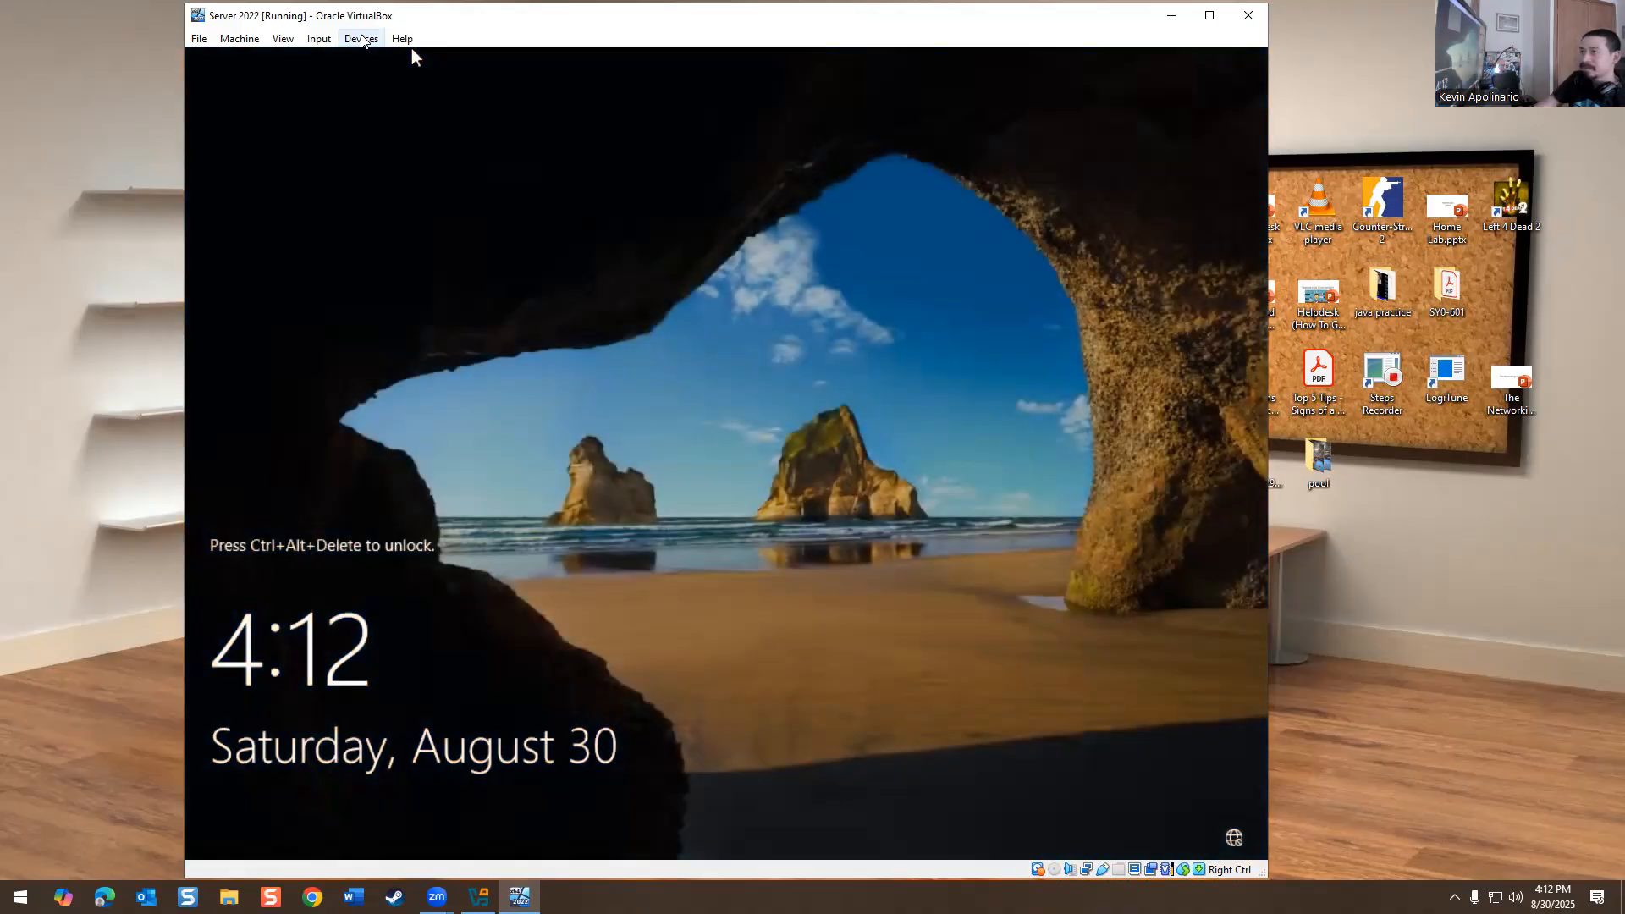
{"action": "left_click", "coordinate": [318, 39]}
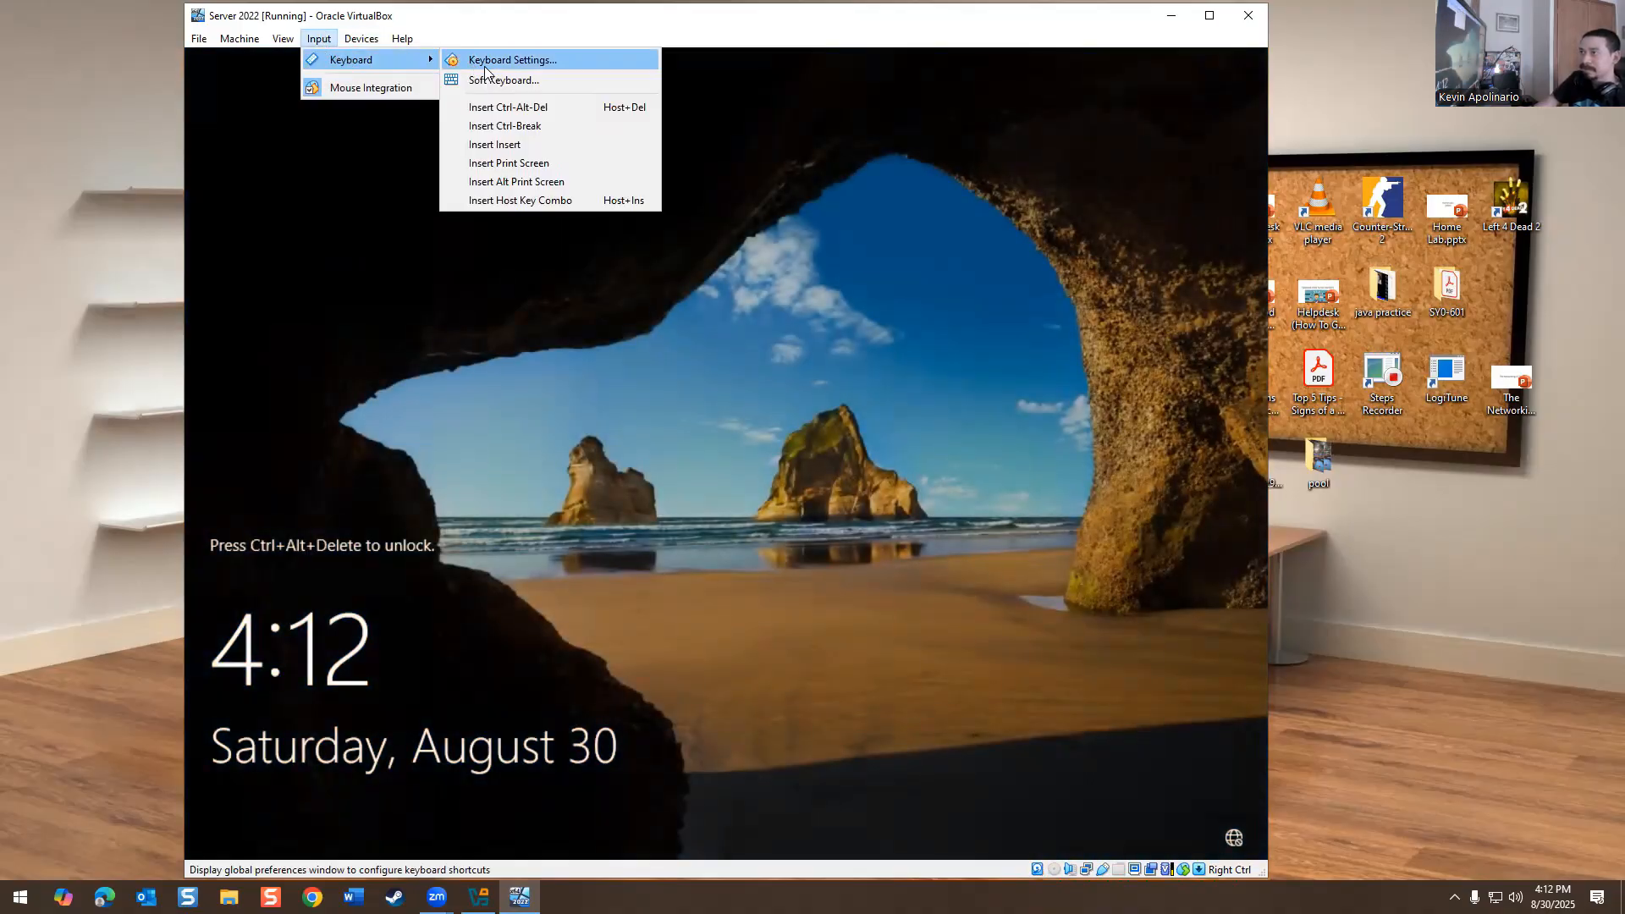
{"action": "left_click", "coordinate": [507, 107]}
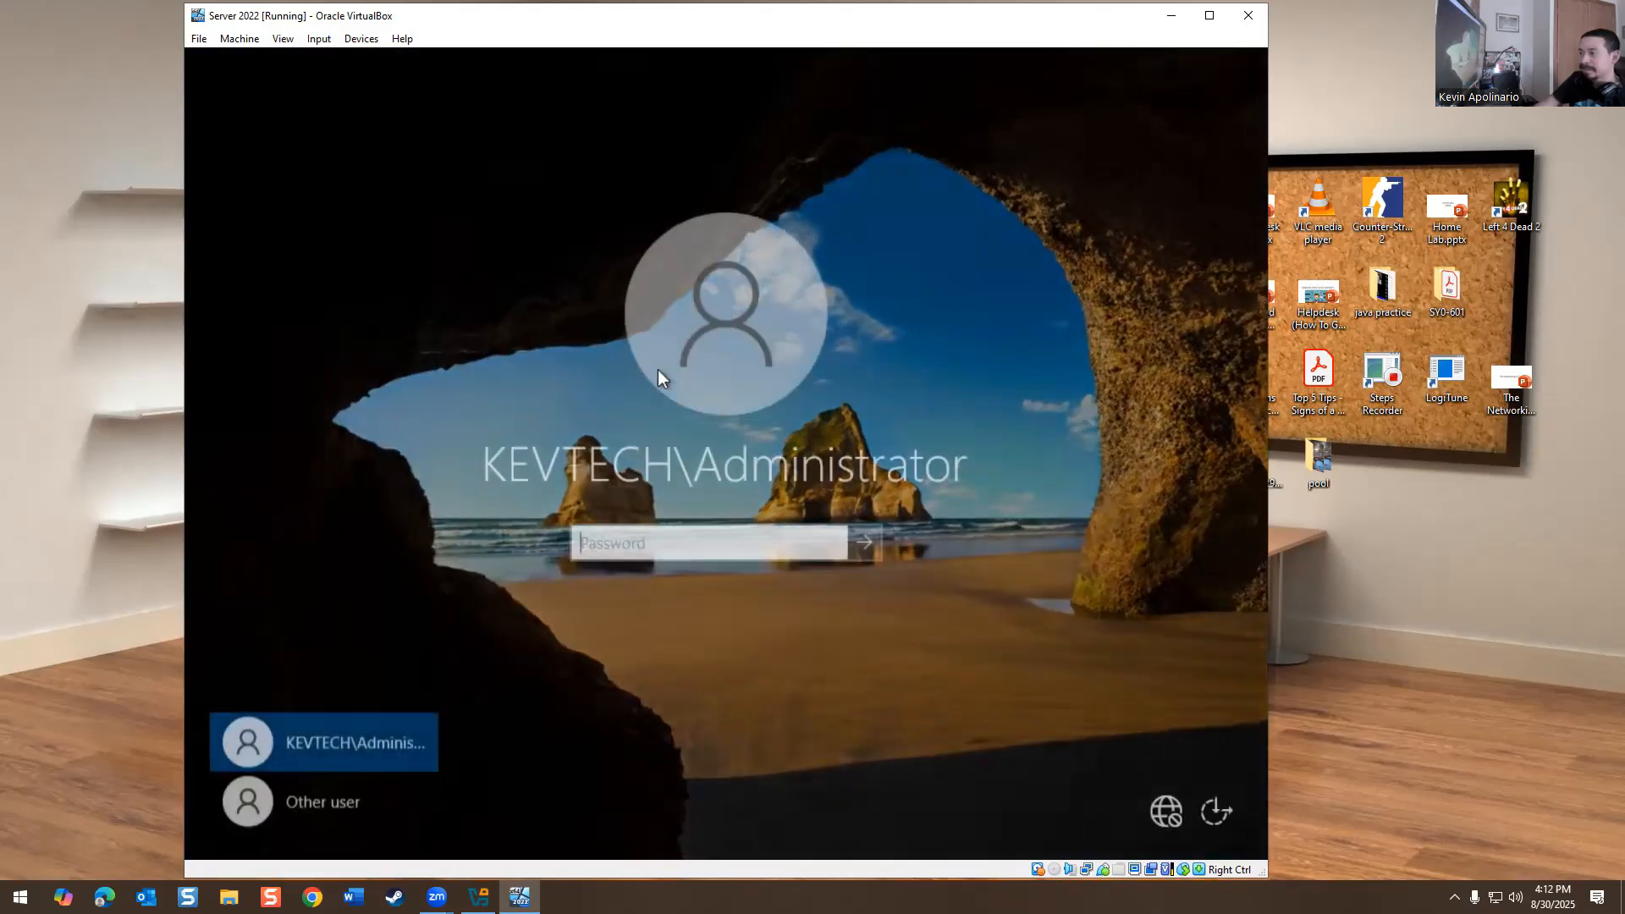
{"action": "left_click", "coordinate": [714, 541]}
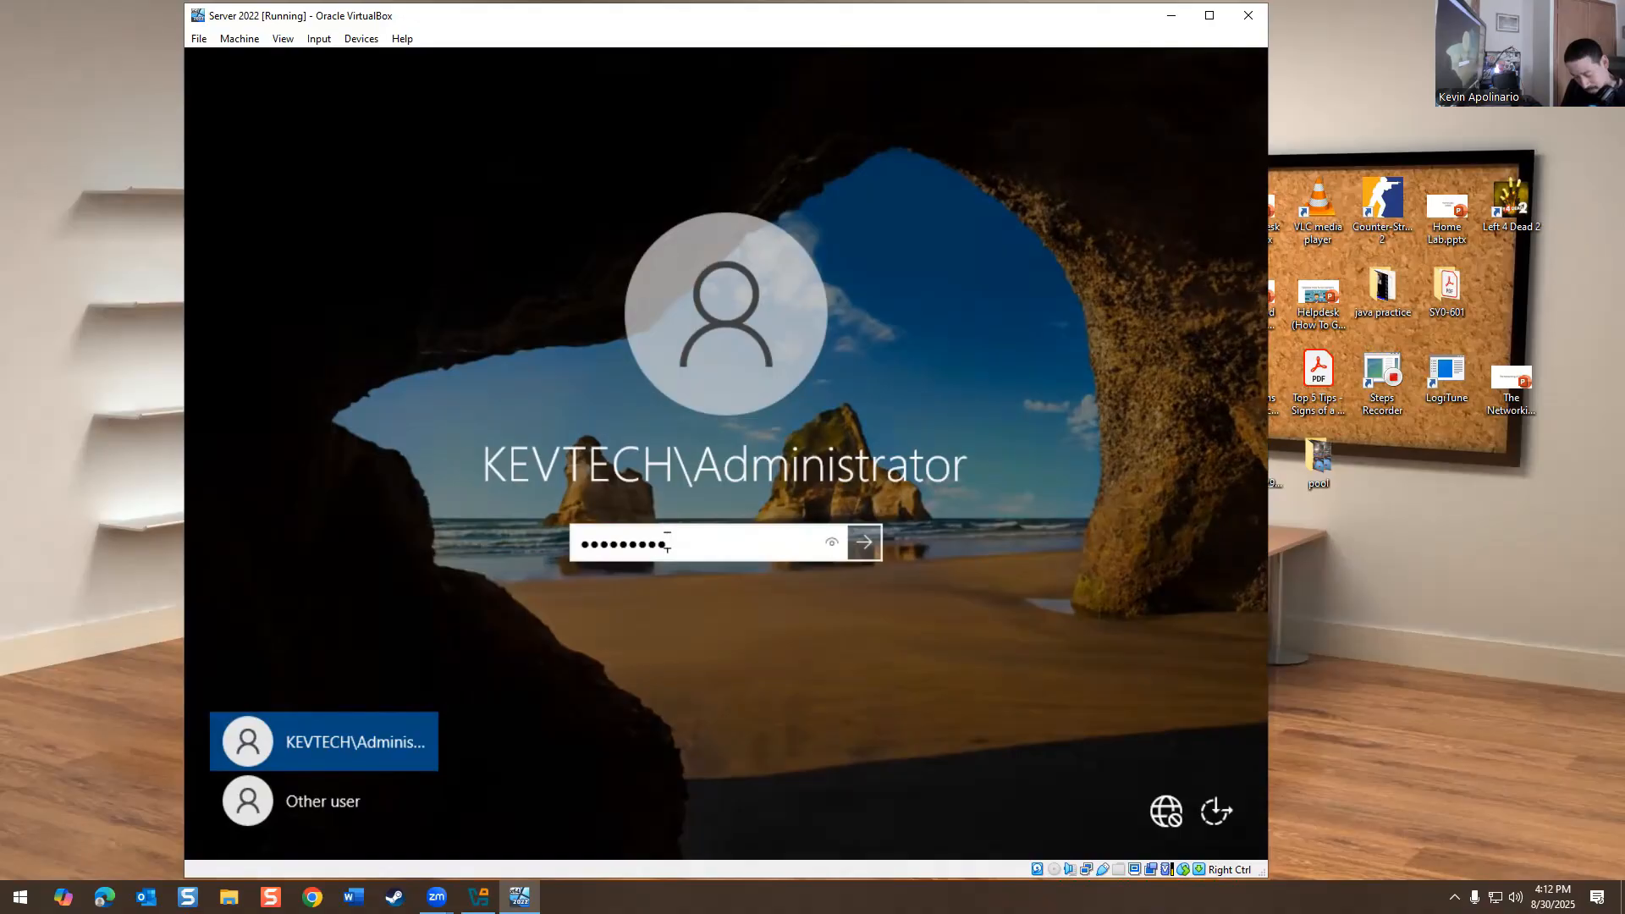
{"action": "left_click", "coordinate": [863, 542]}
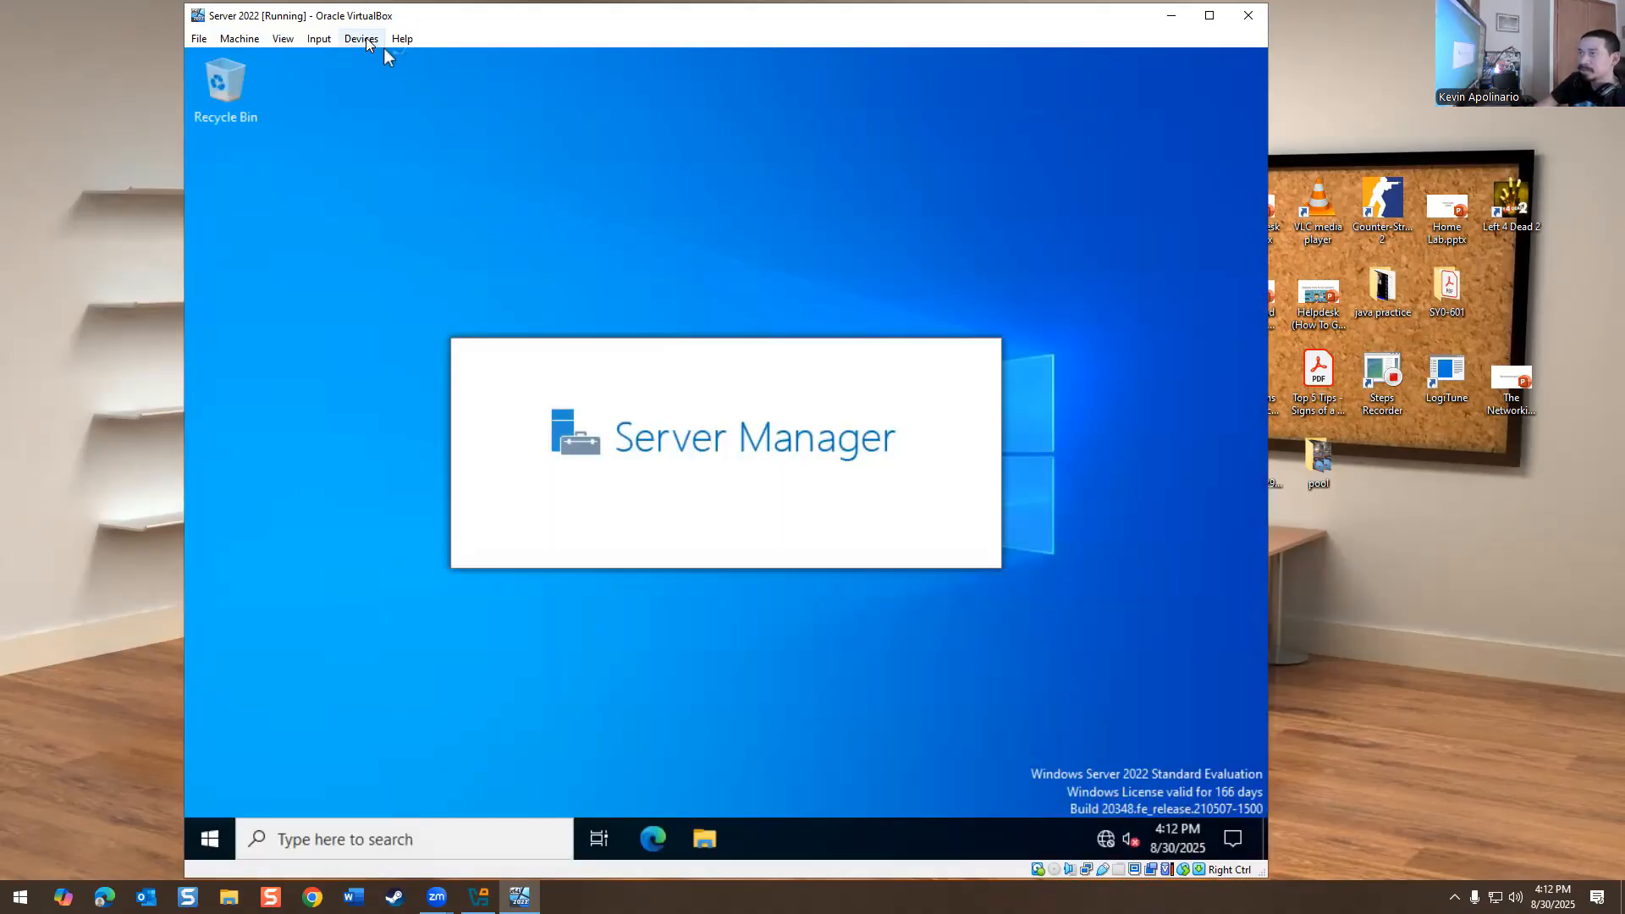
Insert the Guest Additions CD, run VBoxWindowsAdditions-amd64 with defaults and choose Reboot now
{"action": "left_click", "coordinate": [360, 39]}
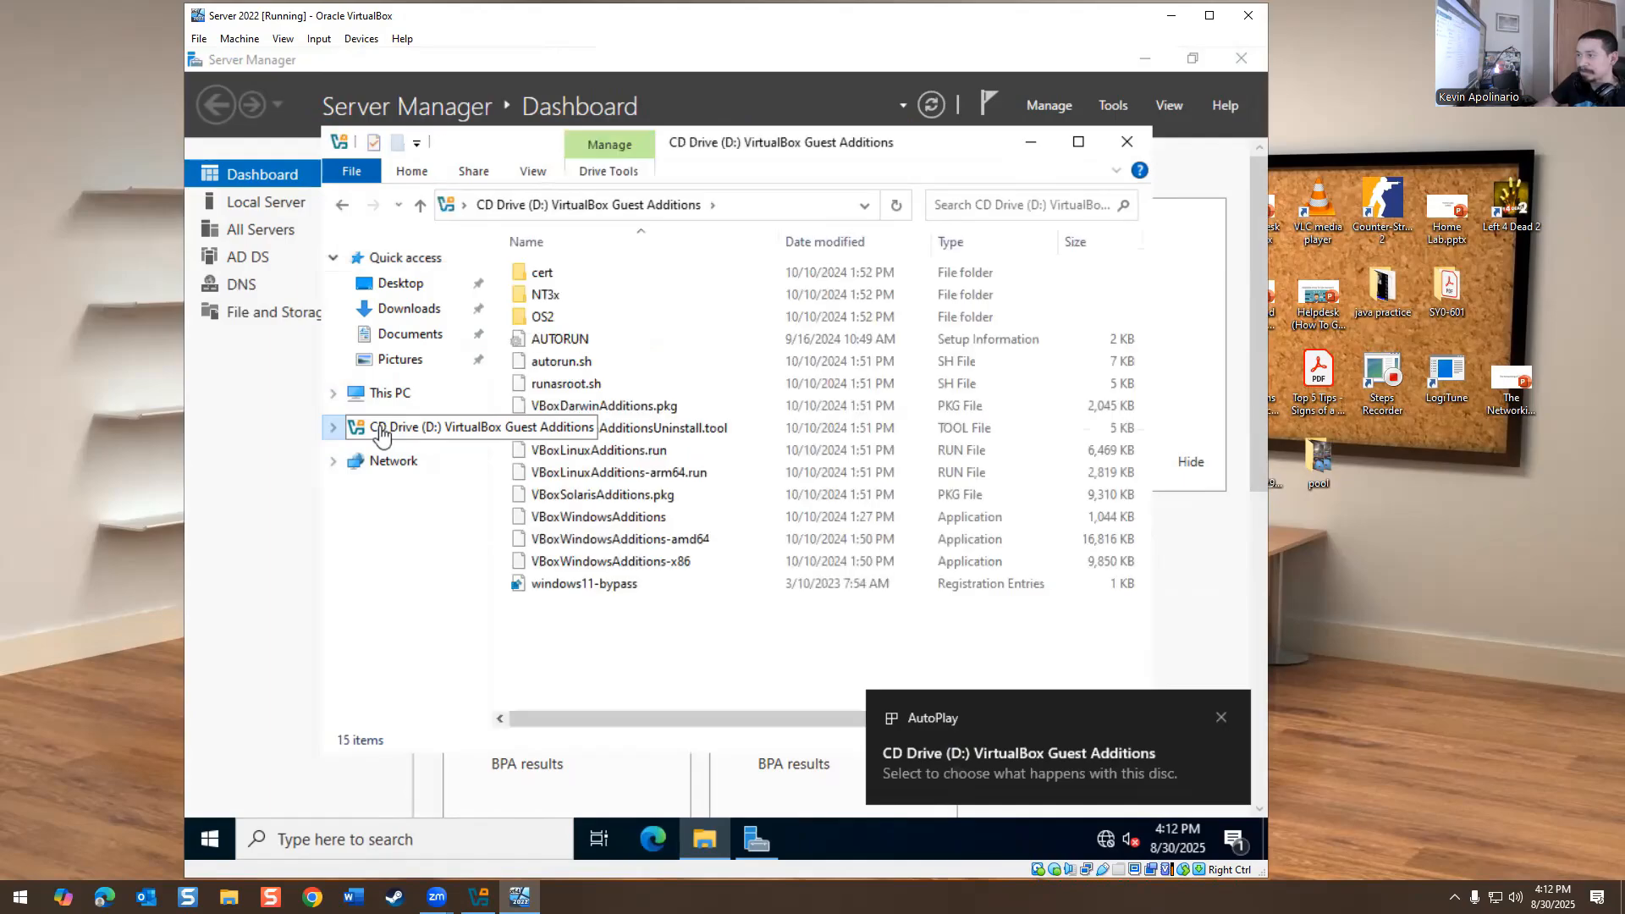
{"action": "left_click", "coordinate": [619, 538]}
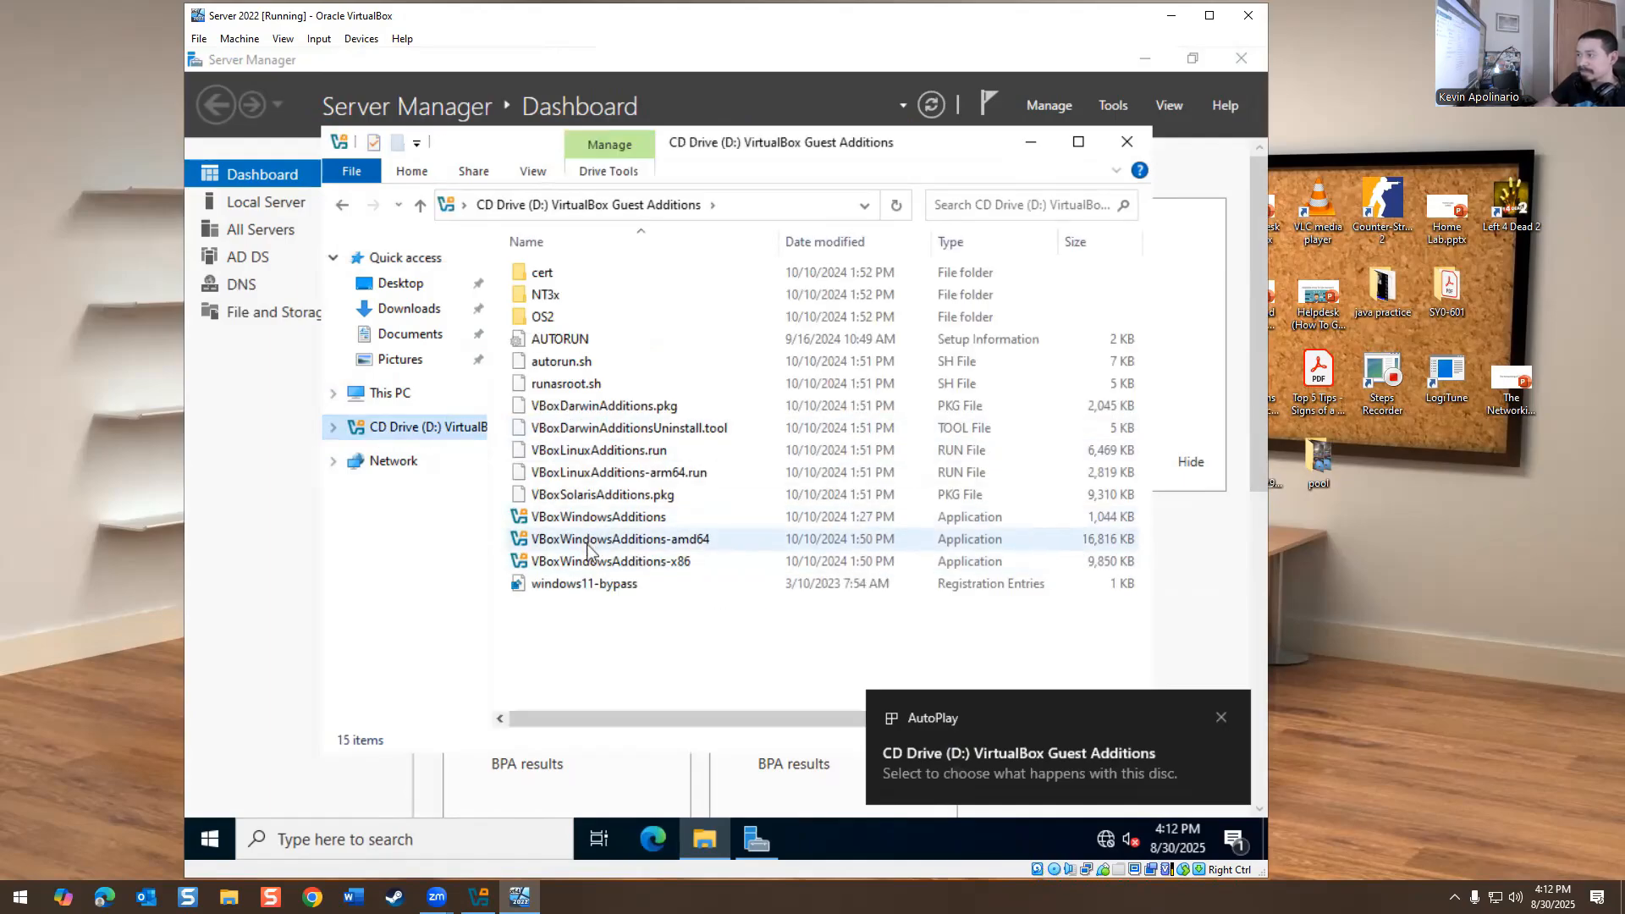
{"action": "left_click", "coordinate": [620, 538]}
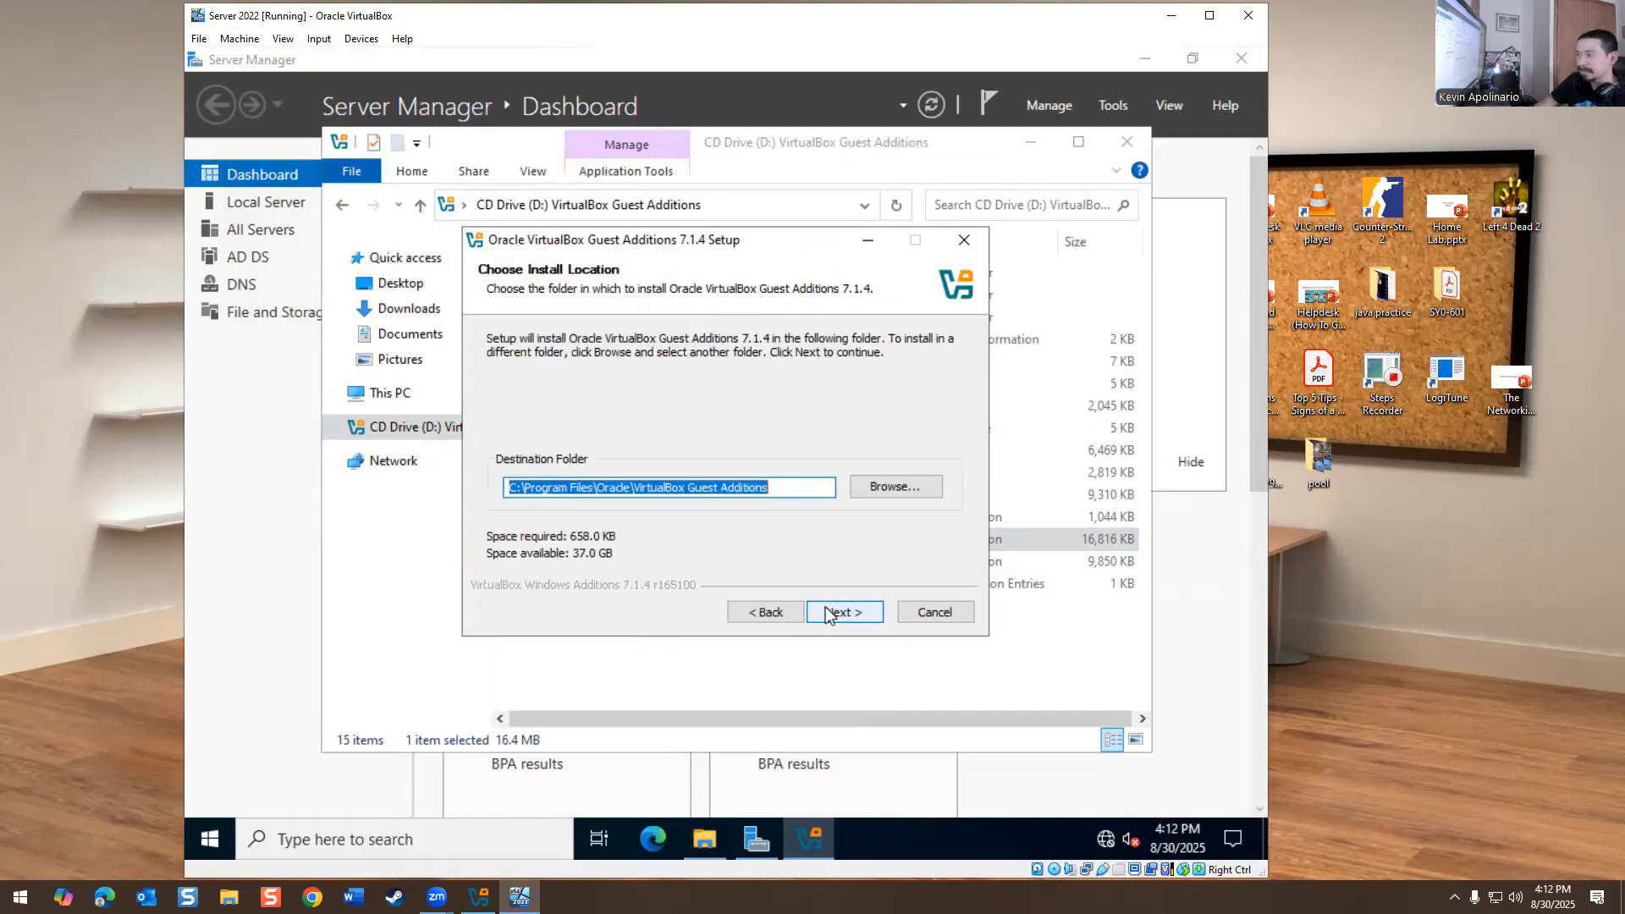
{"action": "left_click", "coordinate": [843, 611]}
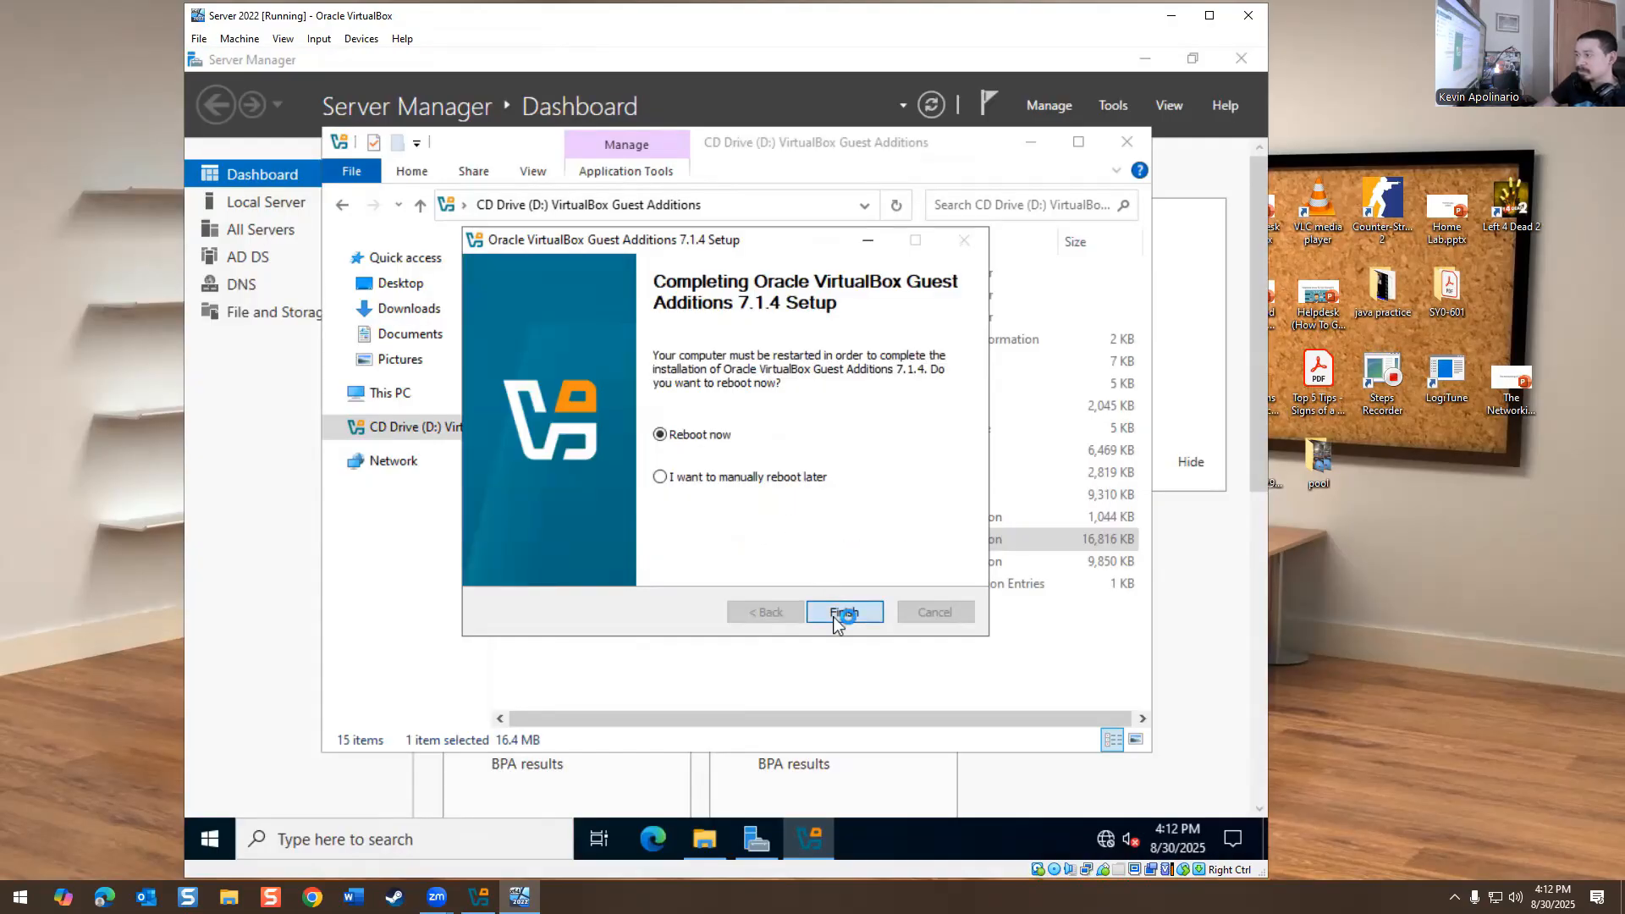
{"action": "left_click", "coordinate": [843, 611]}
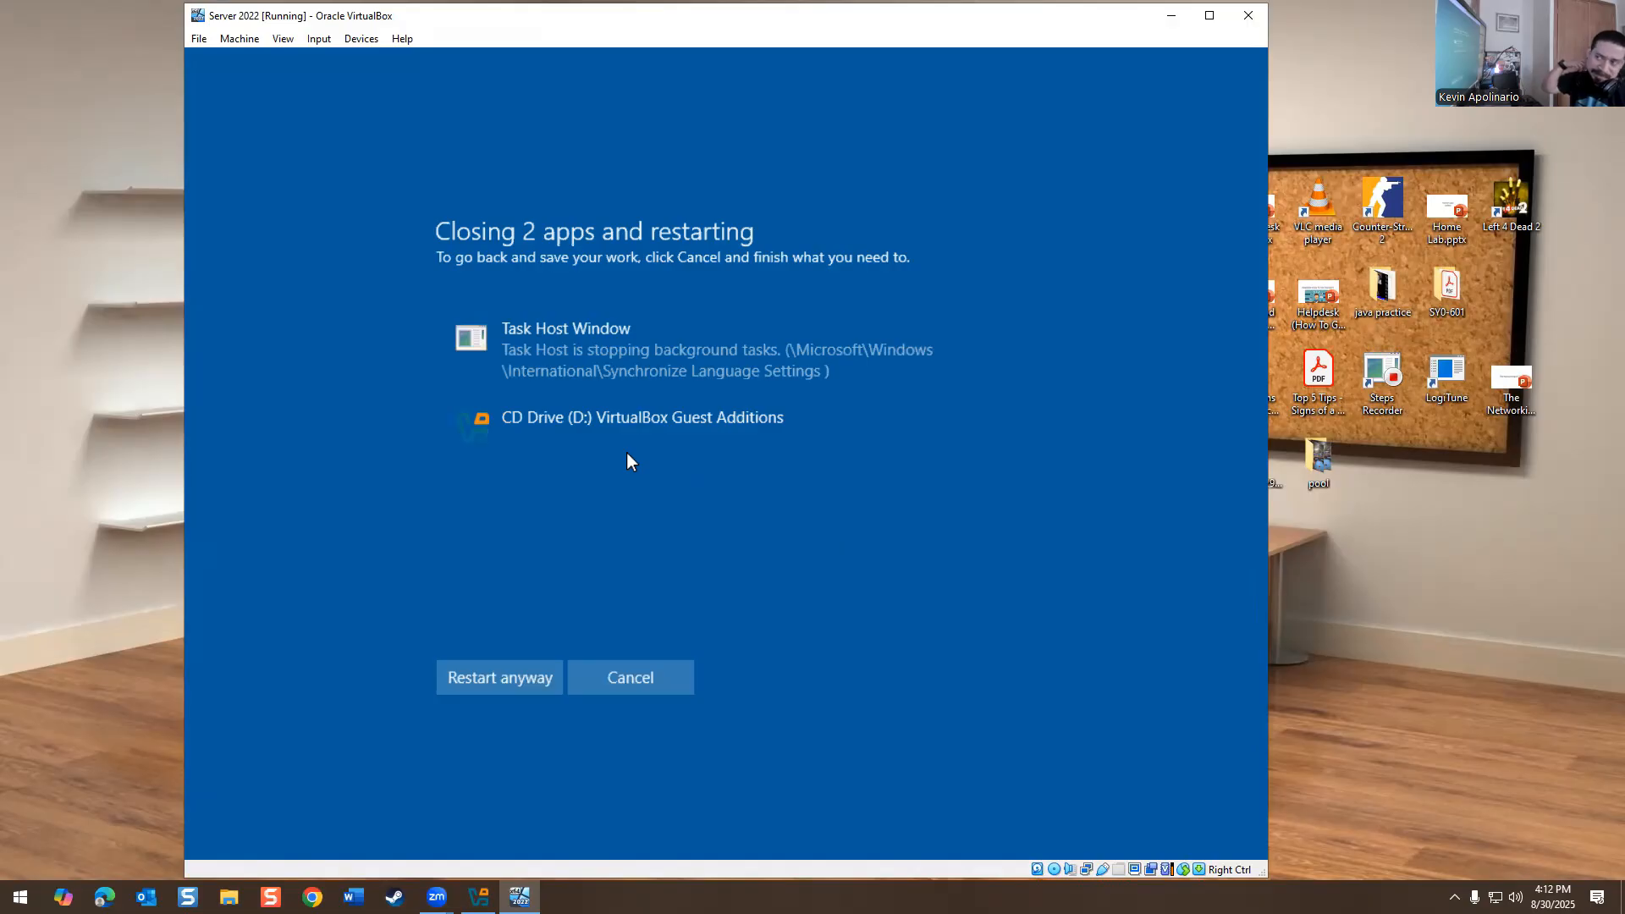
Choose Restart anyway so the server reboots despite open apps
{"action": "left_click", "coordinate": [500, 677]}
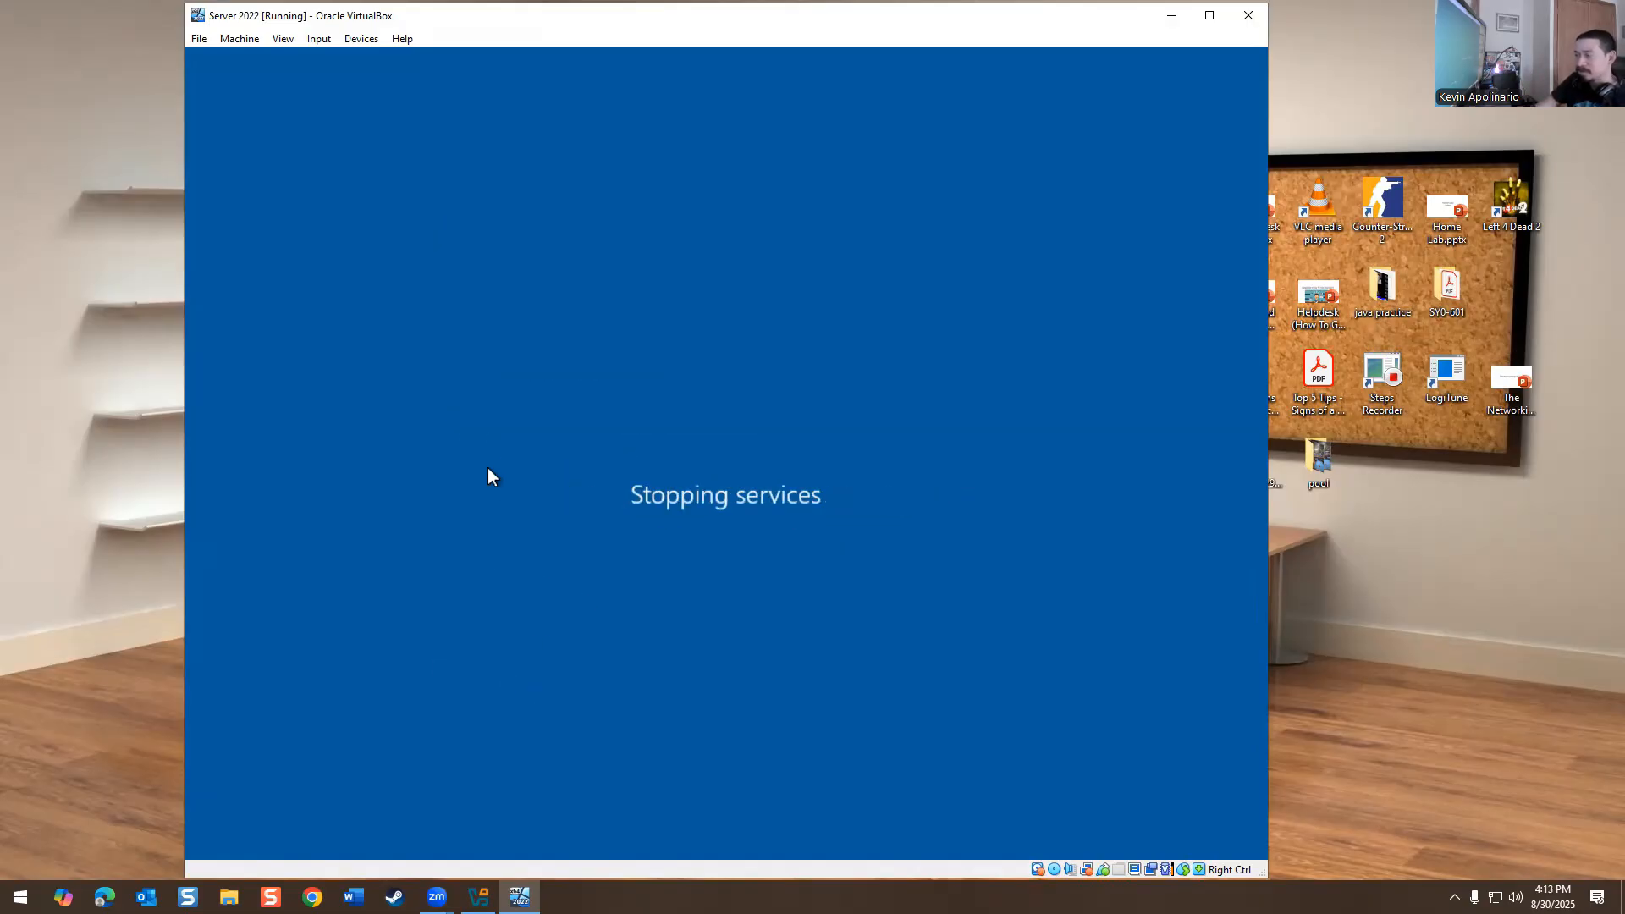
{"action": "mouse_move", "coordinate": [495, 349]}
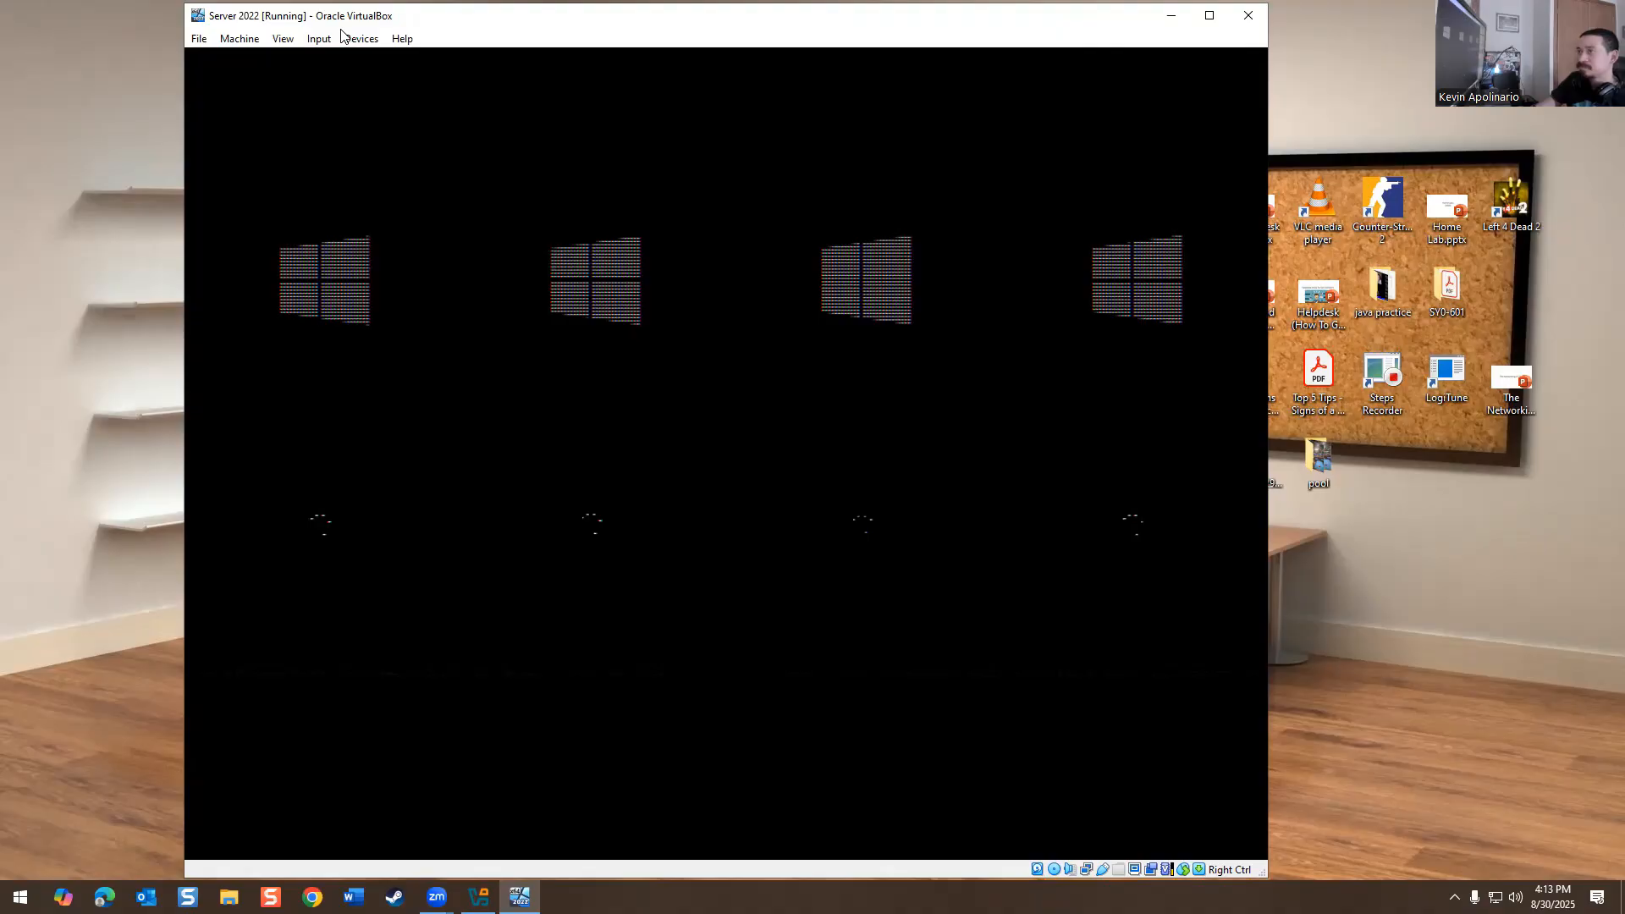
Add a shared folder using a newly created host folder named helpdesklab
{"action": "left_click", "coordinate": [360, 39]}
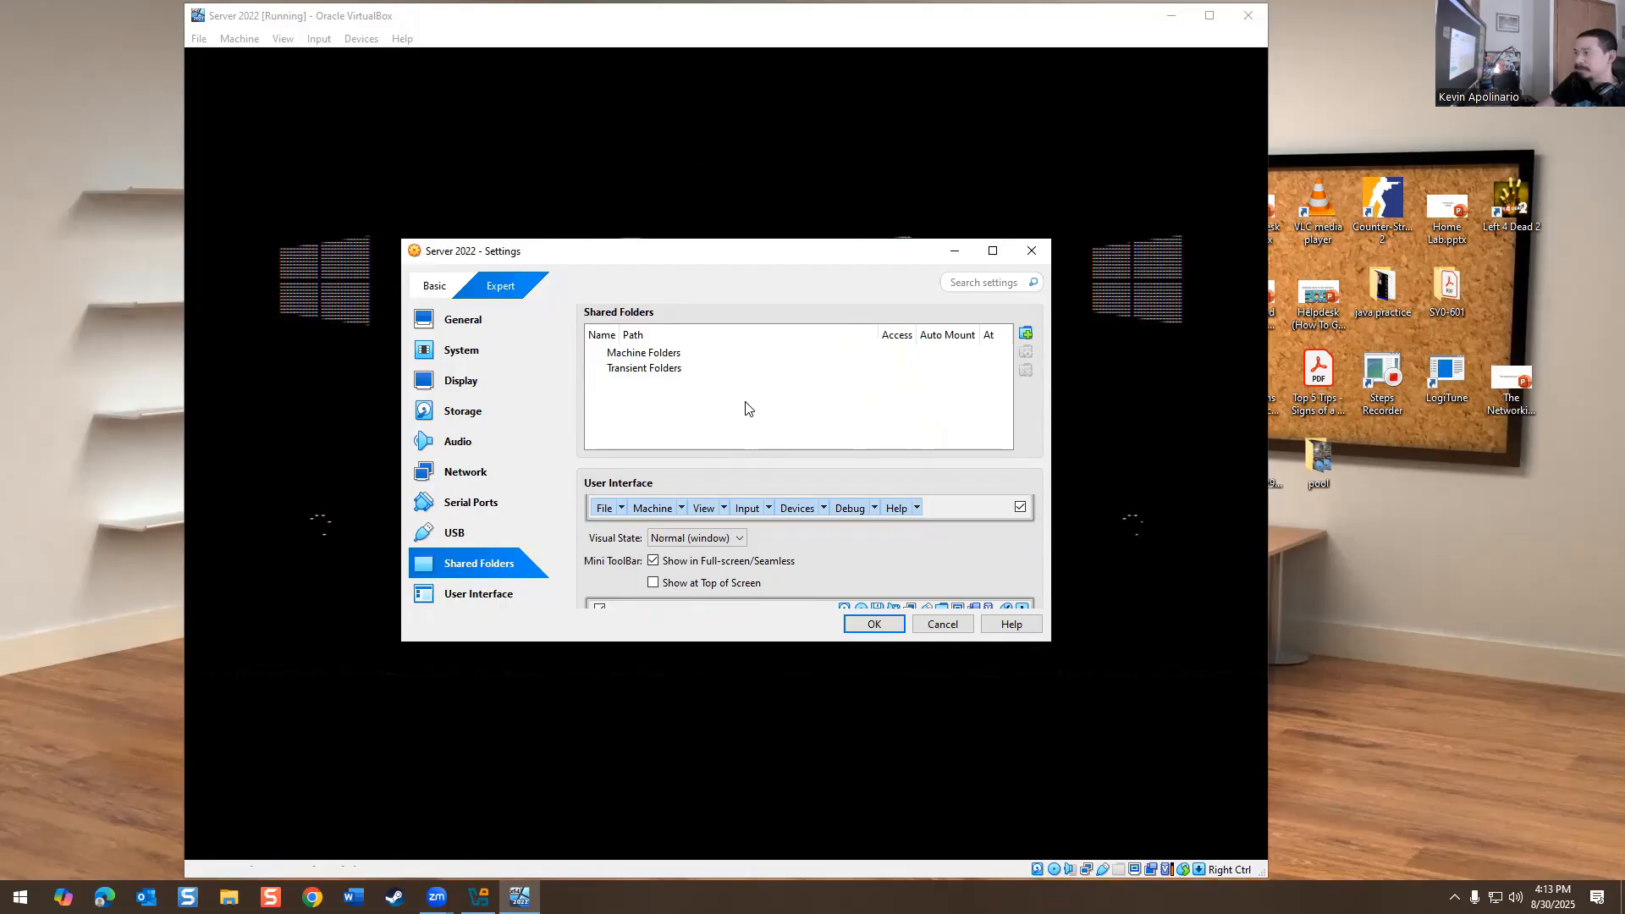
{"action": "left_click", "coordinate": [1025, 333]}
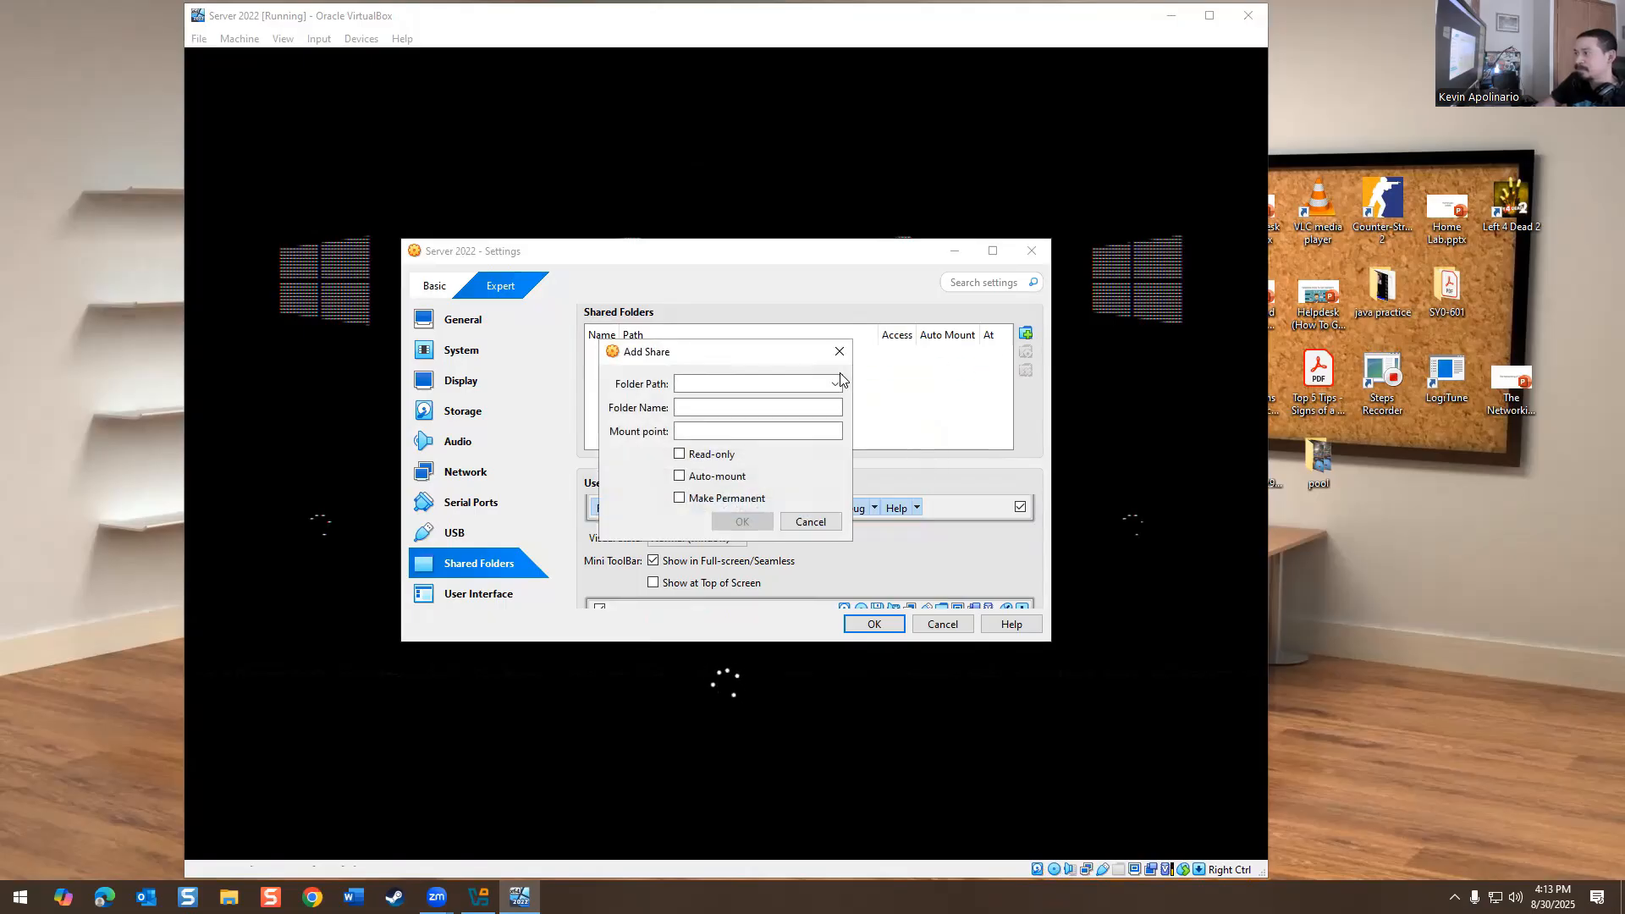
{"action": "left_click", "coordinate": [841, 384]}
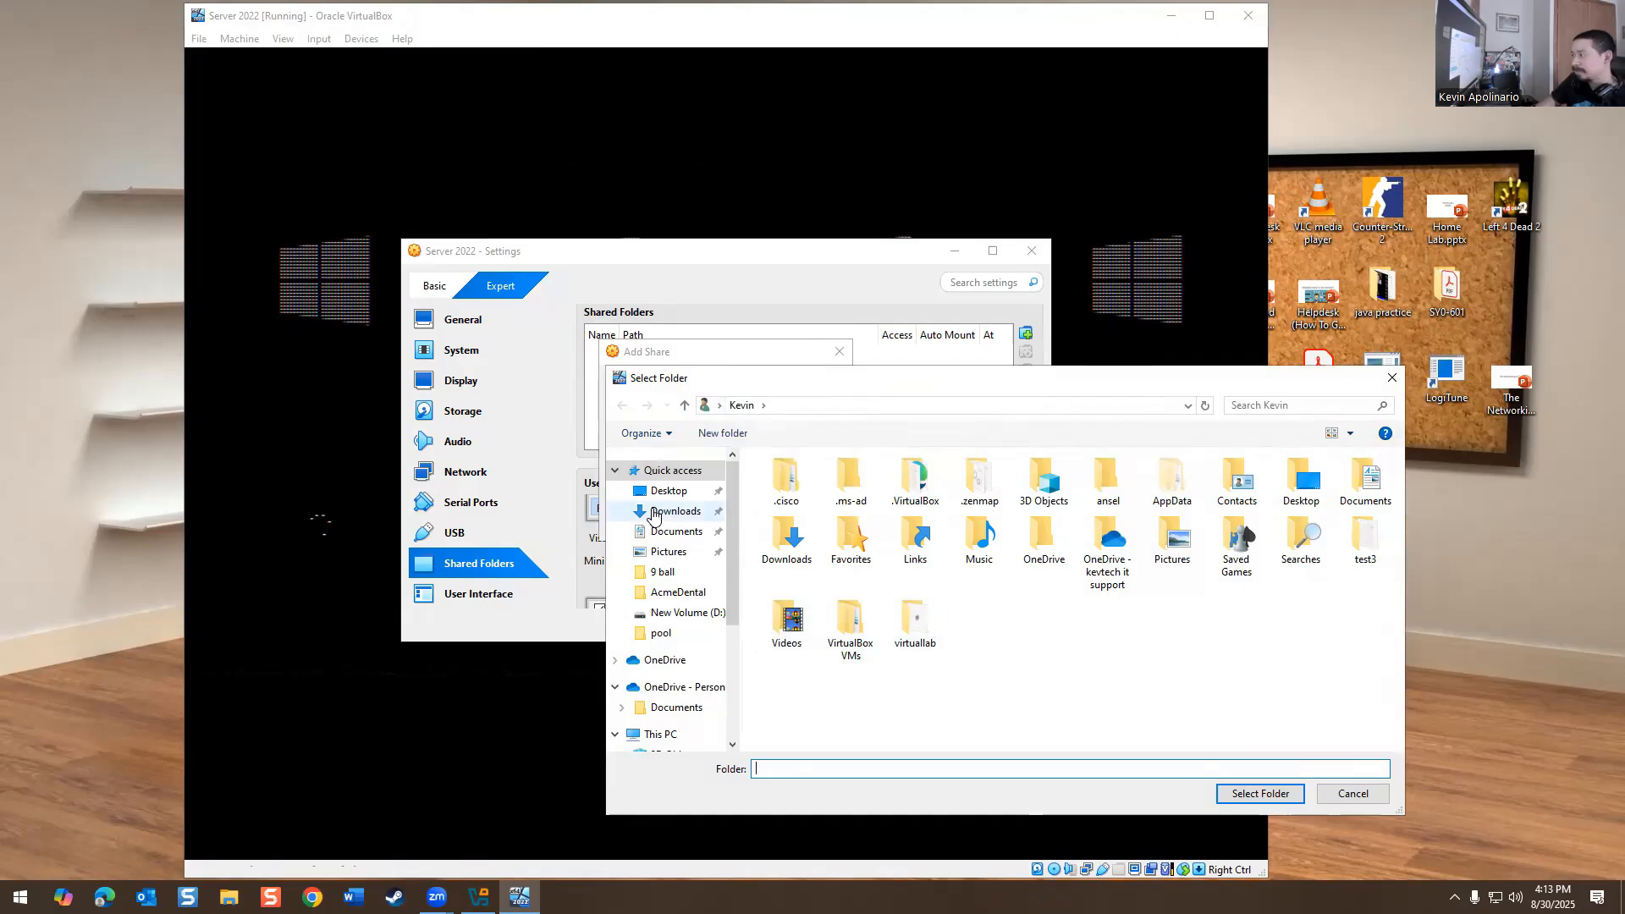
{"action": "right_click", "coordinate": [998, 622]}
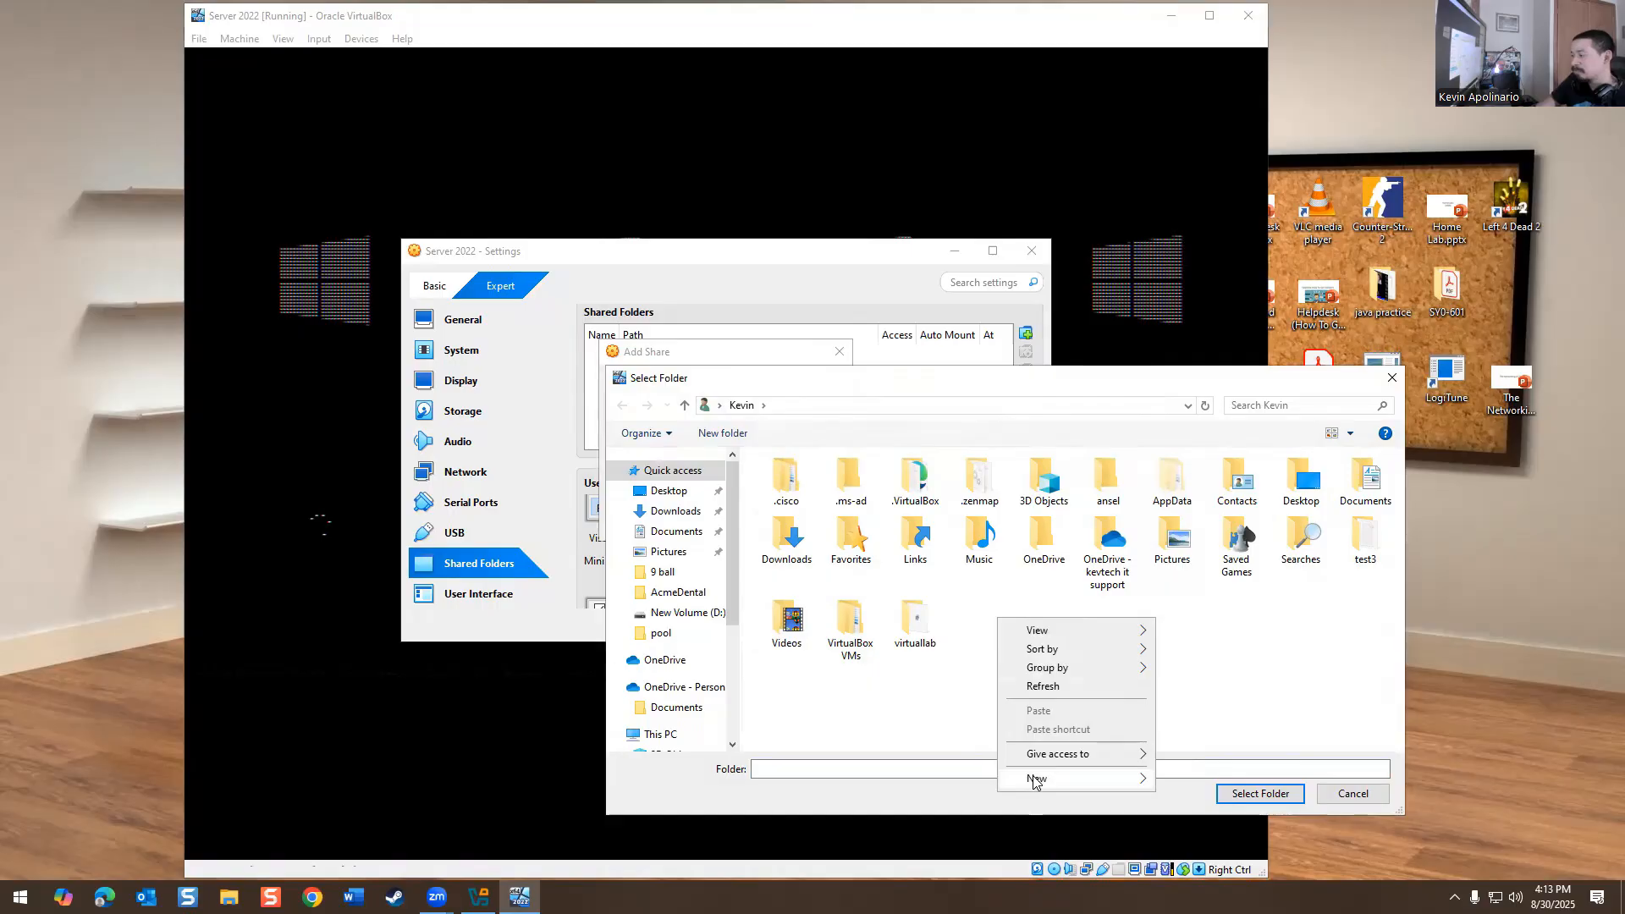
{"action": "left_click", "coordinate": [1036, 778]}
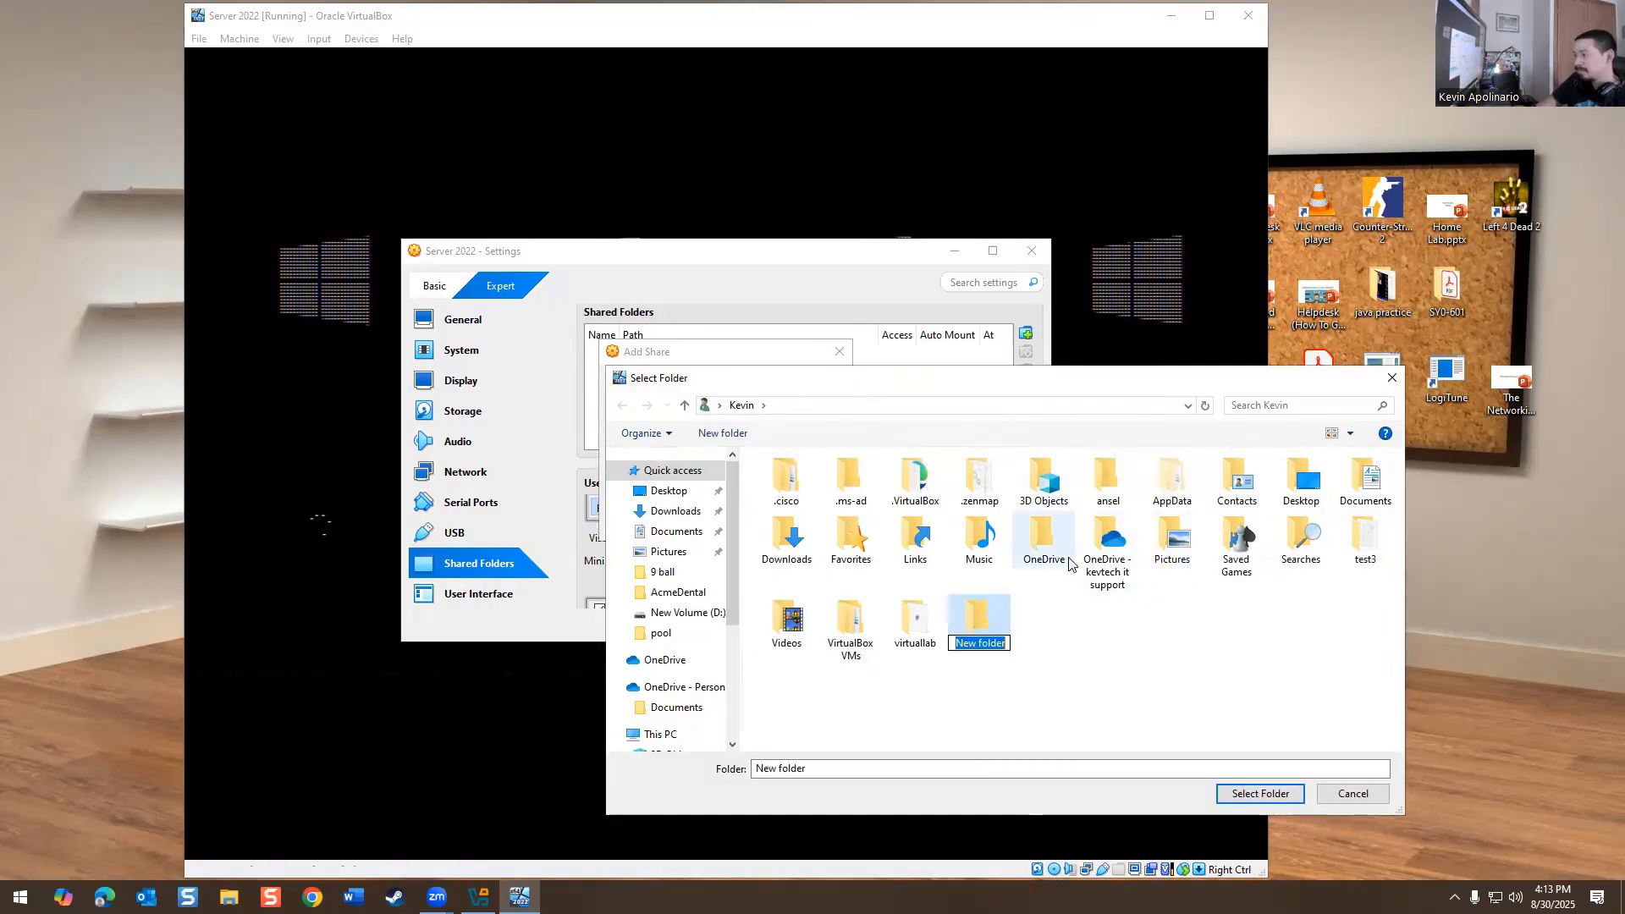
{"action": "type", "text": "helpdesklab"}
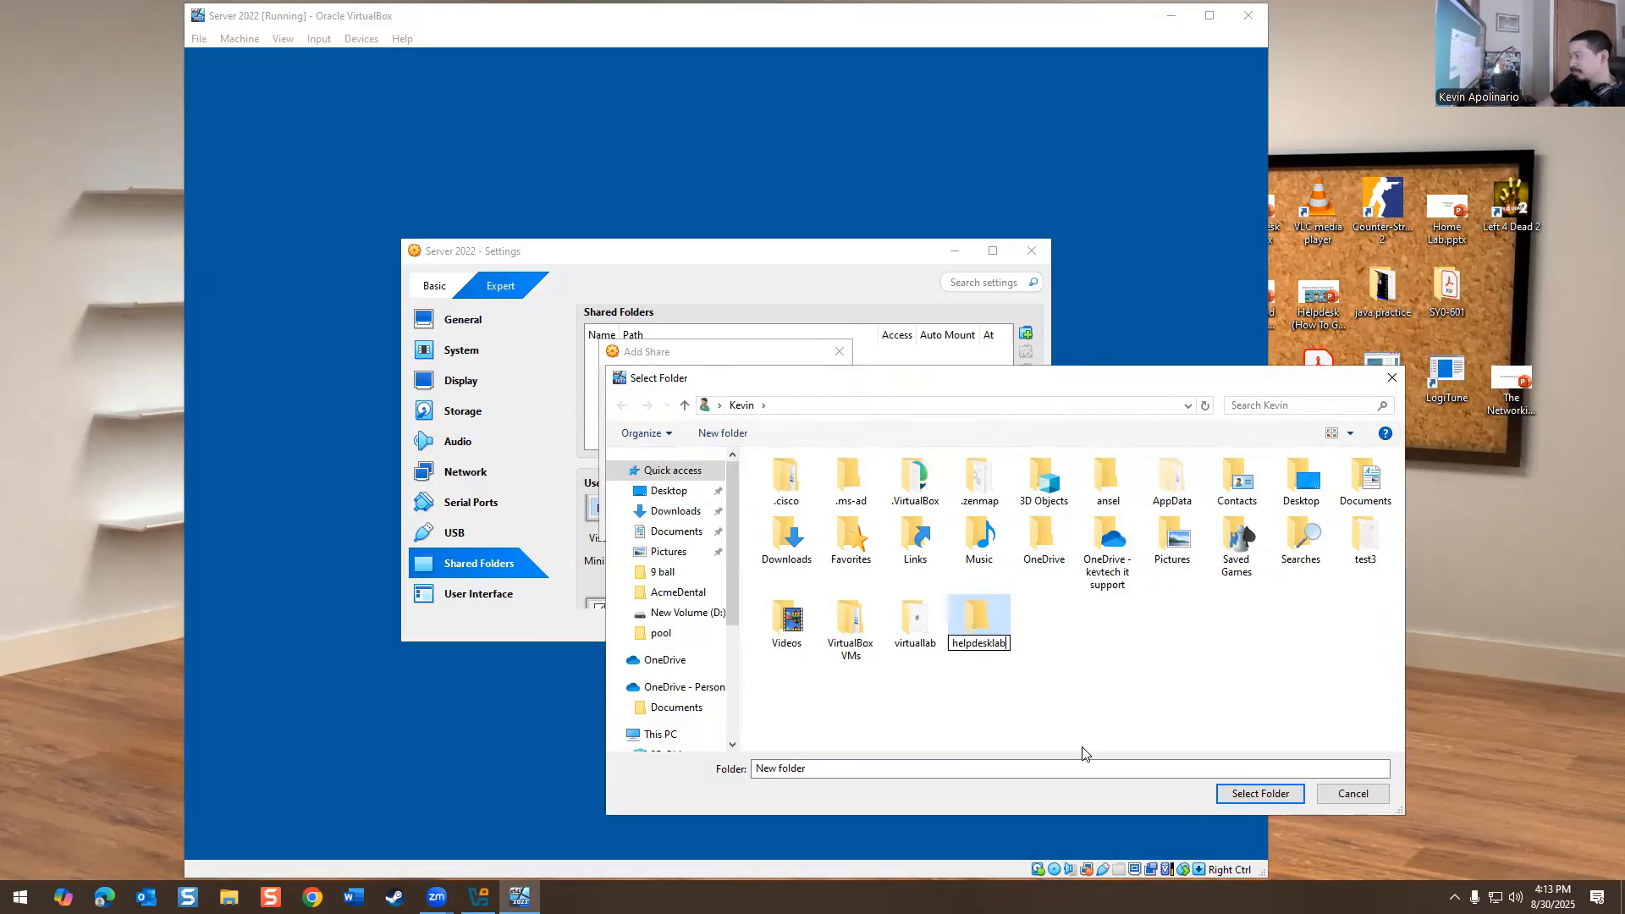
{"action": "left_click", "coordinate": [1260, 792]}
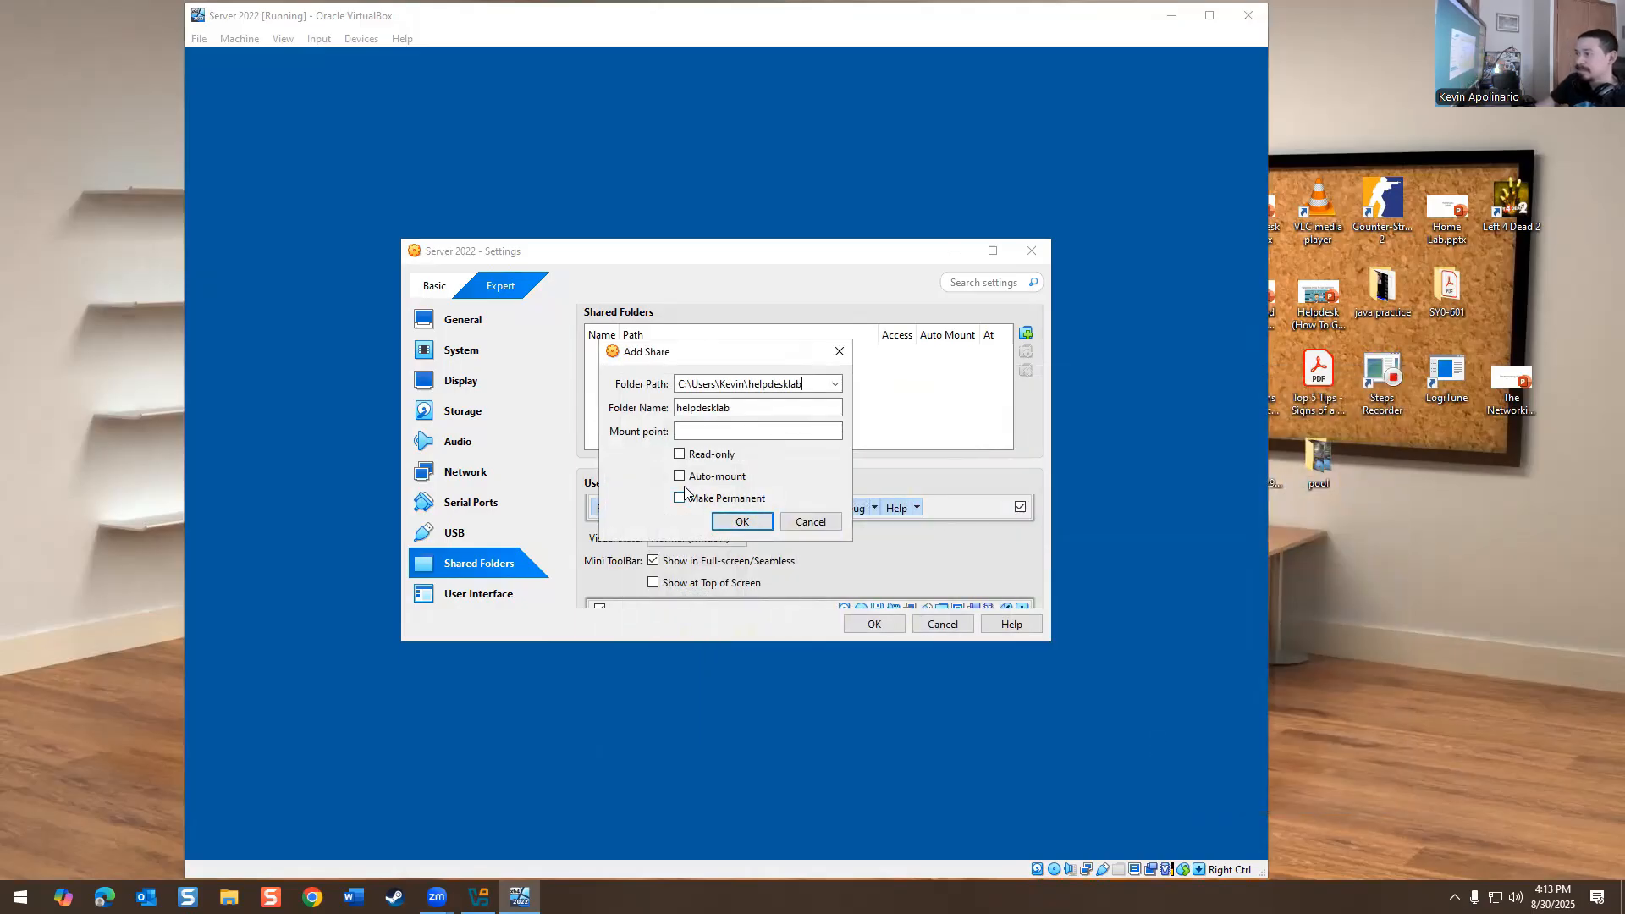
Make the helpdesklab share permanent and auto-mounted, then confirm the settings
{"action": "left_click", "coordinate": [680, 497]}
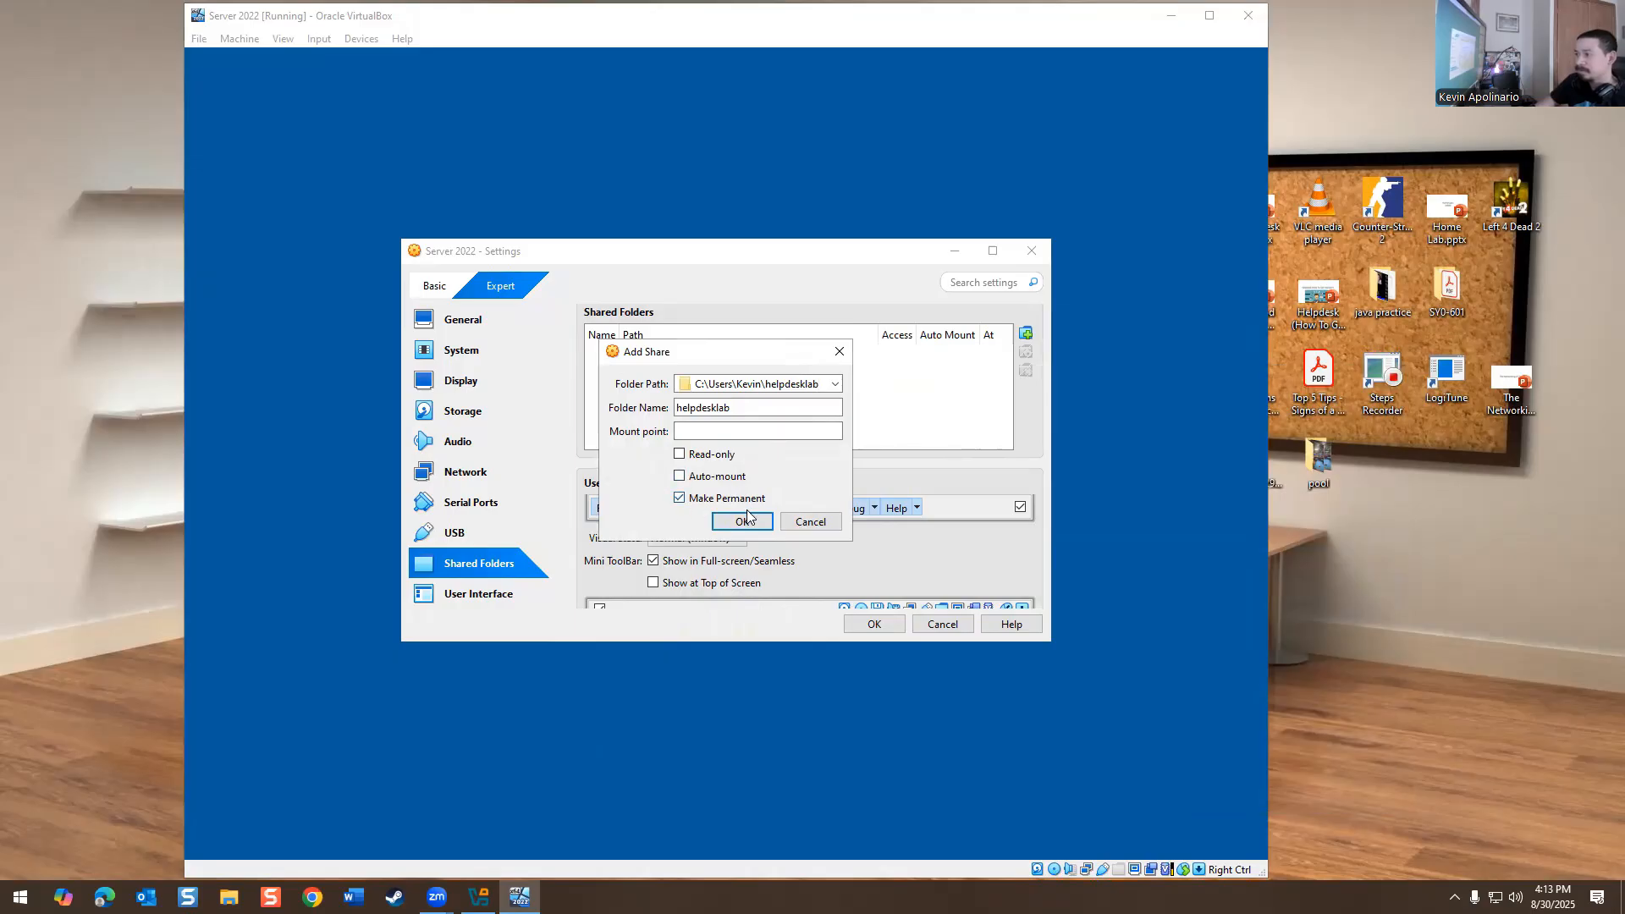
{"action": "left_click", "coordinate": [679, 475]}
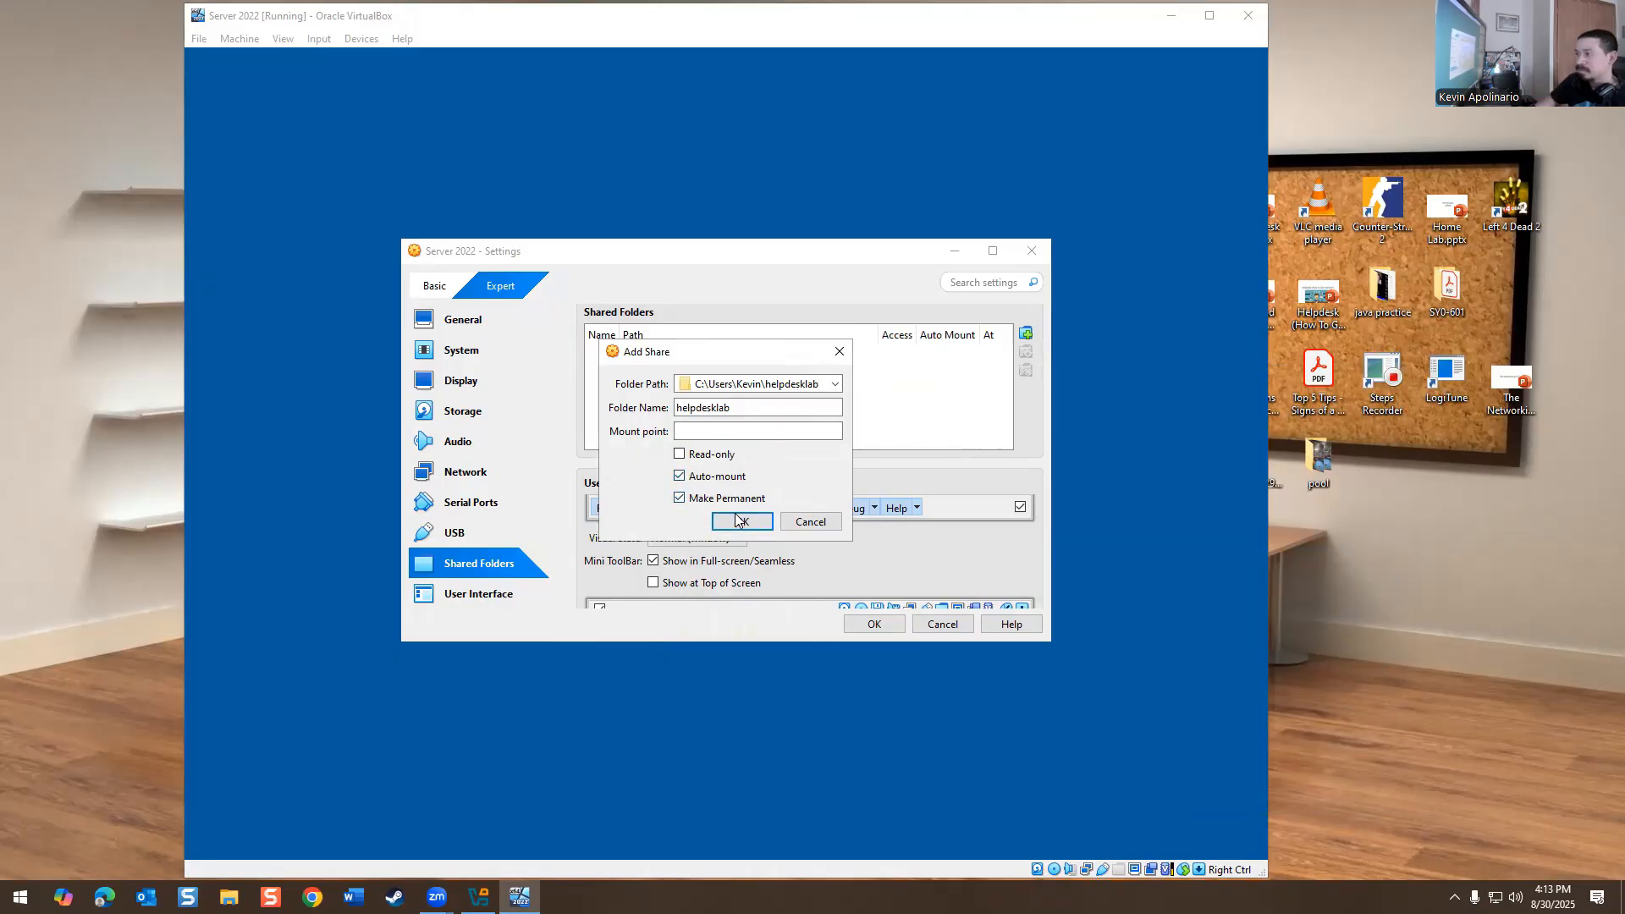
{"action": "left_click", "coordinate": [741, 521]}
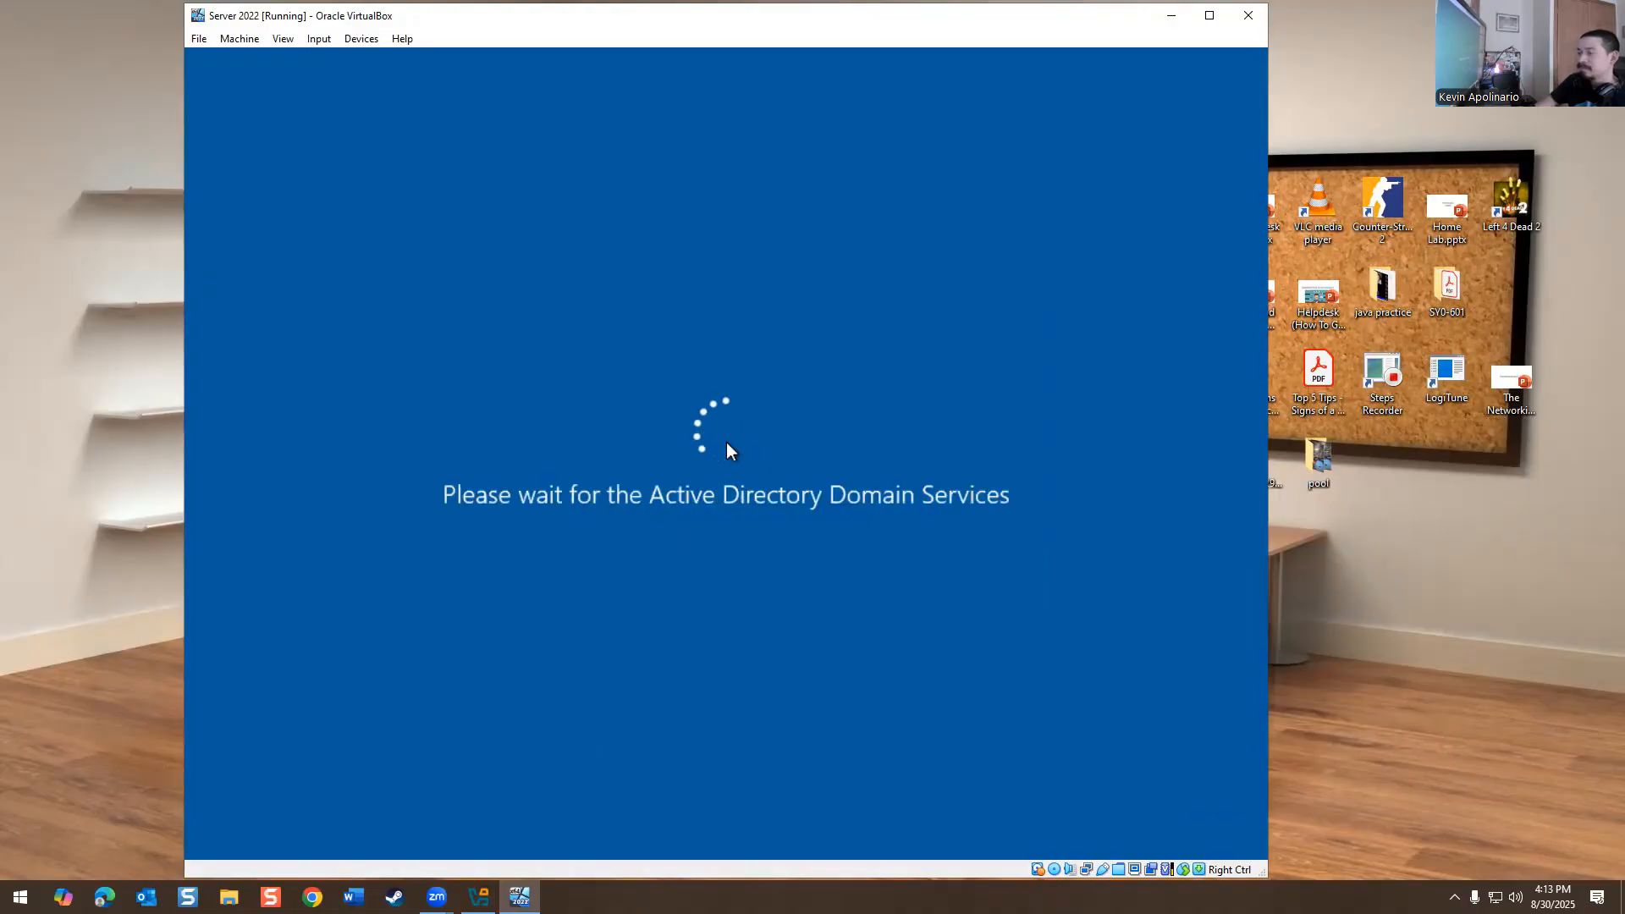
{"action": "left_click", "coordinate": [318, 39]}
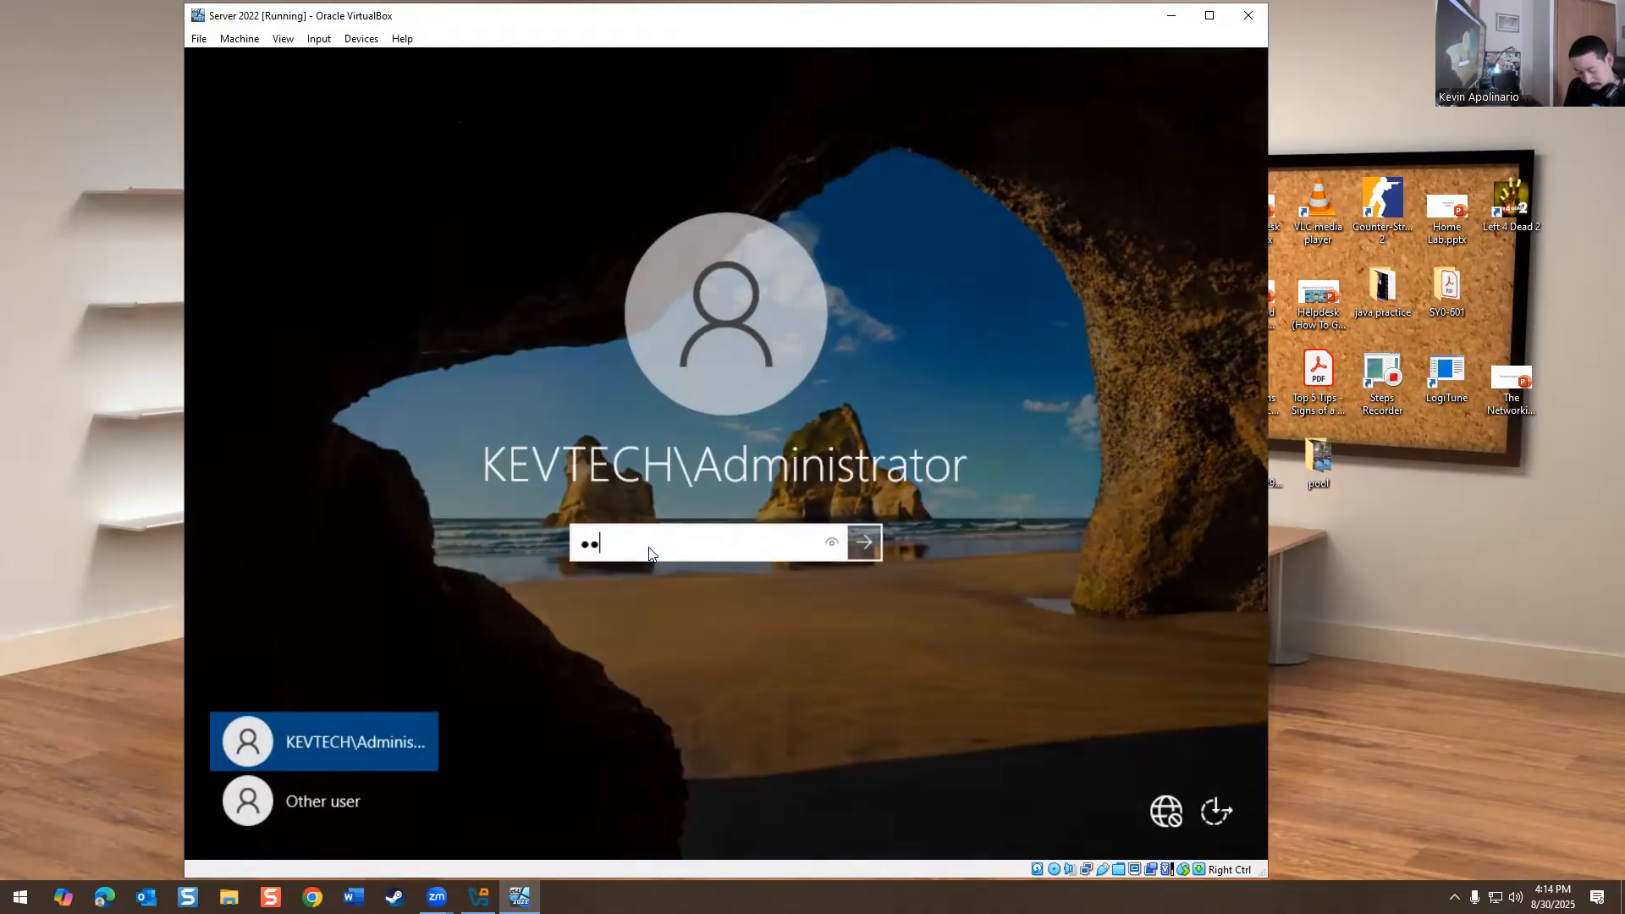
Sign back in as KEVTECH\Administrator with the password
{"action": "type", "text": "password"}
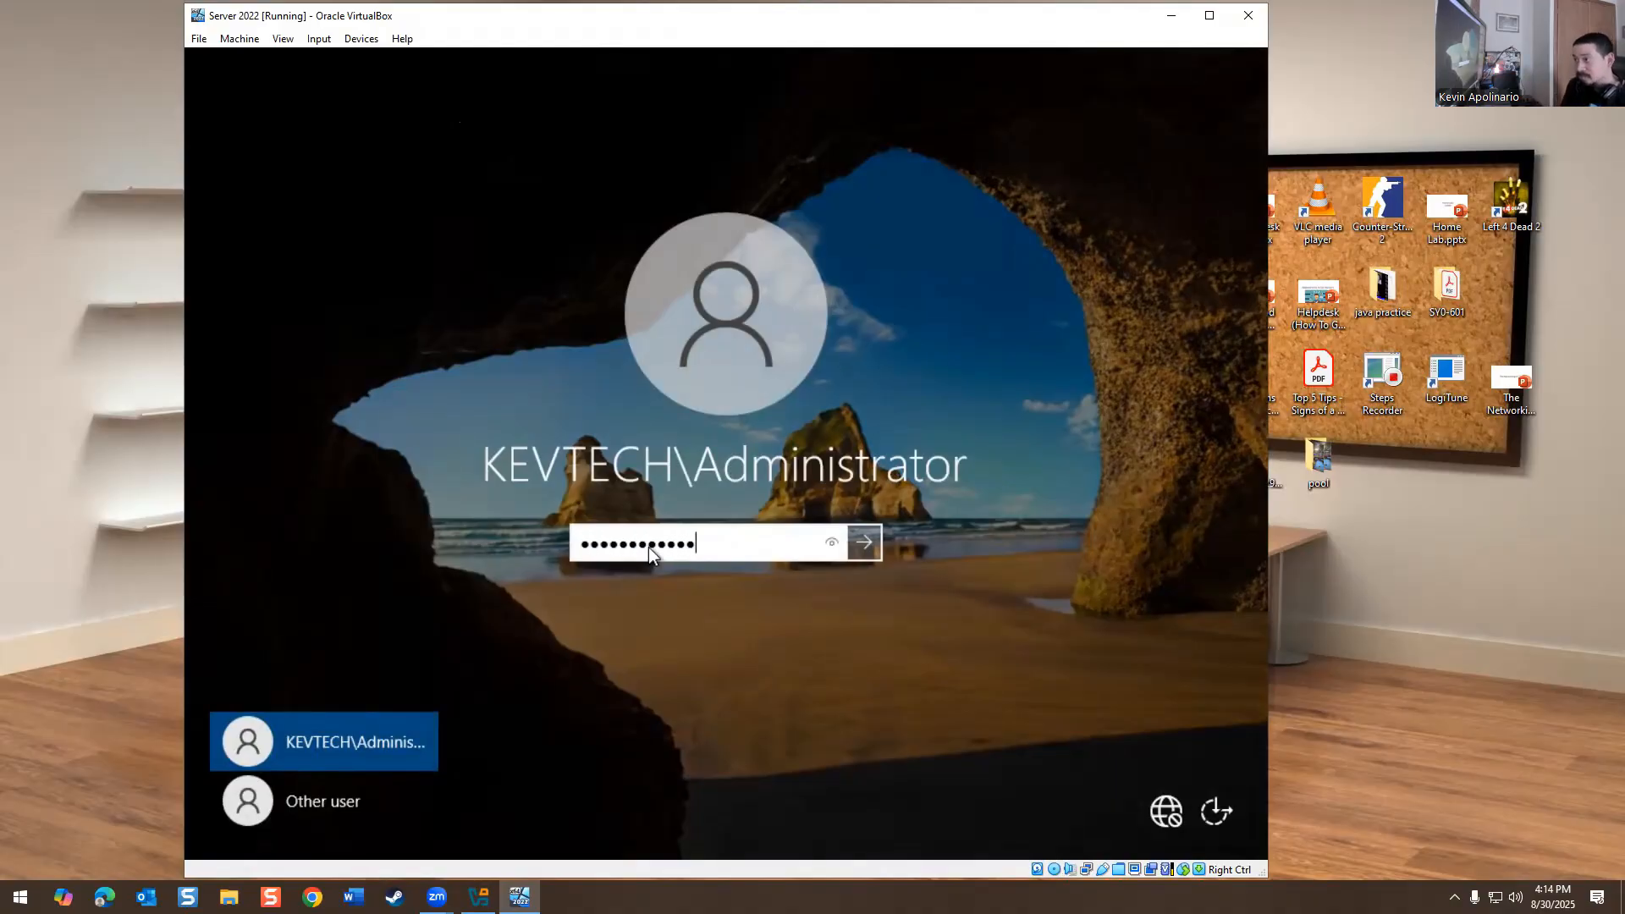
{"action": "left_click", "coordinate": [863, 542]}
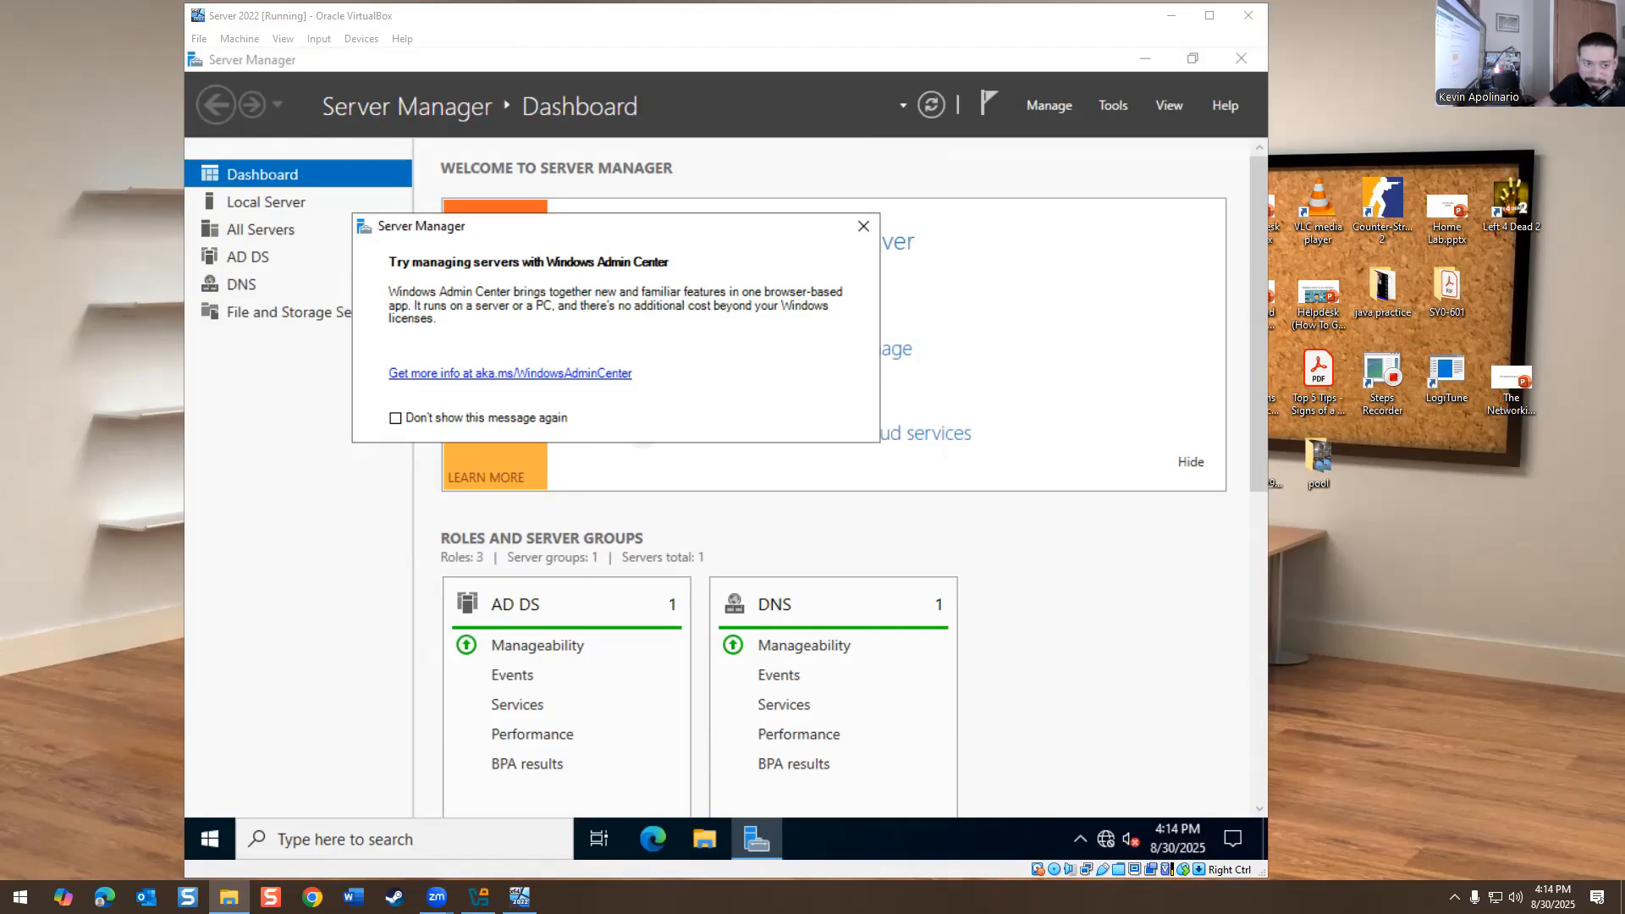
Eject the Guest Additions CD from File Explorer
{"action": "left_click", "coordinate": [703, 838]}
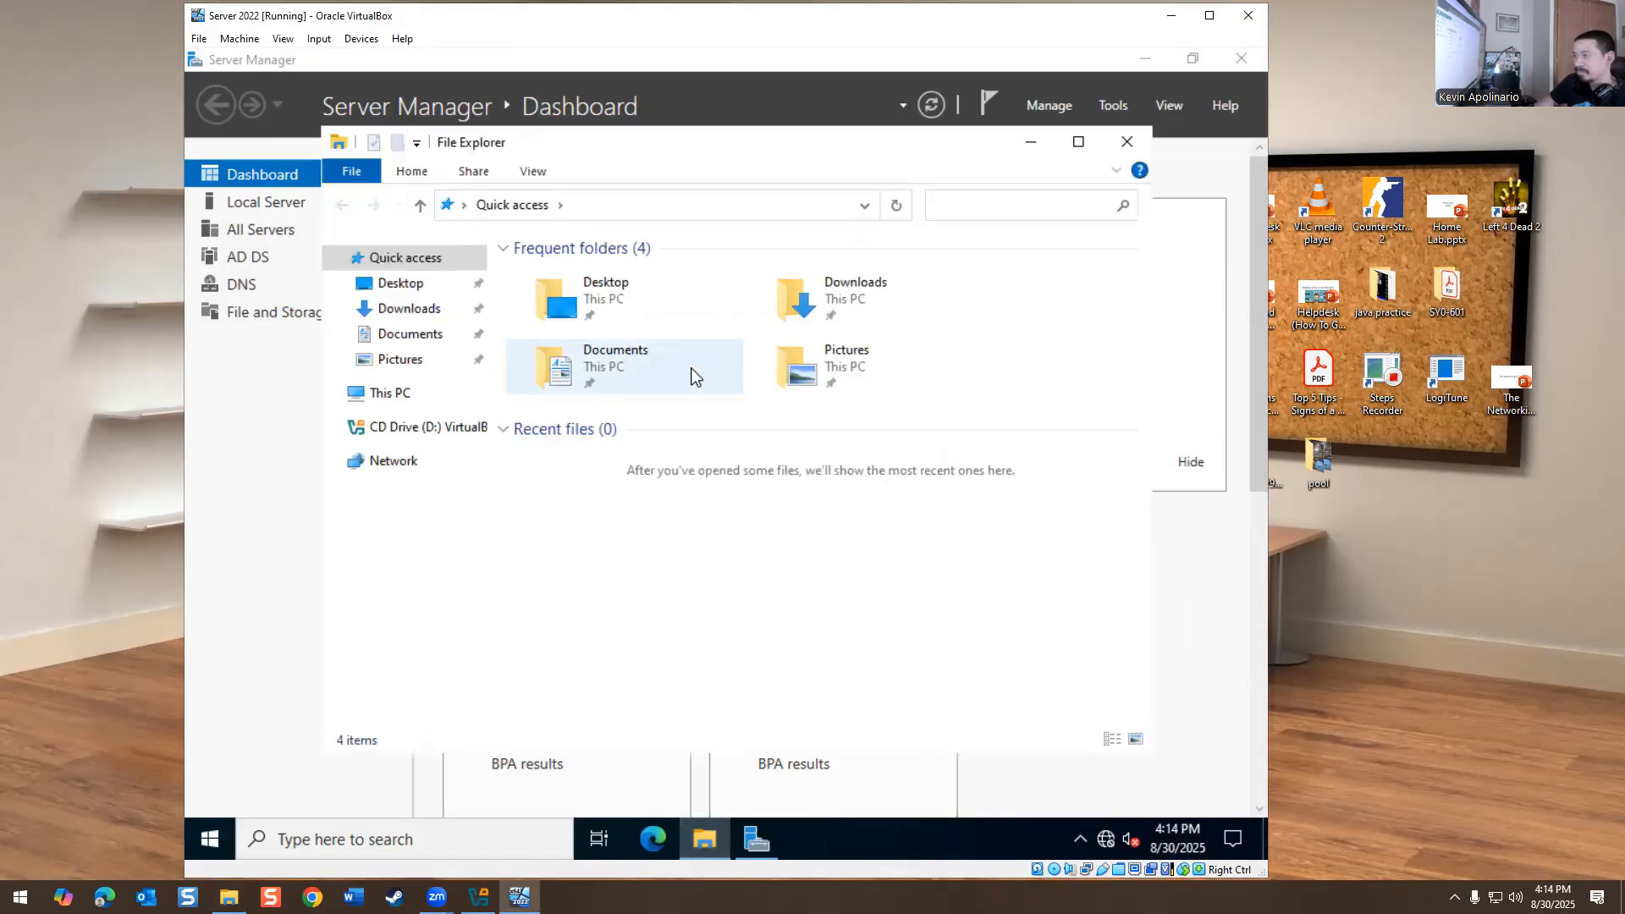
{"action": "right_click", "coordinate": [402, 427]}
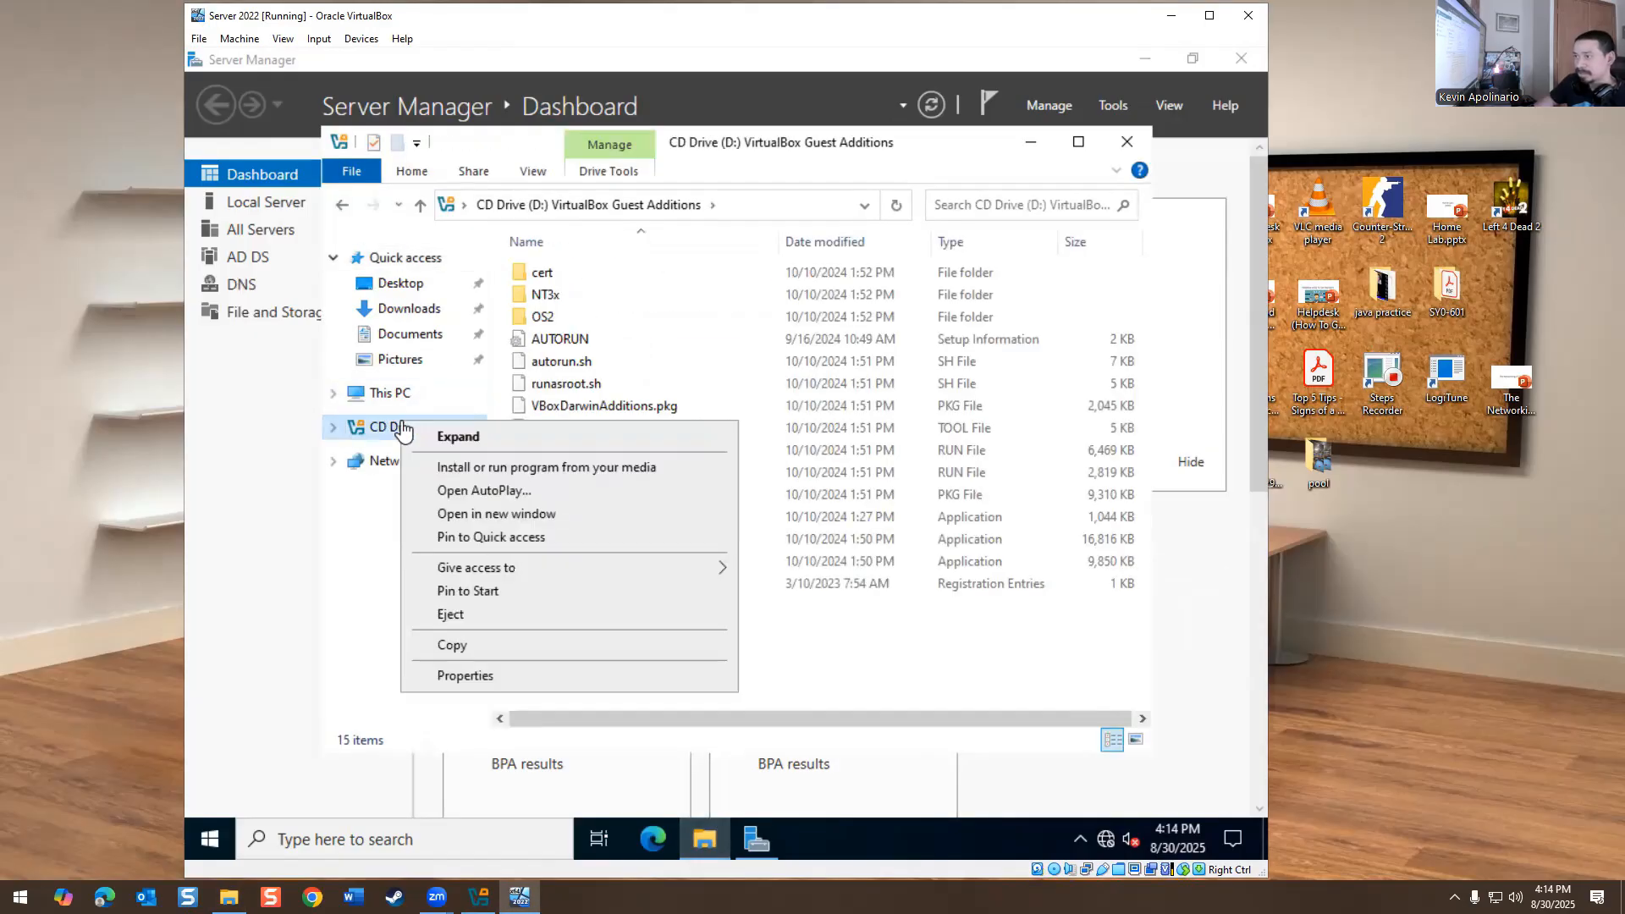
{"action": "left_click", "coordinate": [389, 391]}
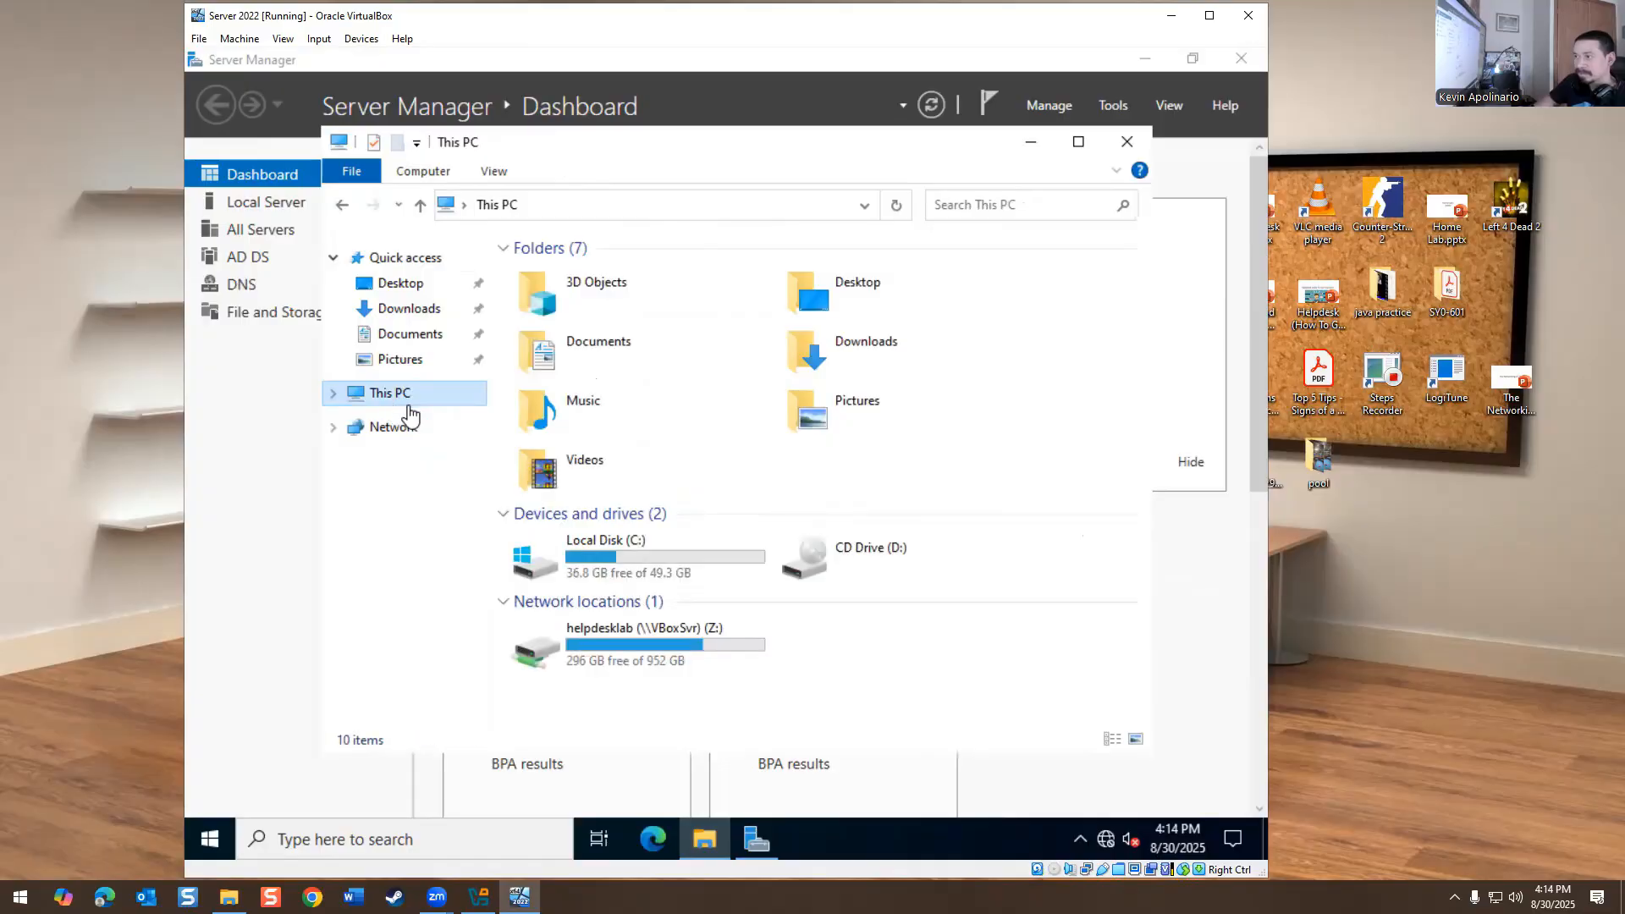
{"action": "mouse_move", "coordinate": [664, 645]}
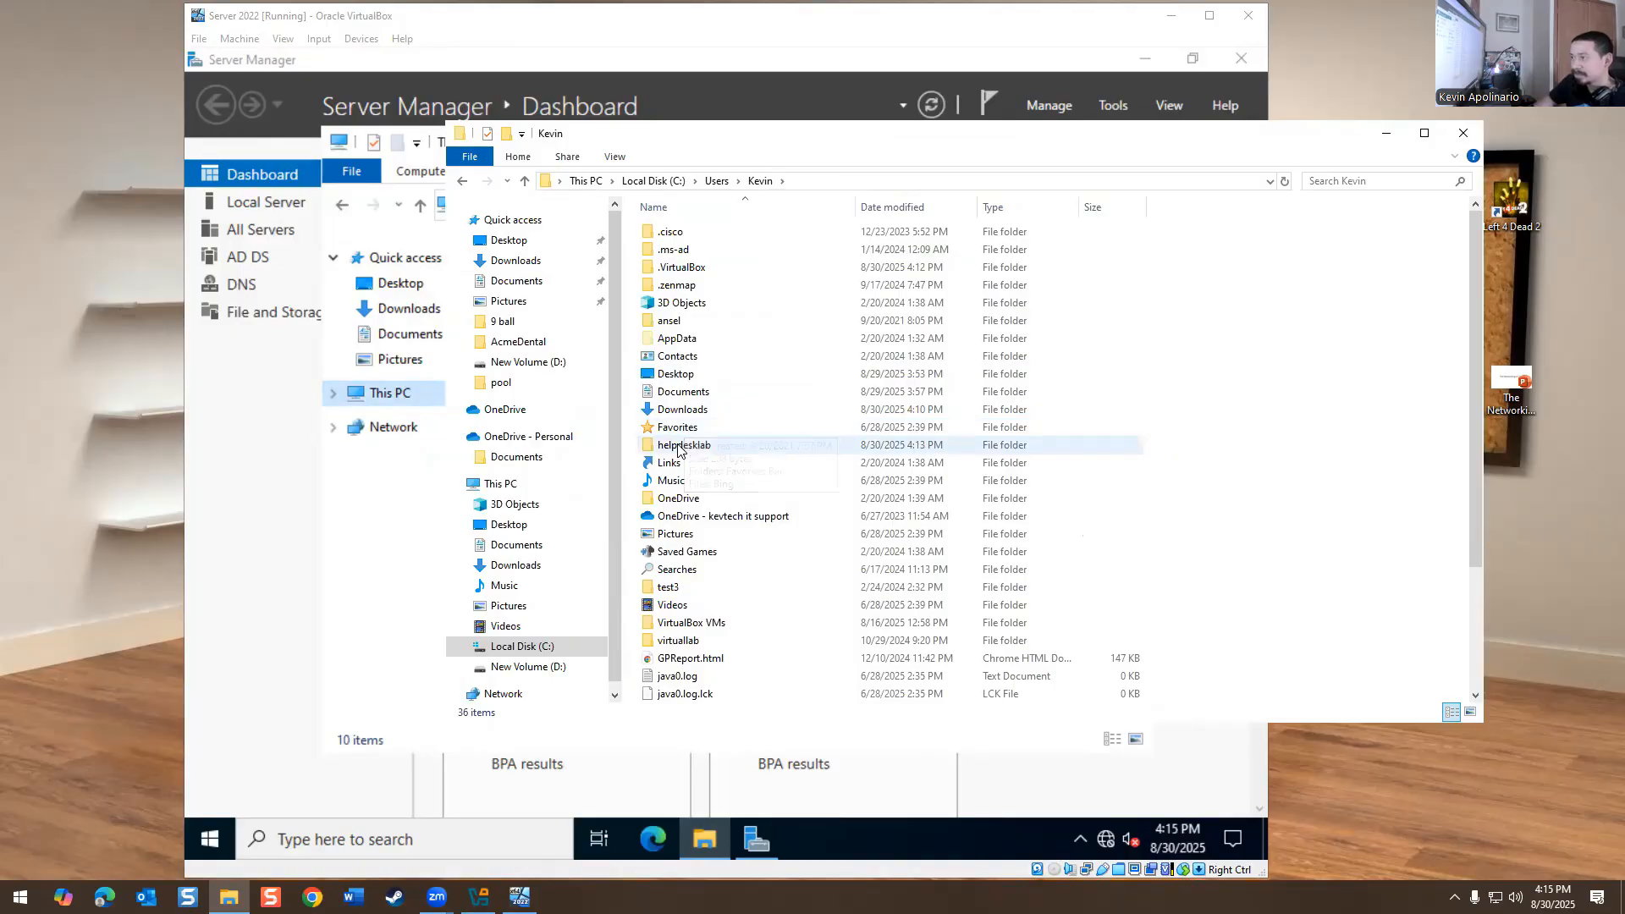
Permanently delete the JPG from the helpdesklab (Z:) drive and close Explorer
{"action": "double_click", "coordinate": [682, 443]}
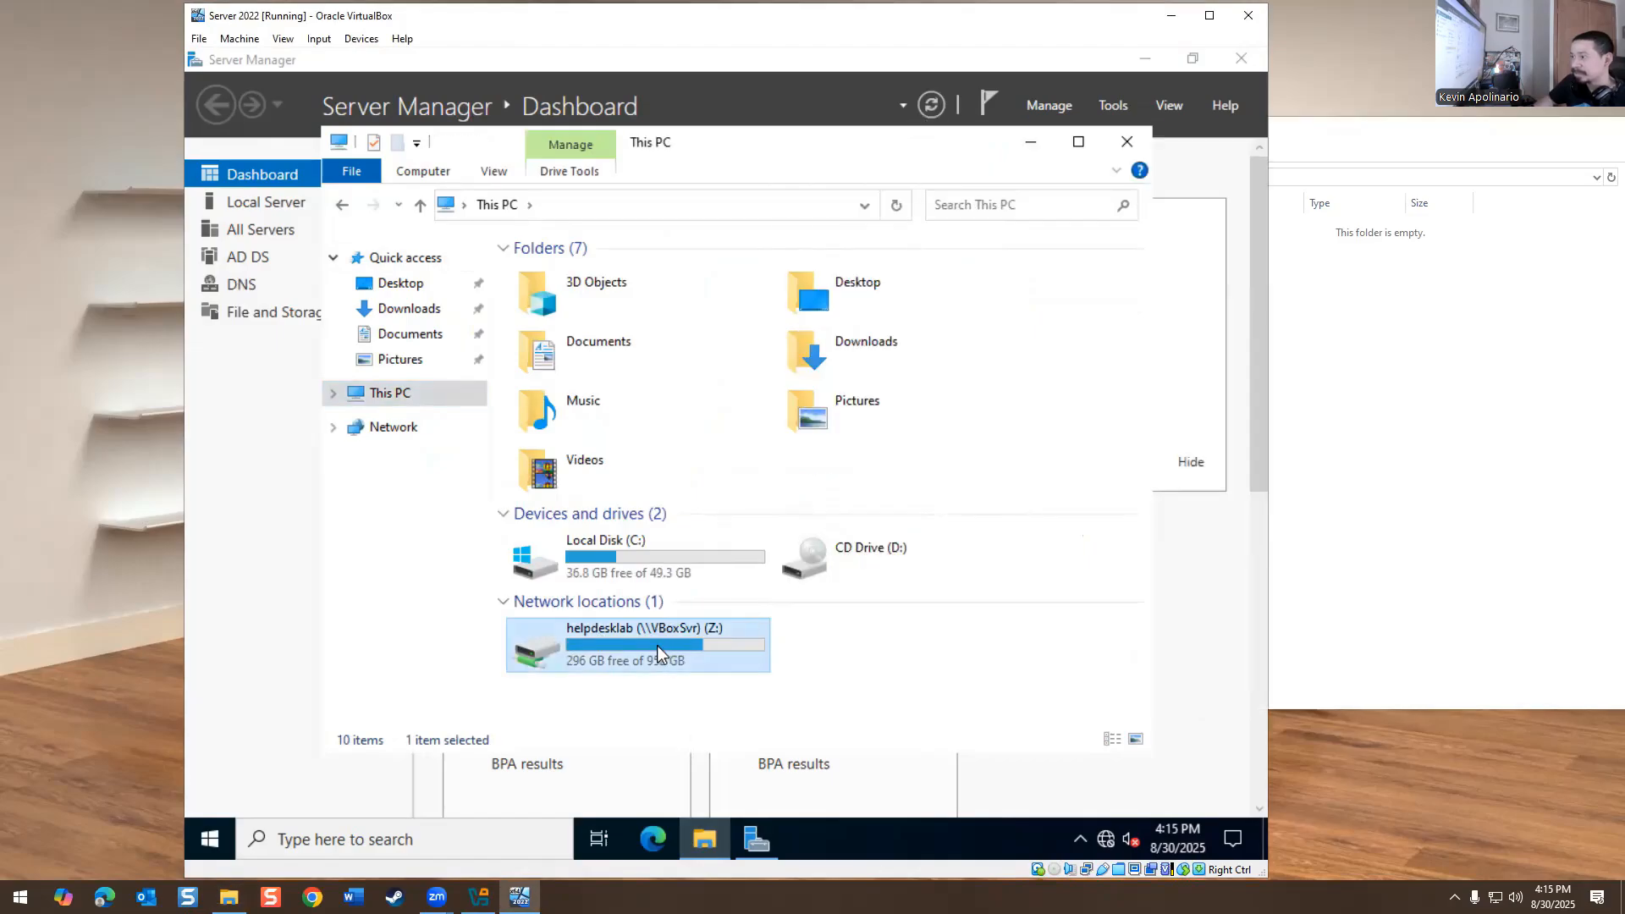
{"action": "double_click", "coordinate": [638, 643]}
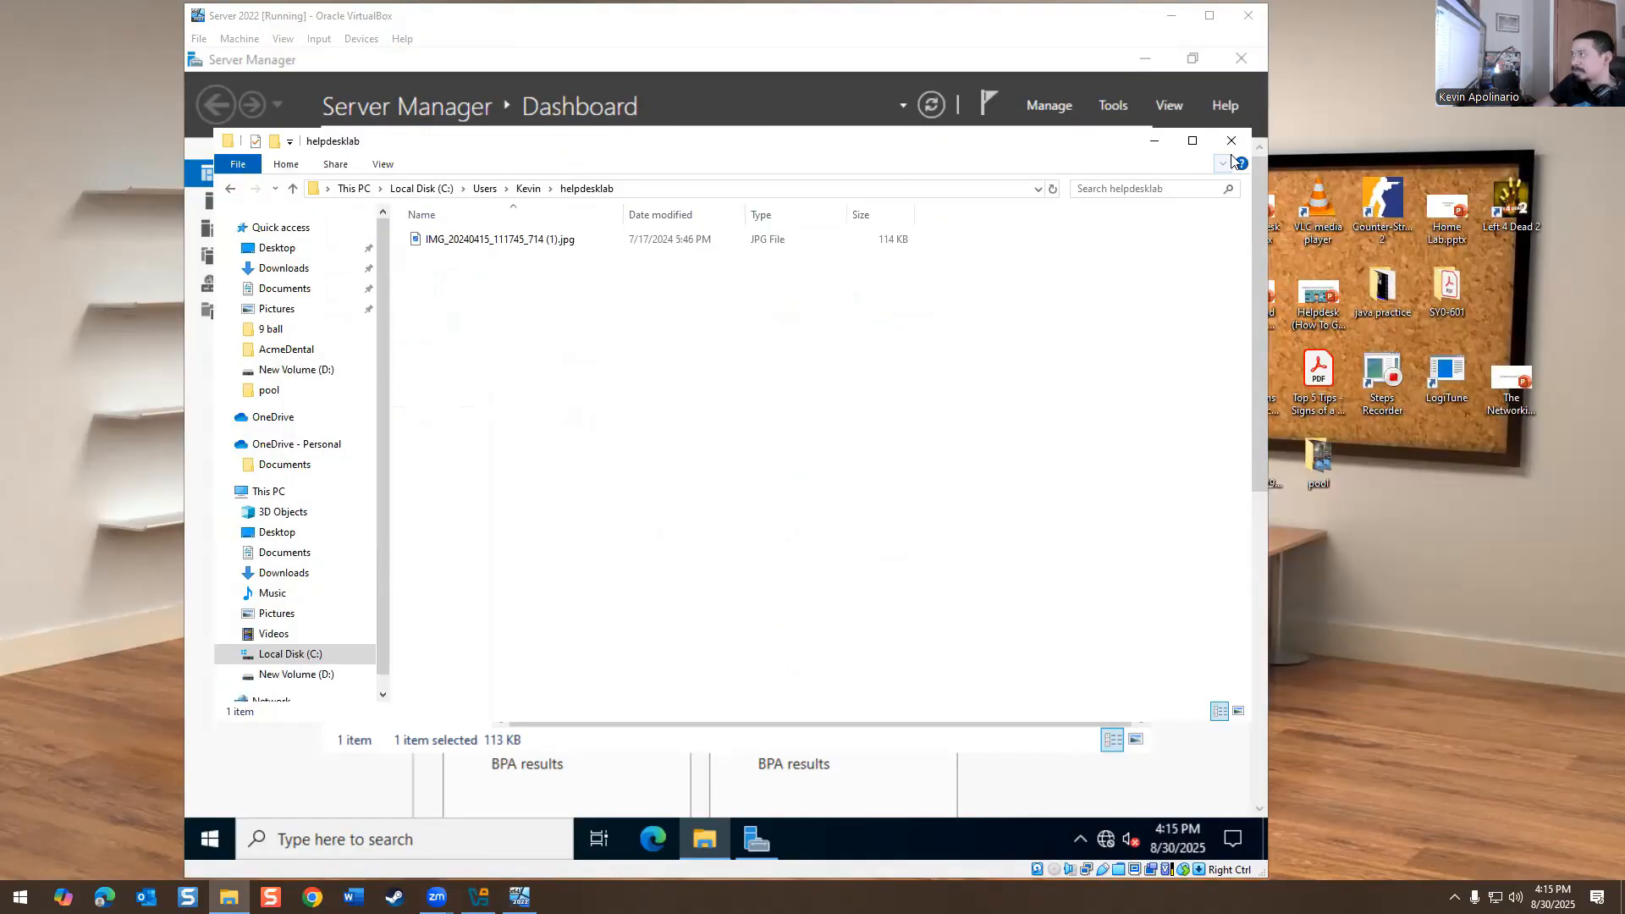
{"action": "mouse_move", "coordinate": [1231, 141]}
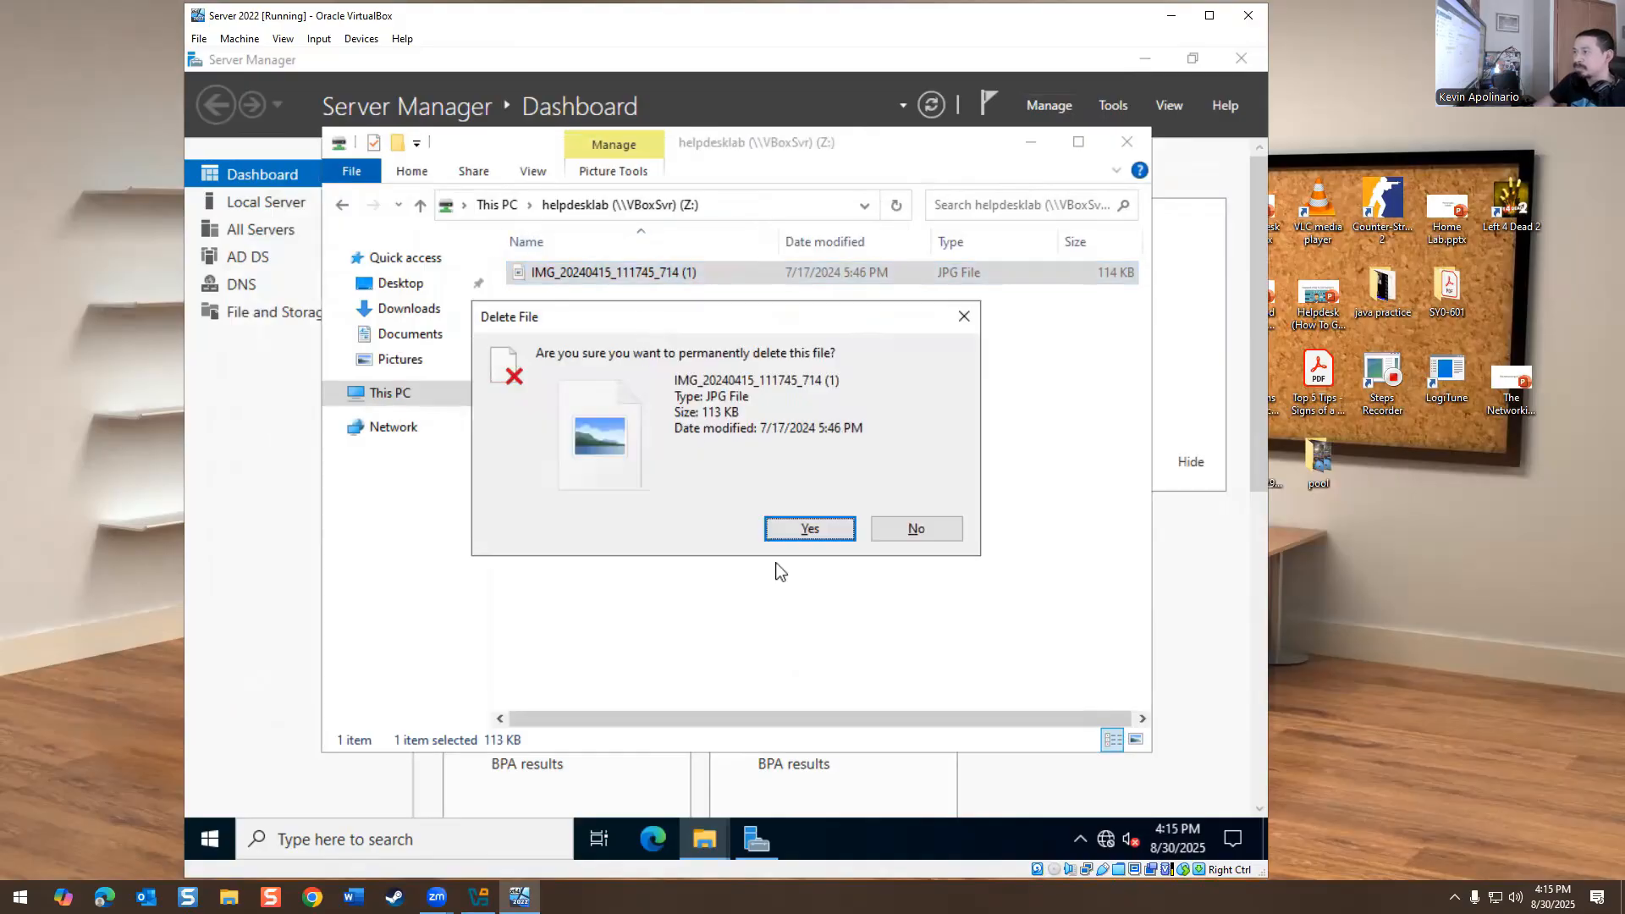
{"action": "left_click", "coordinate": [809, 529]}
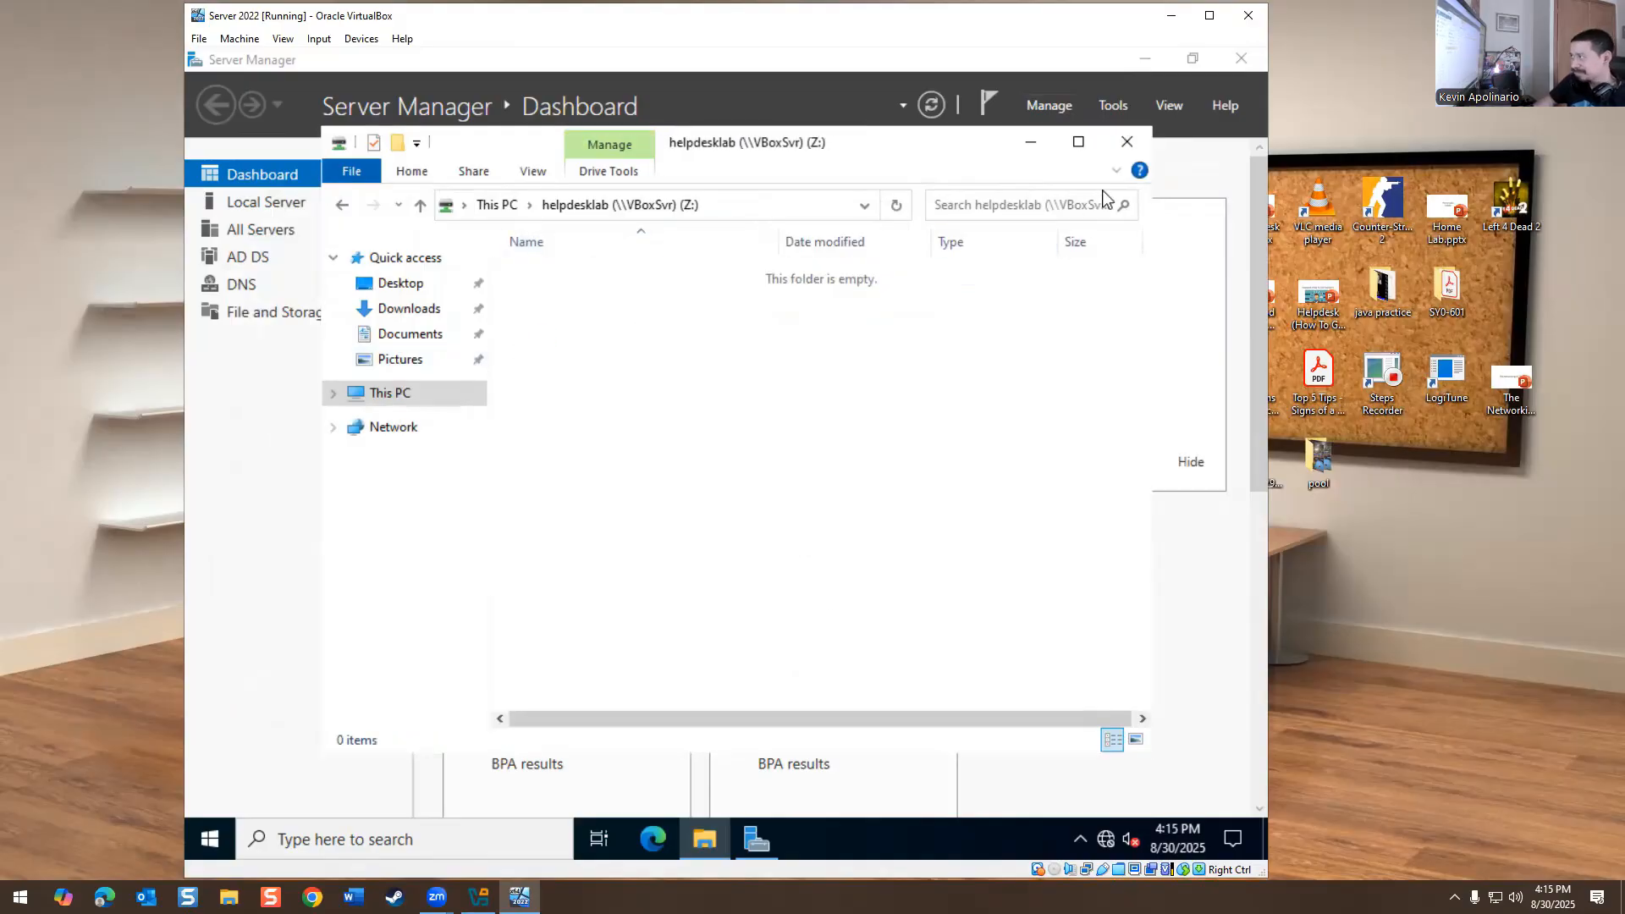
{"action": "left_click", "coordinate": [1127, 142]}
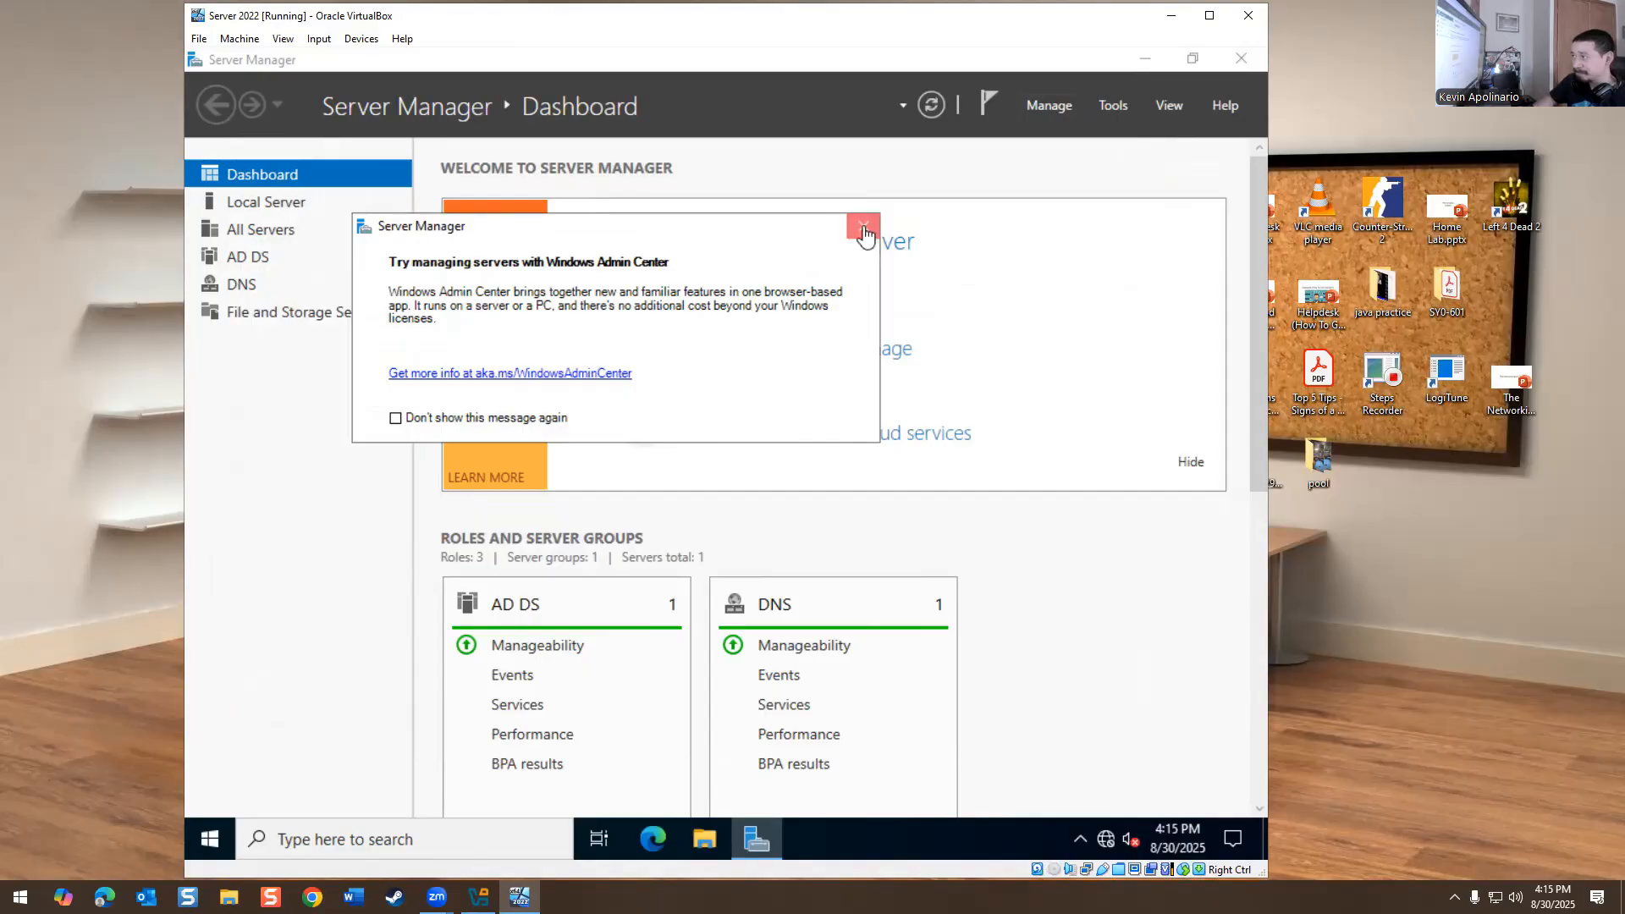
Start a new user in the kevtech.com Users container of Active Directory Users and Computers
{"action": "left_click", "coordinate": [1112, 105]}
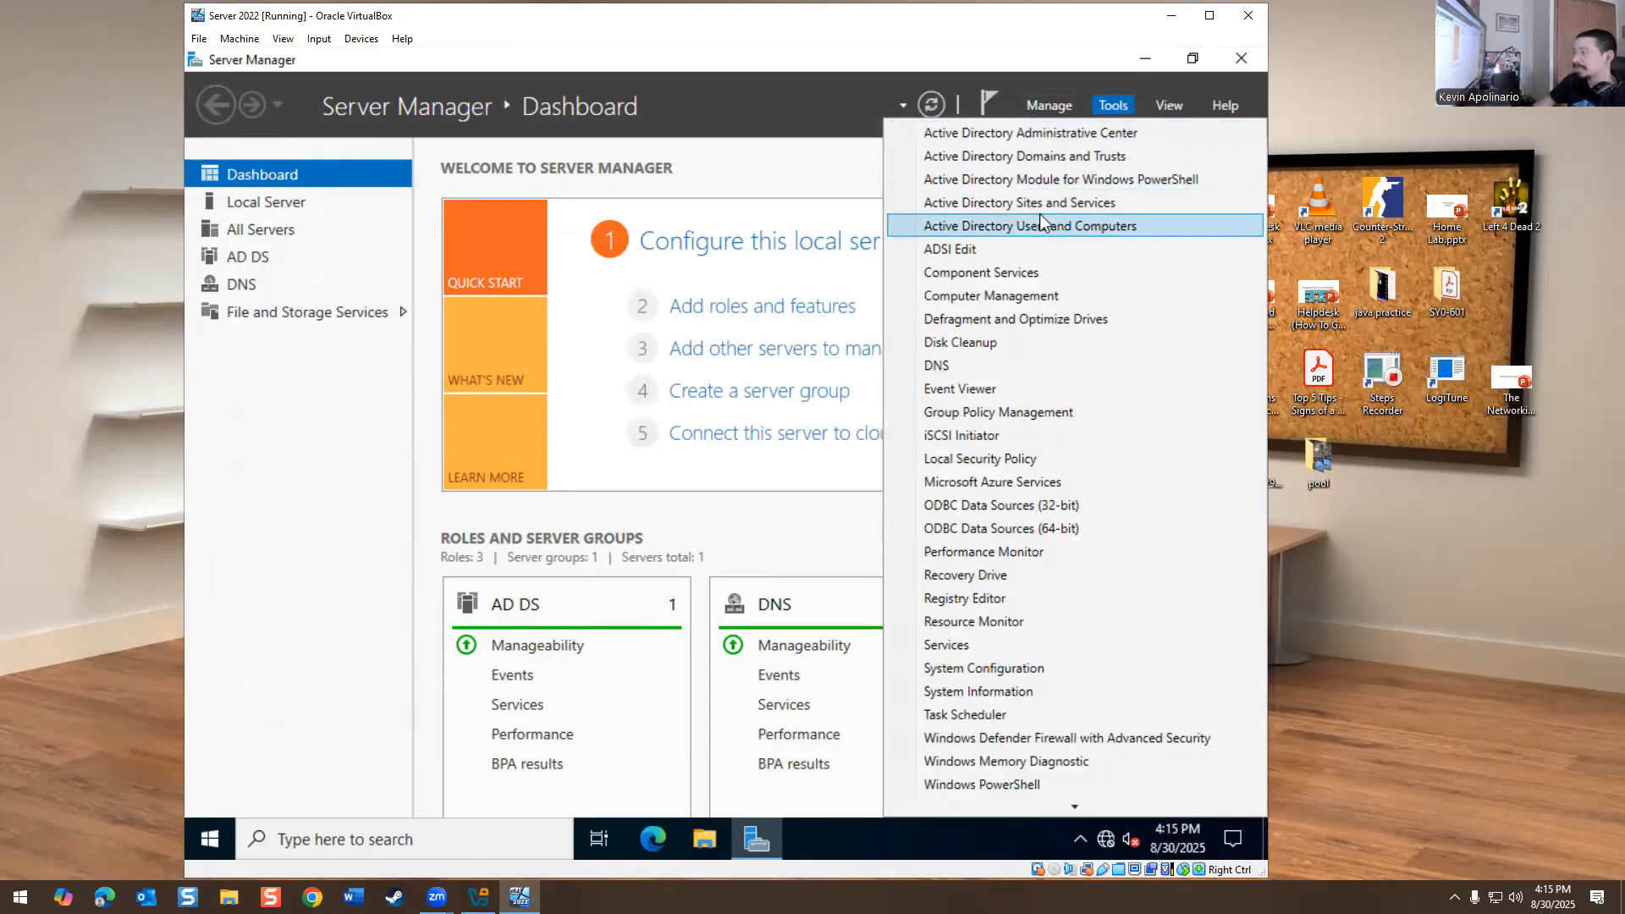
{"action": "left_click", "coordinate": [1031, 225]}
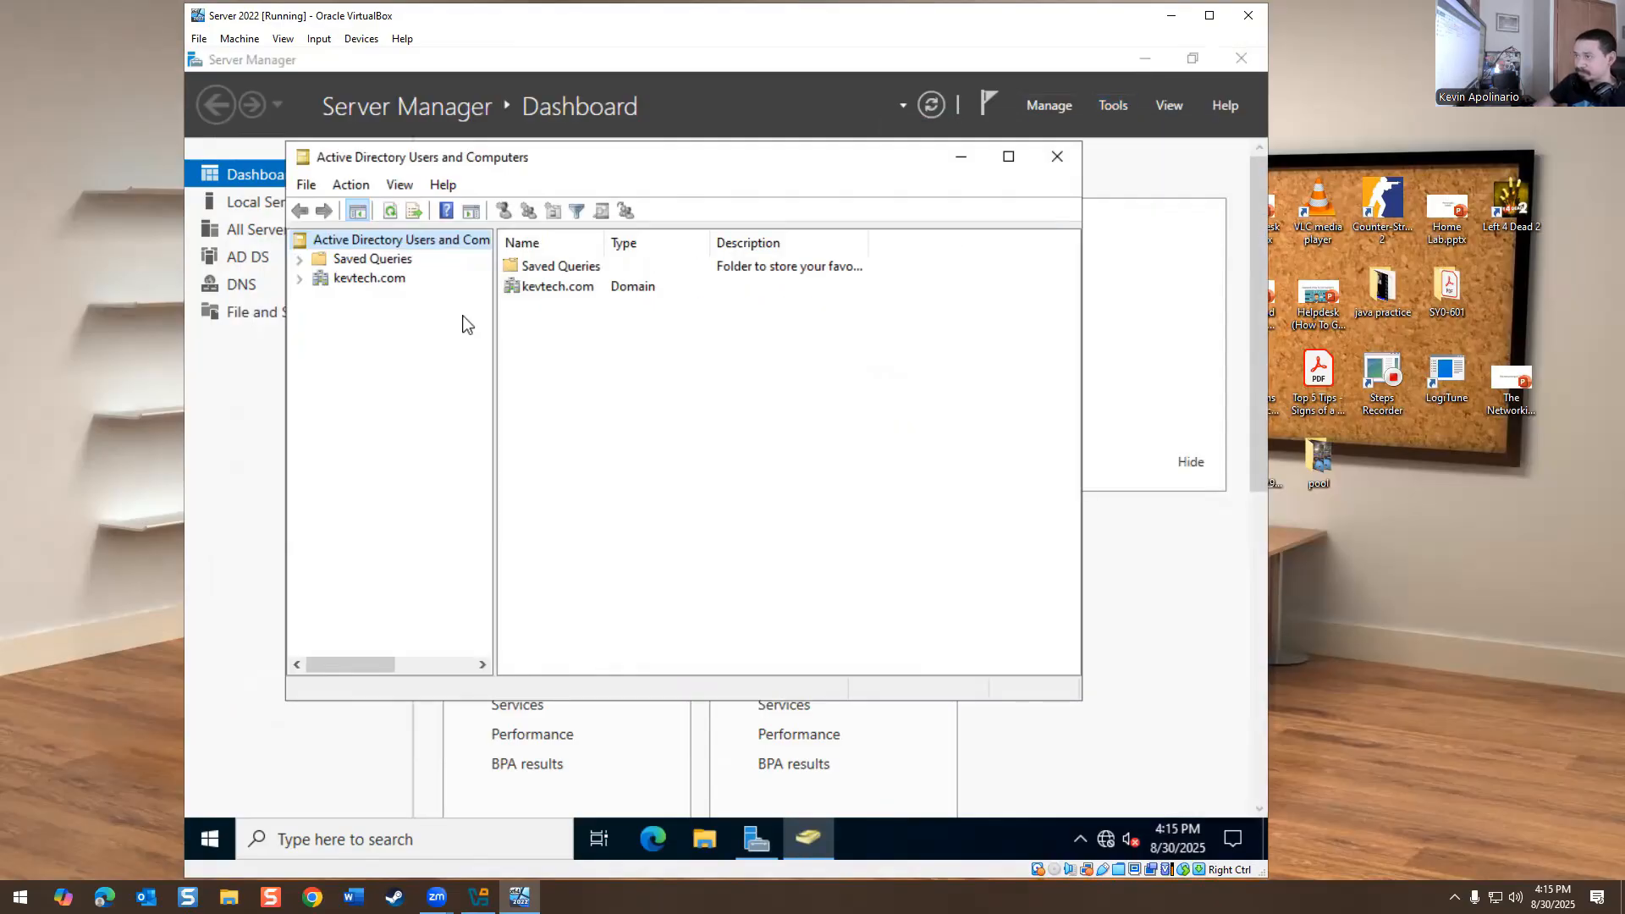
{"action": "left_click", "coordinate": [300, 278]}
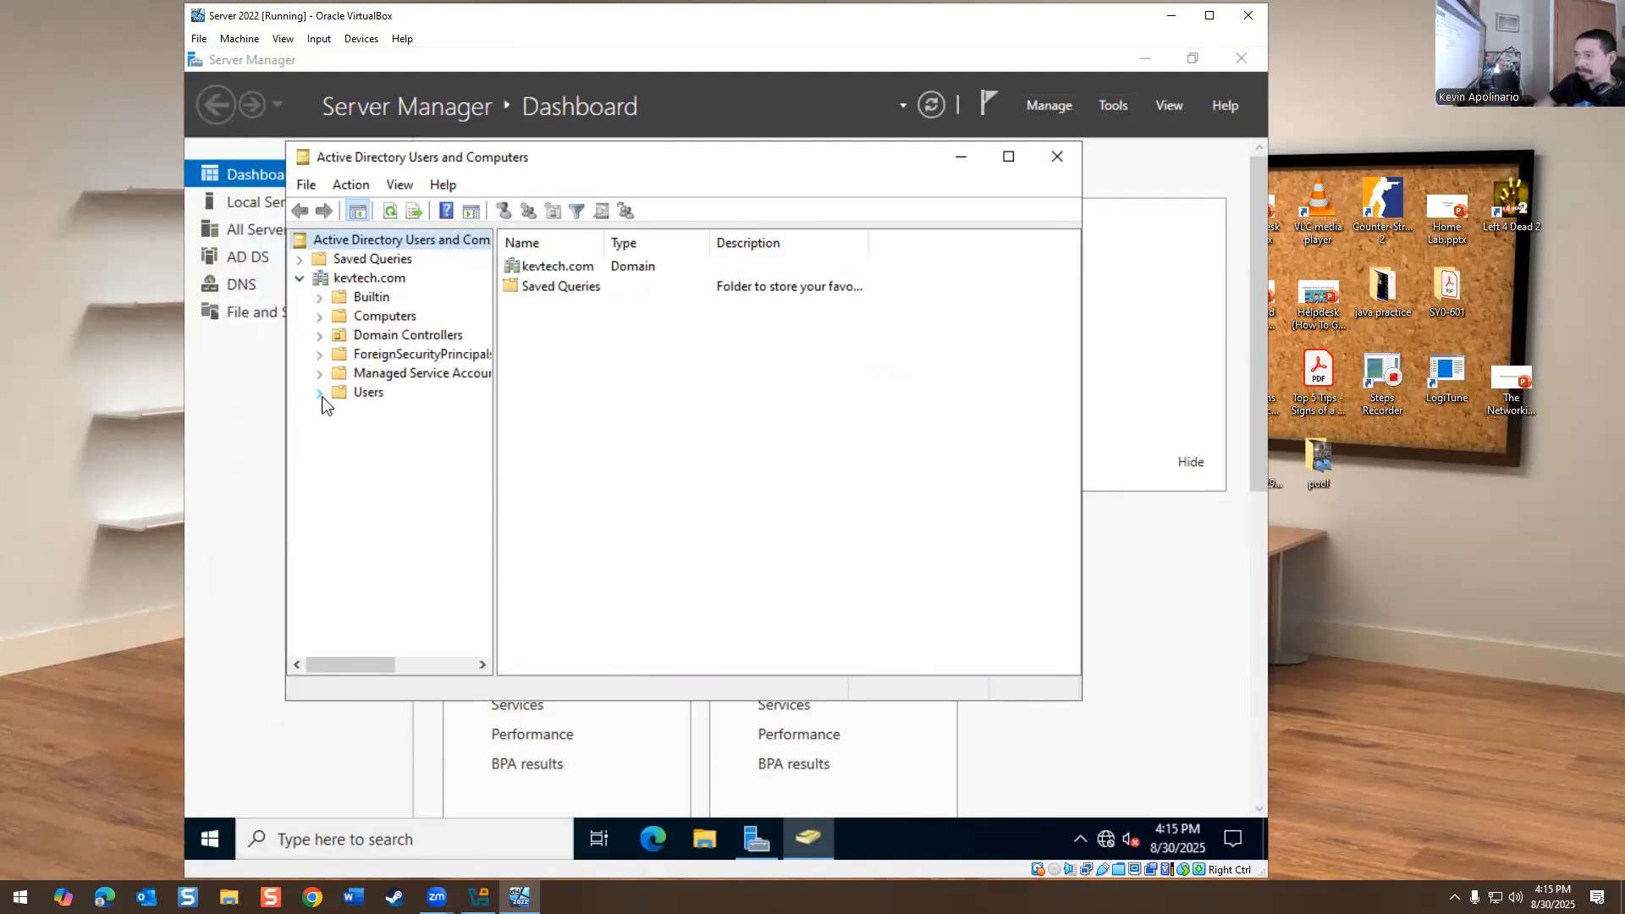
{"action": "right_click", "coordinate": [367, 391]}
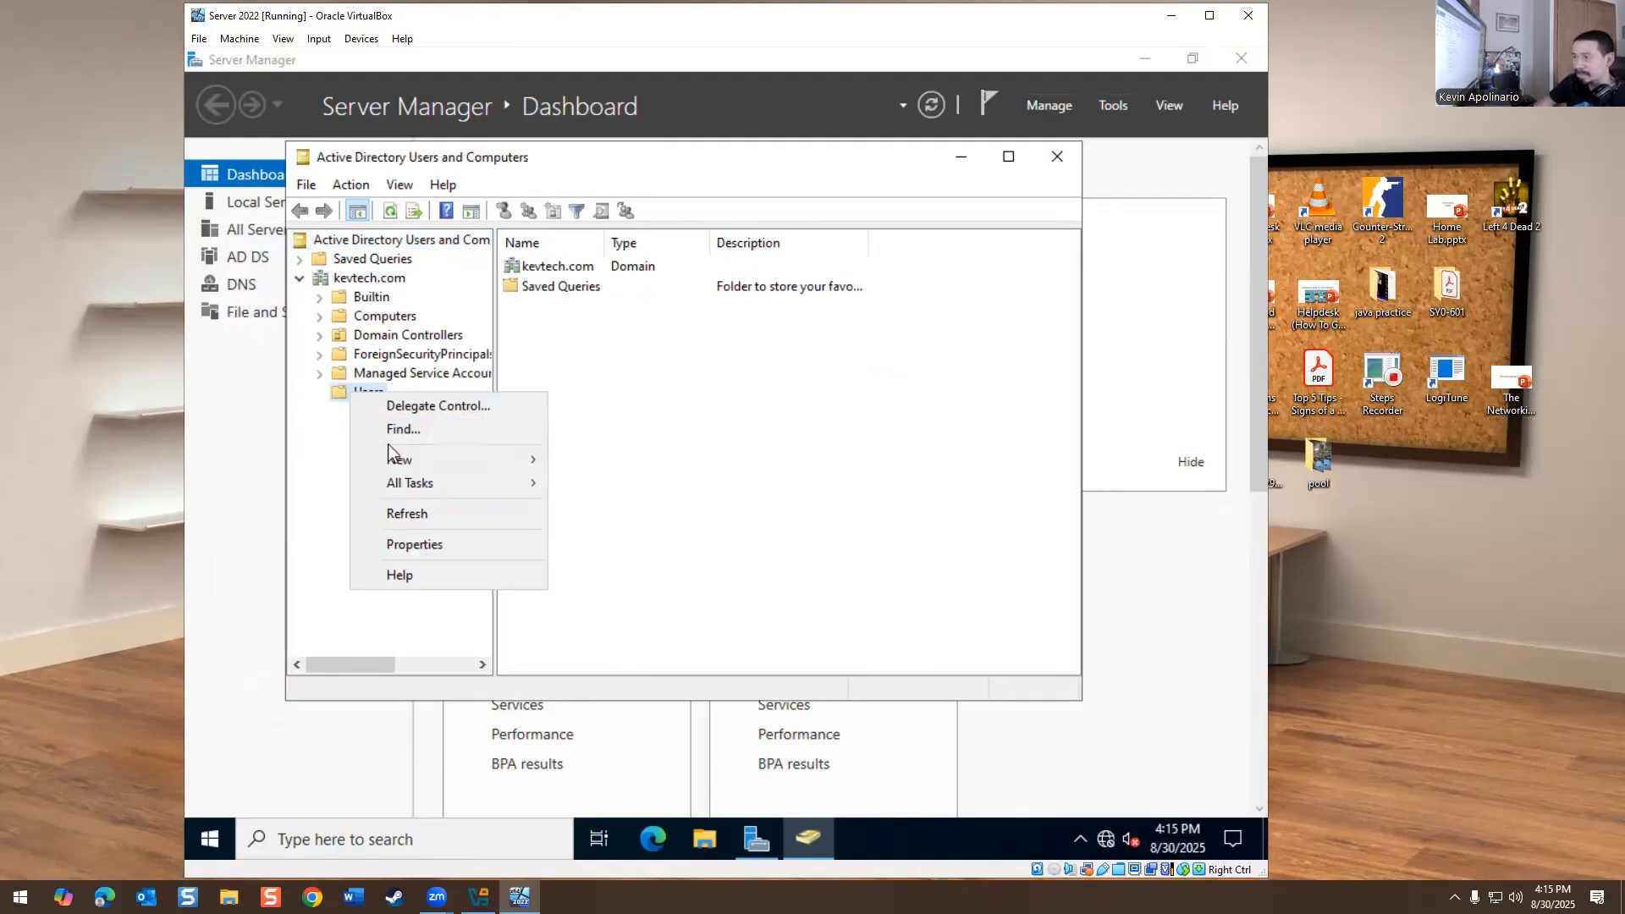
{"action": "left_click", "coordinate": [400, 459]}
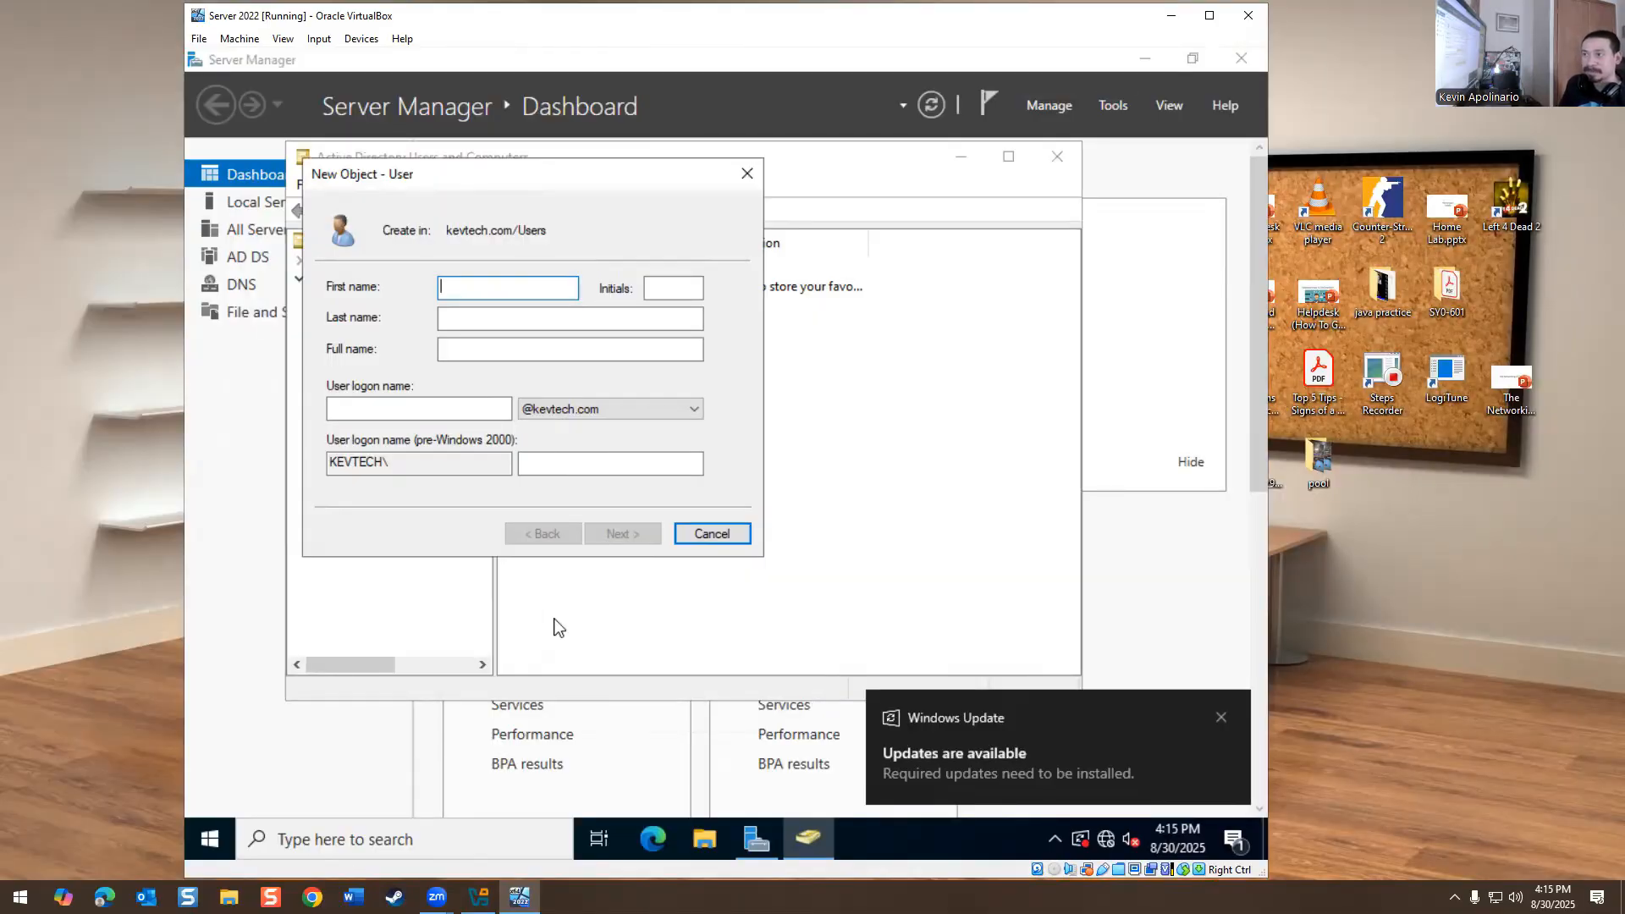
Create user Marc with a password and no forced password change at next logon
{"action": "left_click", "coordinate": [1221, 718]}
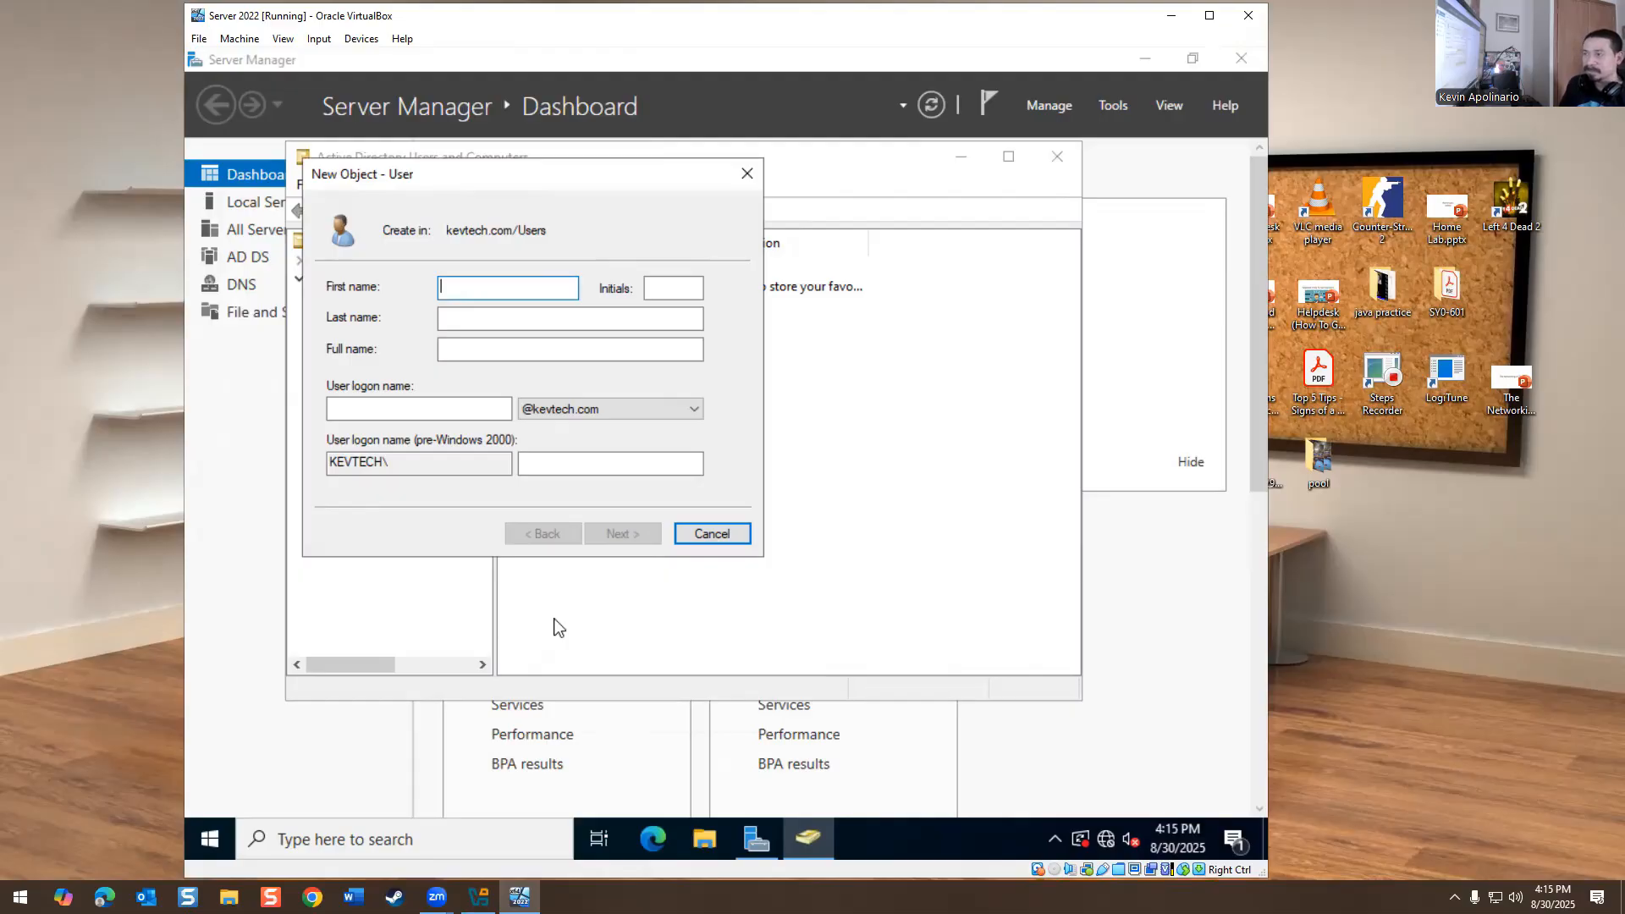
{"action": "type", "text": "Mar"}
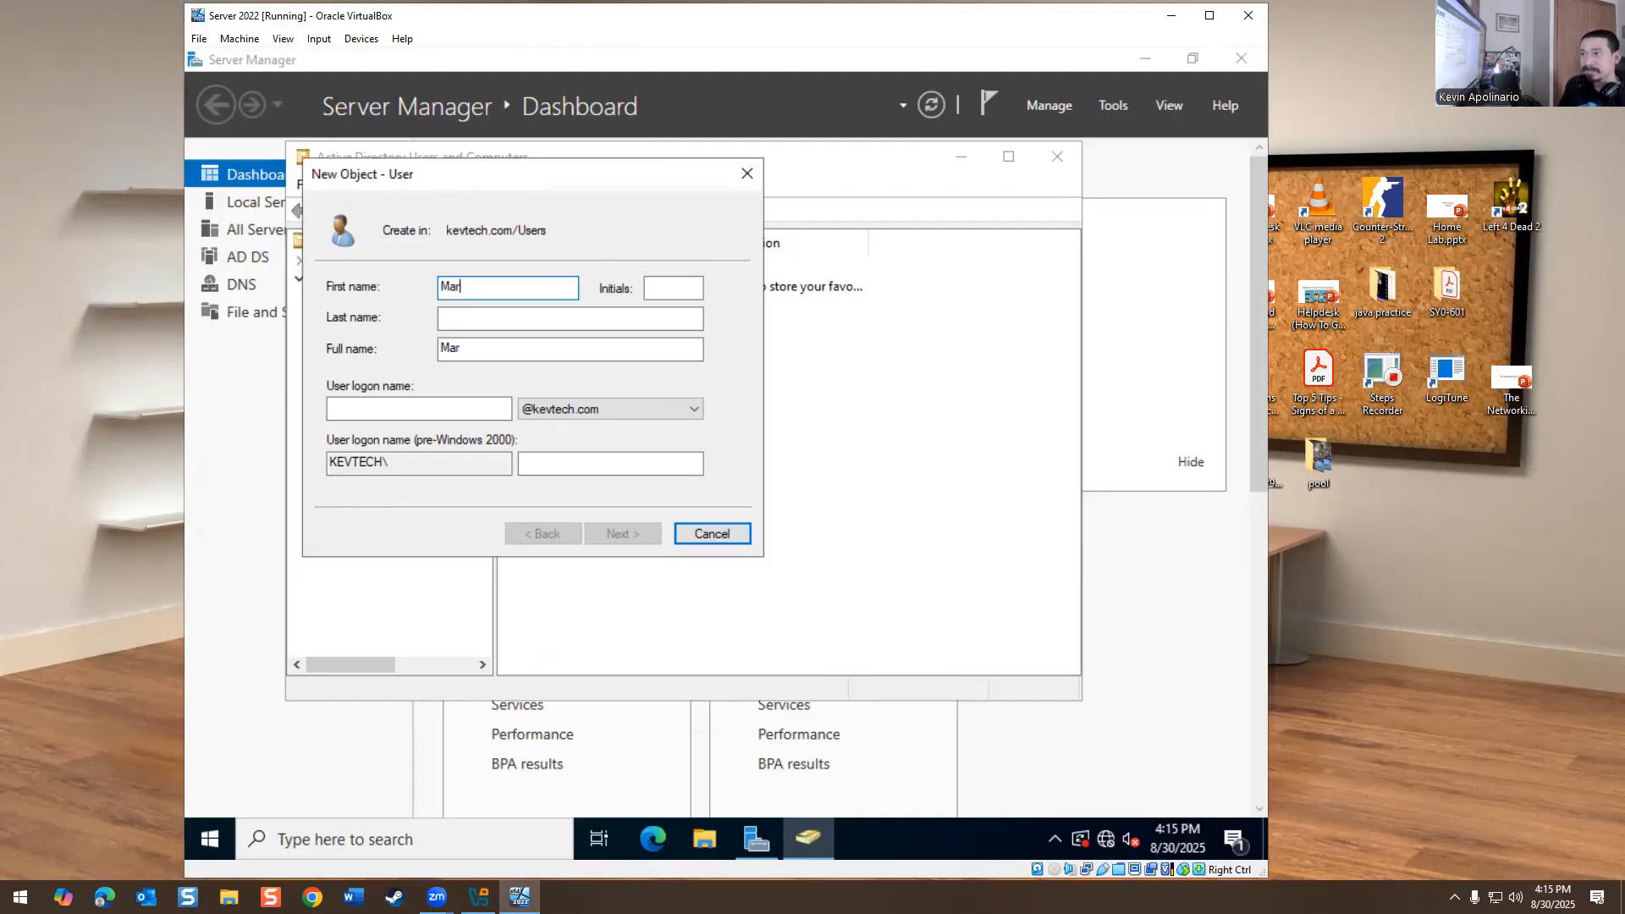
{"action": "type", "text": "c"}
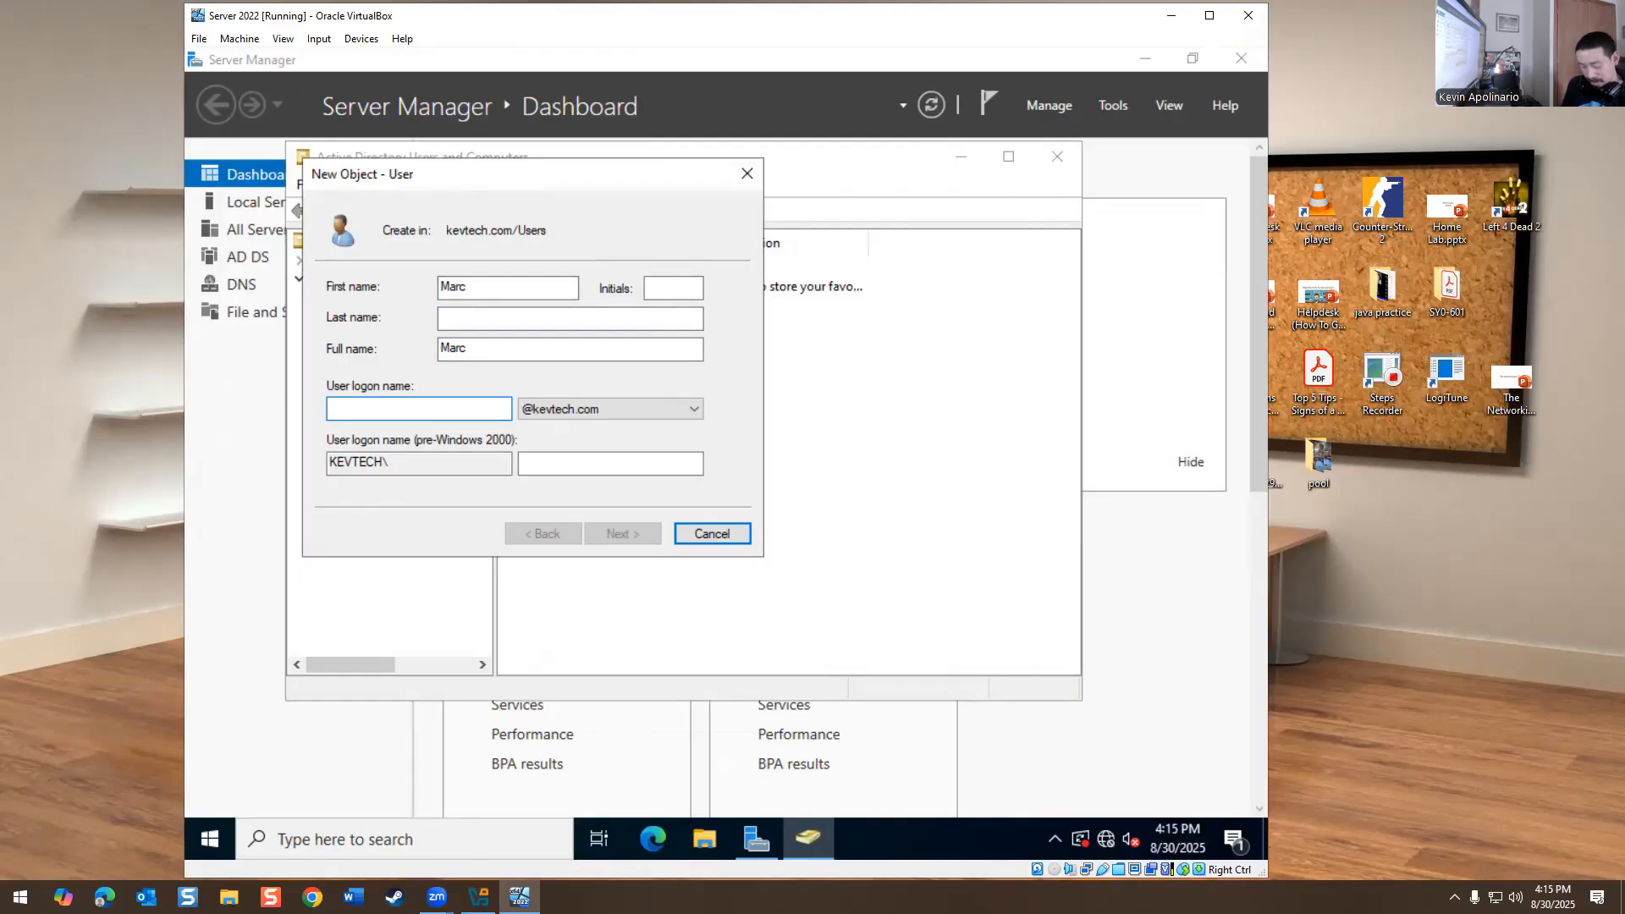
{"action": "left_click", "coordinate": [621, 533]}
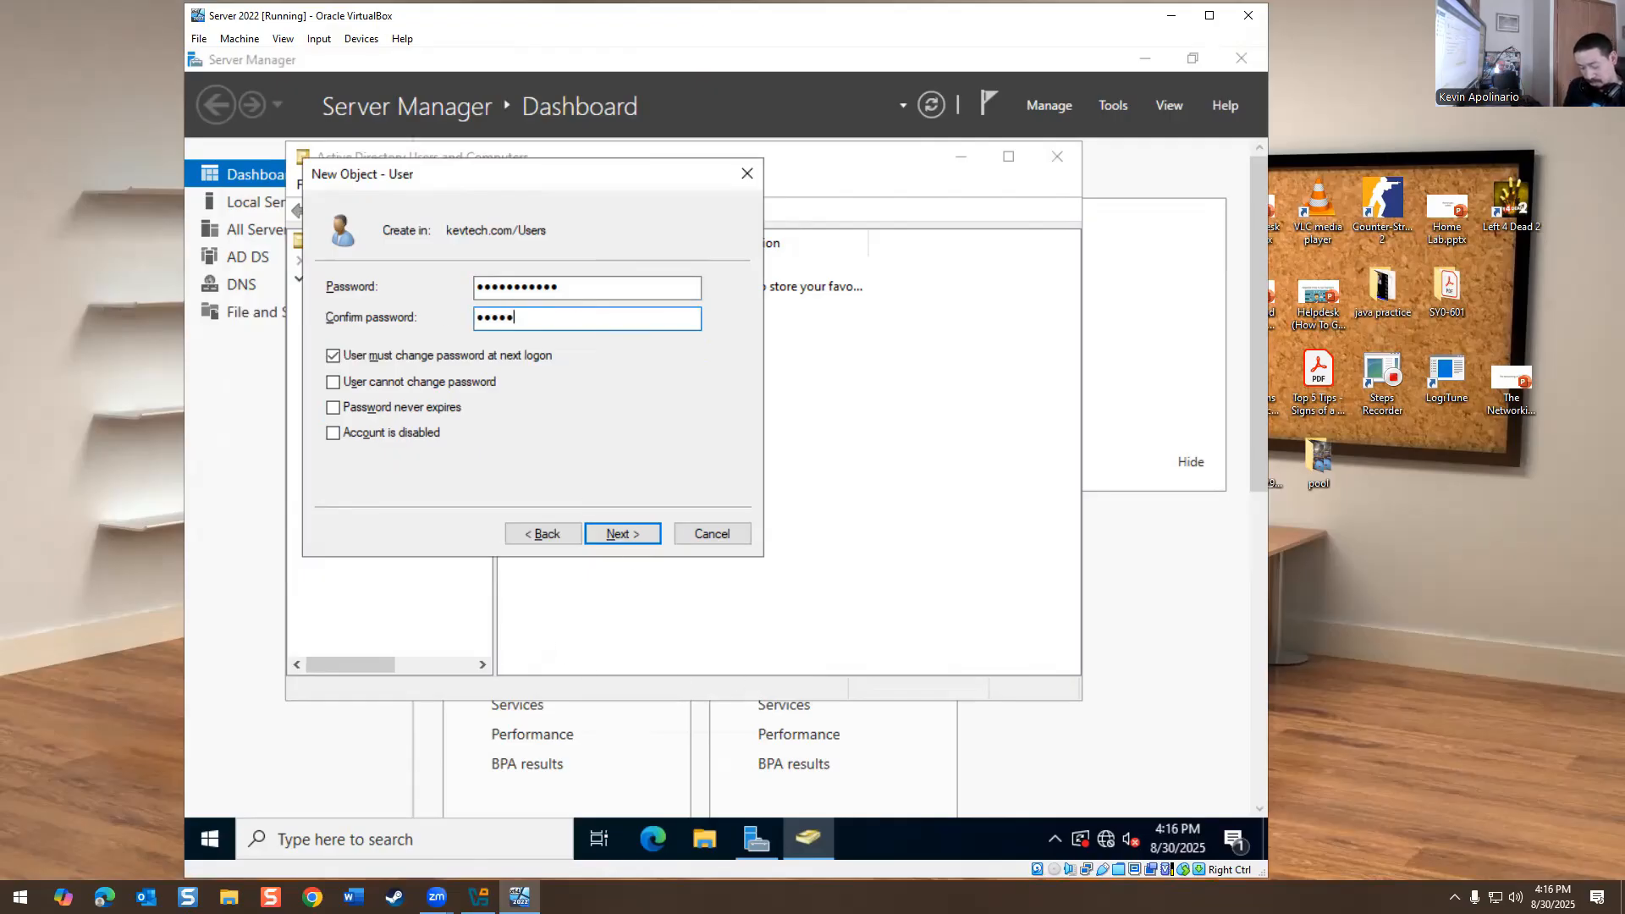
{"action": "type", "text": "•••••"}
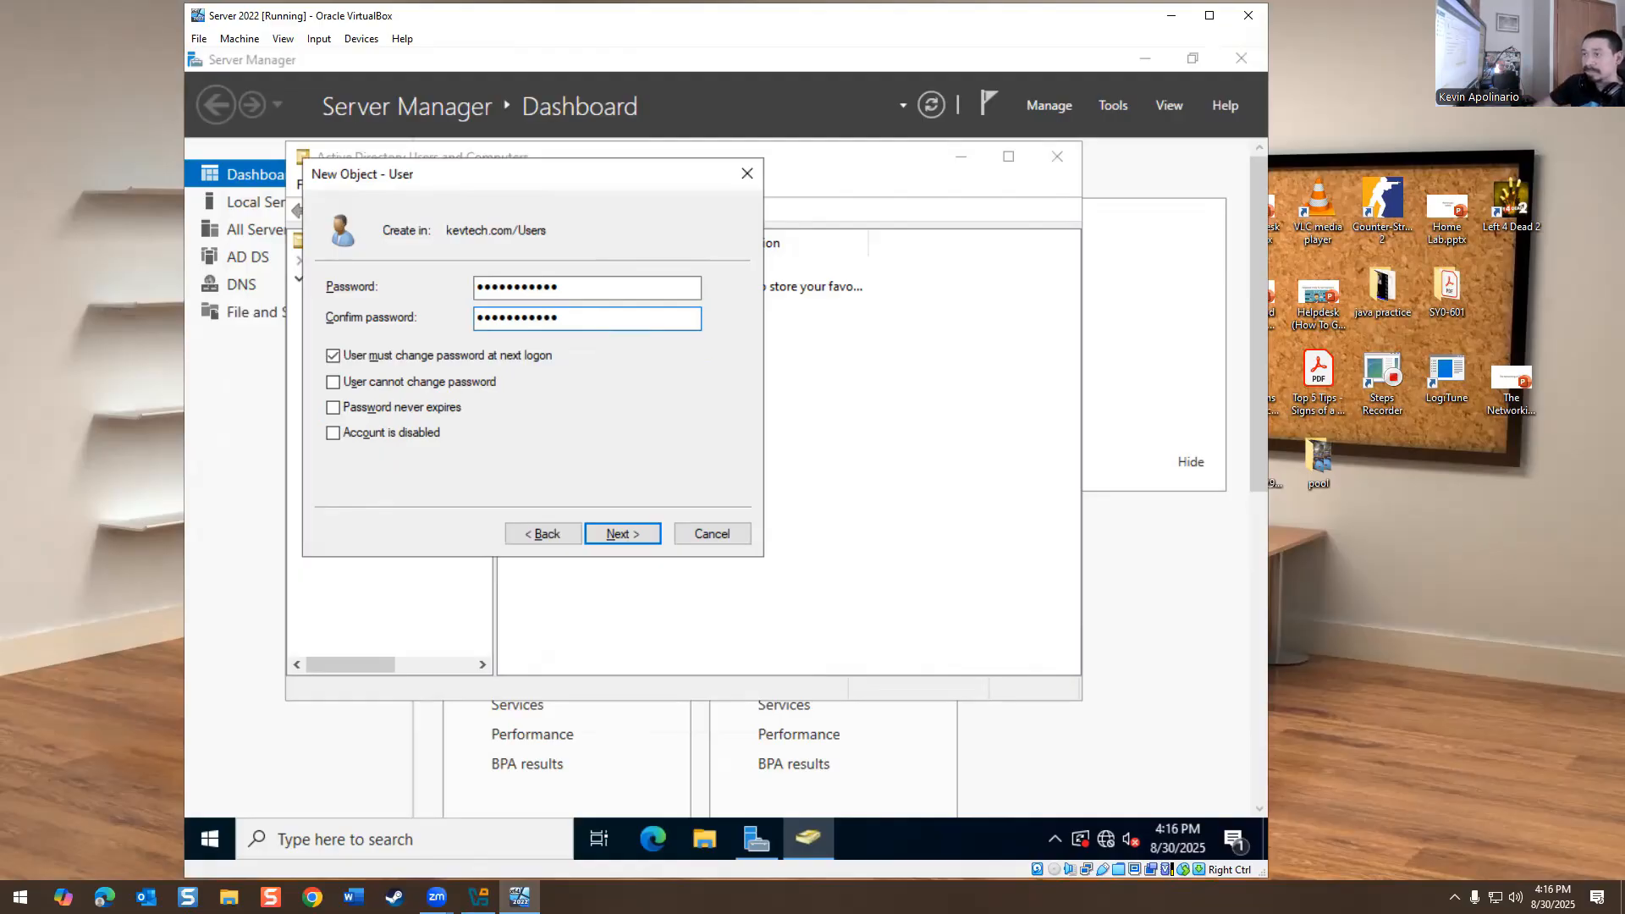
{"action": "left_click", "coordinate": [334, 354]}
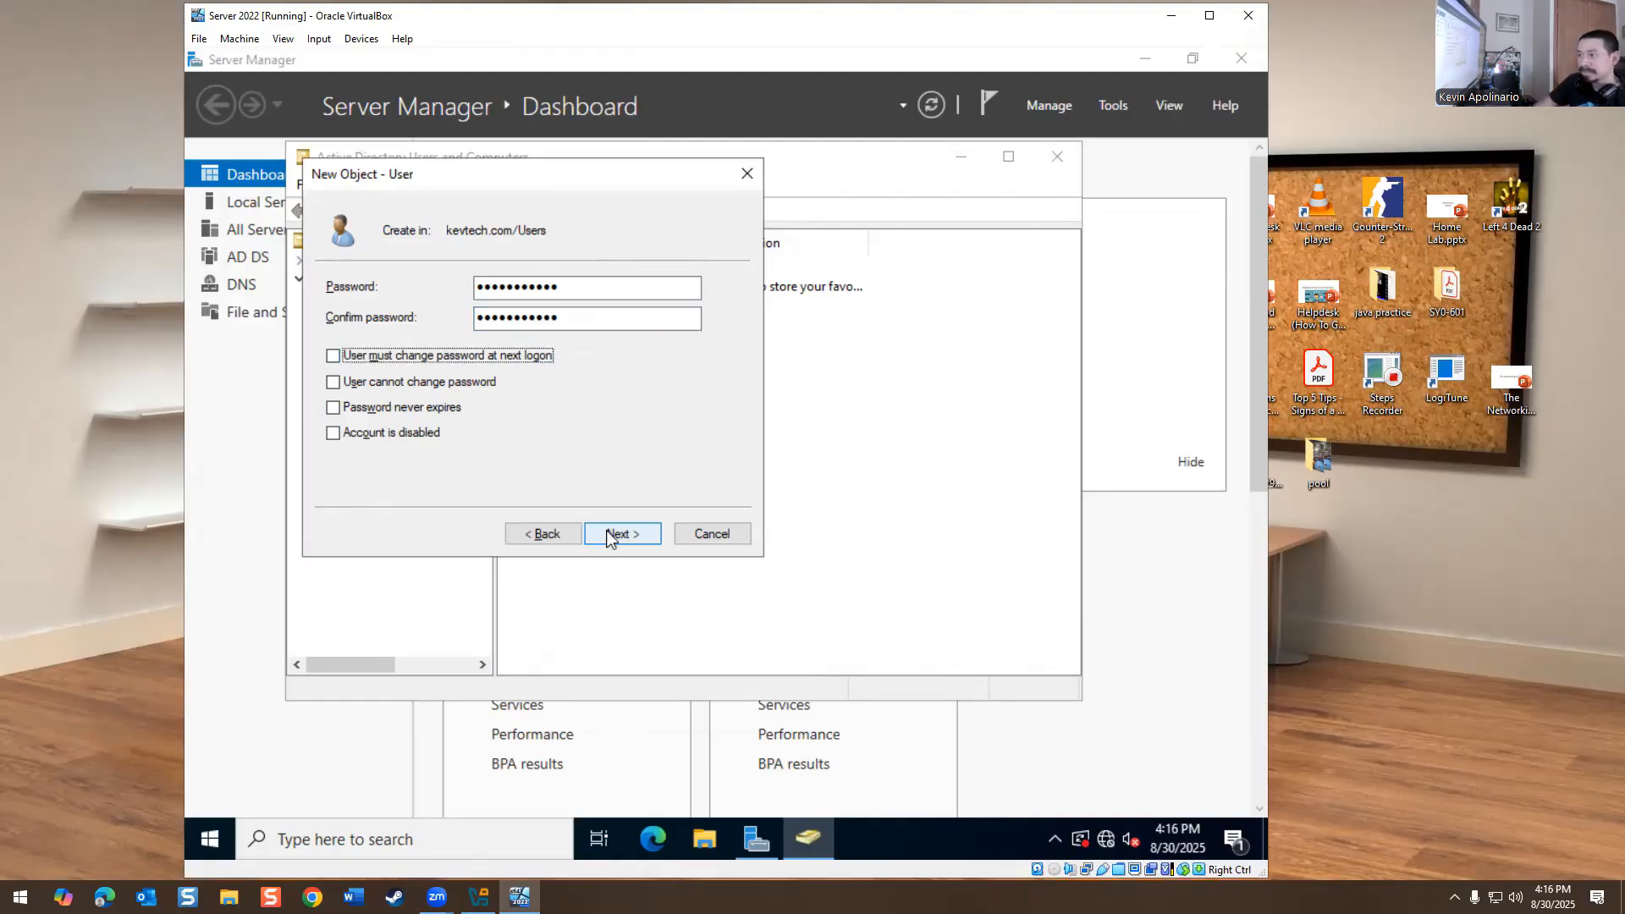
{"action": "left_click", "coordinate": [620, 533]}
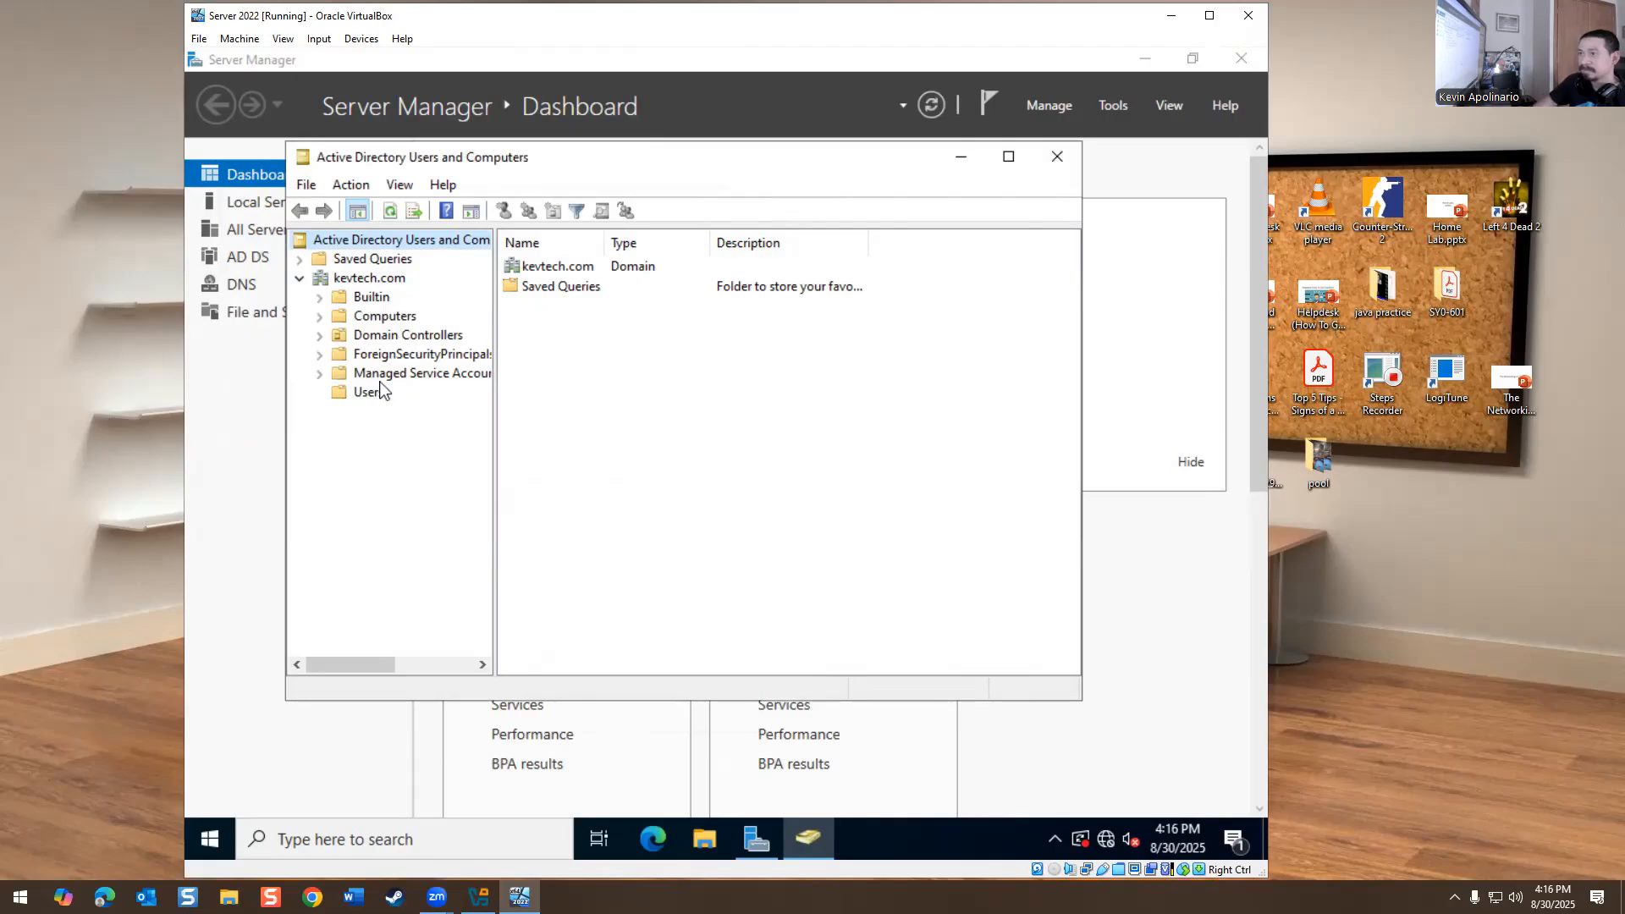
Select the new Marc account in Users and bring up his properties
{"action": "left_click", "coordinate": [370, 391]}
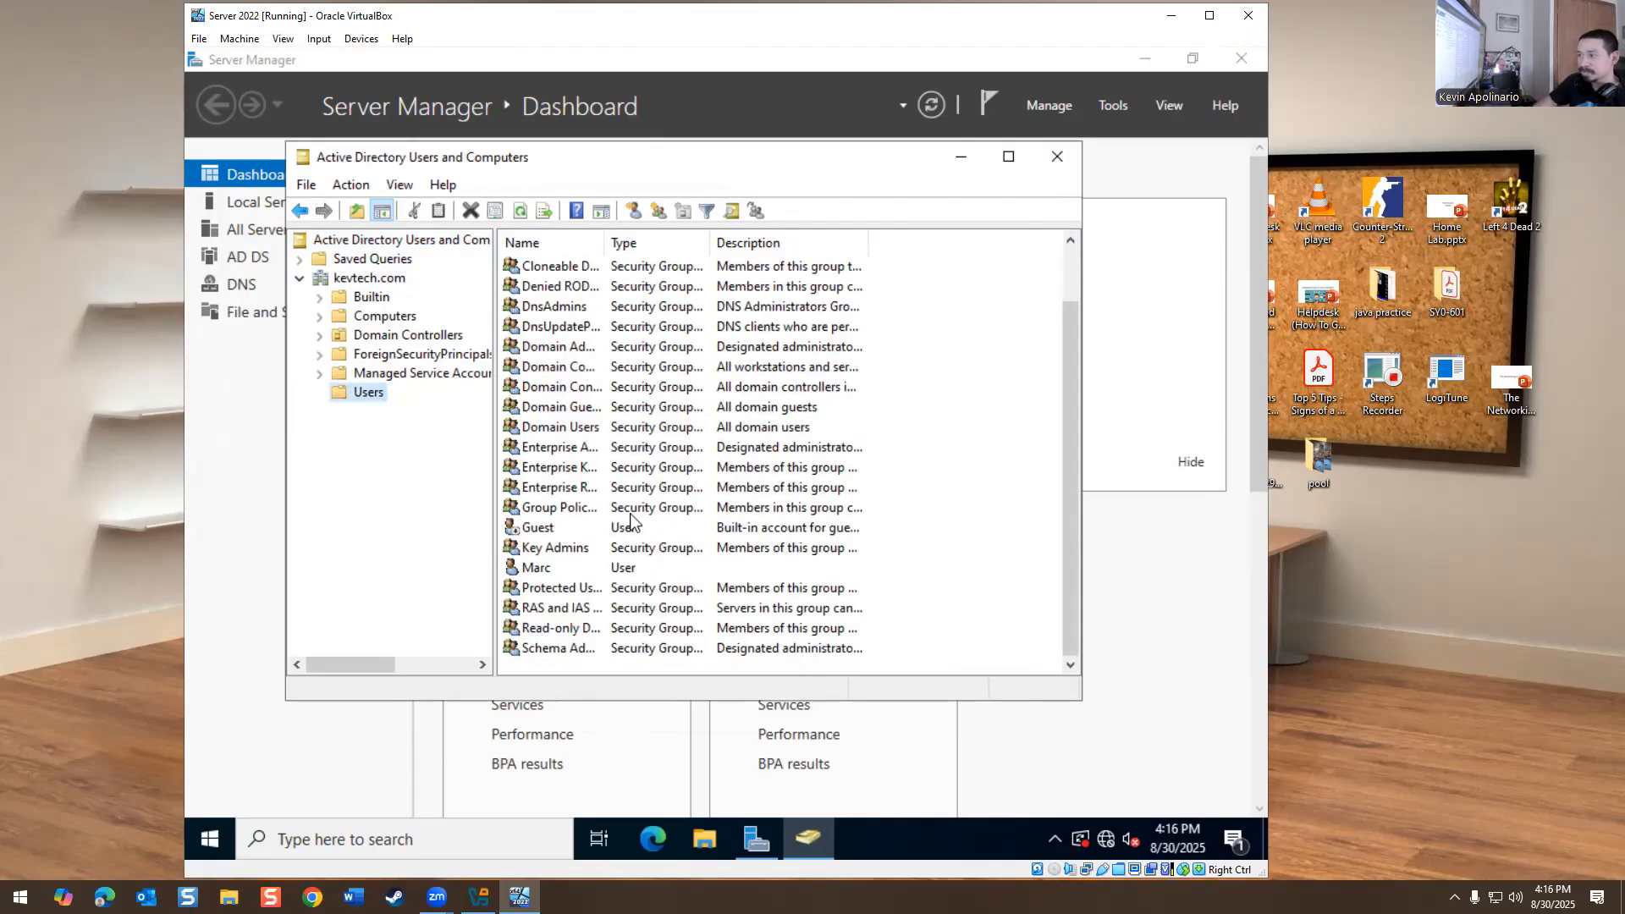
{"action": "left_click", "coordinate": [537, 568]}
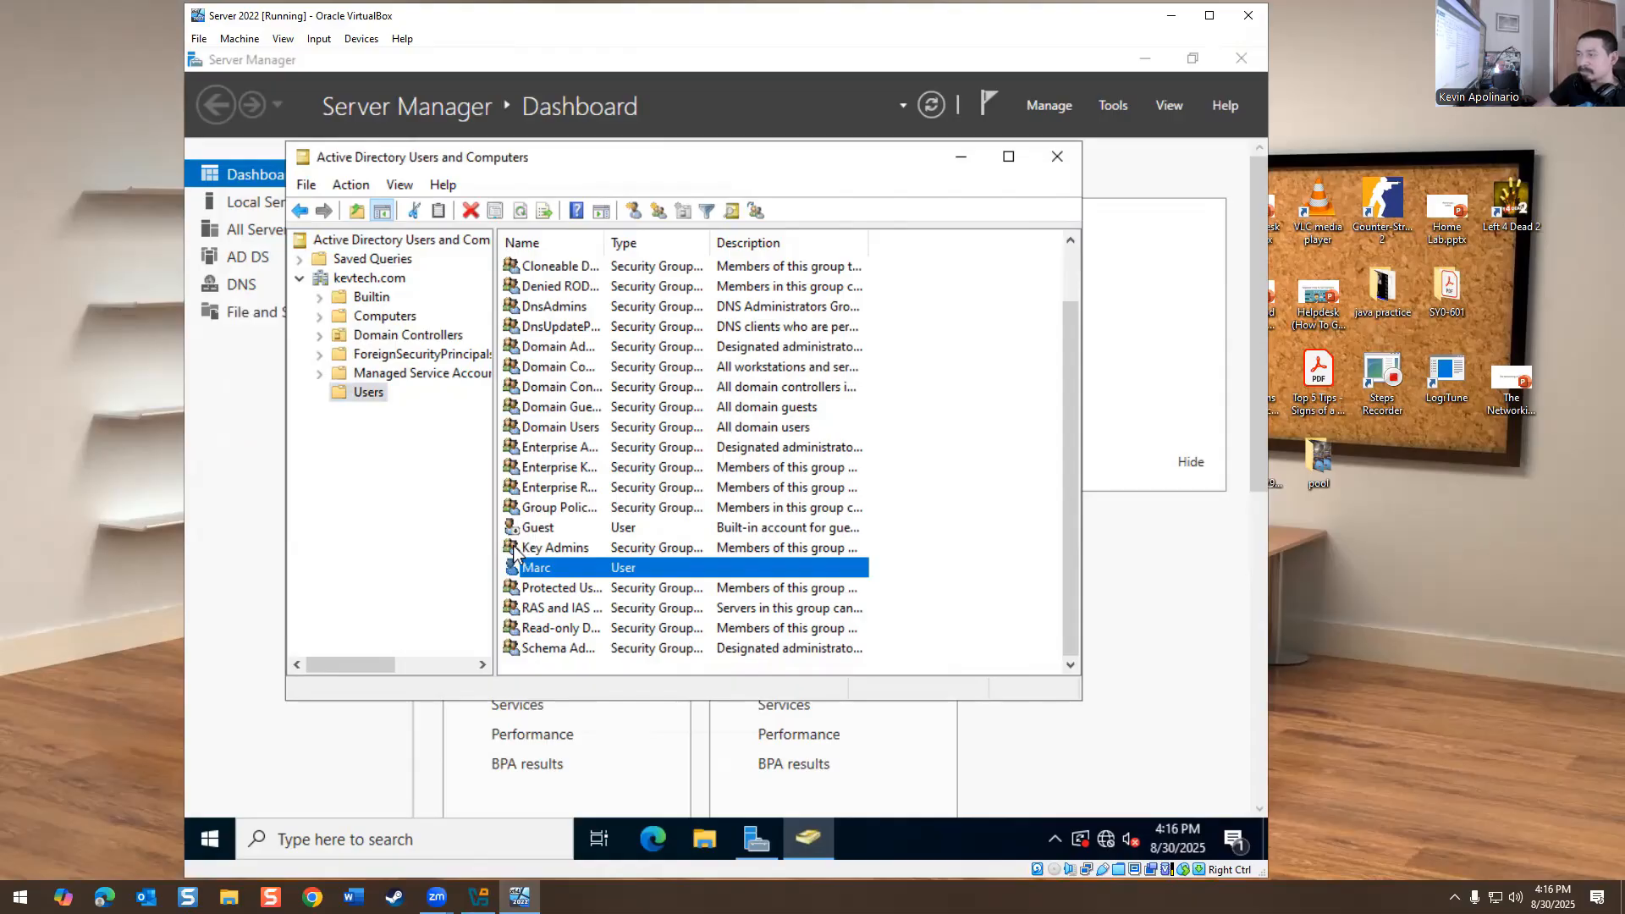
{"action": "mouse_move", "coordinate": [537, 549]}
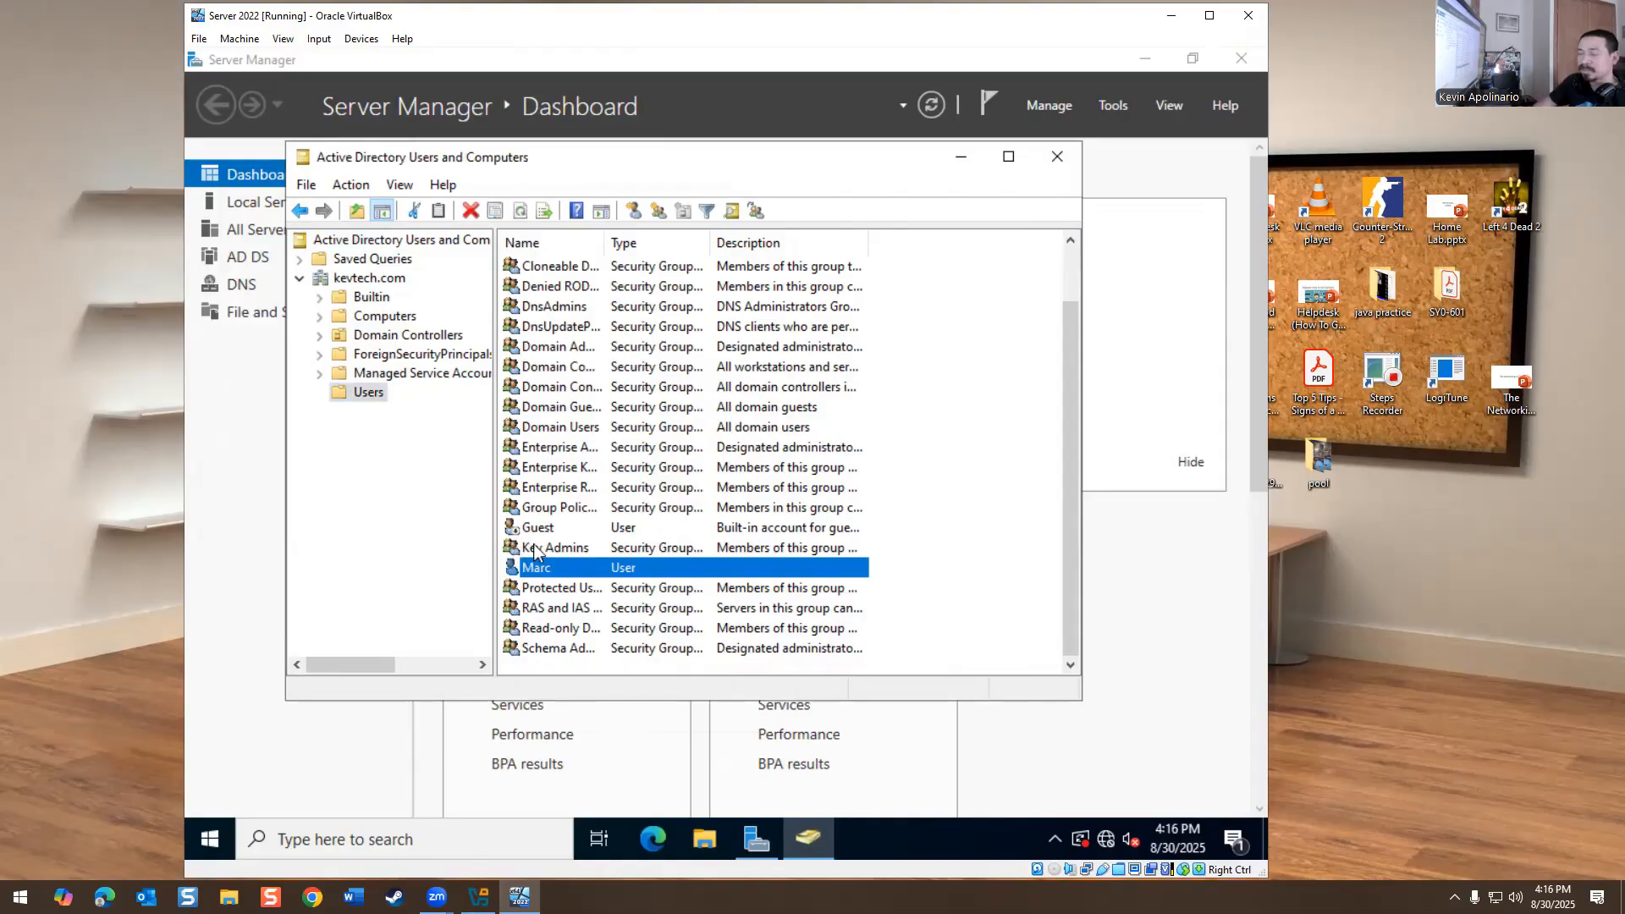
{"action": "mouse_move", "coordinate": [540, 582]}
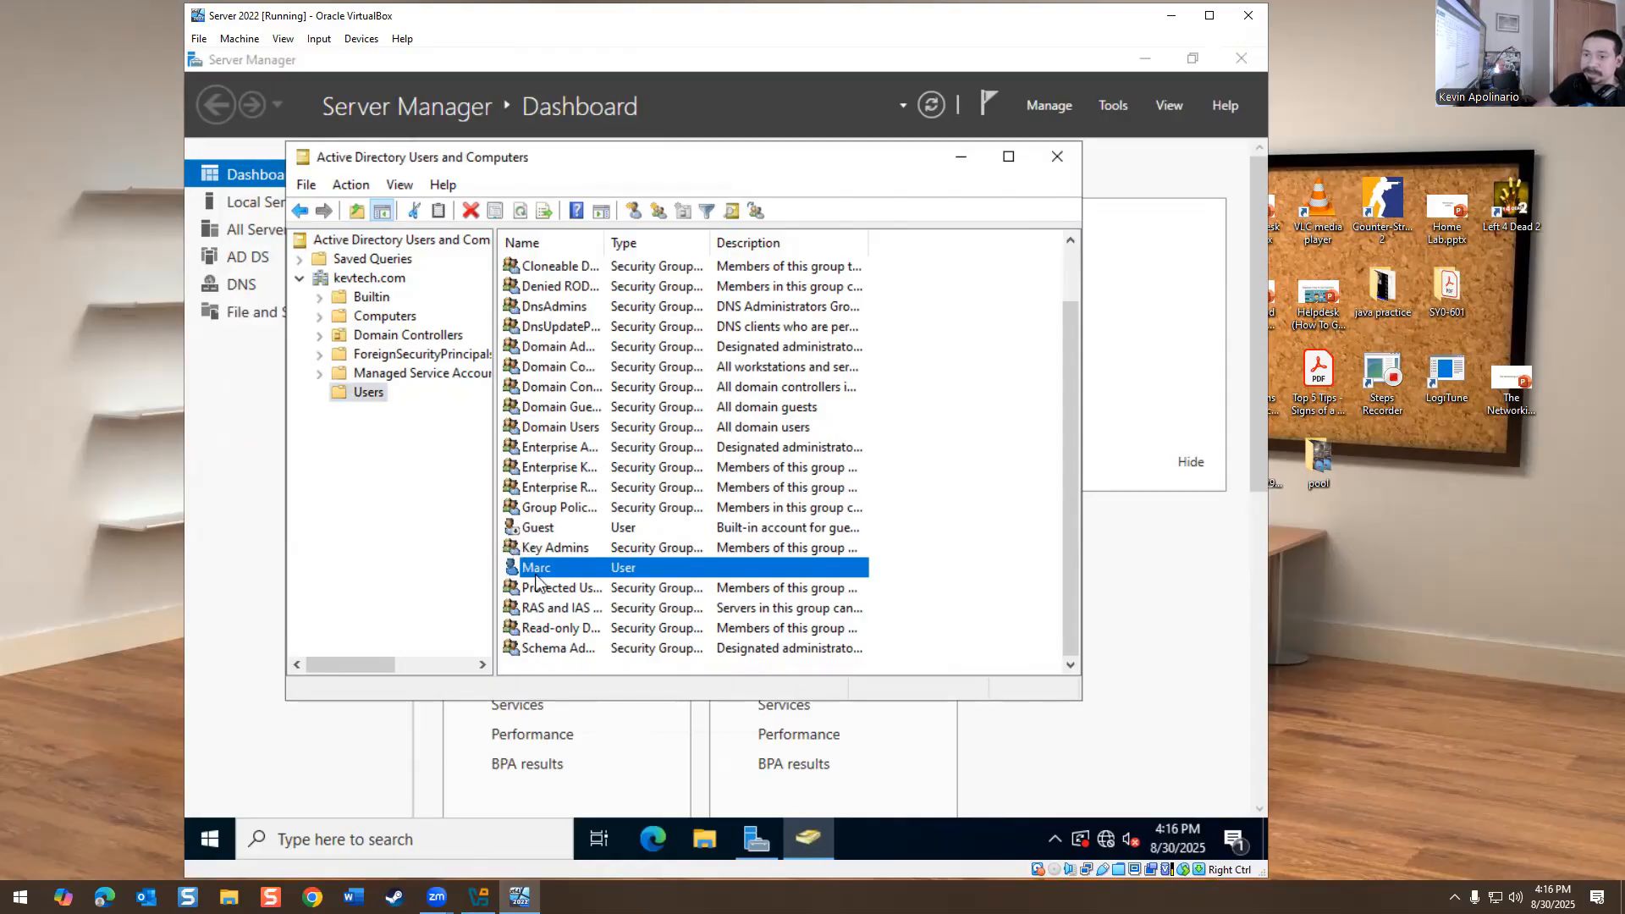
{"action": "double_click", "coordinate": [537, 567]}
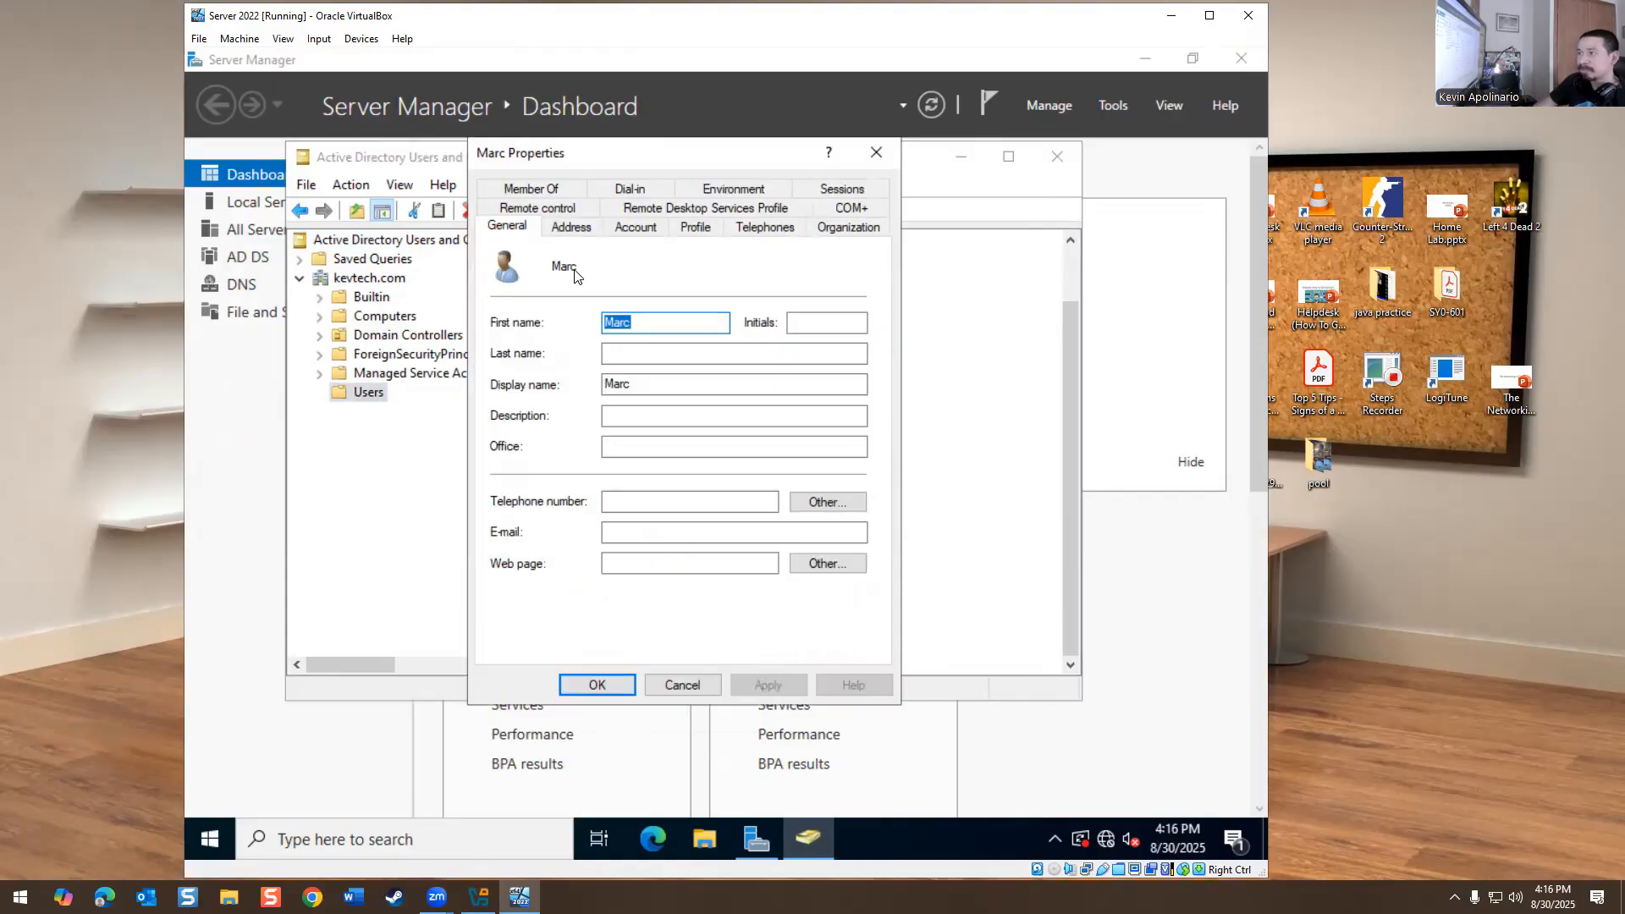
Set Marc's country/region to United States on the Address tab and apply it
{"action": "left_click", "coordinate": [570, 226]}
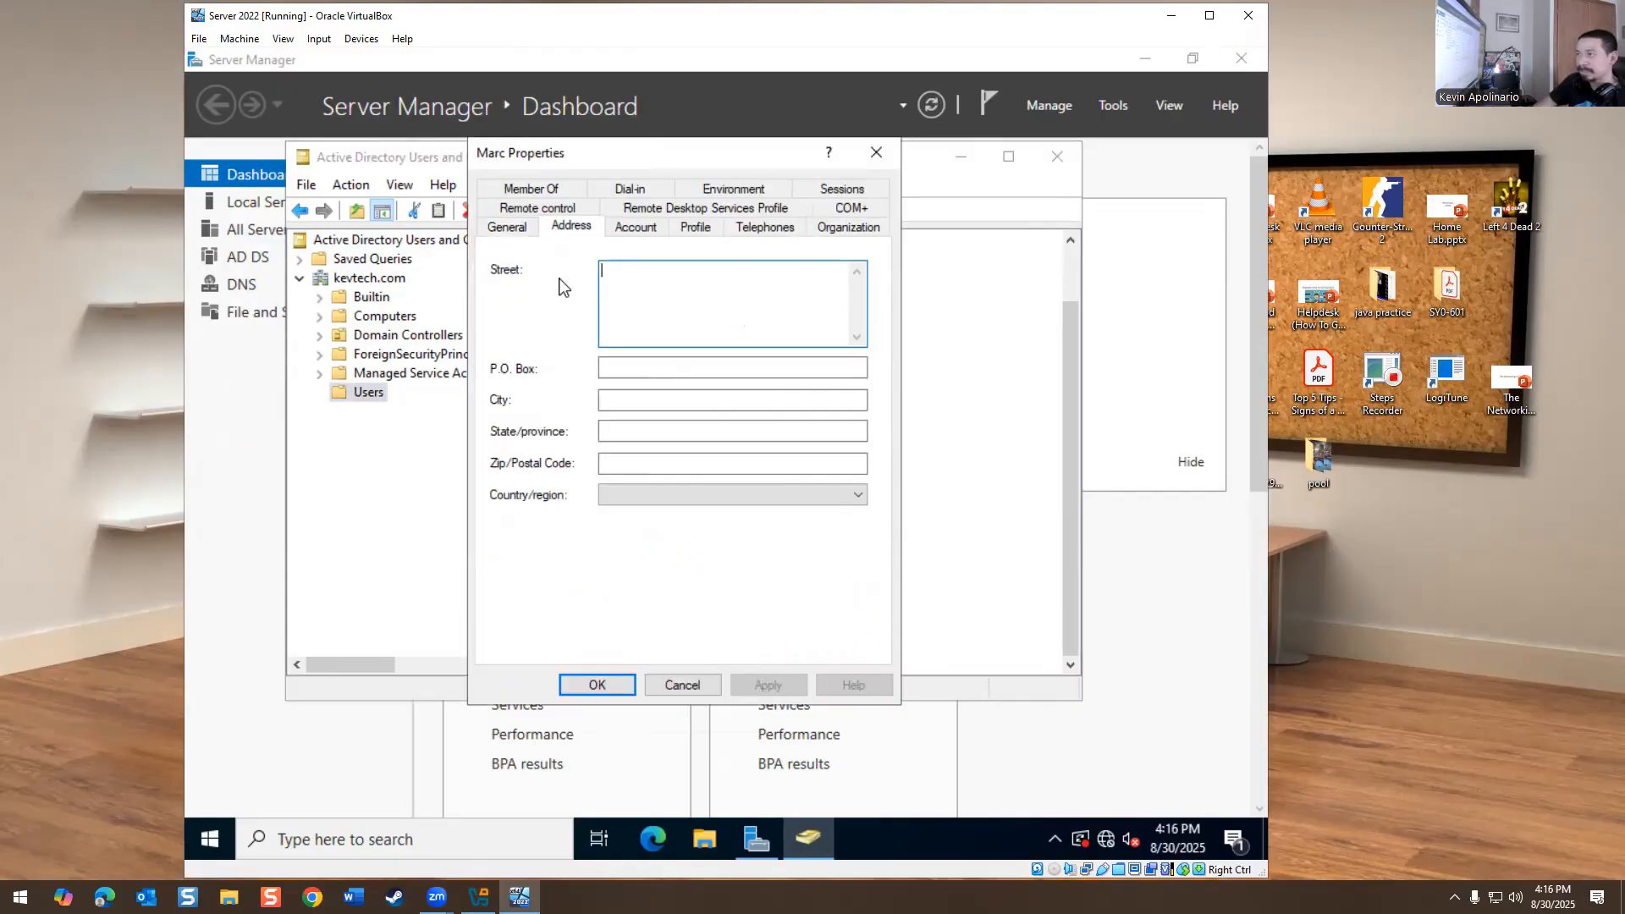
{"action": "mouse_move", "coordinate": [604, 496]}
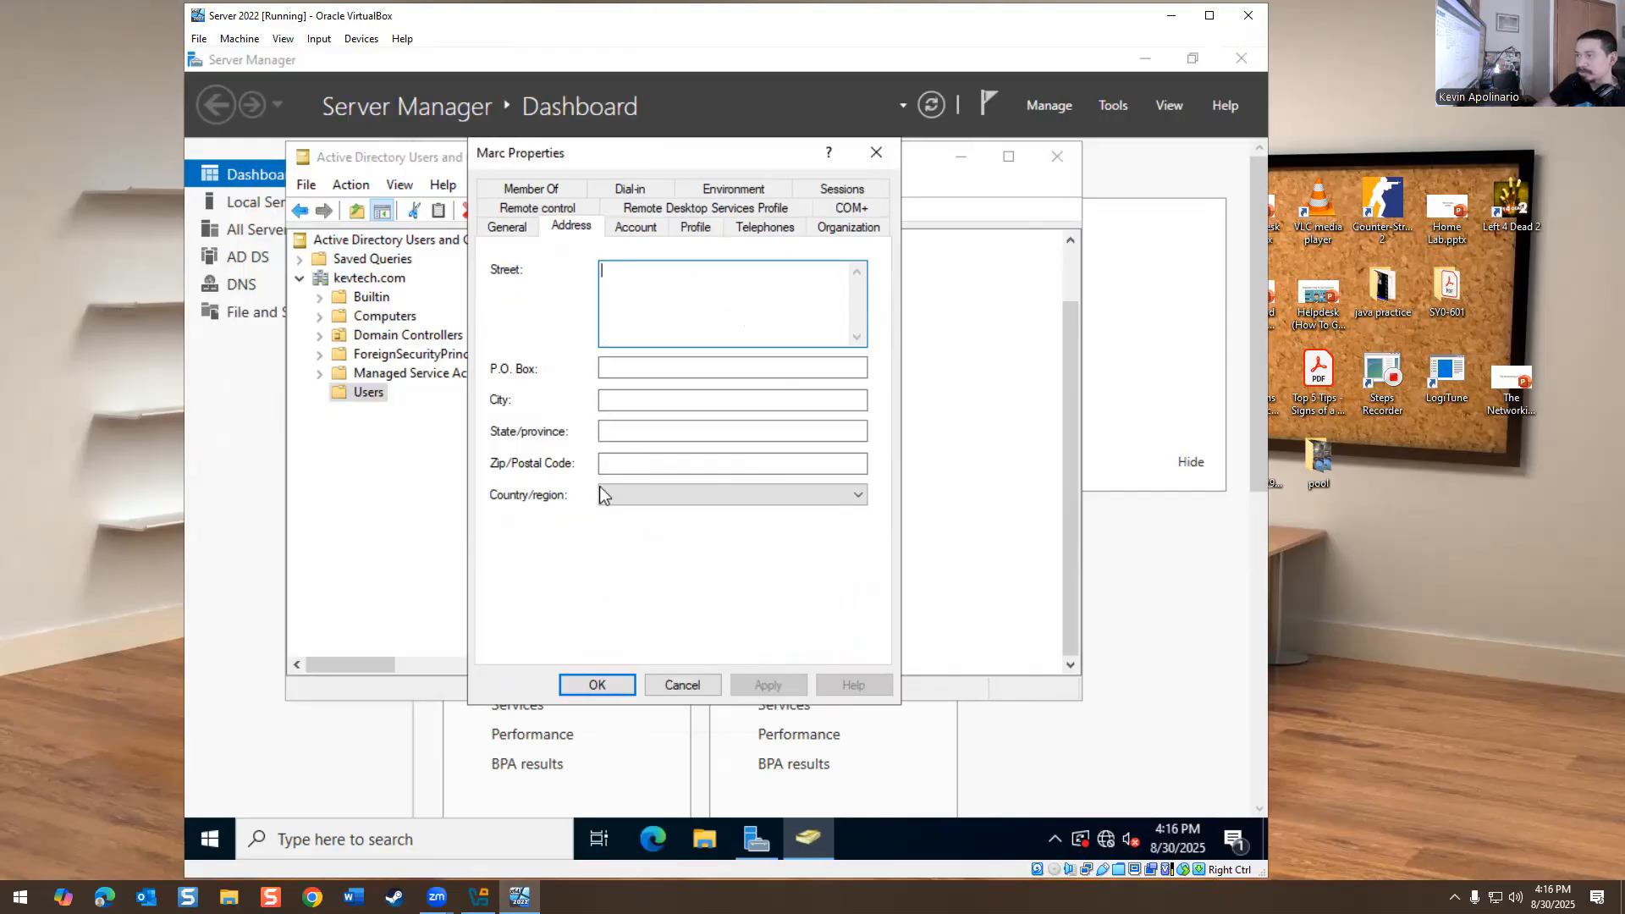
{"action": "mouse_move", "coordinate": [587, 484]}
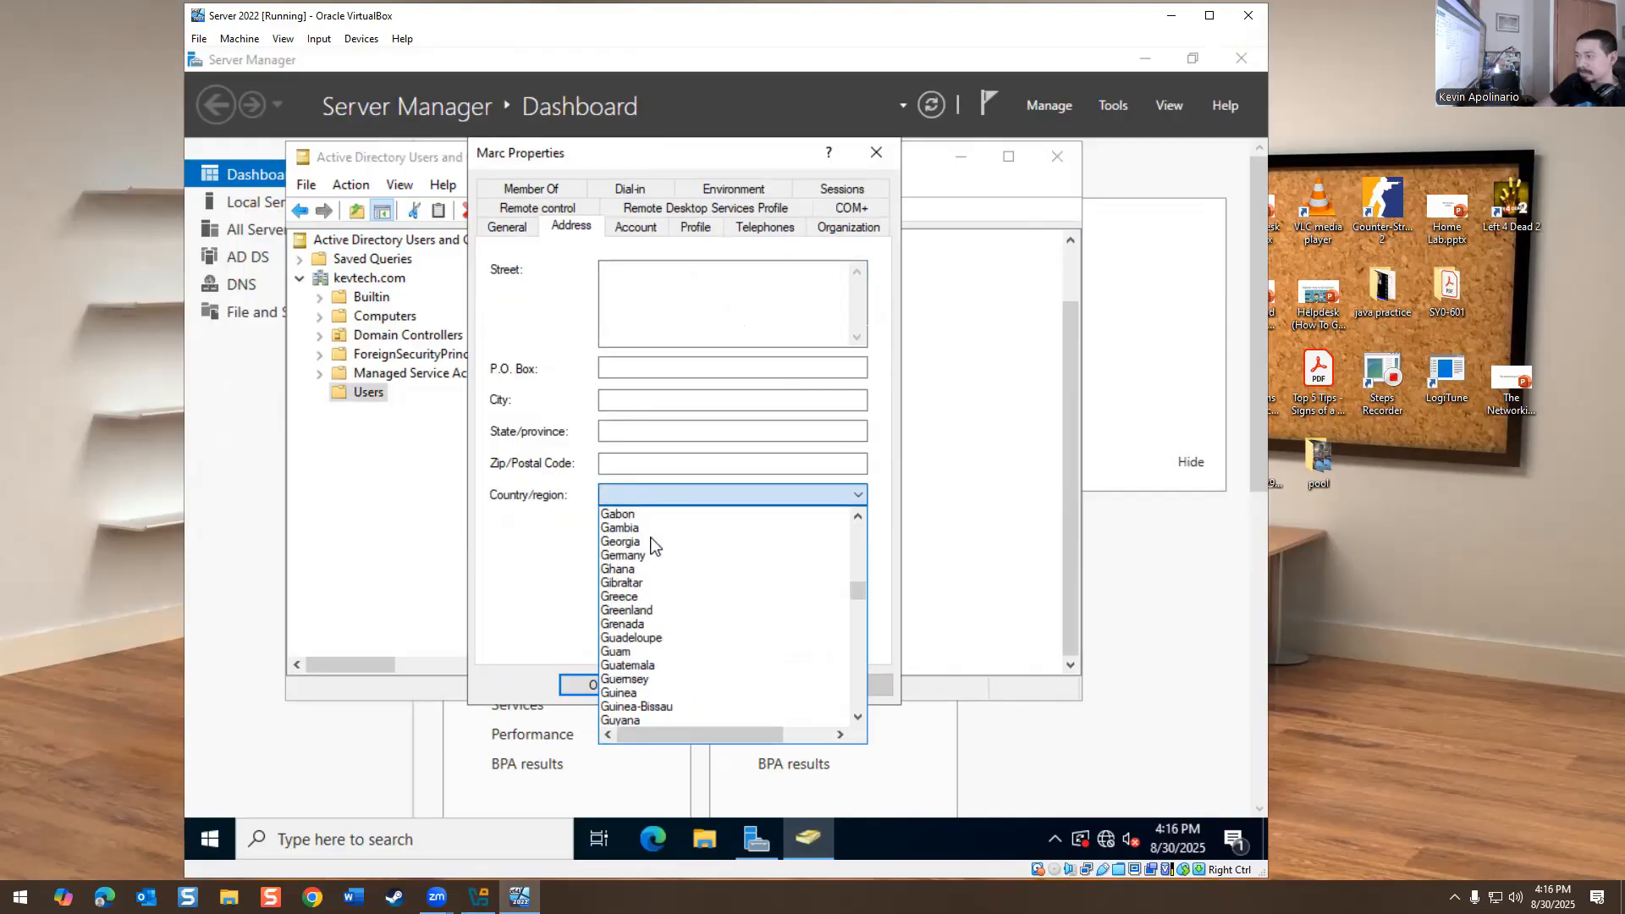
{"action": "scroll", "scroll_direction": "down", "scroll_amount": 3}
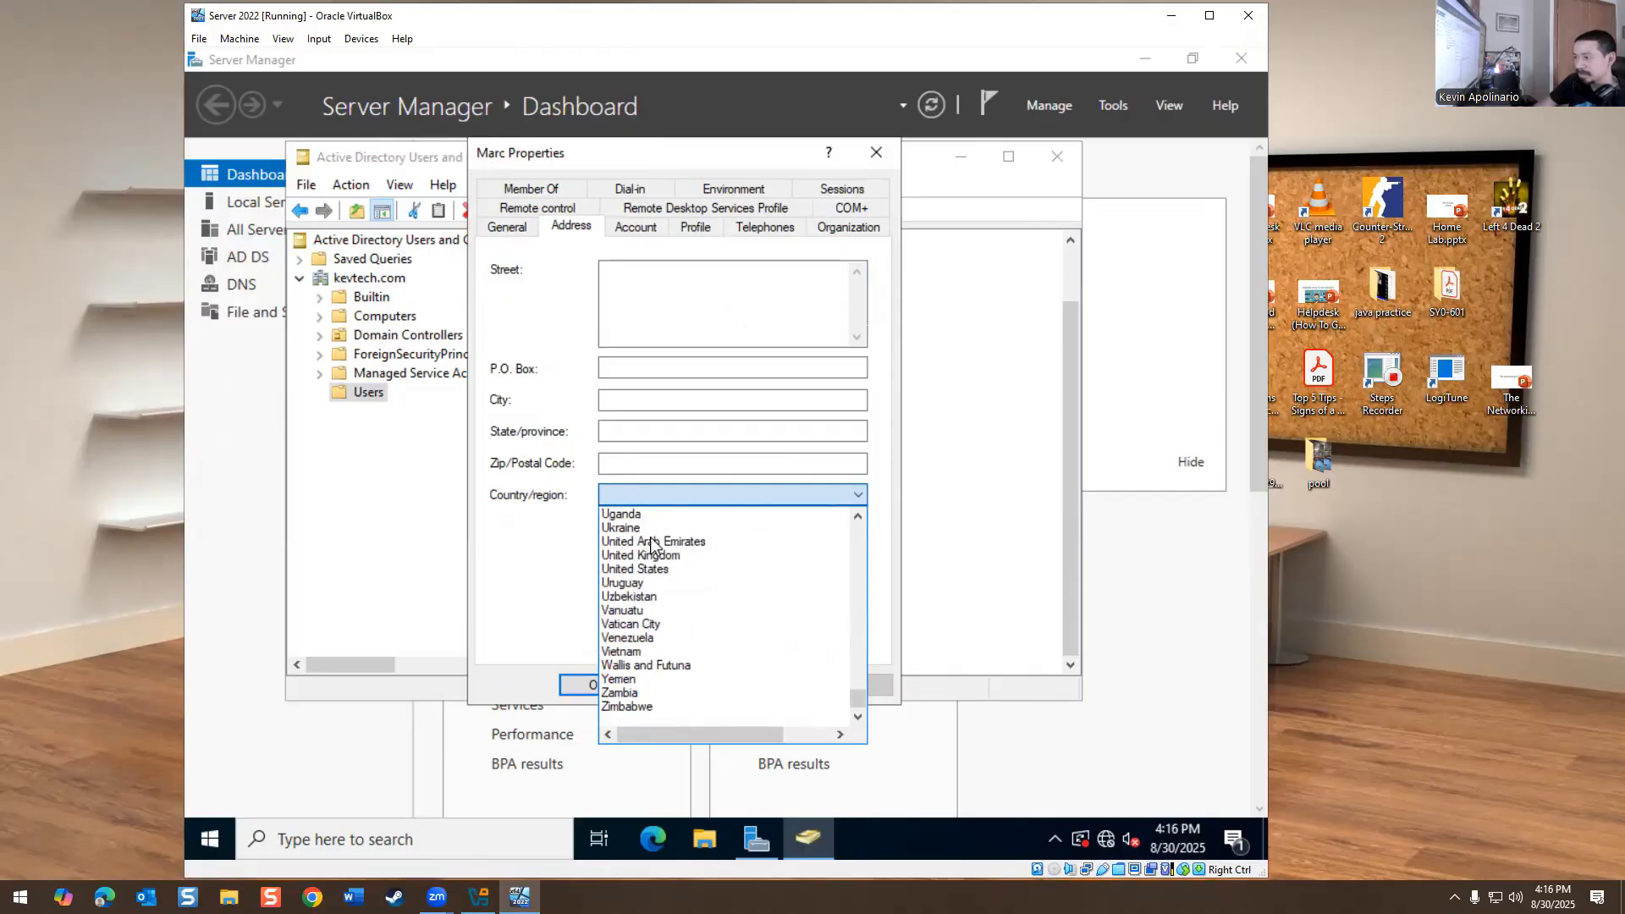
{"action": "left_click", "coordinate": [635, 569]}
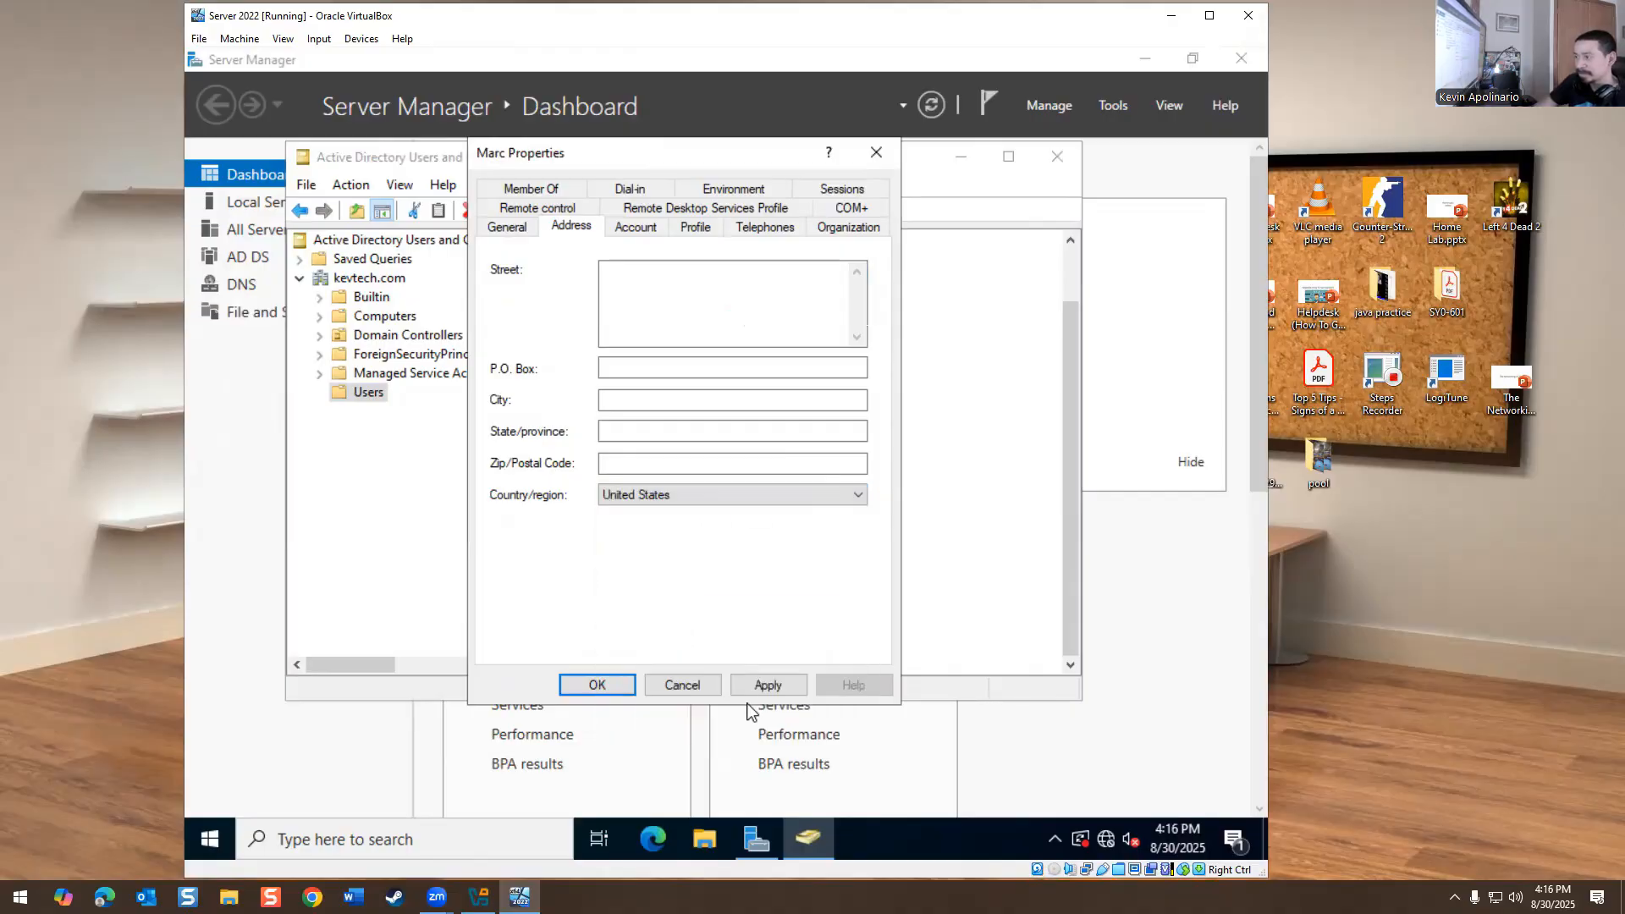
{"action": "left_click", "coordinate": [635, 227]}
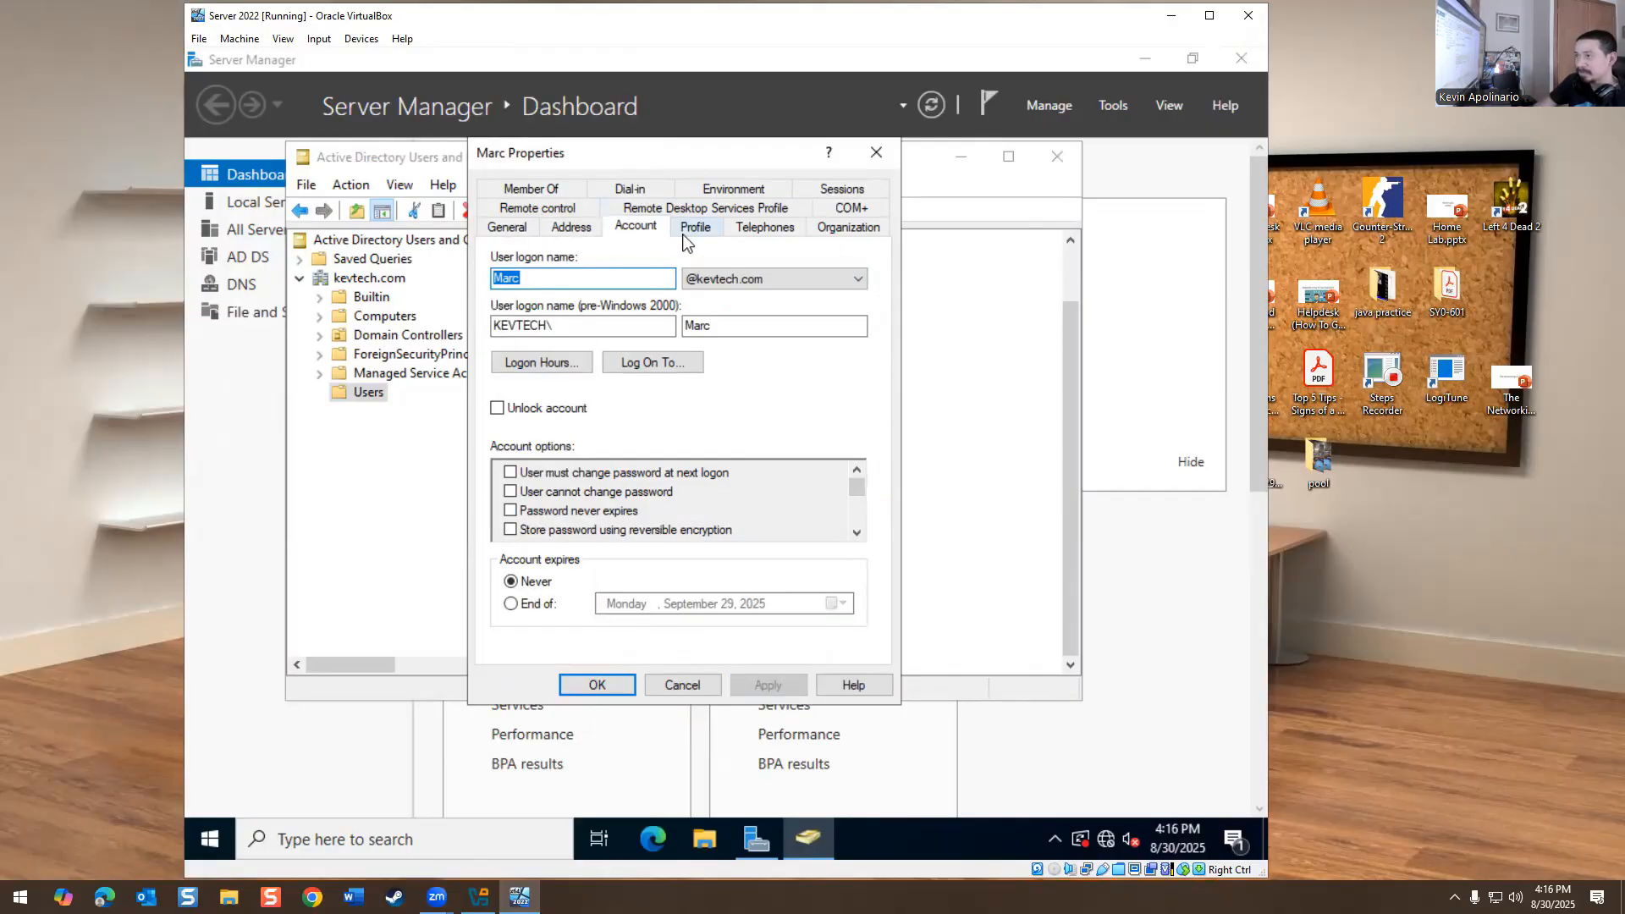
Review the Telephones and Organization details, then close the properties with OK
{"action": "left_click", "coordinate": [765, 226]}
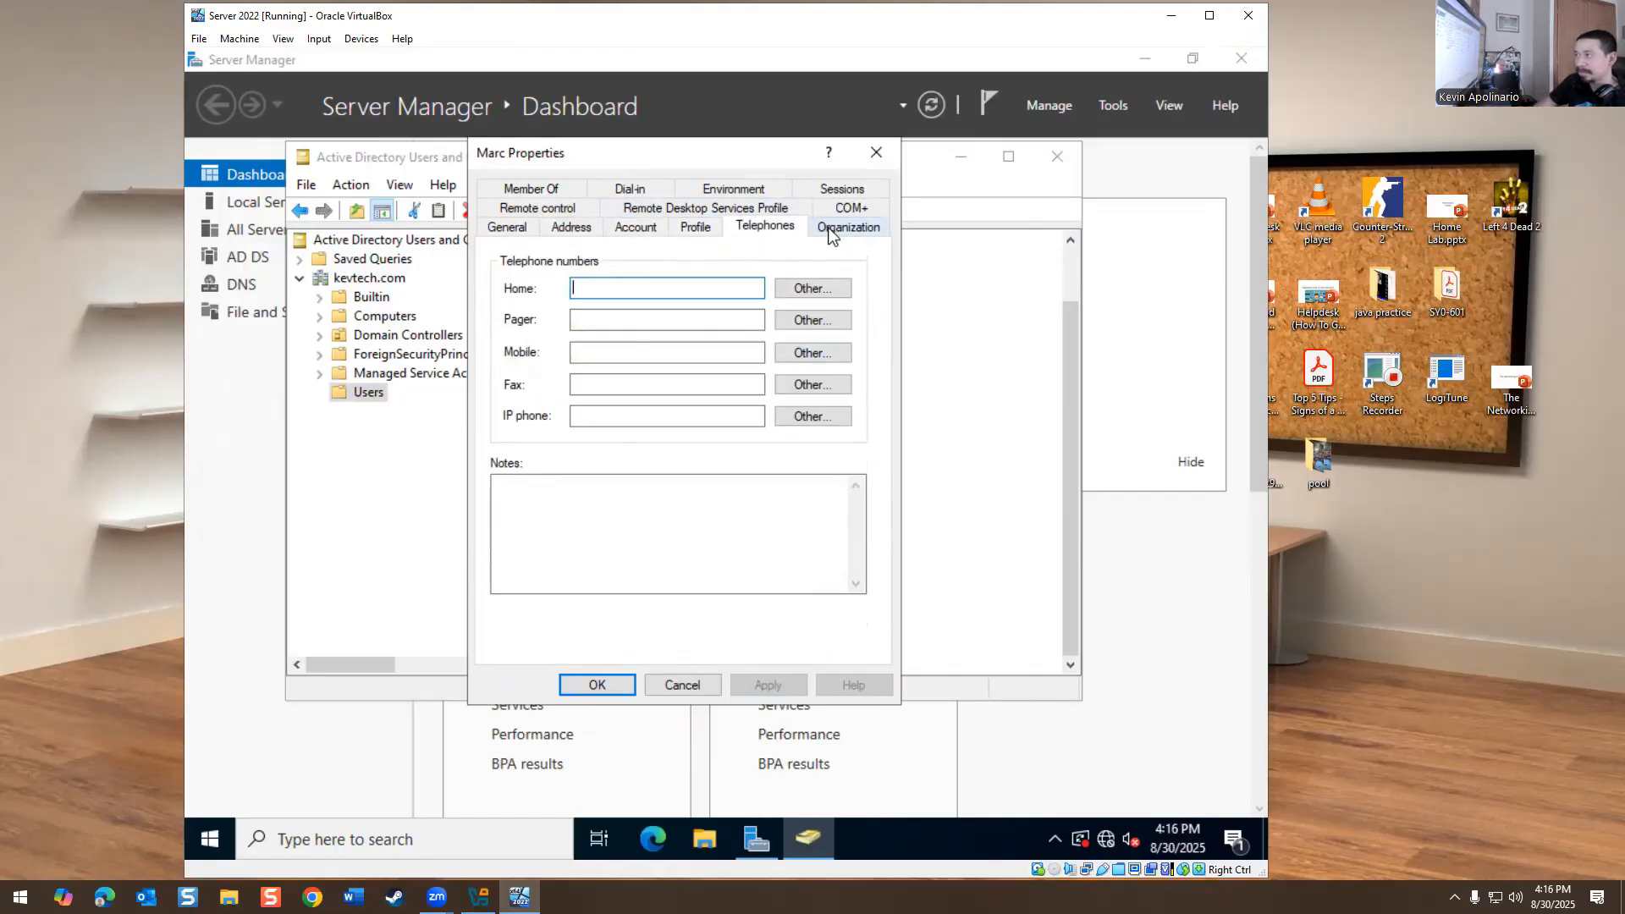
{"action": "left_click", "coordinate": [848, 225]}
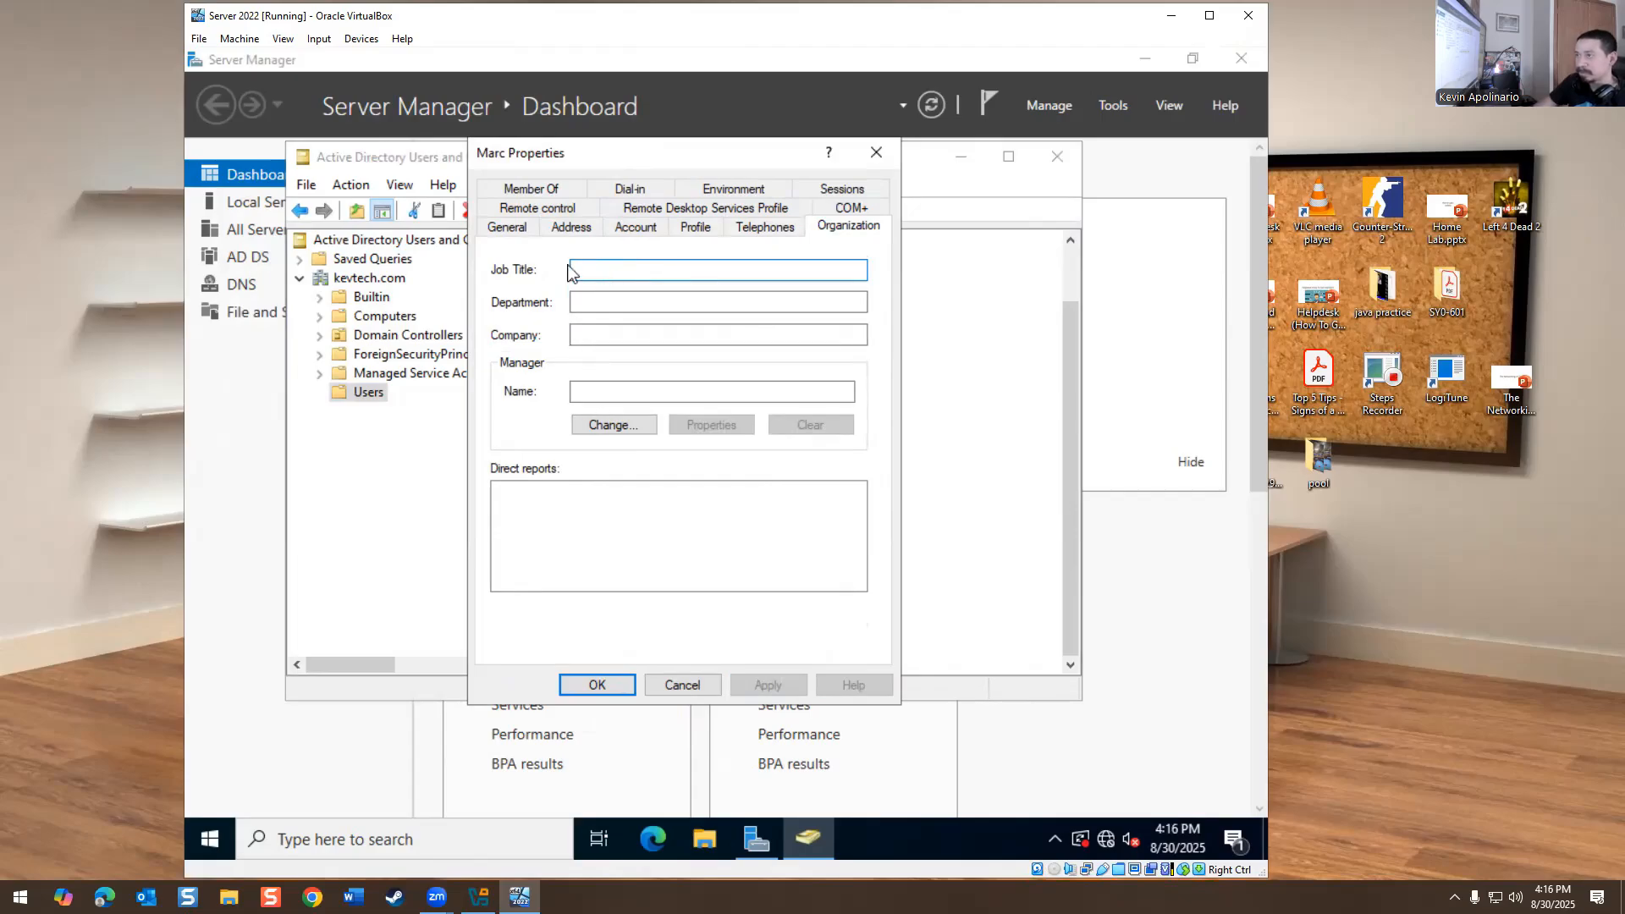
{"action": "left_click", "coordinate": [506, 227]}
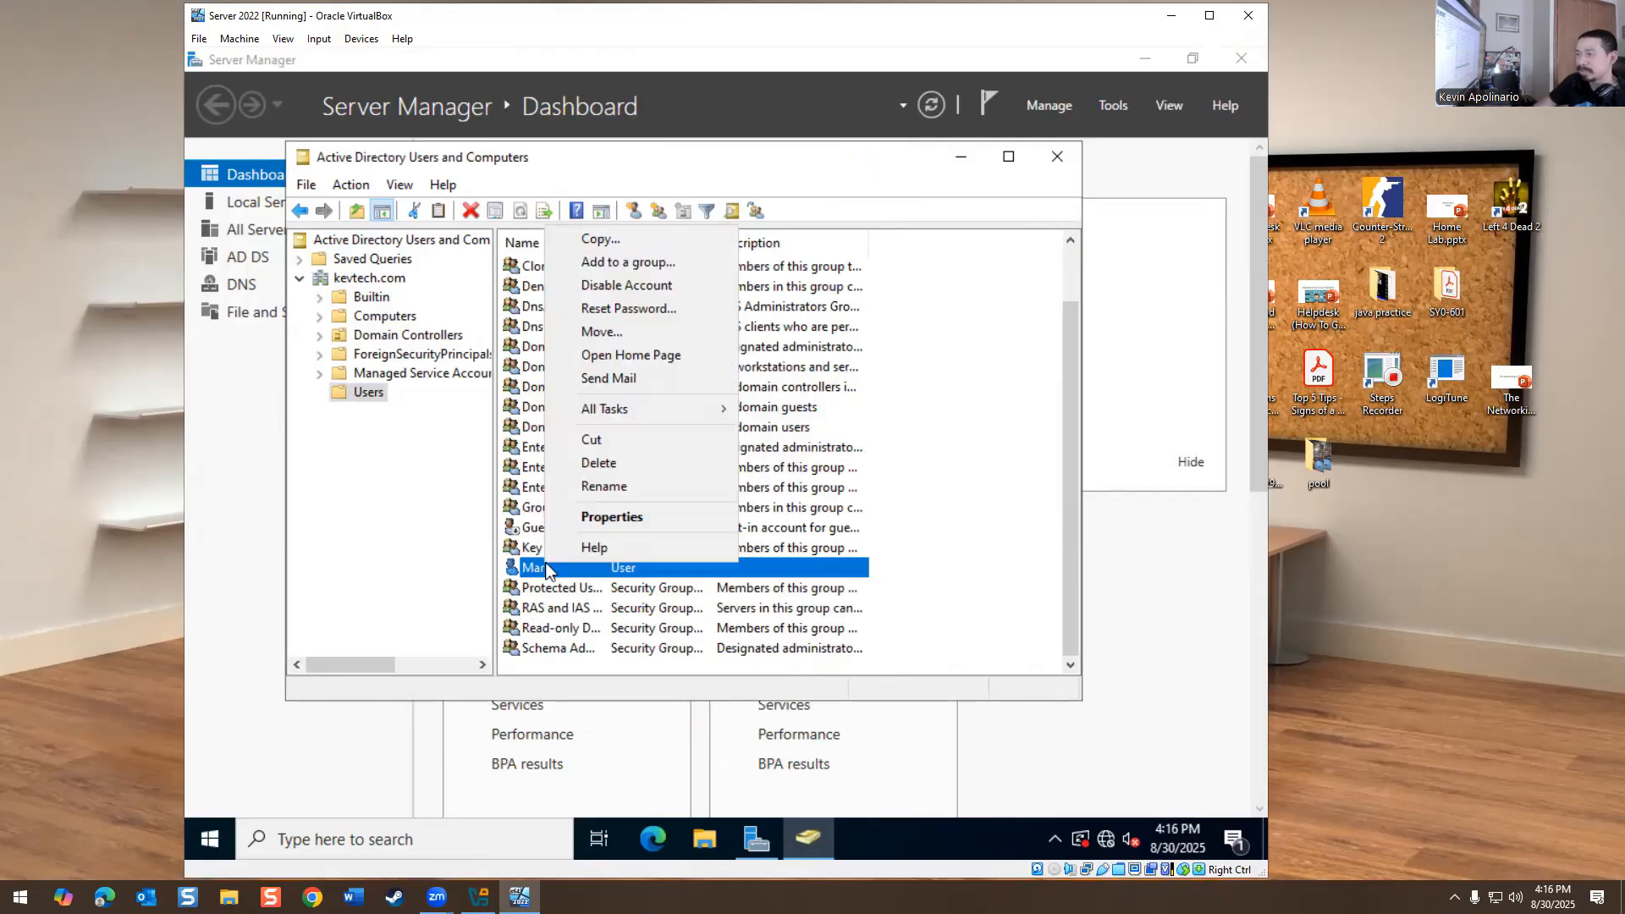
{"action": "left_click", "coordinate": [628, 308]}
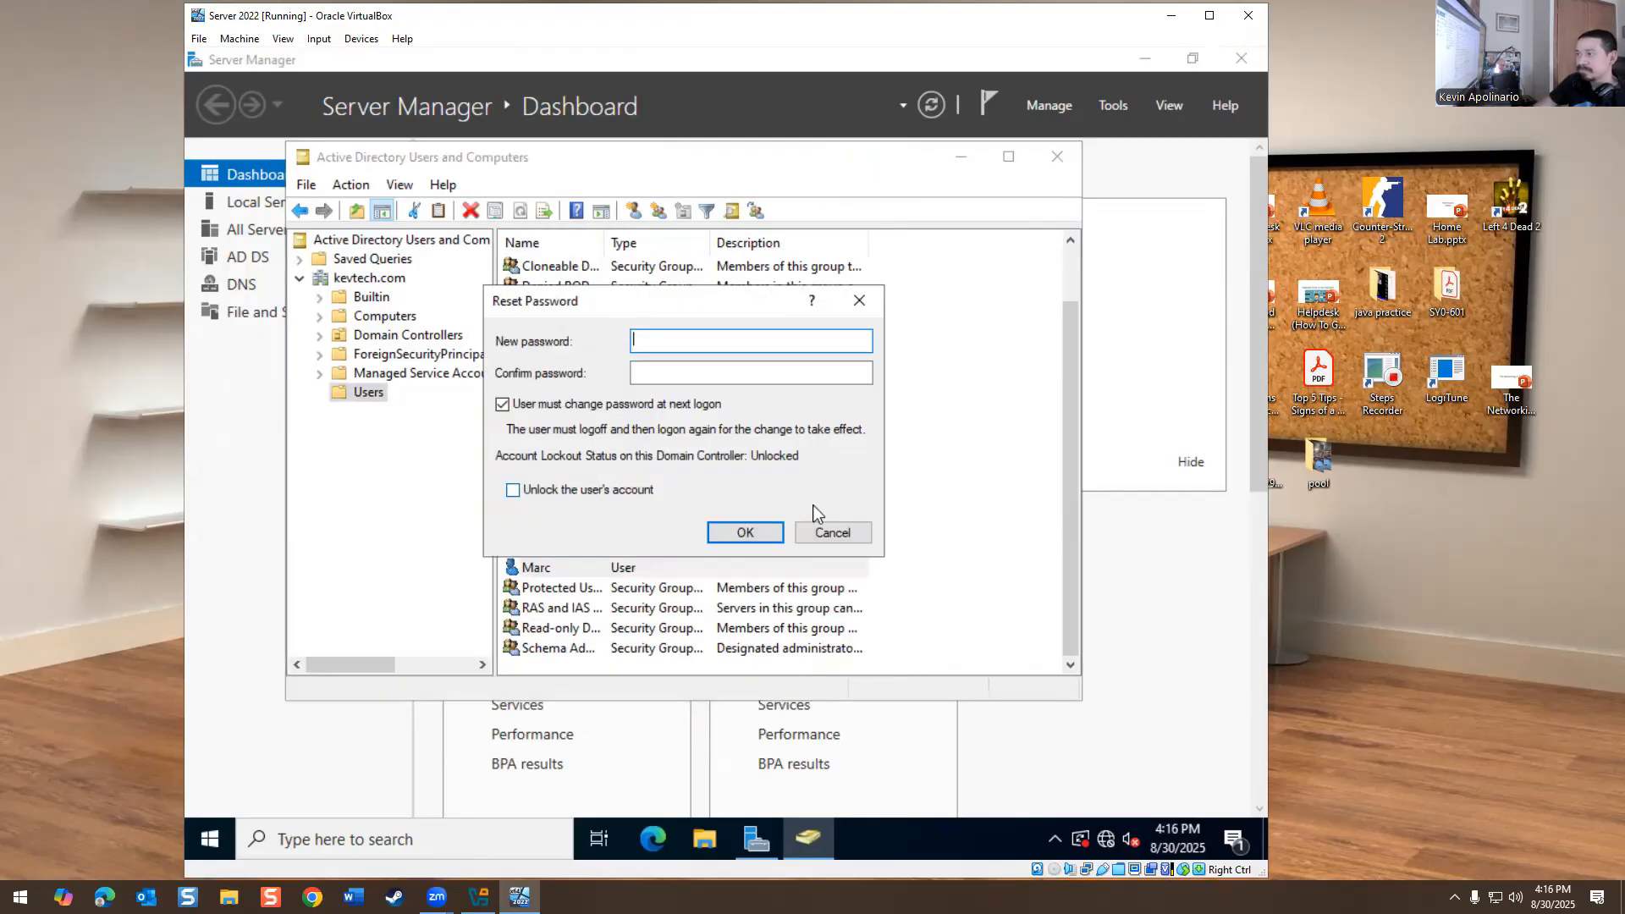
{"action": "right_click", "coordinate": [537, 567]}
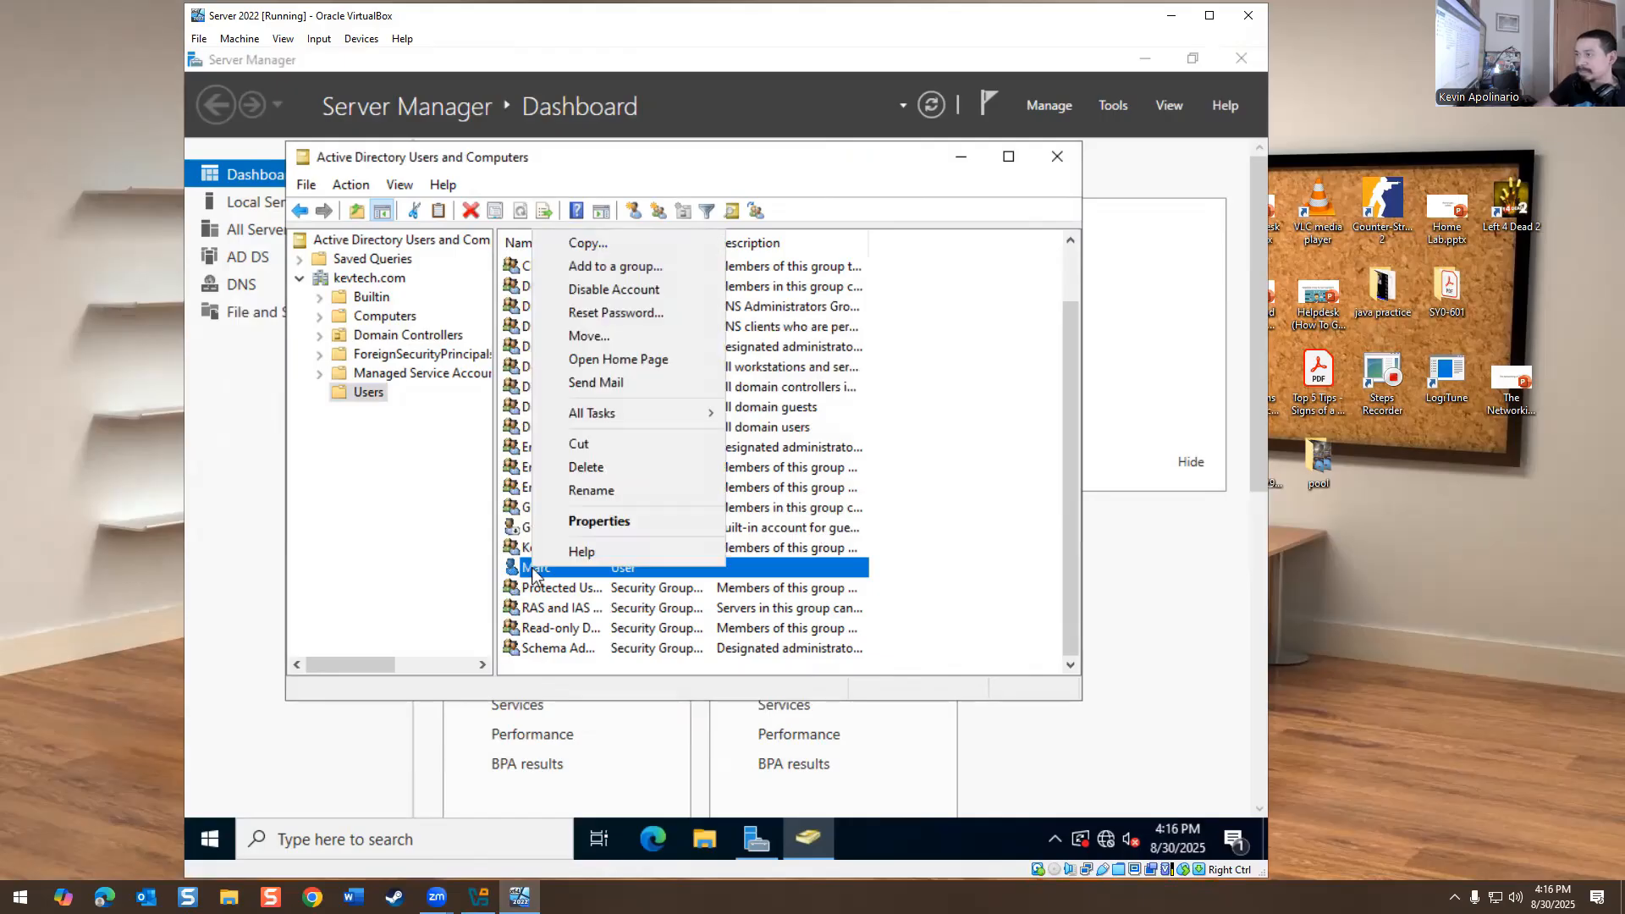
{"action": "left_click", "coordinate": [613, 289]}
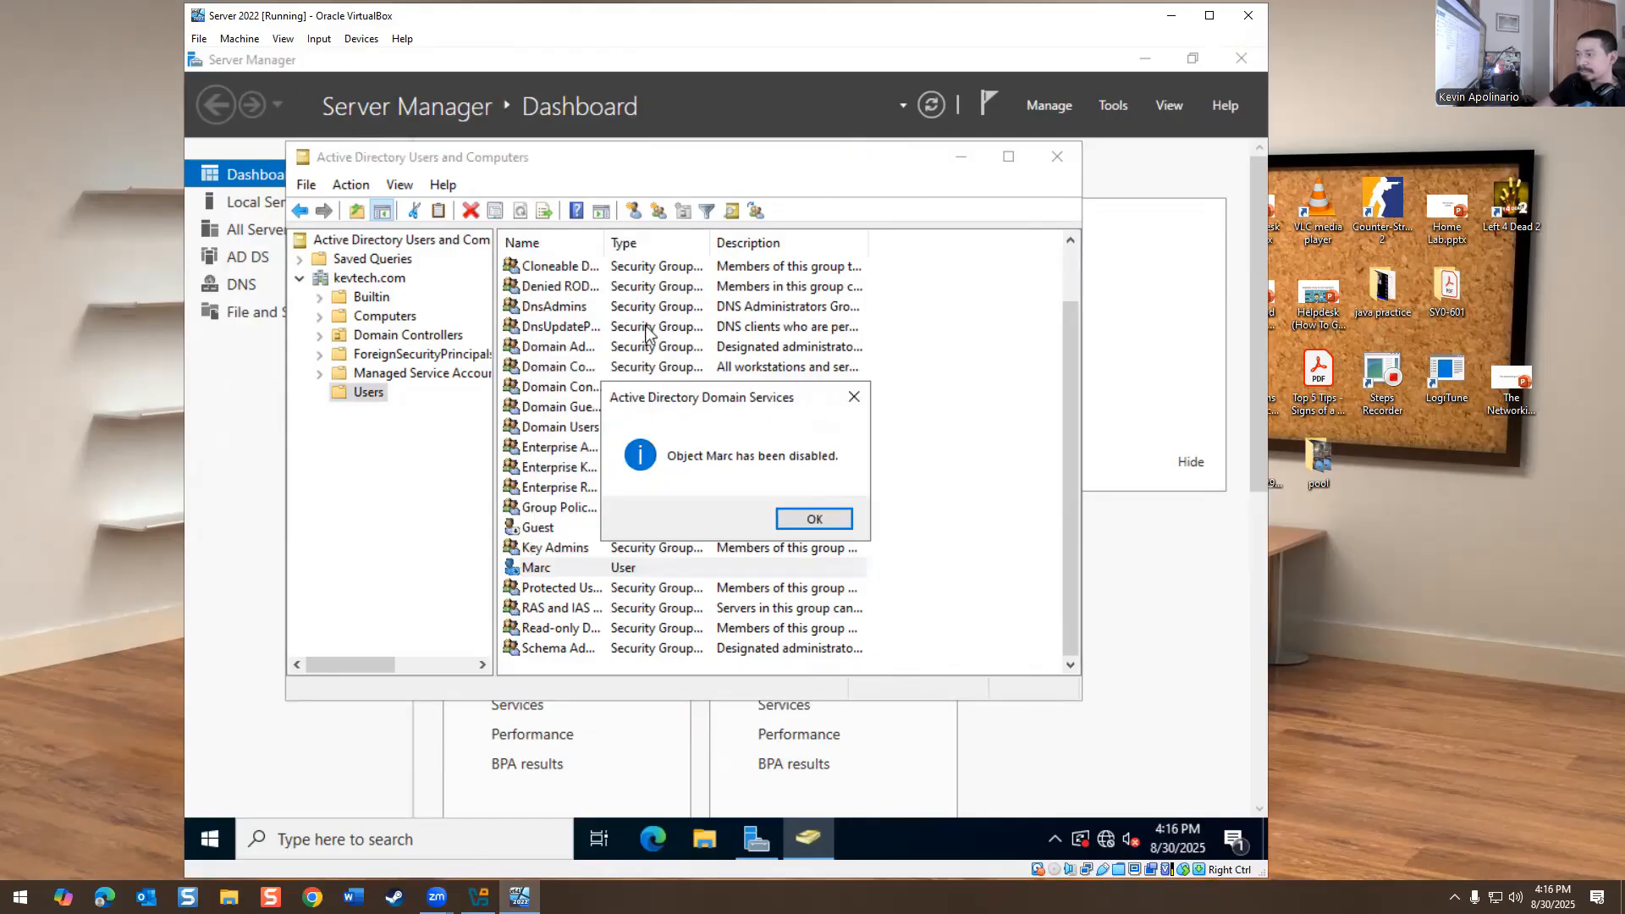
{"action": "left_click", "coordinate": [814, 517]}
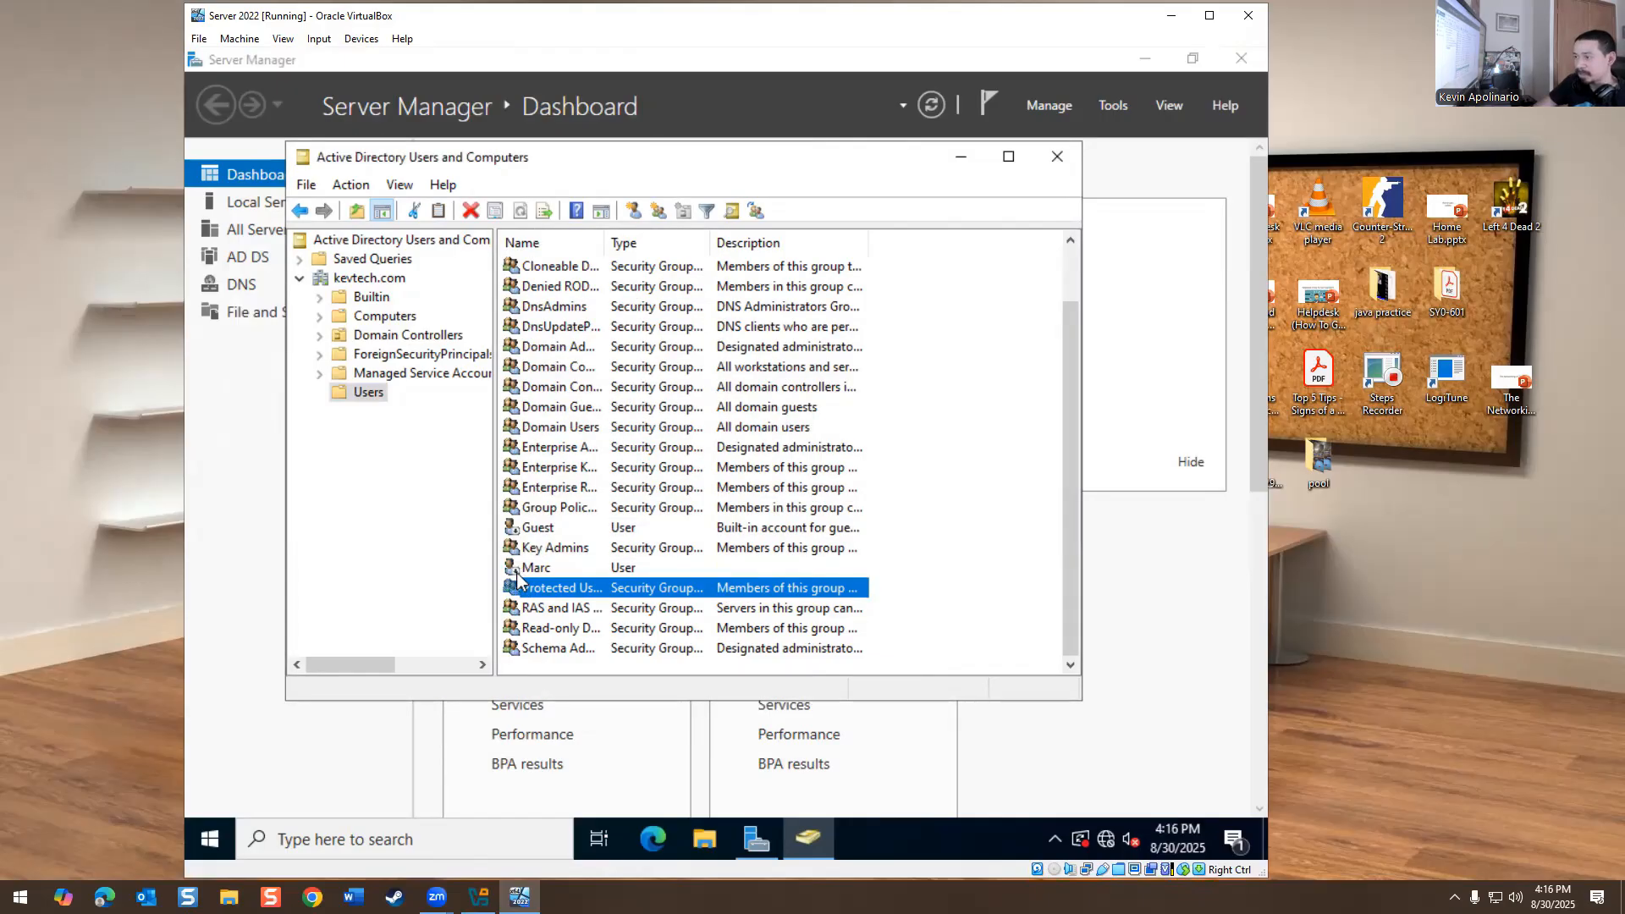
{"action": "right_click", "coordinate": [537, 567]}
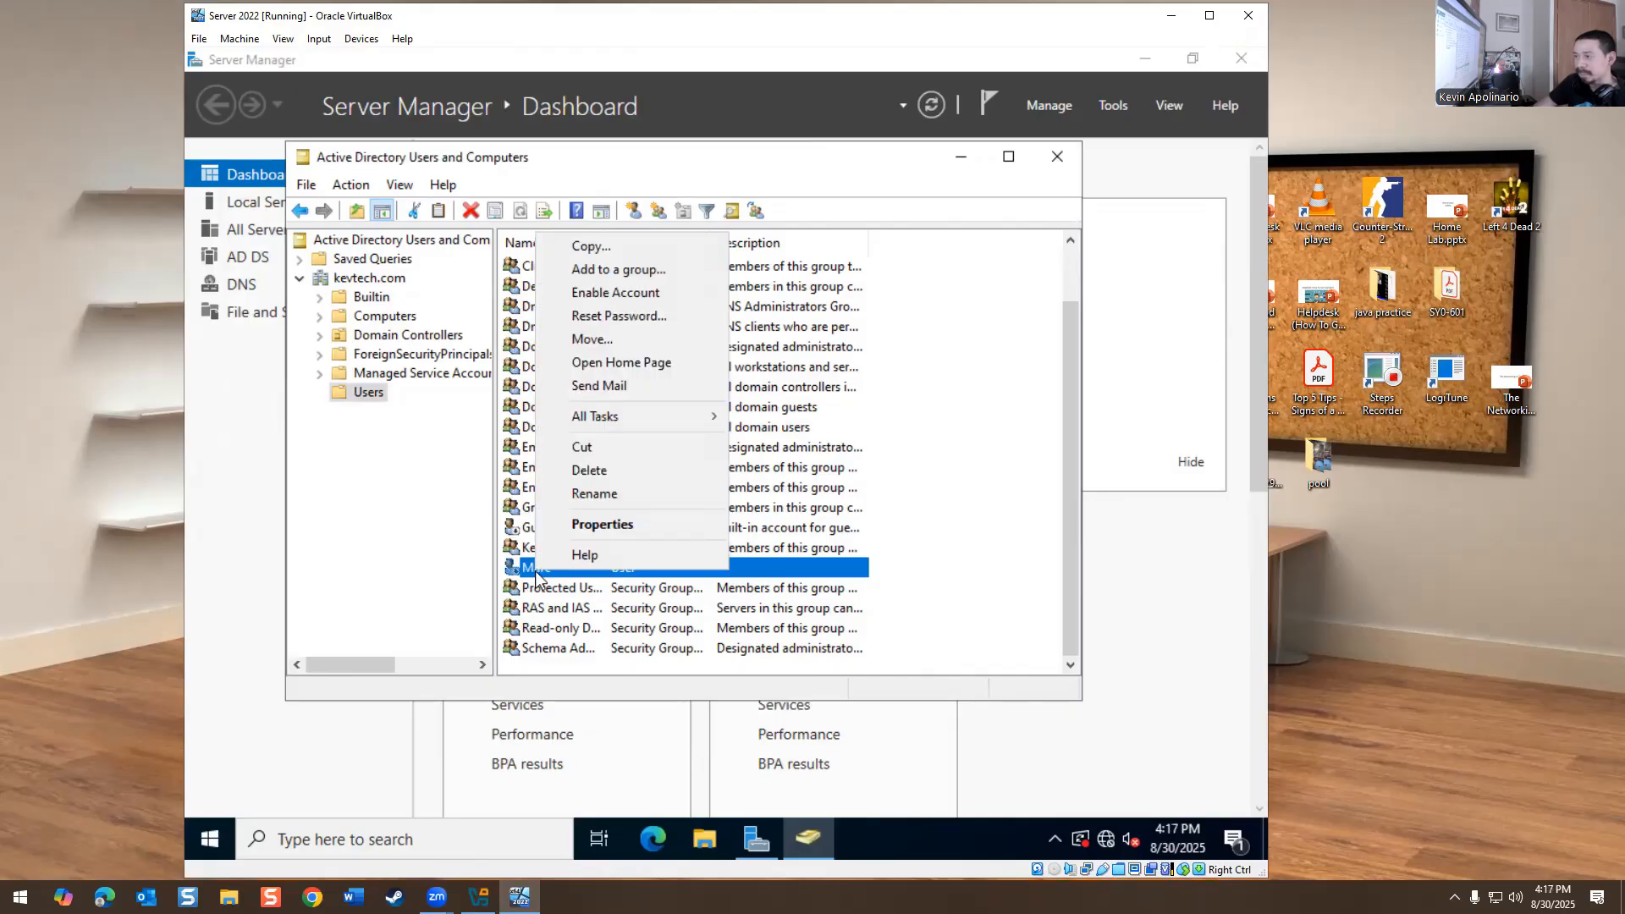
{"action": "left_click", "coordinate": [617, 293]}
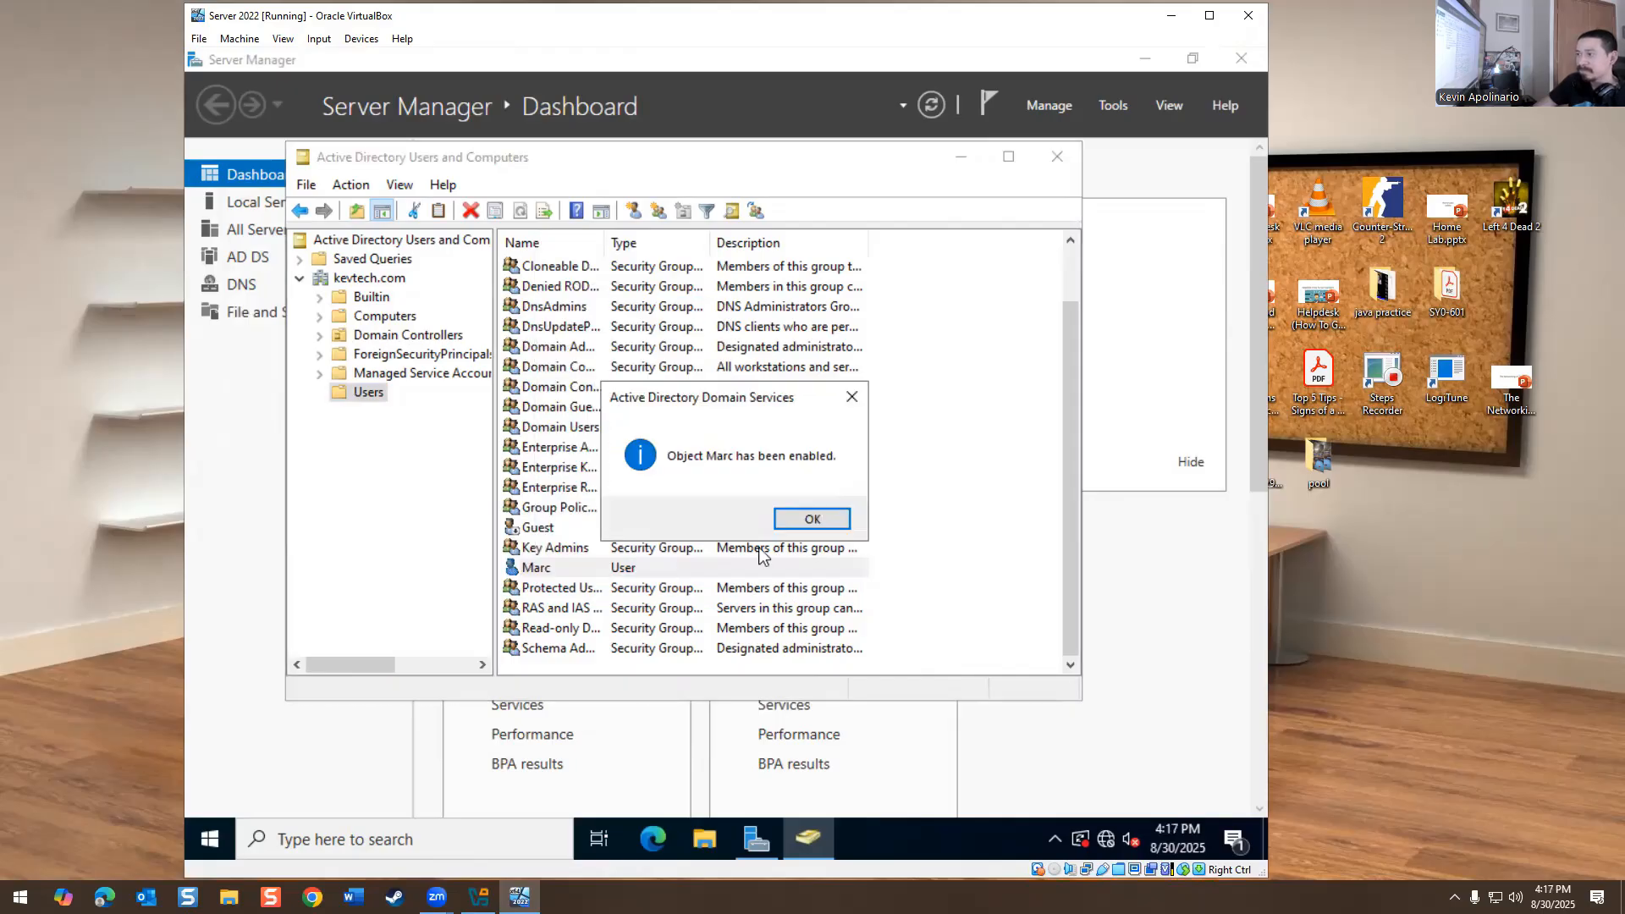
Dismiss the enabled notice and view Marc's Properties on the Address and Account tabs
{"action": "left_click", "coordinate": [811, 518]}
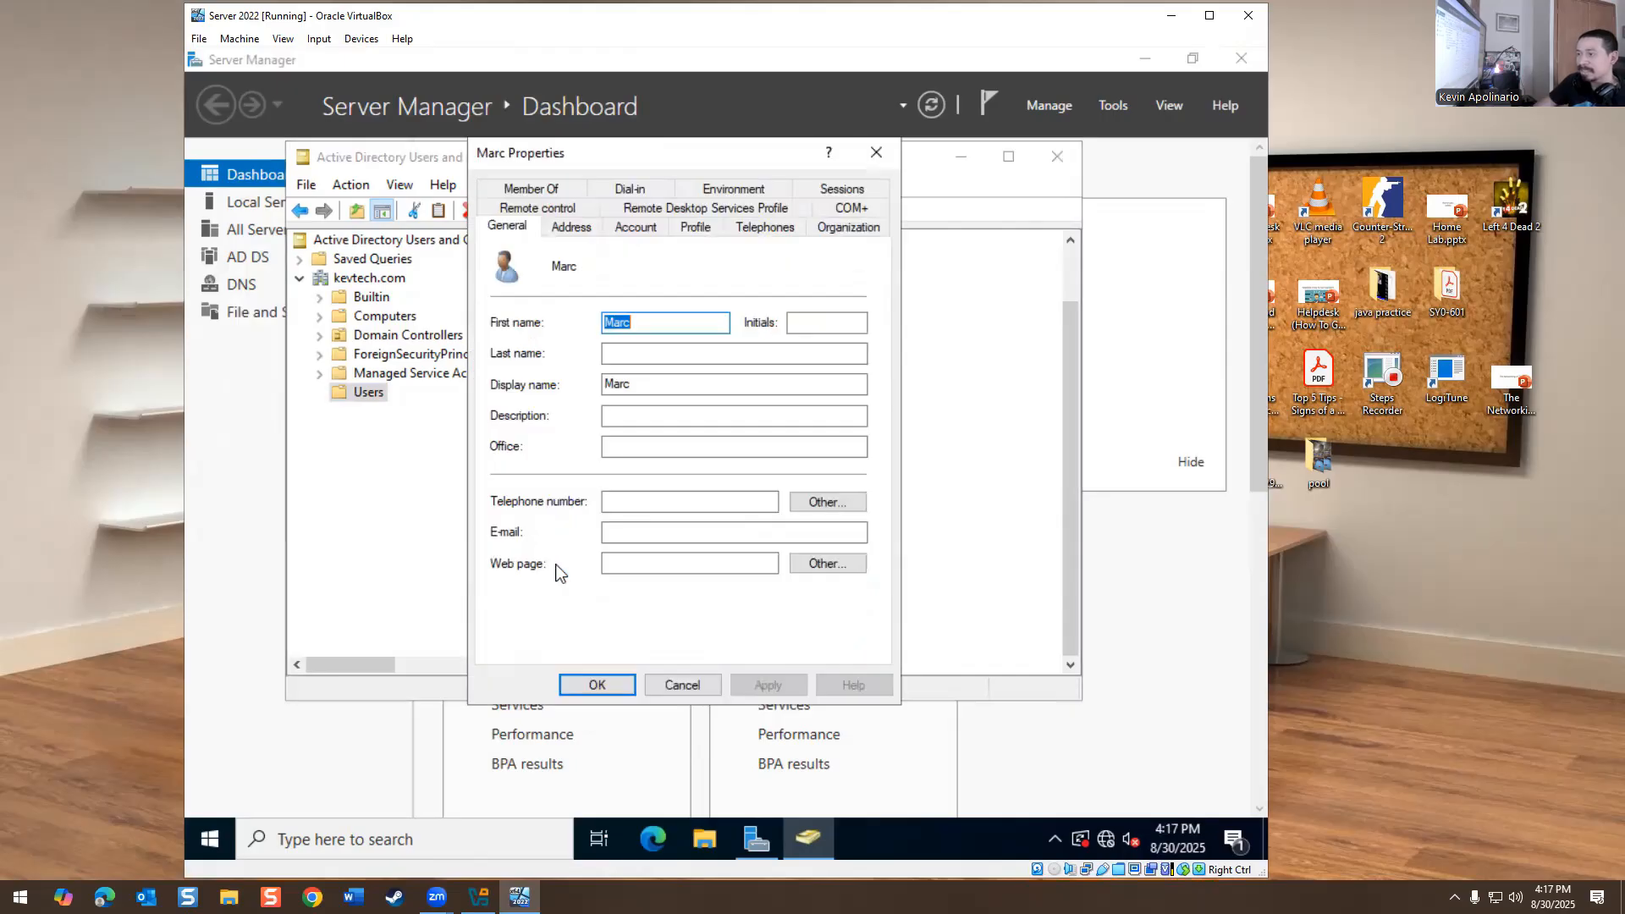
{"action": "left_click", "coordinate": [571, 226]}
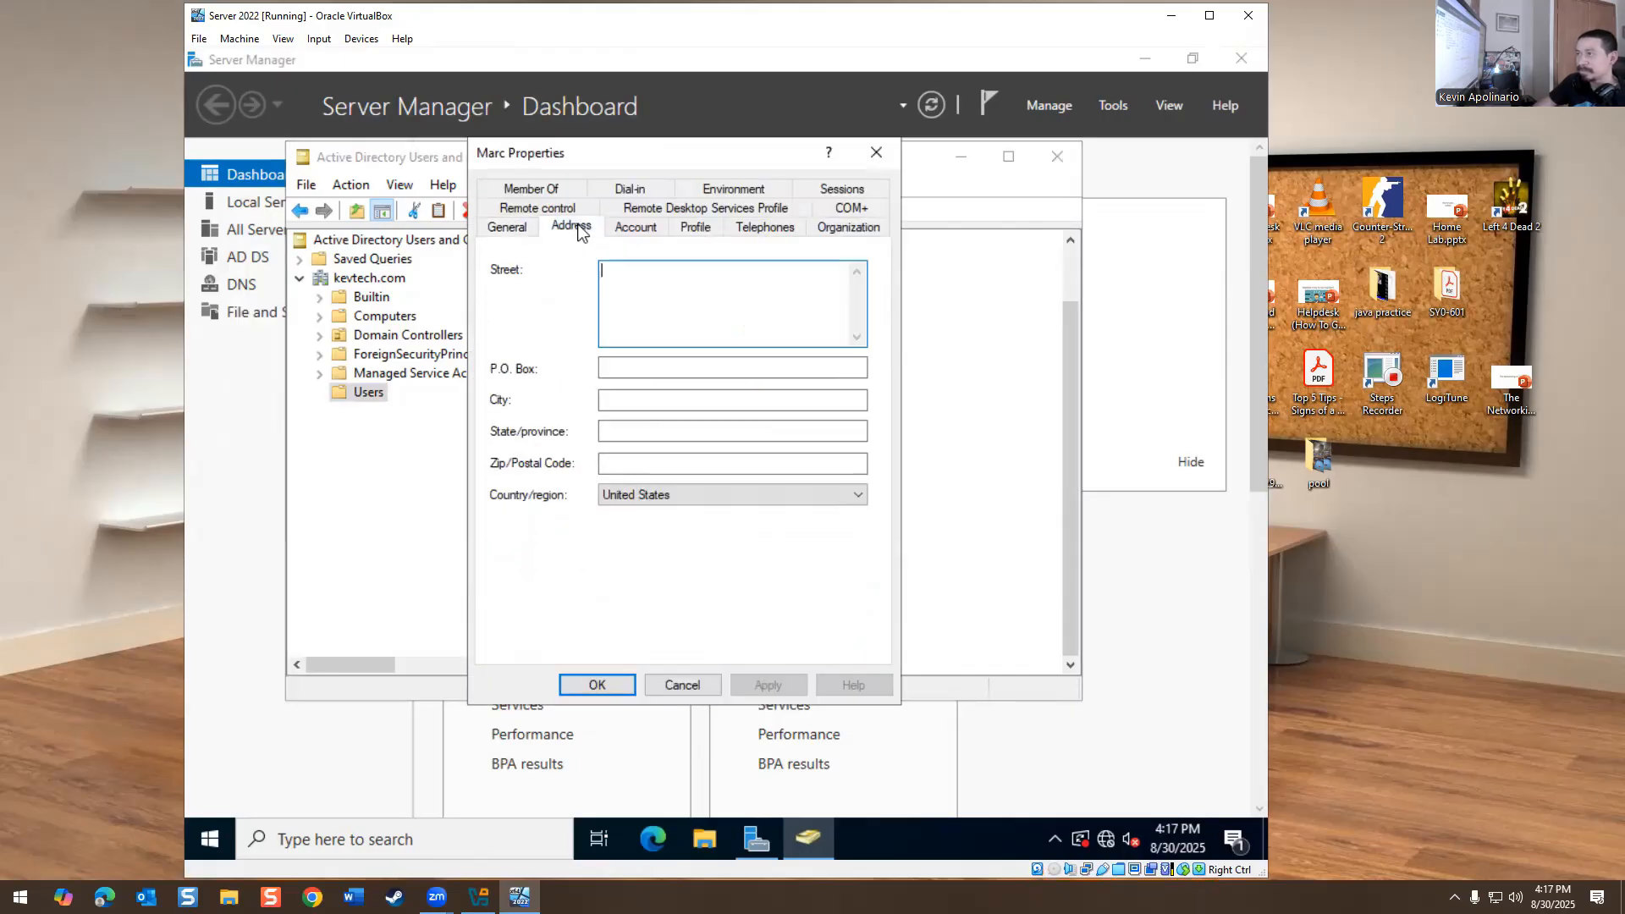
{"action": "left_click", "coordinate": [635, 225]}
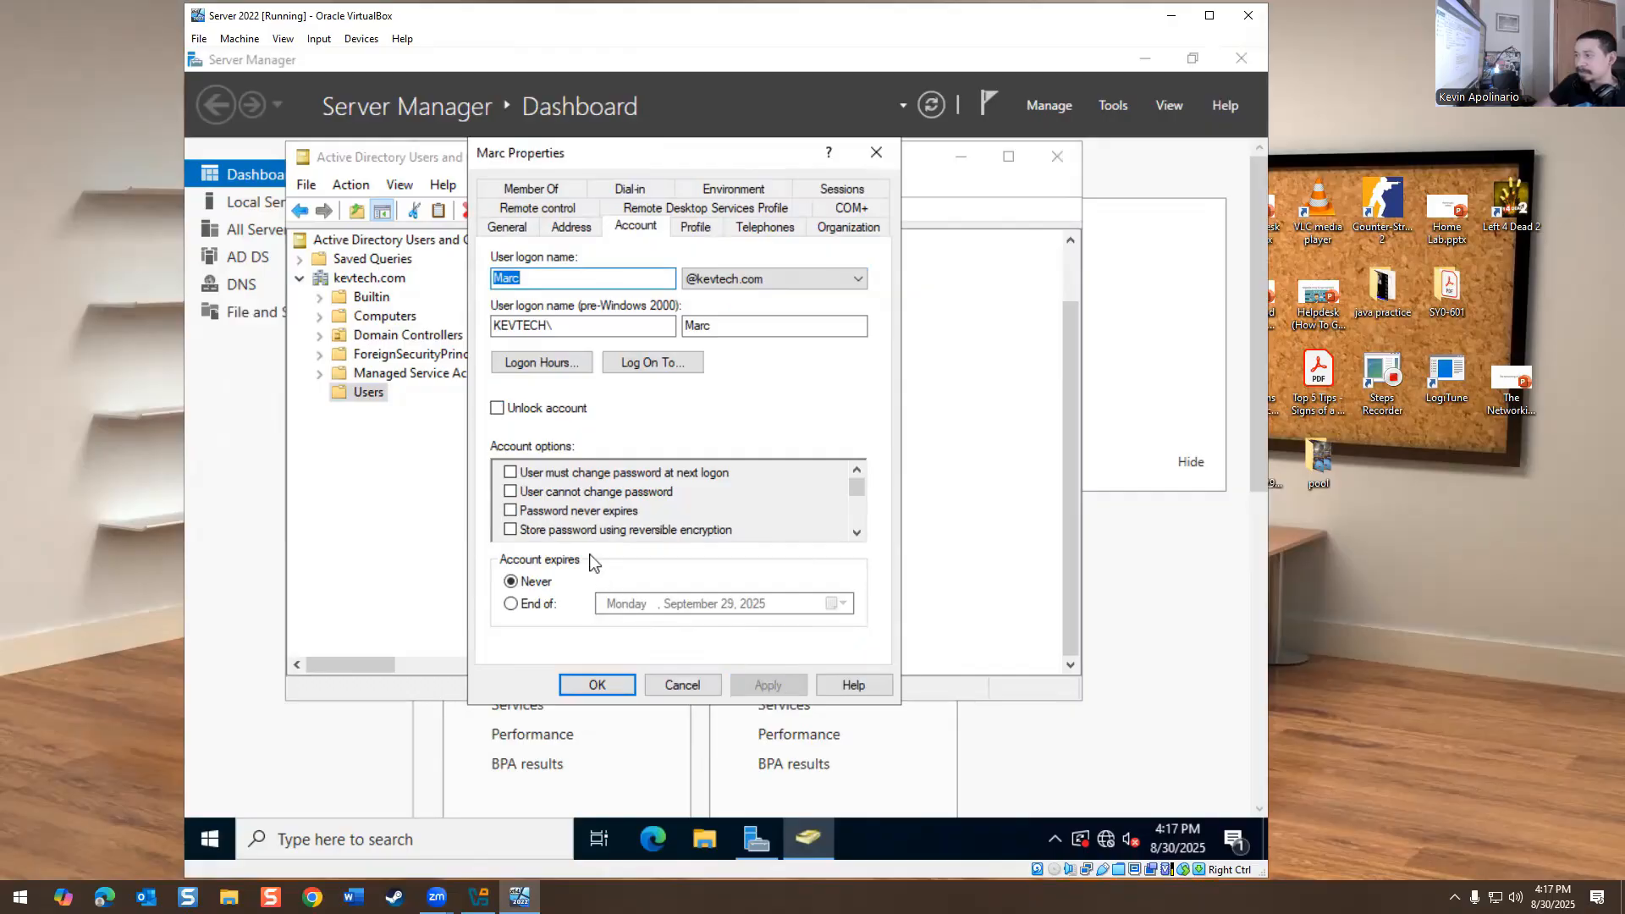
{"action": "mouse_move", "coordinate": [829, 528]}
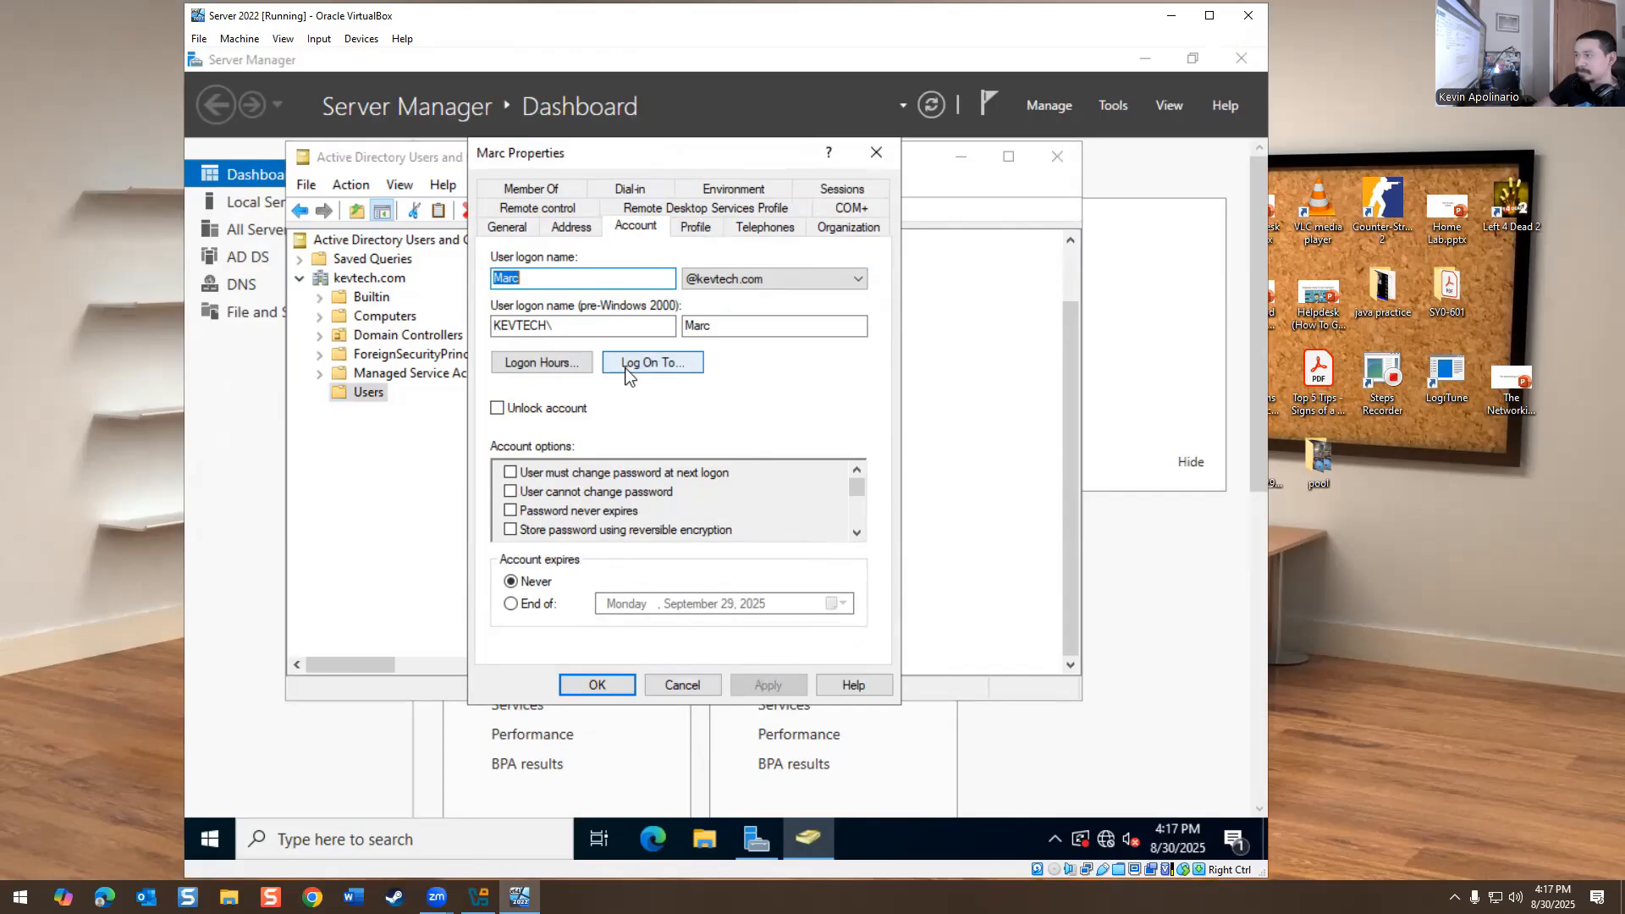
Review Marc's Logon Hours, leave all hours permitted, and check Log On To workstations
{"action": "left_click", "coordinate": [538, 362]}
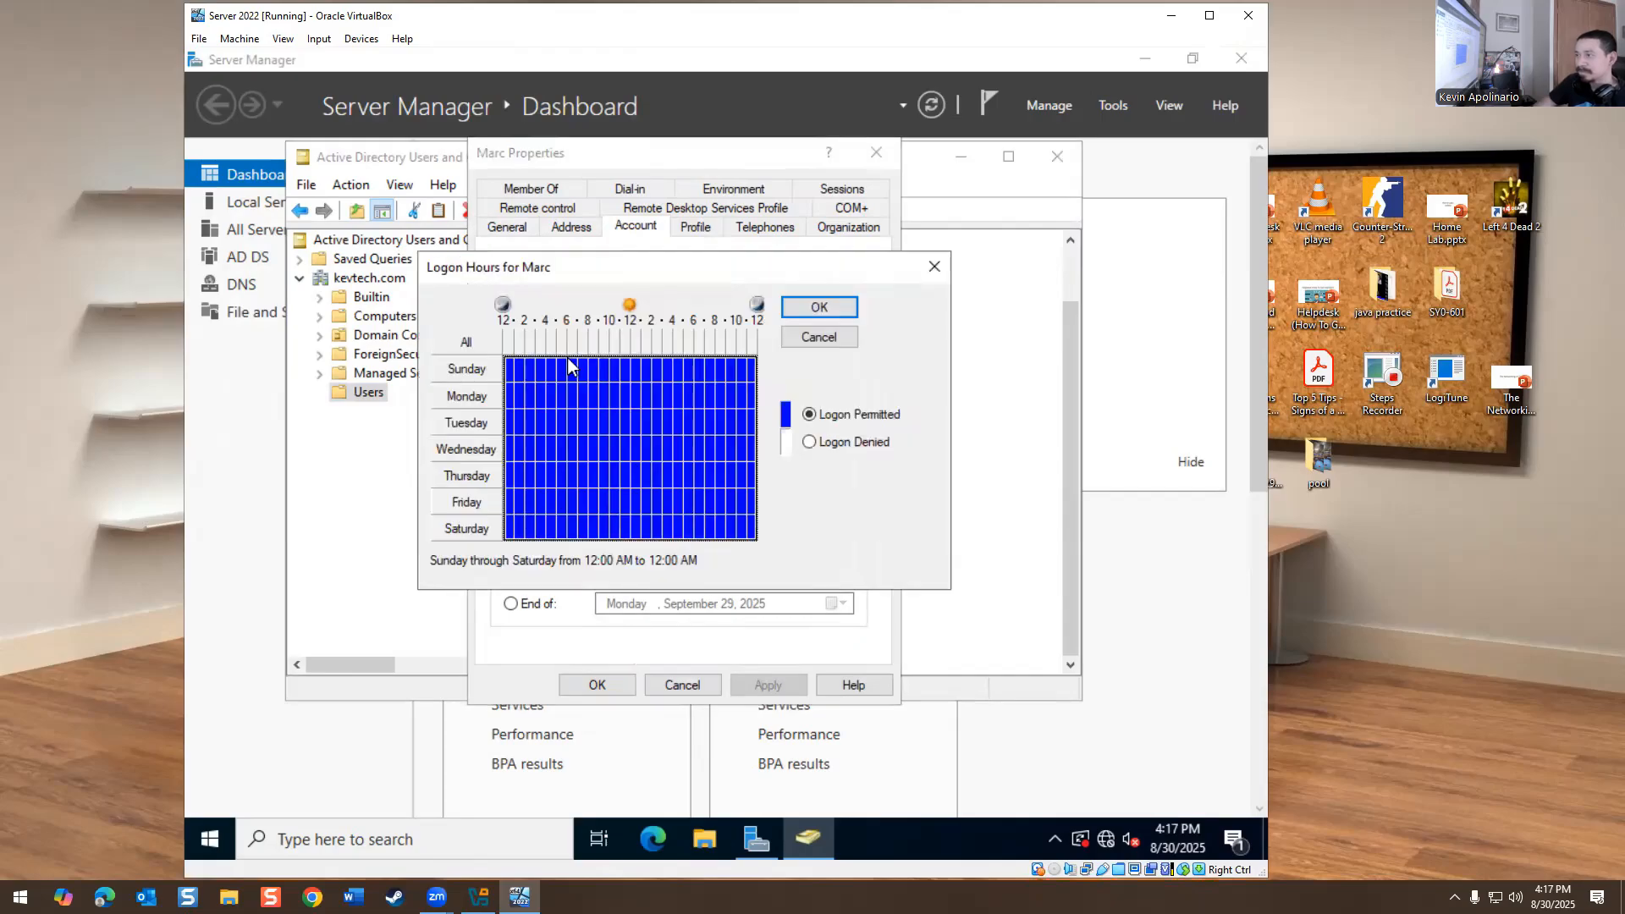
{"action": "mouse_move", "coordinate": [761, 496]}
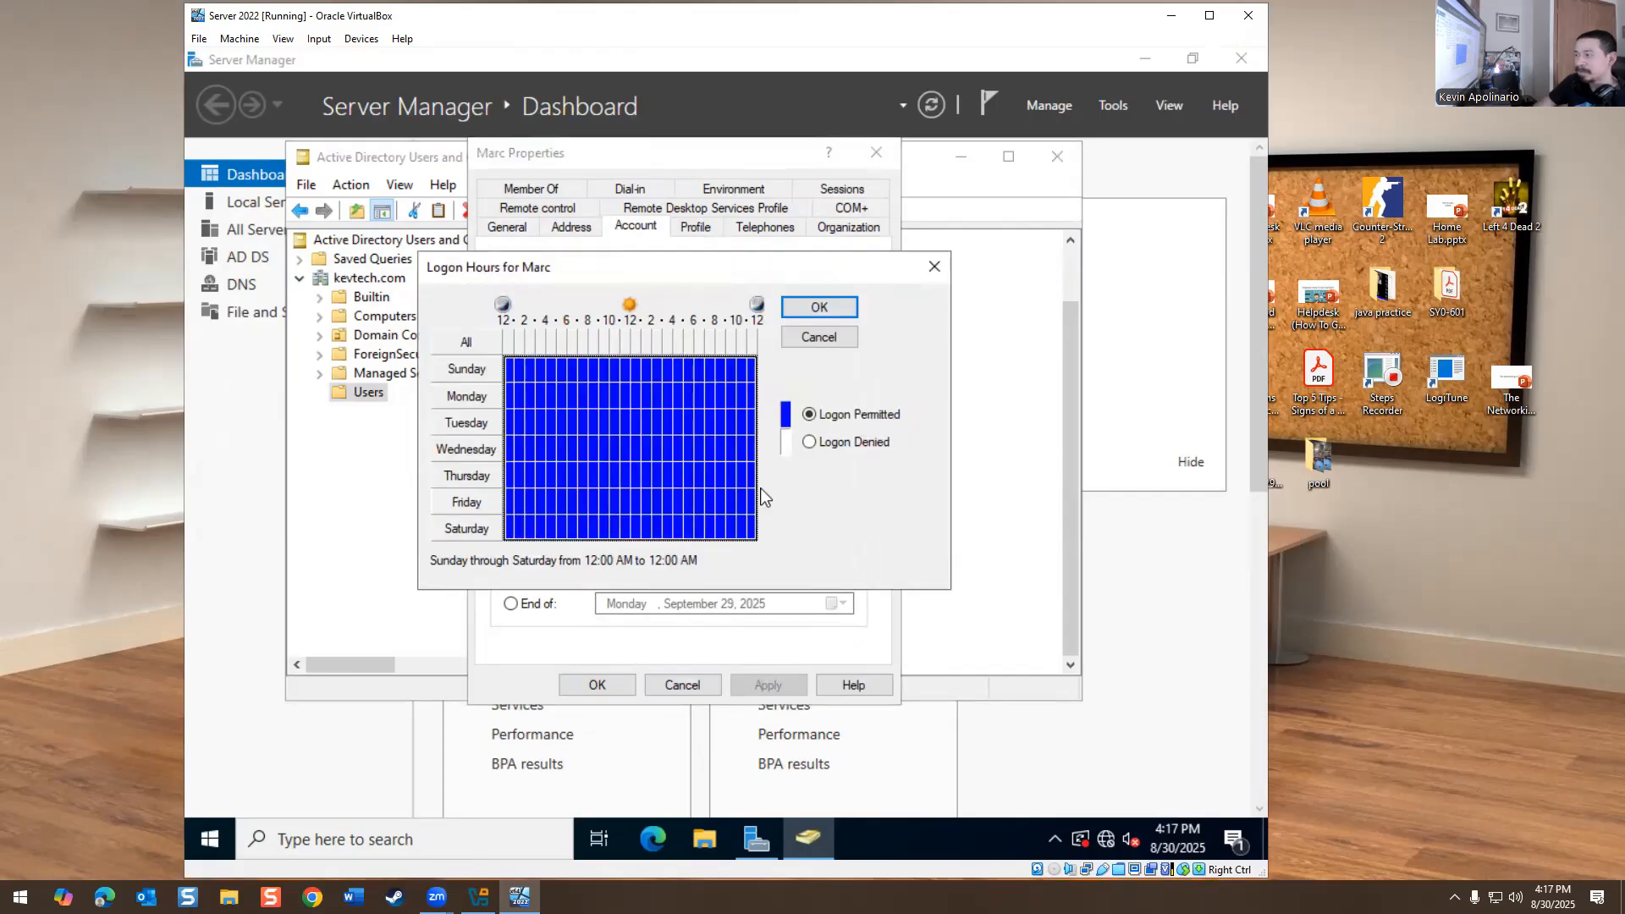
{"action": "mouse_move", "coordinate": [649, 435]}
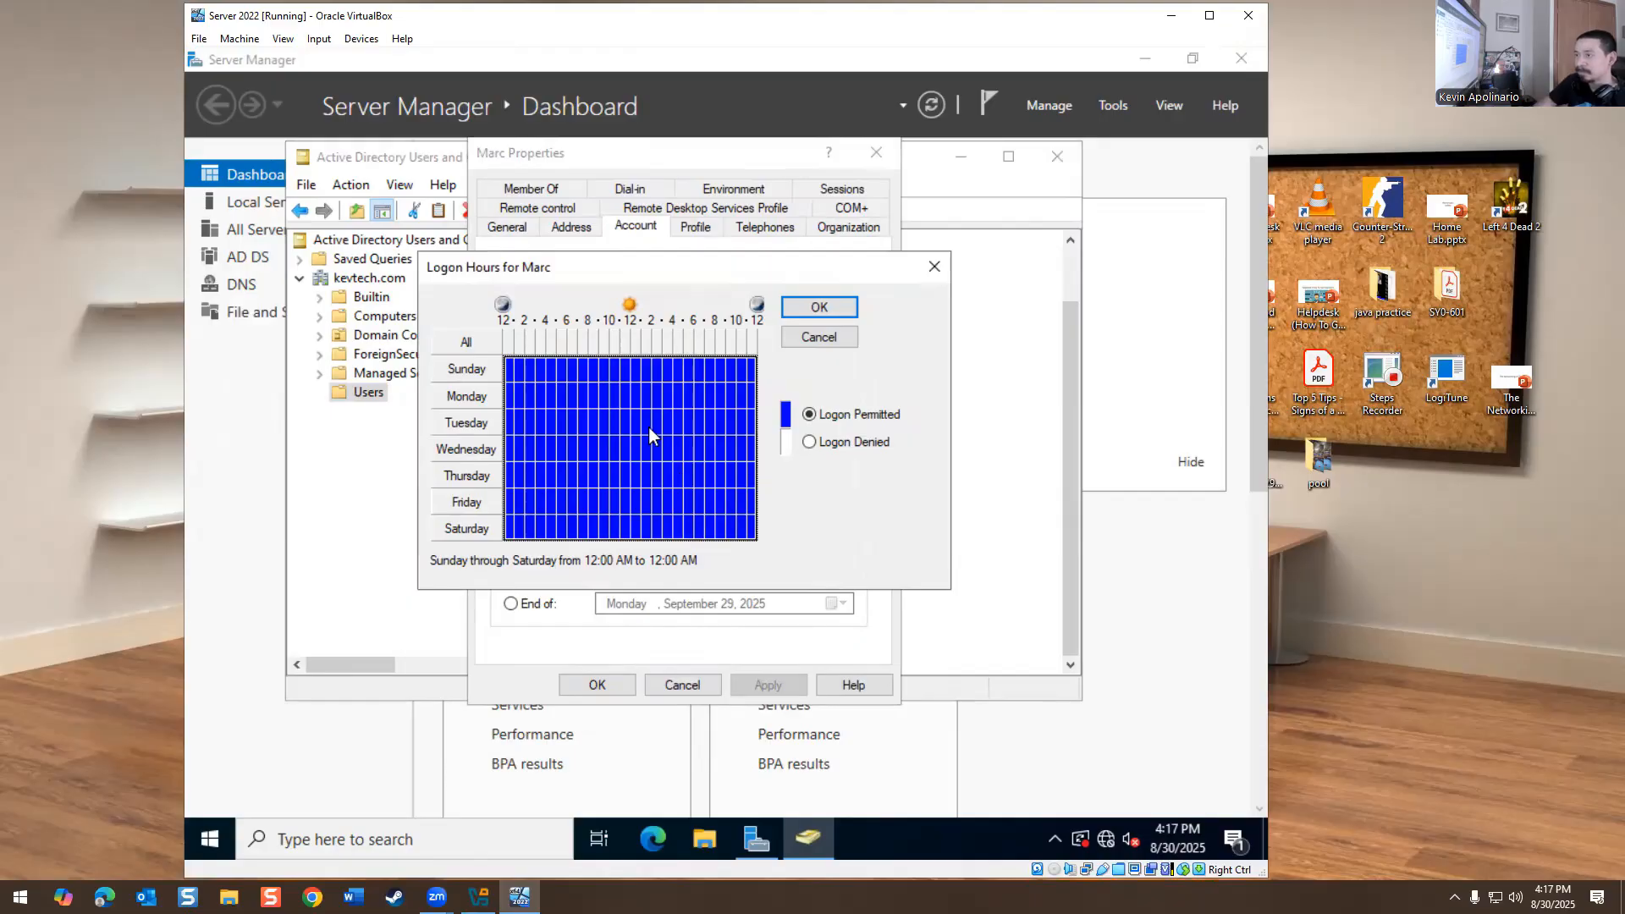
{"action": "mouse_move", "coordinate": [752, 538]}
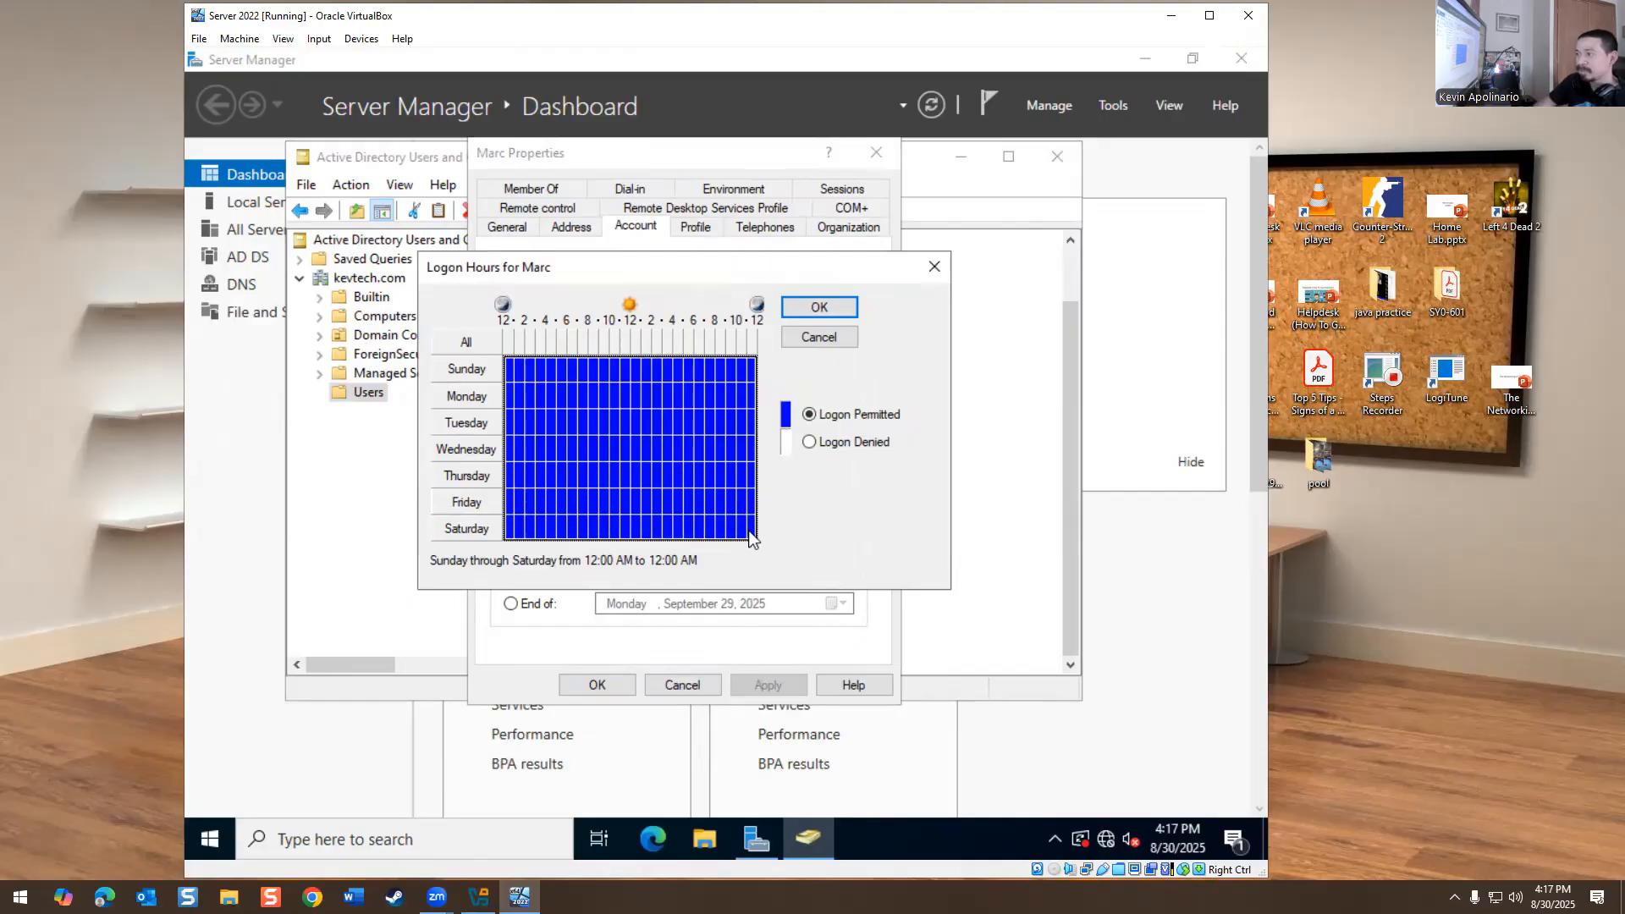
{"action": "left_click", "coordinate": [809, 441]}
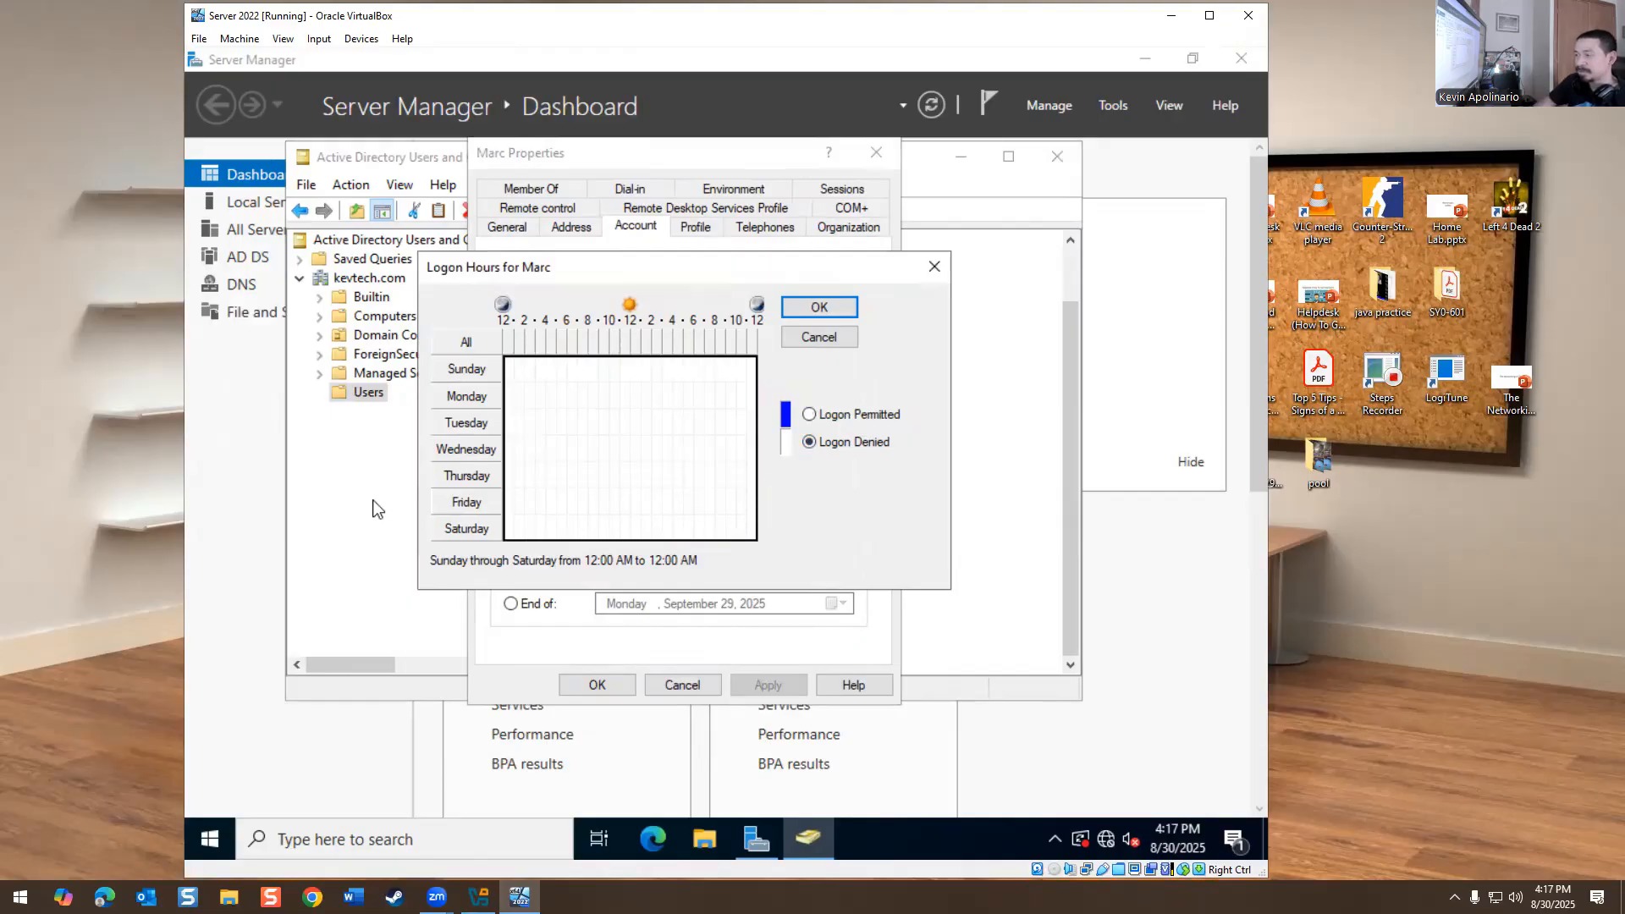
{"action": "mouse_move", "coordinate": [518, 380]}
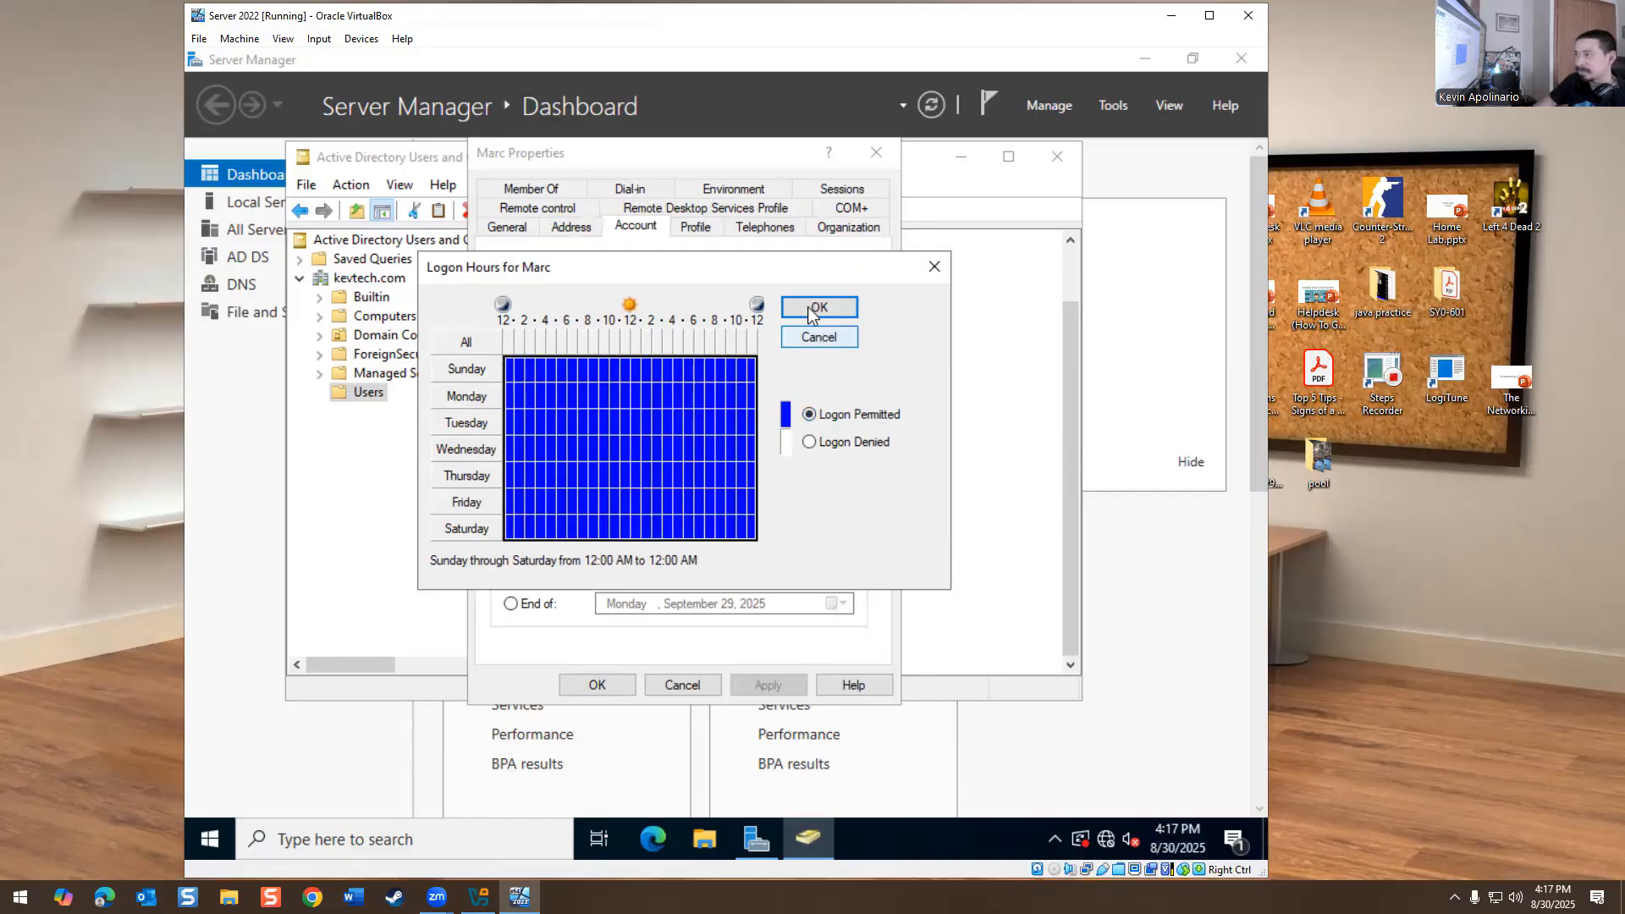
{"action": "left_click", "coordinate": [819, 308]}
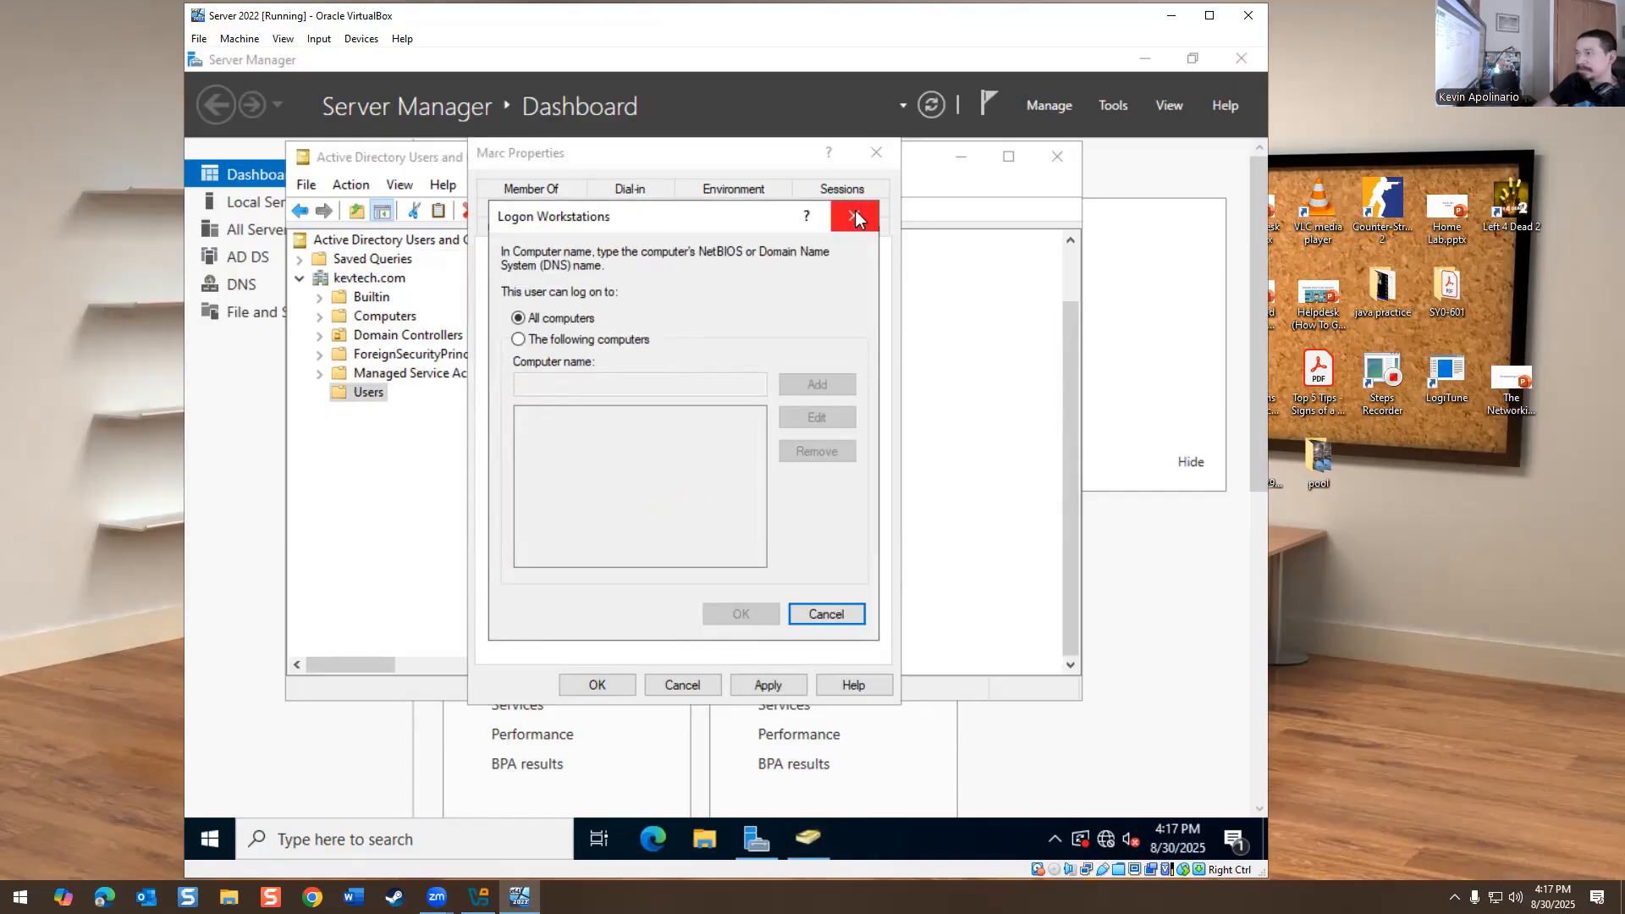
Close Logon Workstations, browse Marc's Profile and General tabs, then close his Properties
{"action": "left_click", "coordinate": [826, 612]}
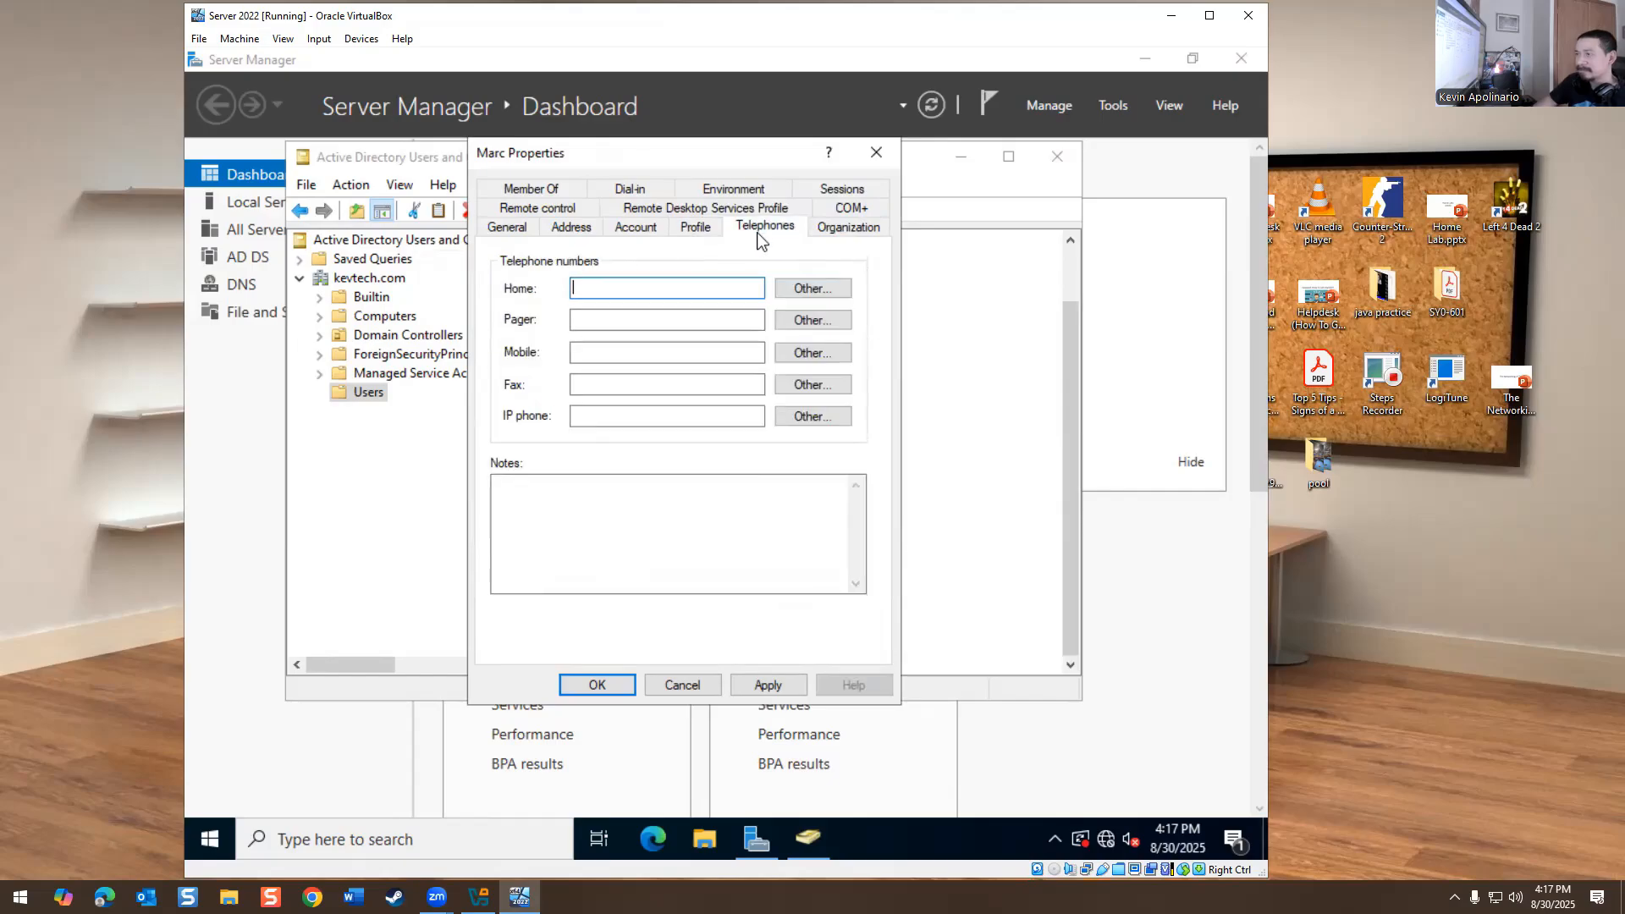
{"action": "left_click", "coordinate": [695, 225]}
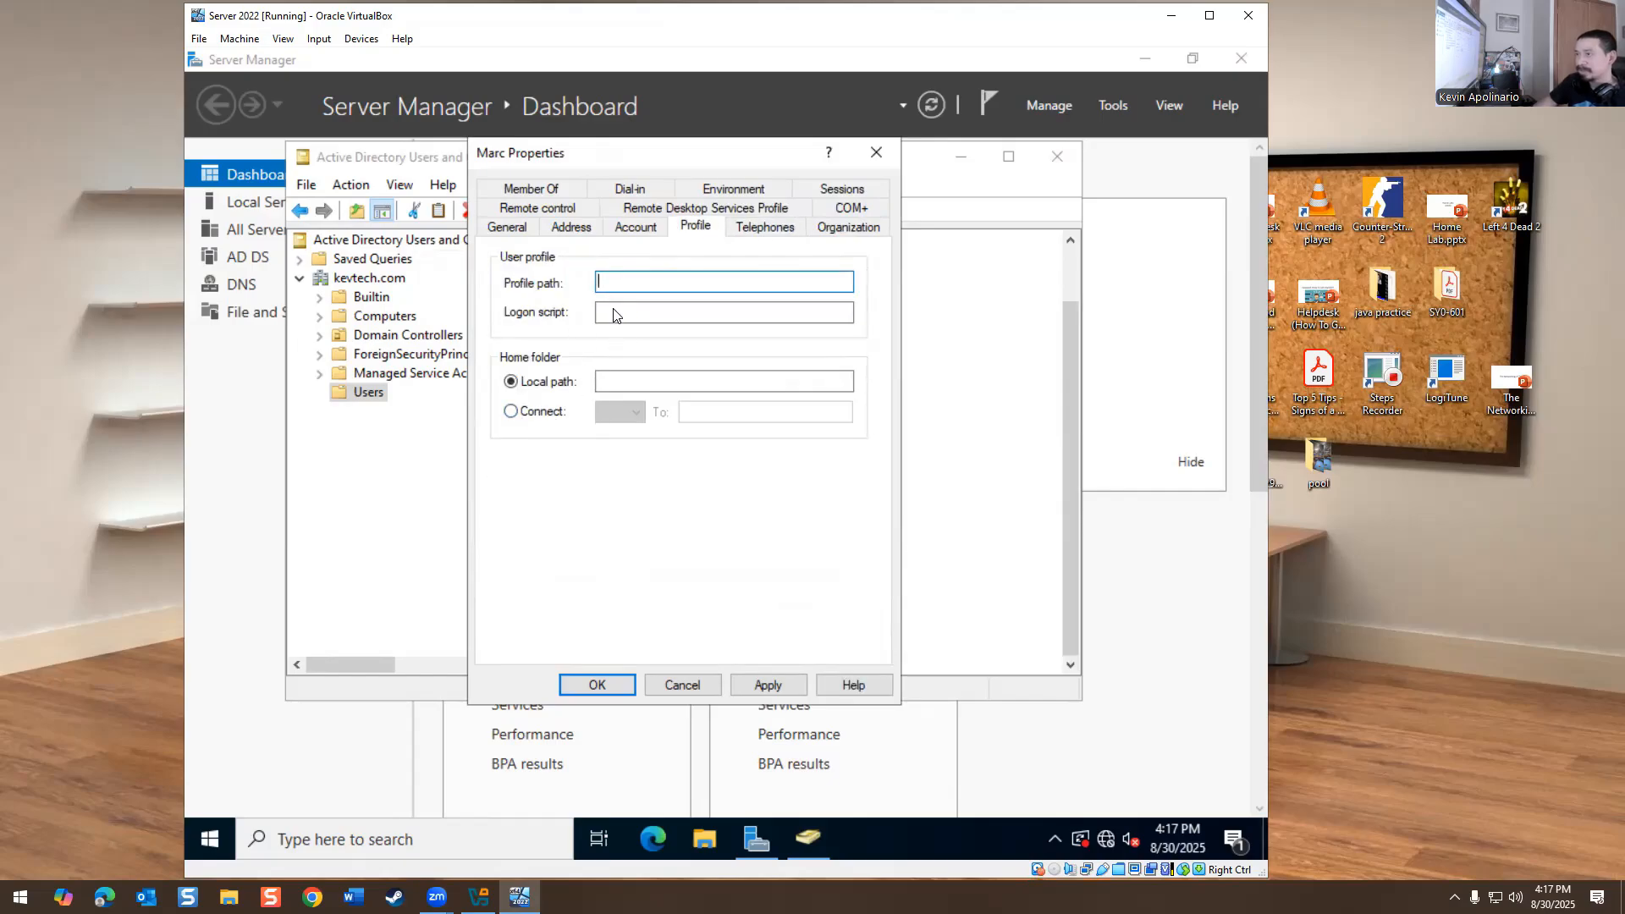
{"action": "left_click", "coordinate": [509, 411]}
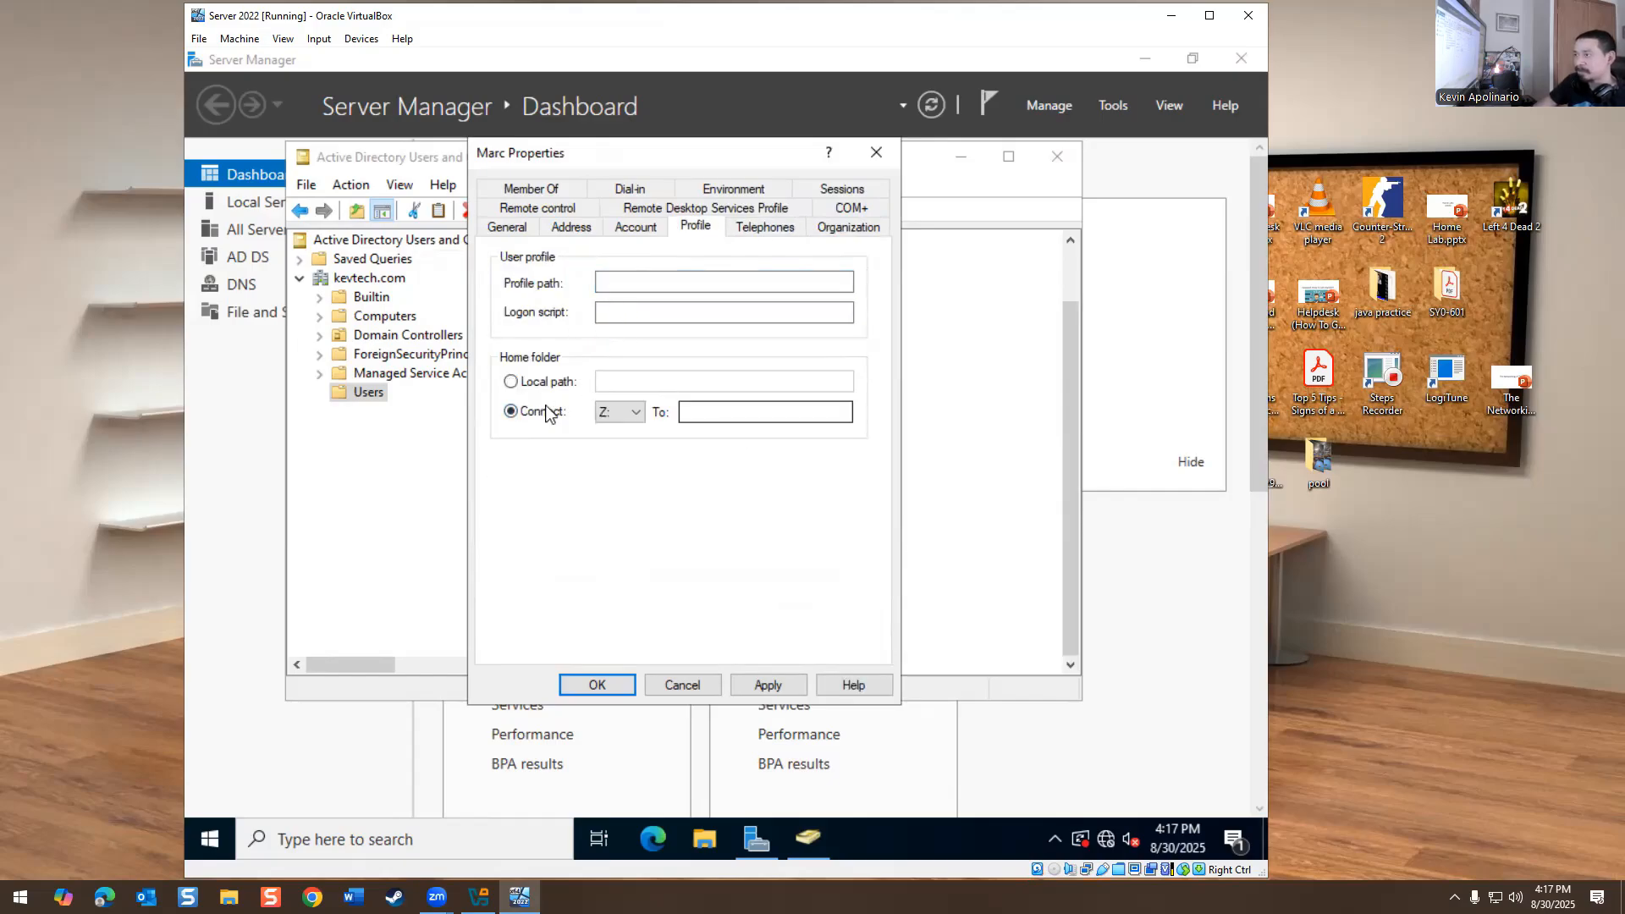
{"action": "left_click", "coordinate": [506, 227]}
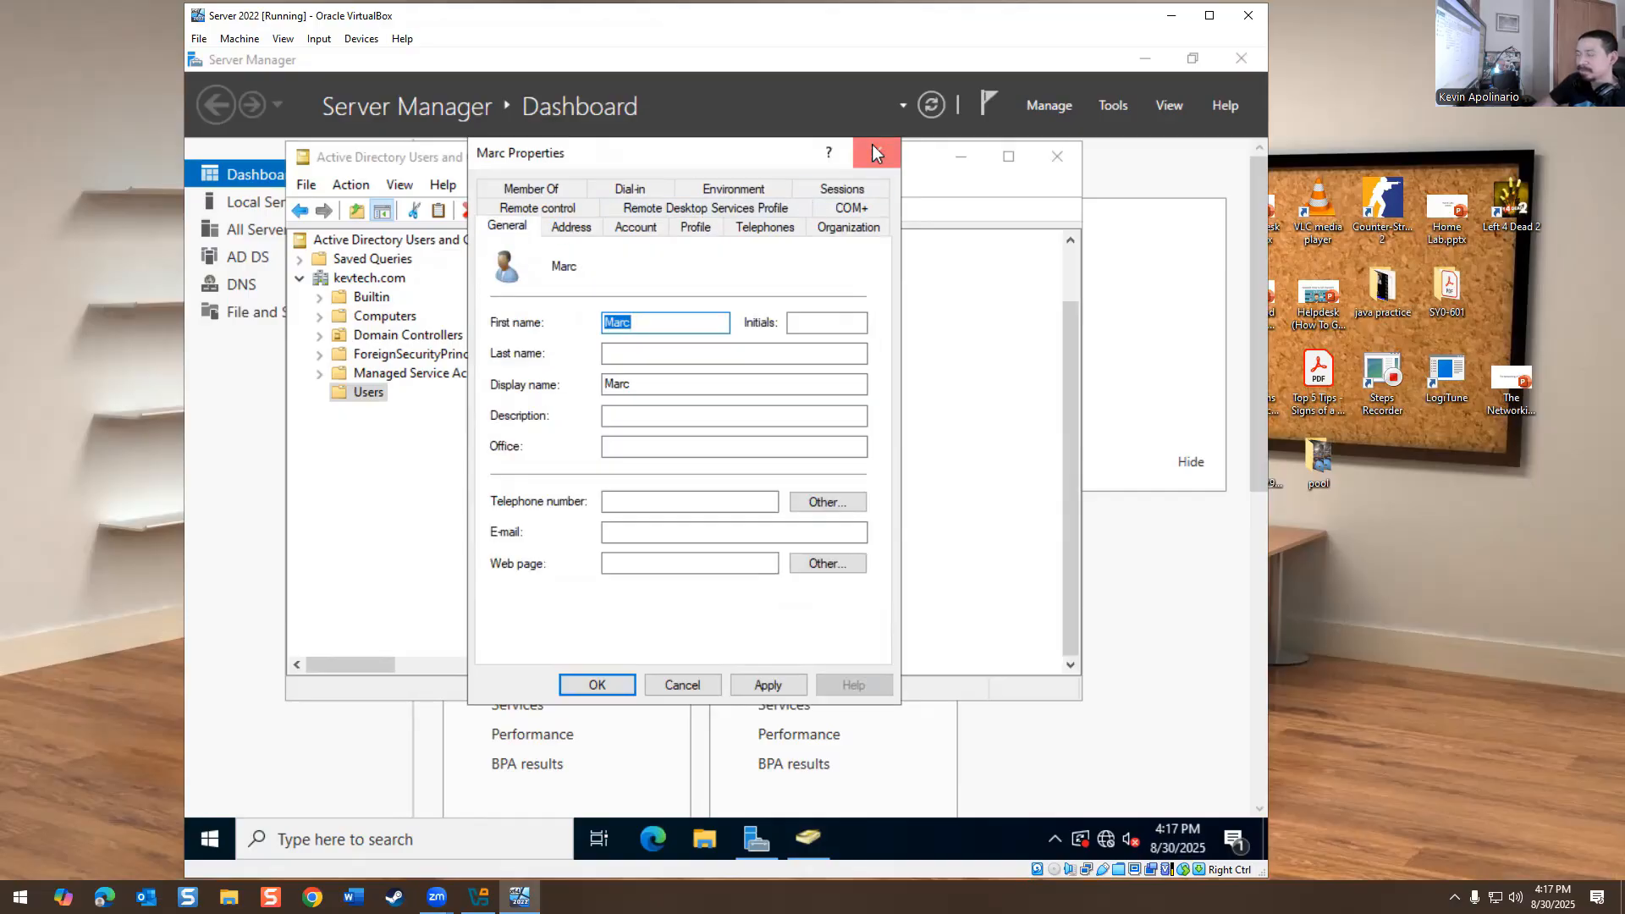
{"action": "left_click", "coordinate": [680, 683]}
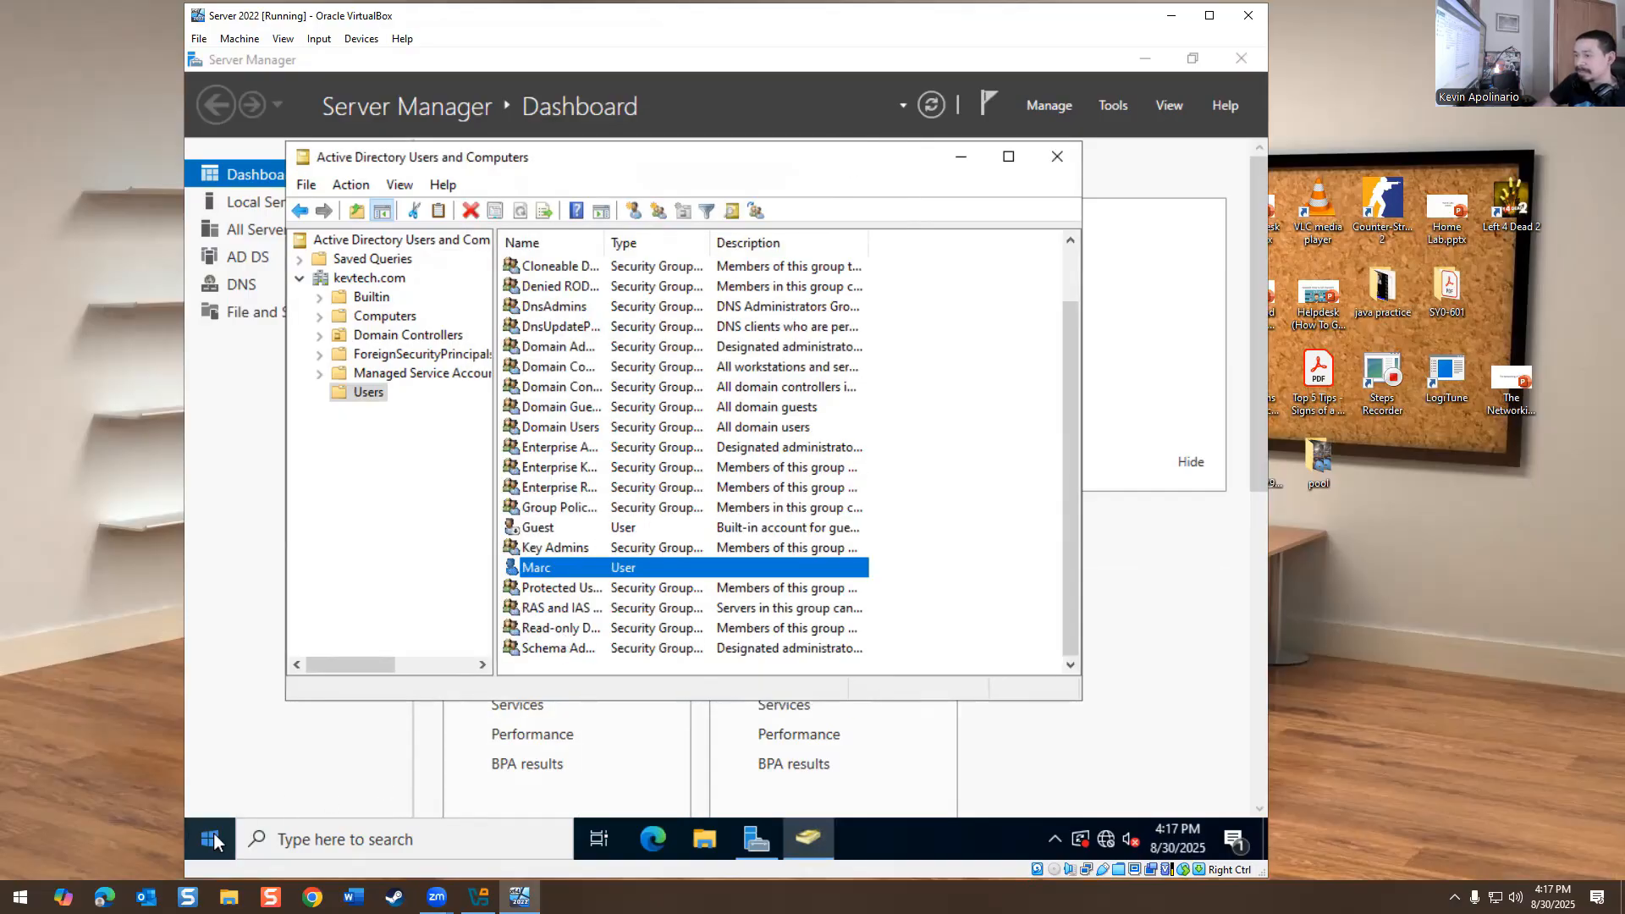
Run 'net user marc /domain' in Command Prompt to show Marc's domain account details
{"action": "type", "text": "cmd"}
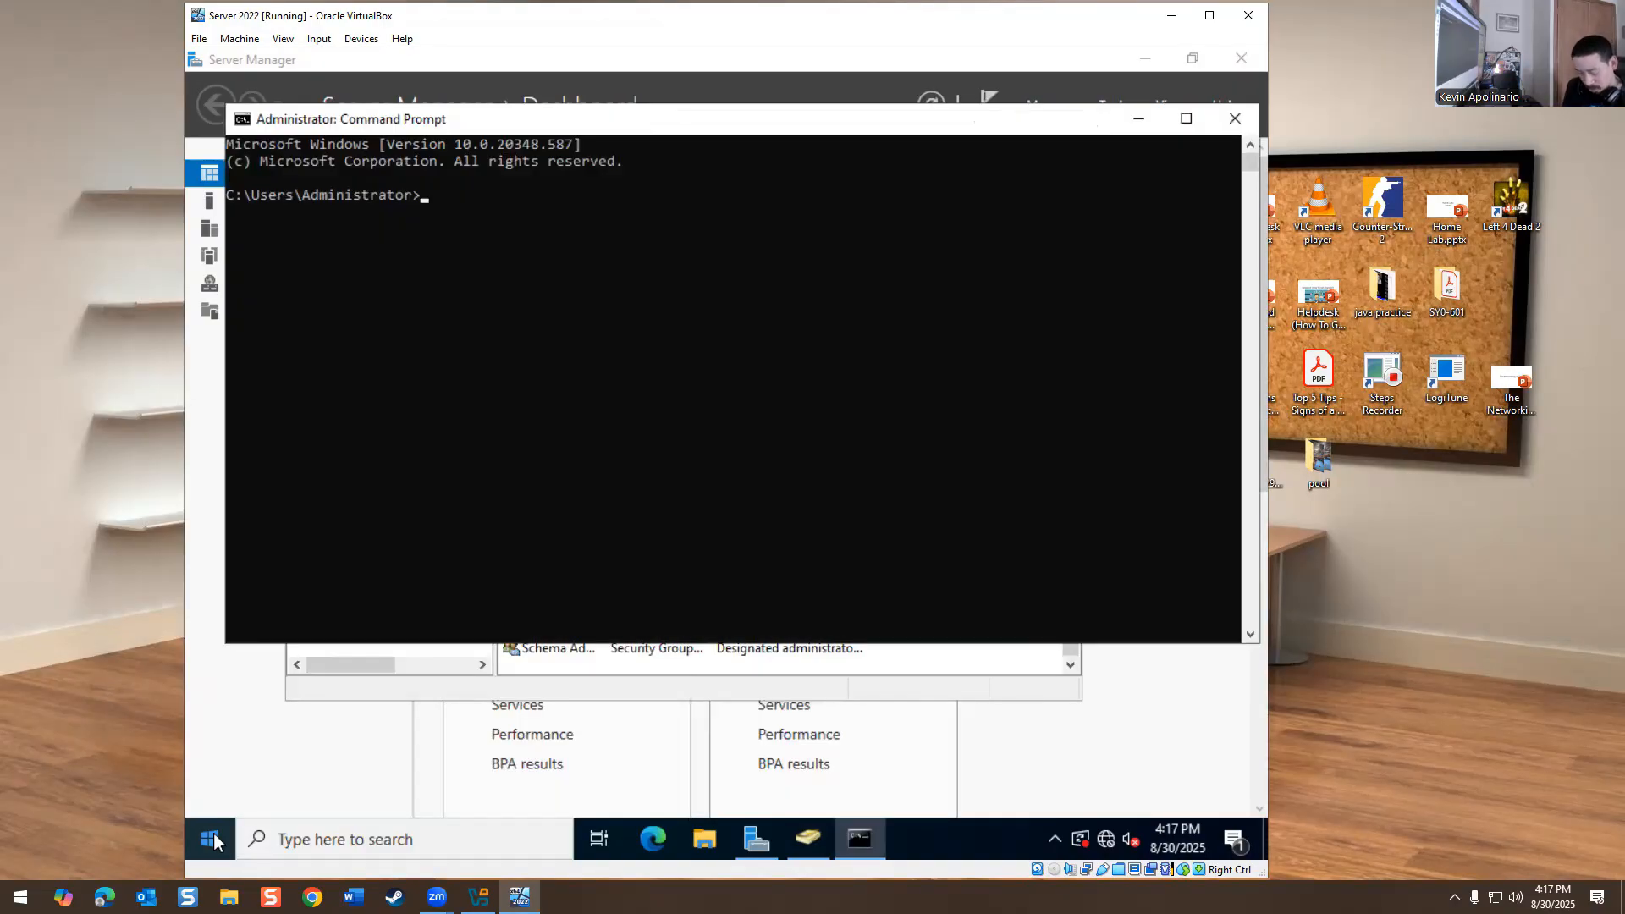
{"action": "type", "text": "net user marac /domai"}
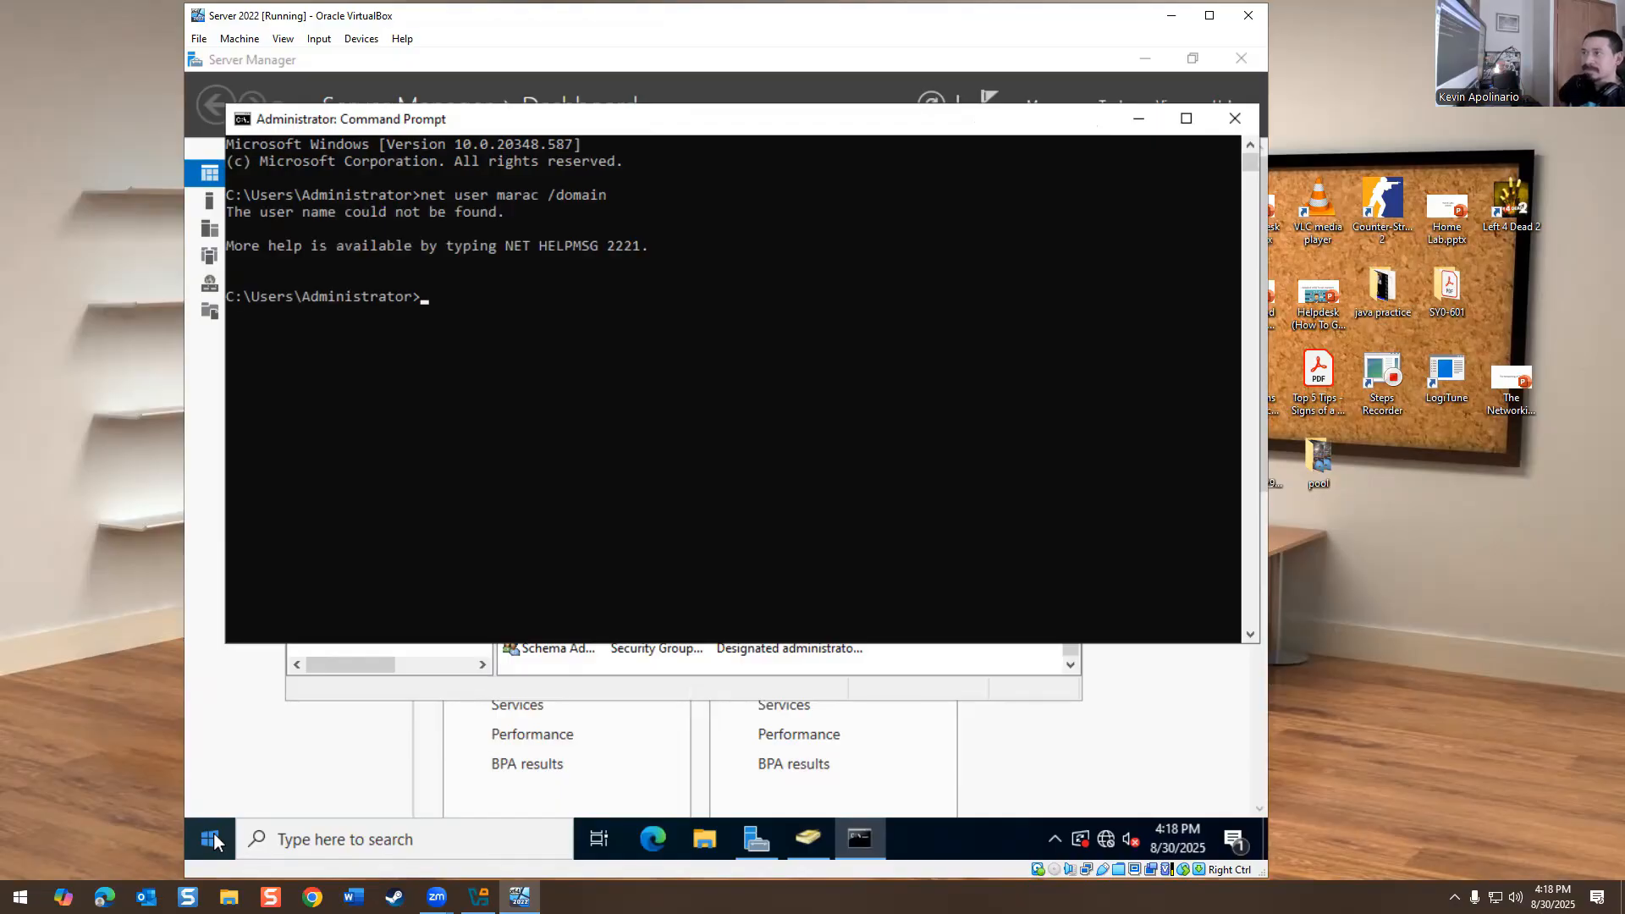
{"action": "type", "text": "net user marac /domain"}
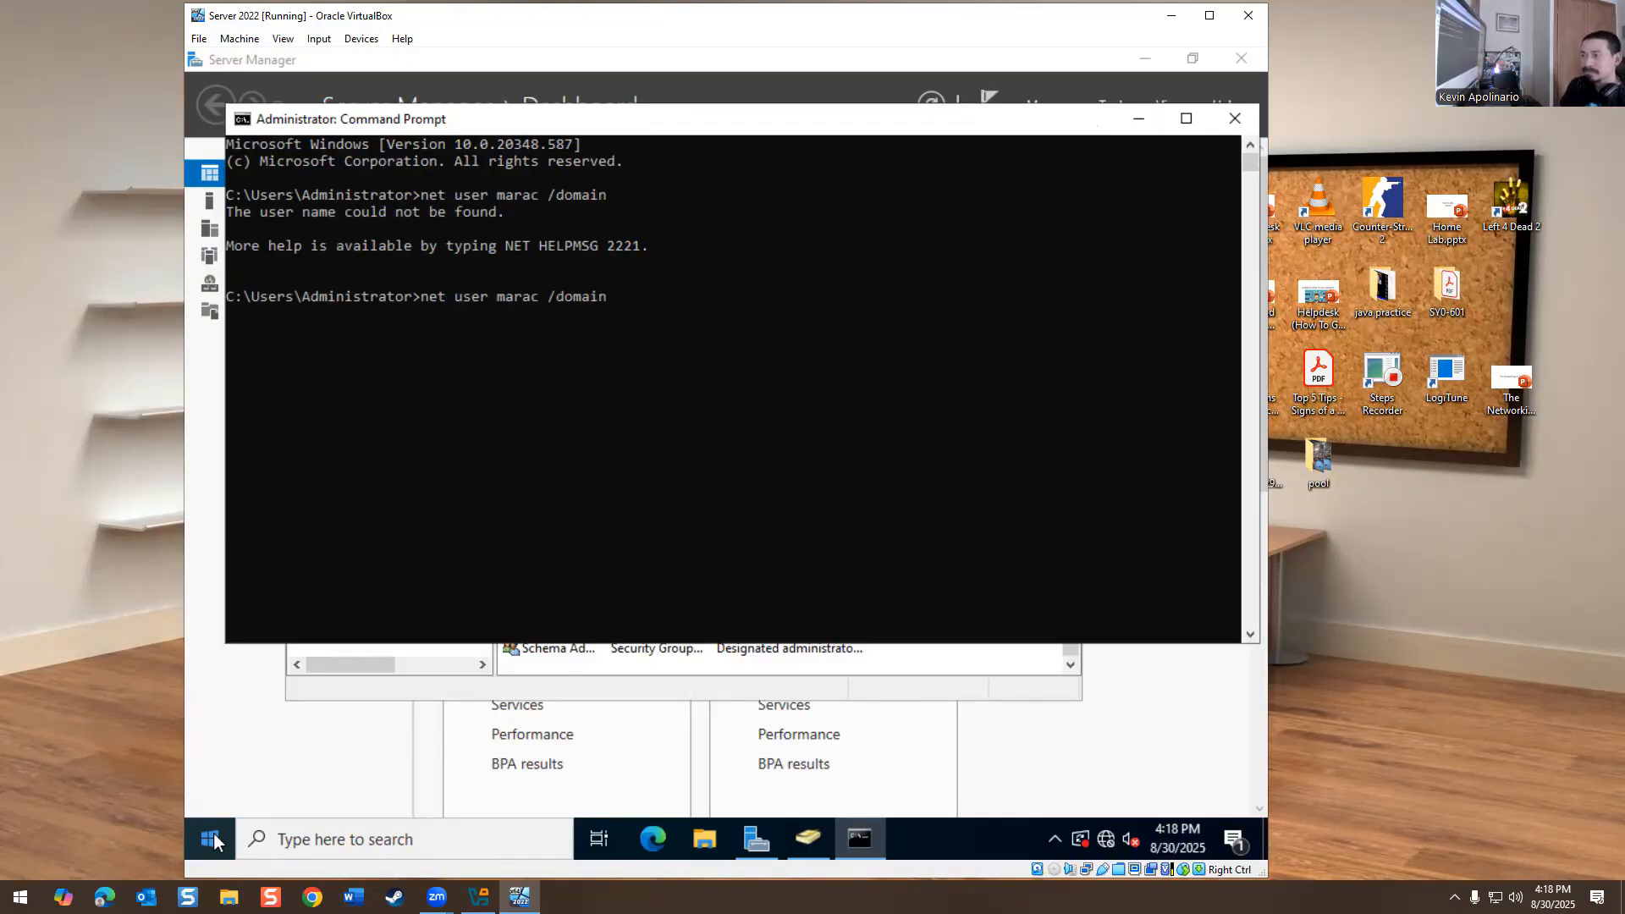
{"action": "key", "text": "Backspace"}
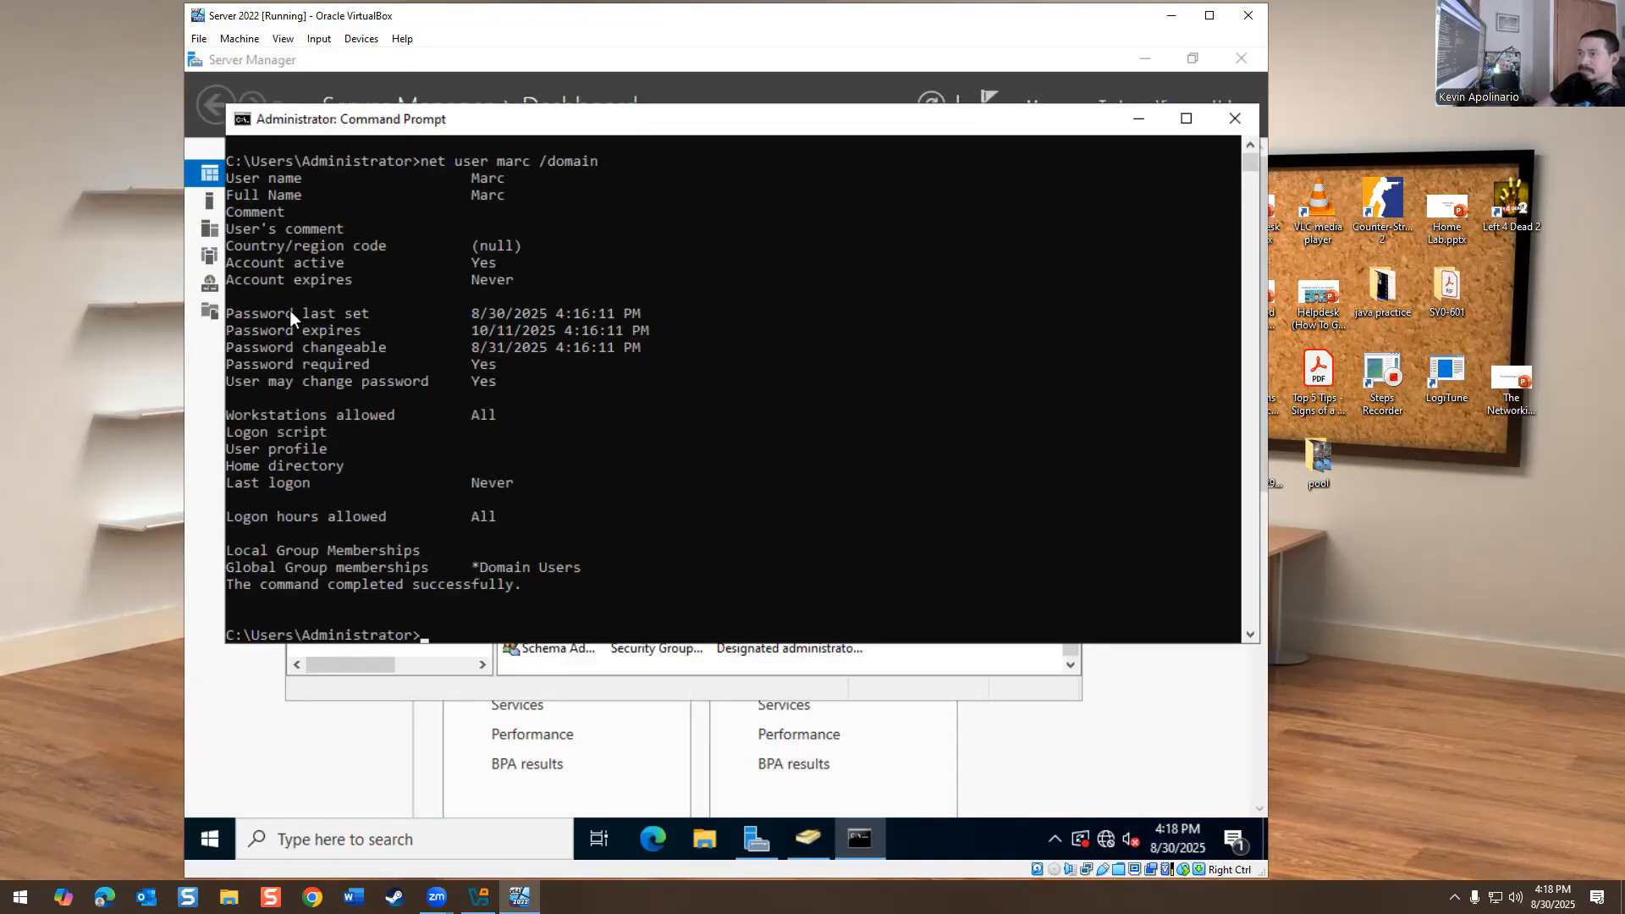
{"action": "left_click", "coordinate": [557, 313]}
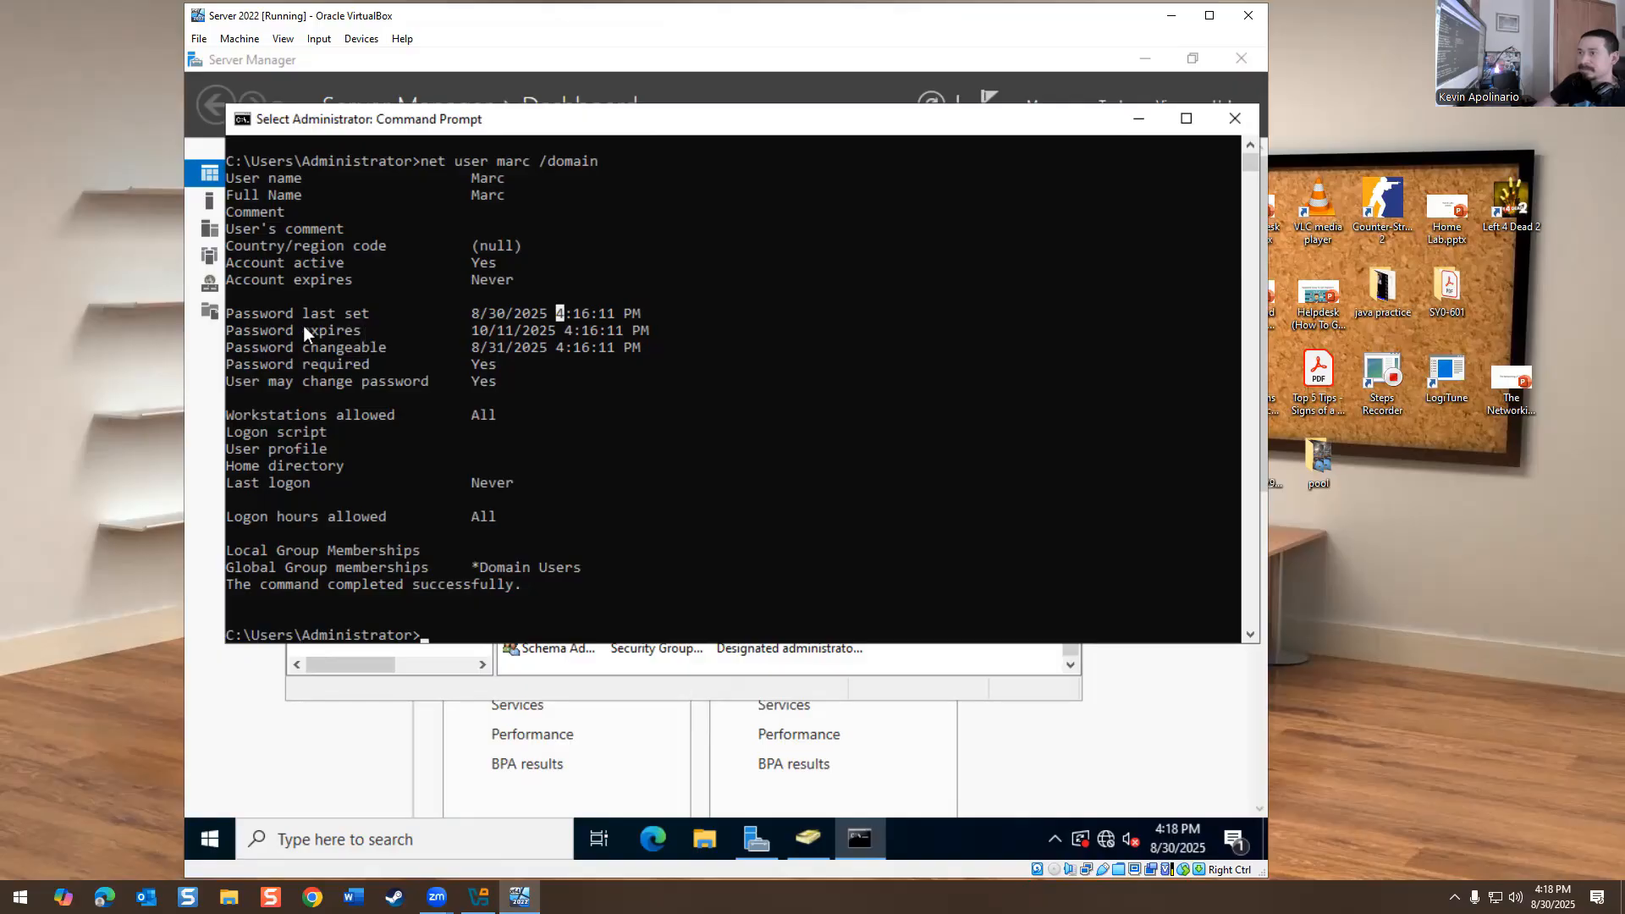
{"action": "mouse_move", "coordinate": [337, 359]}
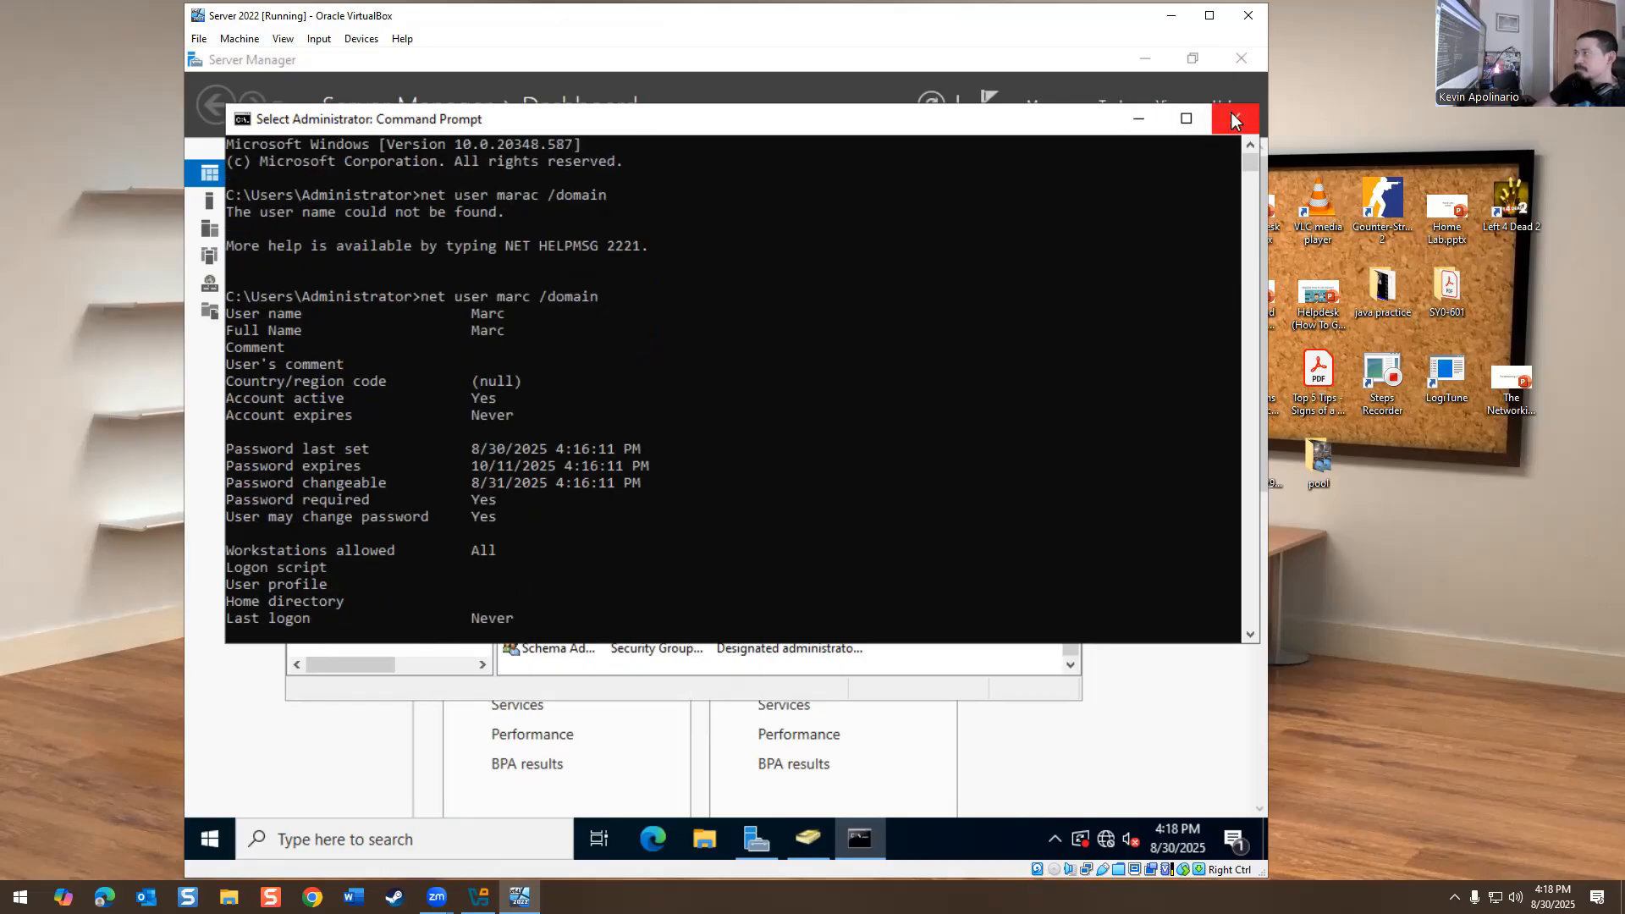
Close Command Prompt and start a new user named Kevin in the Users container
{"action": "left_click", "coordinate": [1234, 119]}
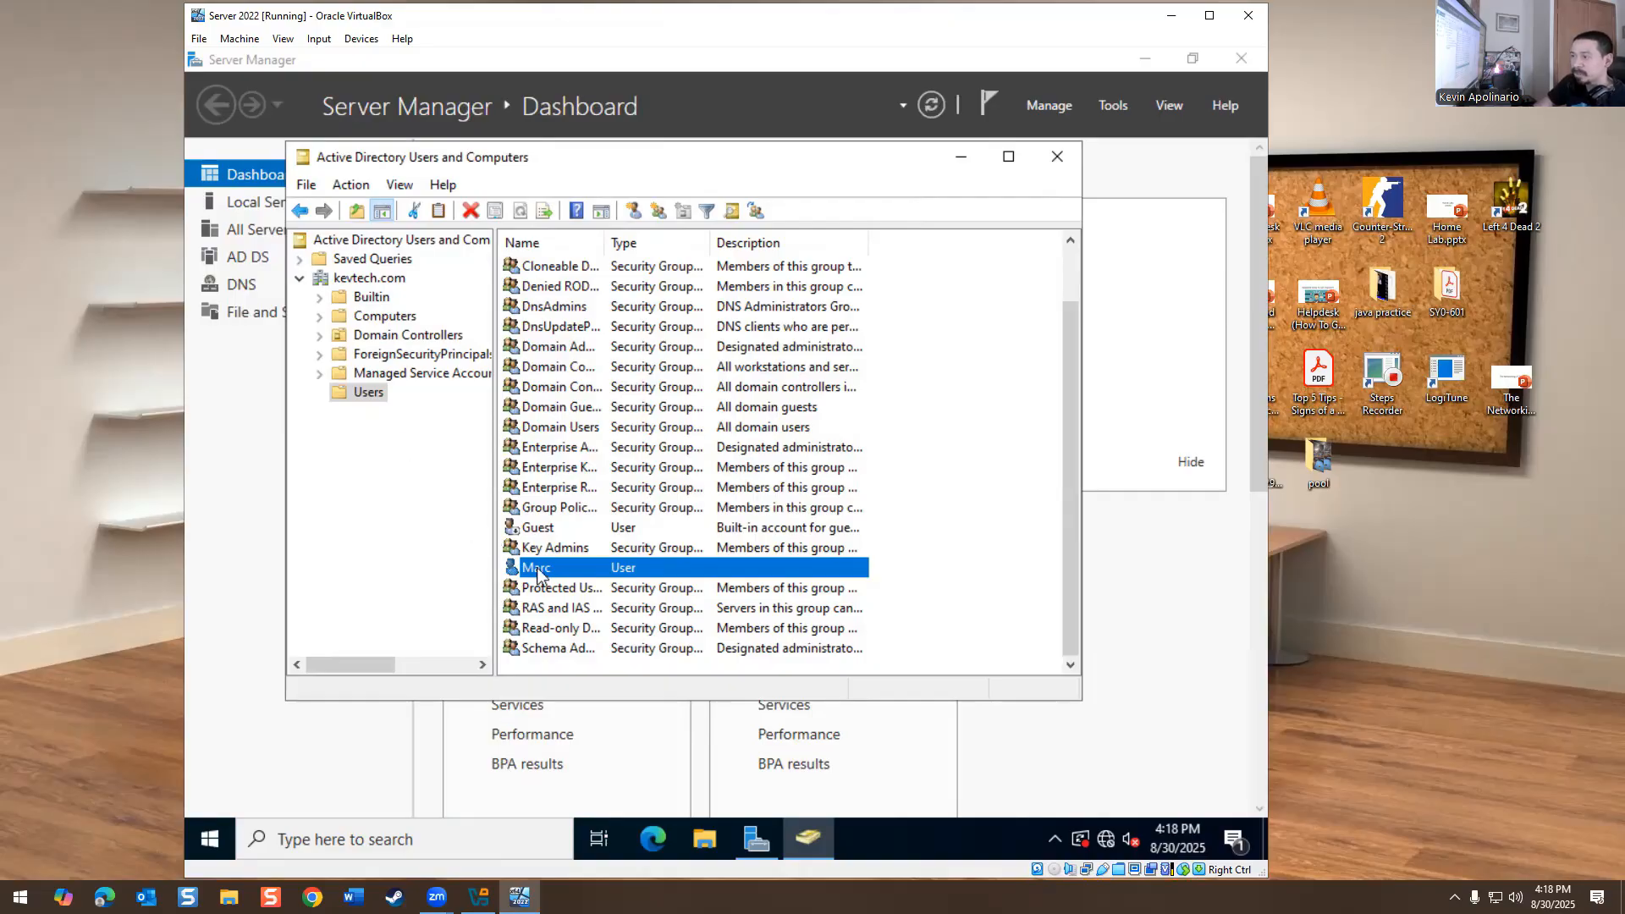
{"action": "mouse_move", "coordinate": [364, 396]}
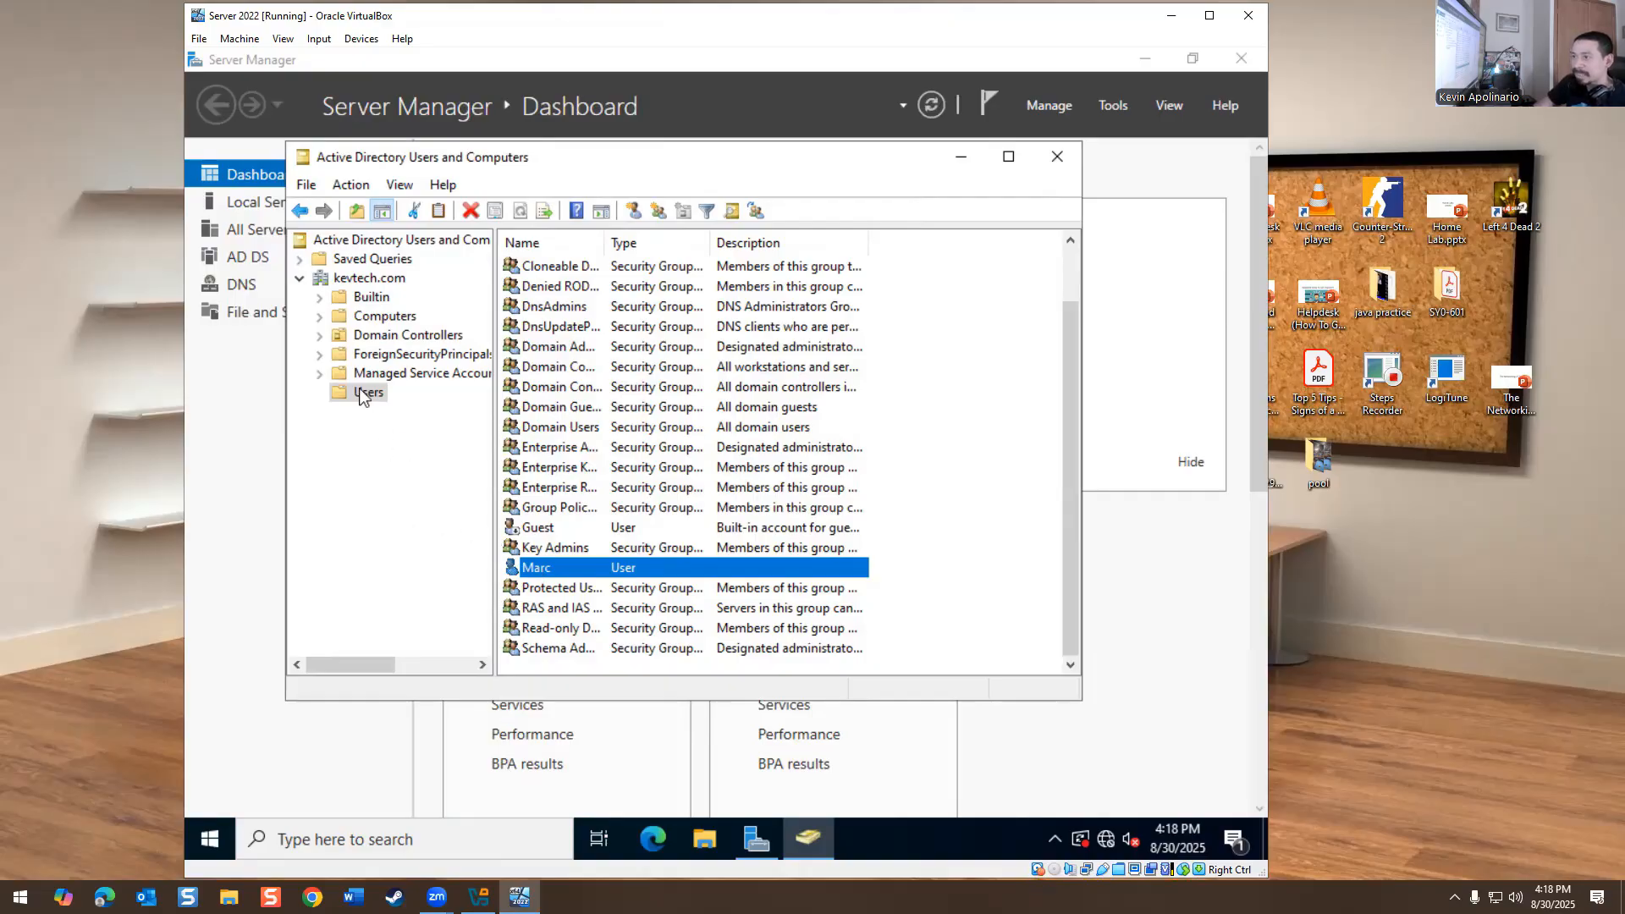
{"action": "right_click", "coordinate": [368, 391]}
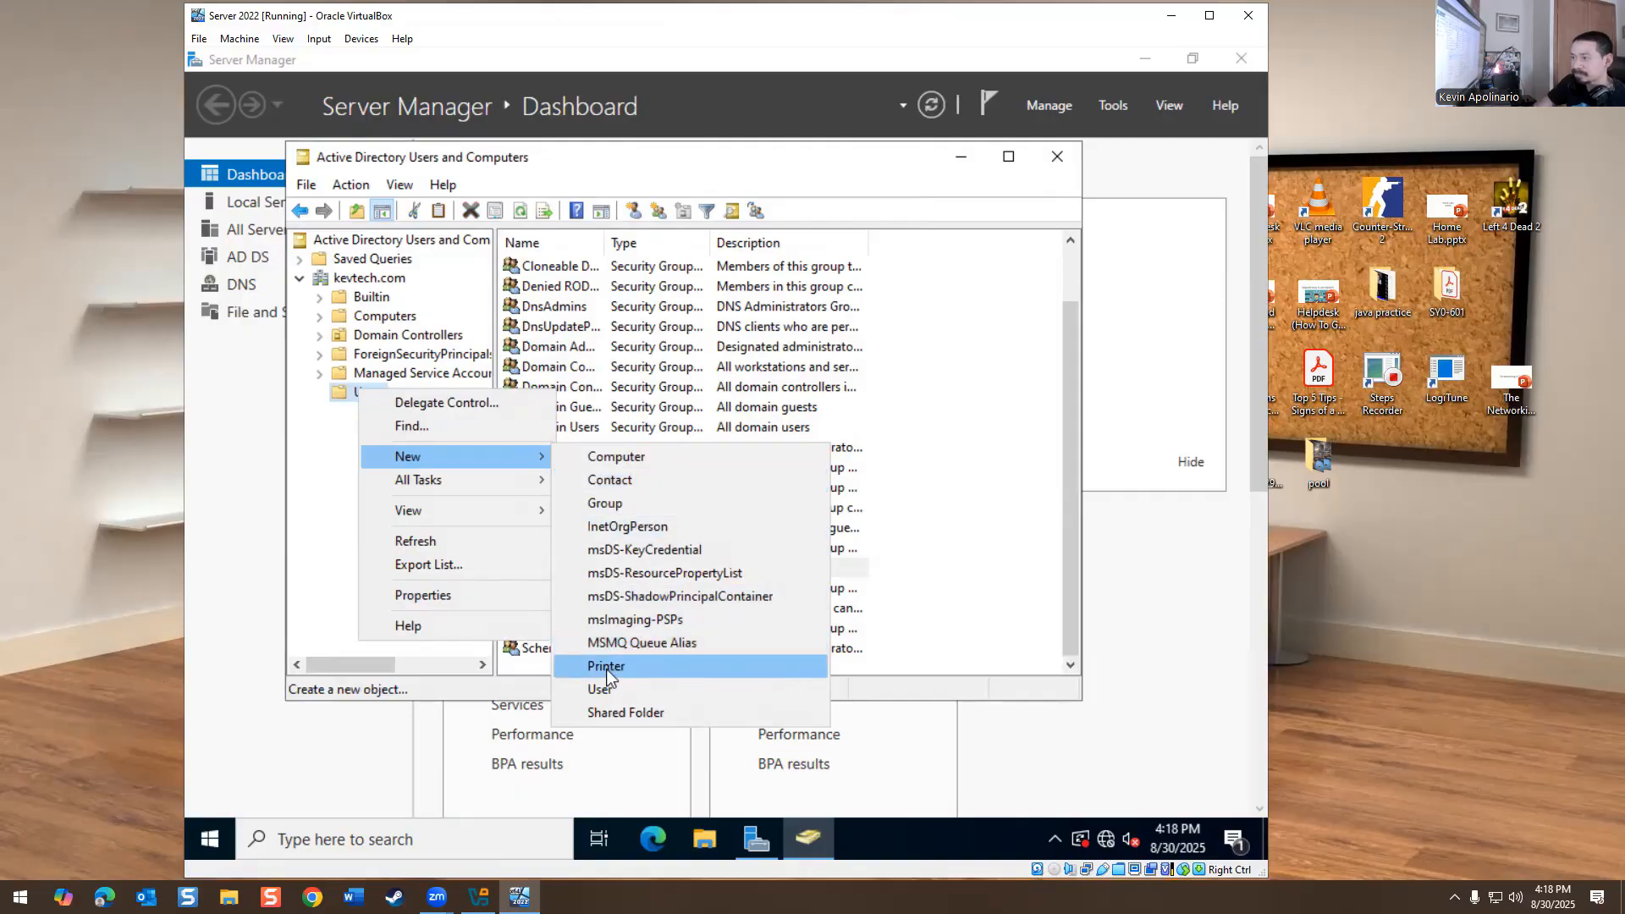
{"action": "left_click", "coordinate": [601, 689]}
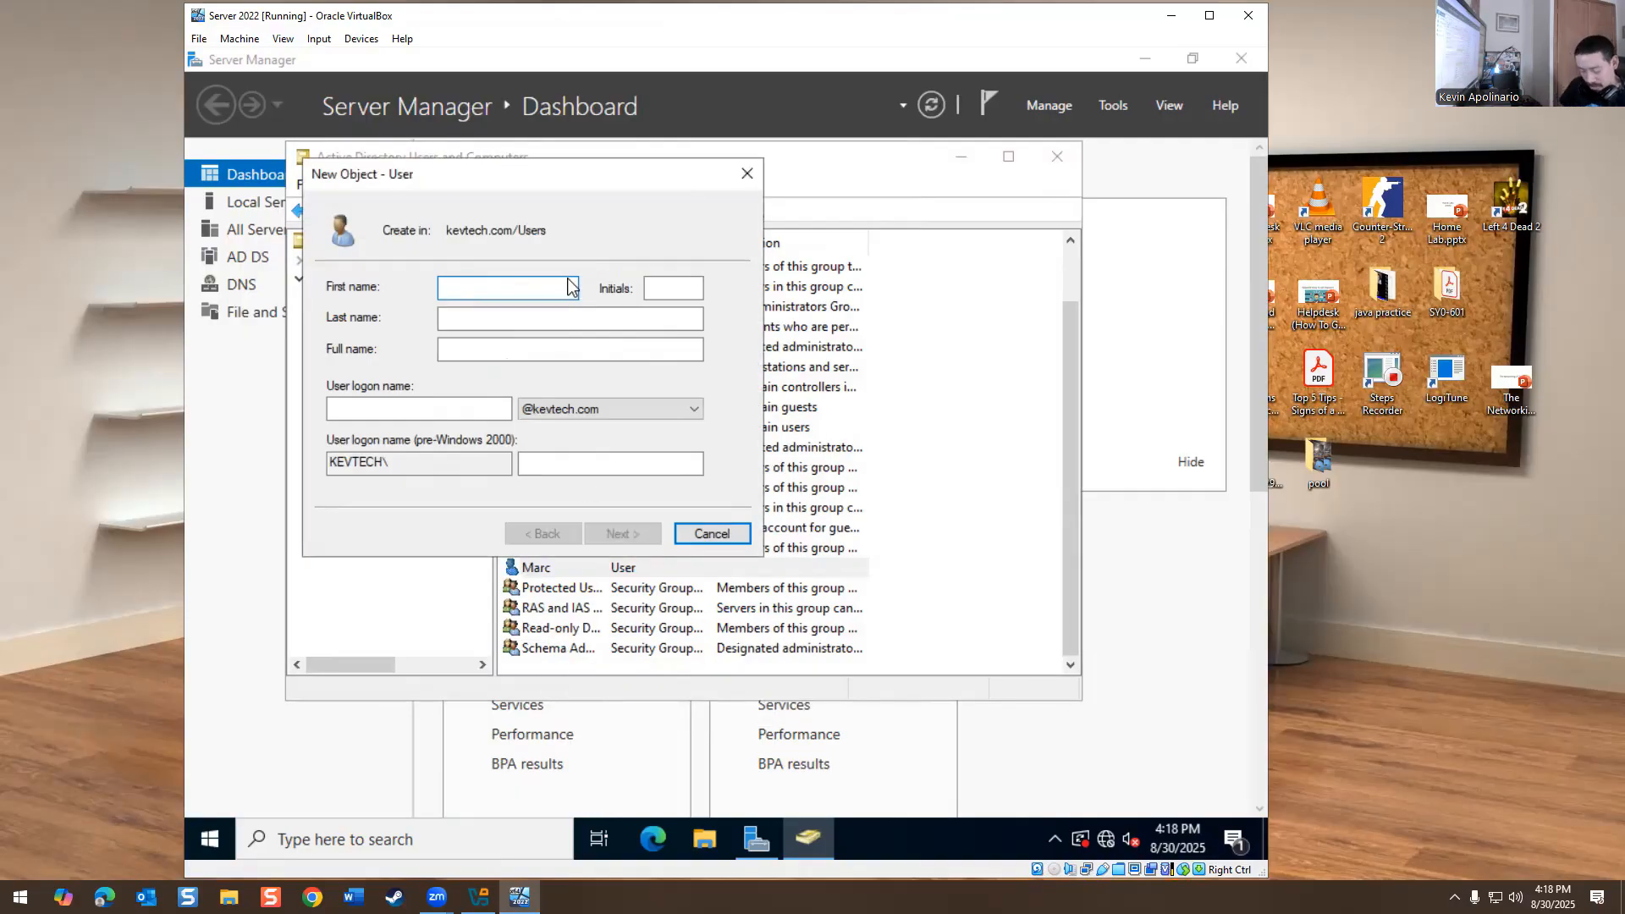
{"action": "type", "text": "Kevin"}
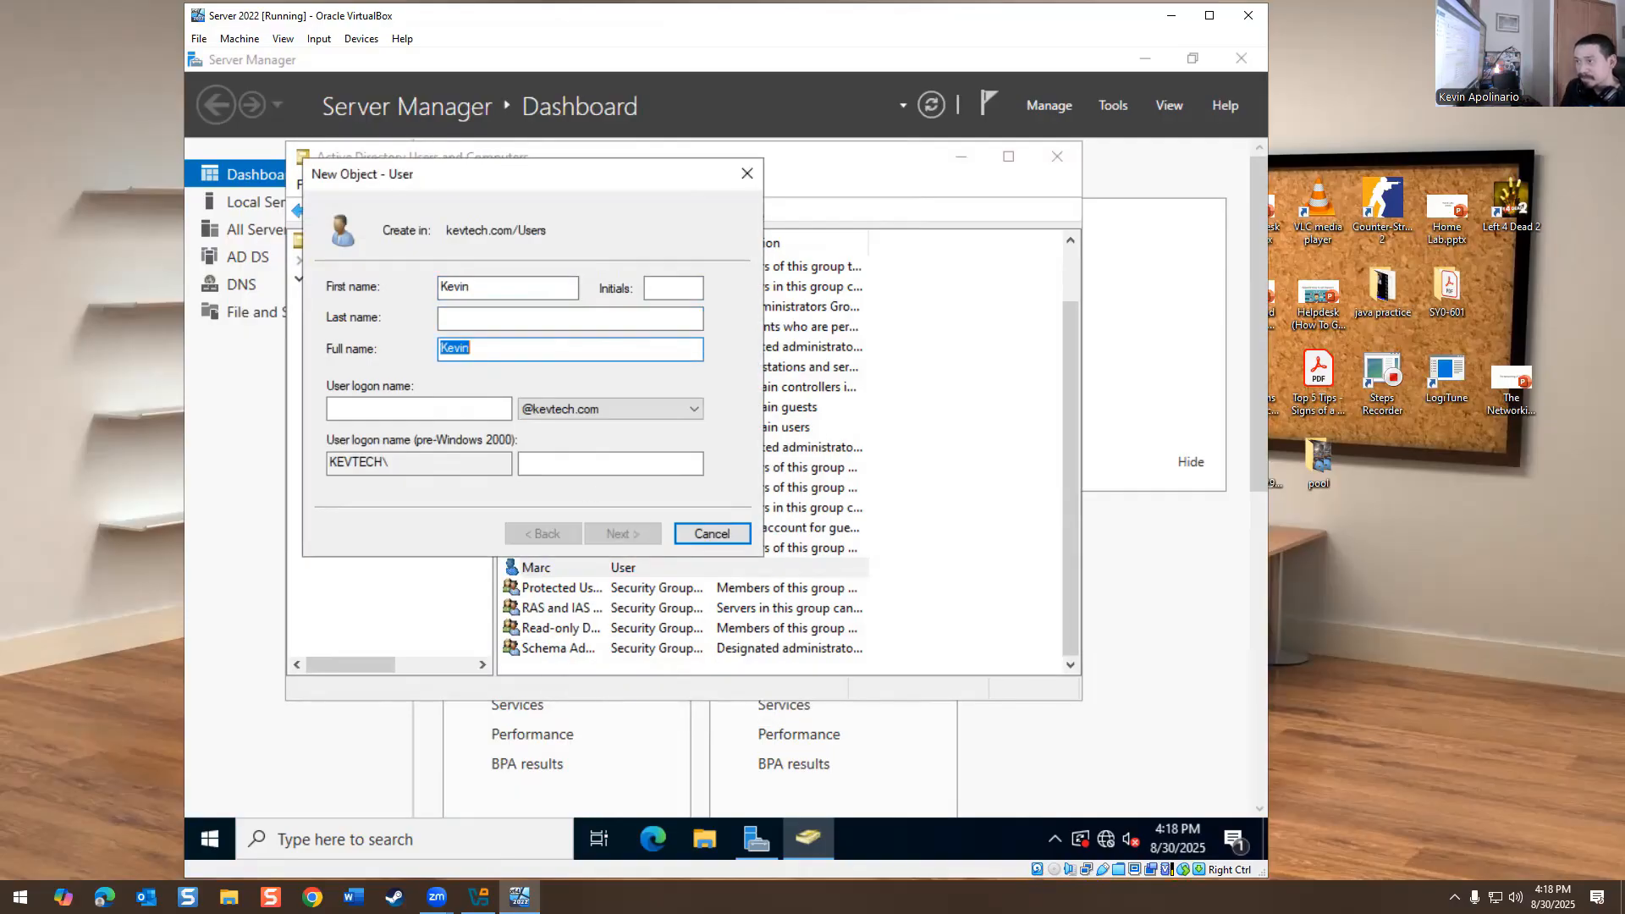
{"action": "type", "text": "Kecvi"}
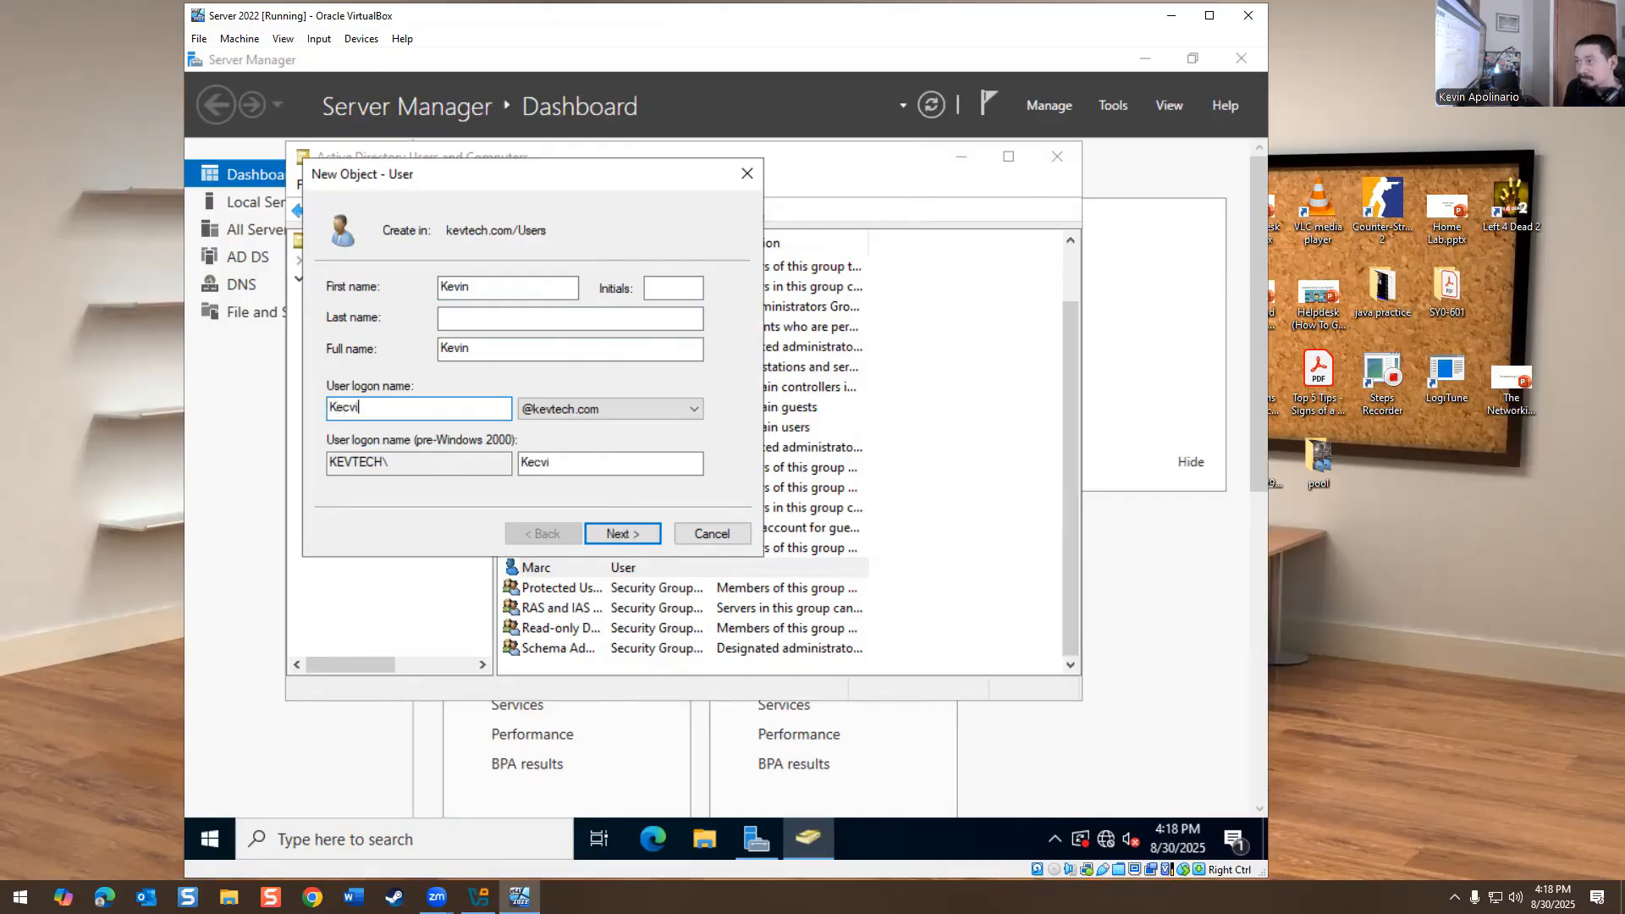
Set Kevin's password, untick must change password at next logon, and finish creating him
{"action": "left_click", "coordinate": [621, 533]}
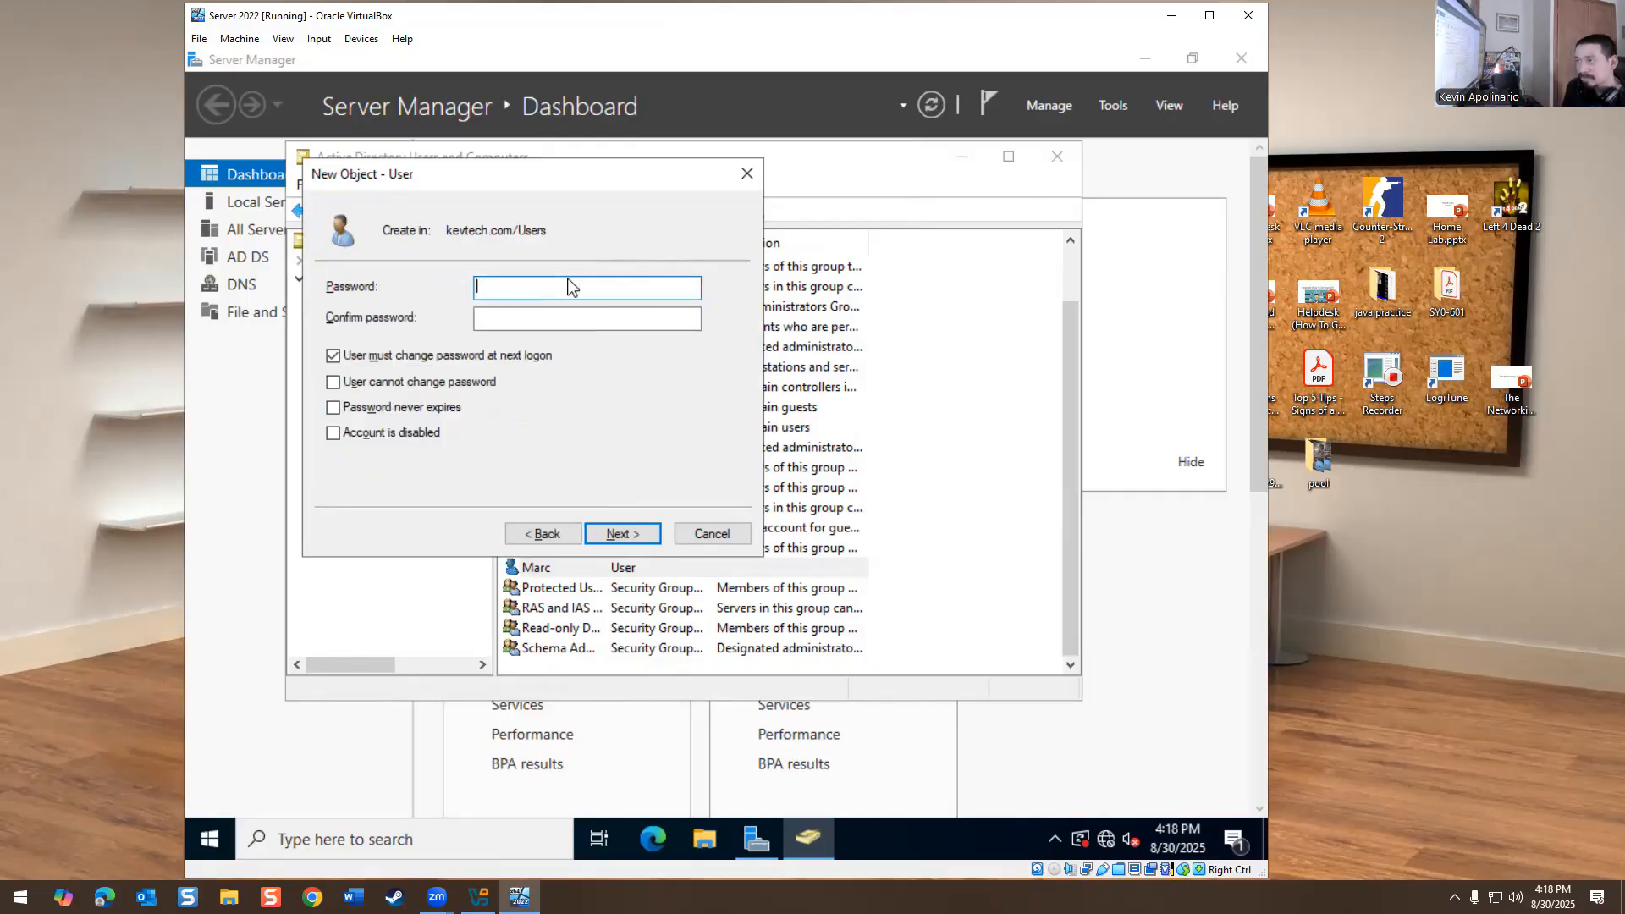
{"action": "left_click", "coordinate": [543, 533]}
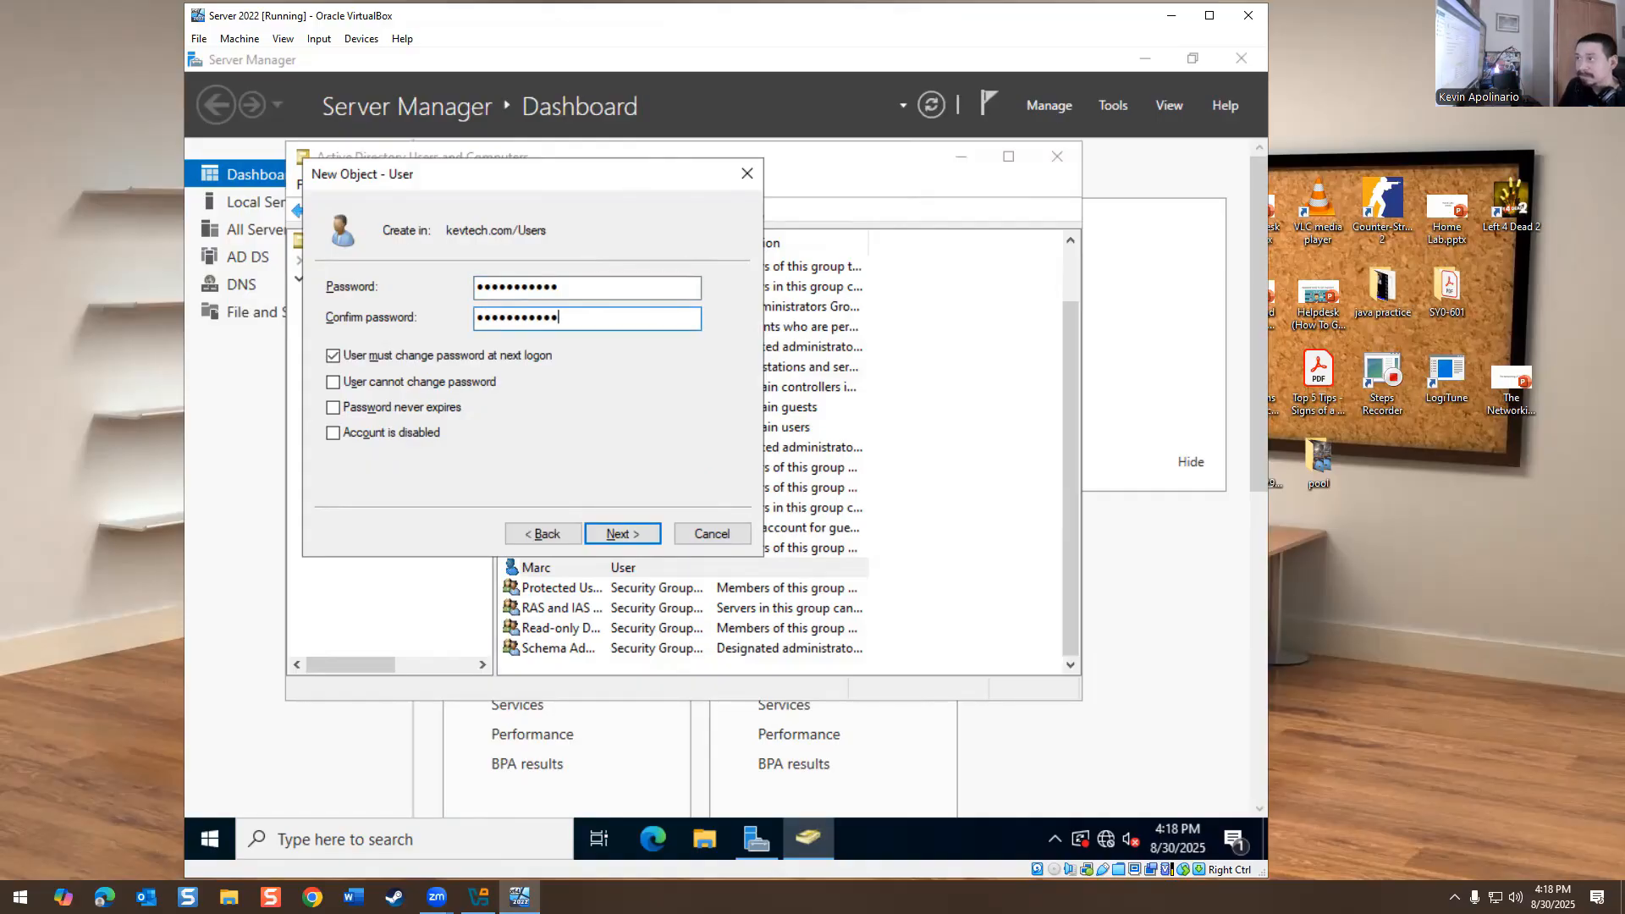
{"action": "left_click", "coordinate": [333, 356]}
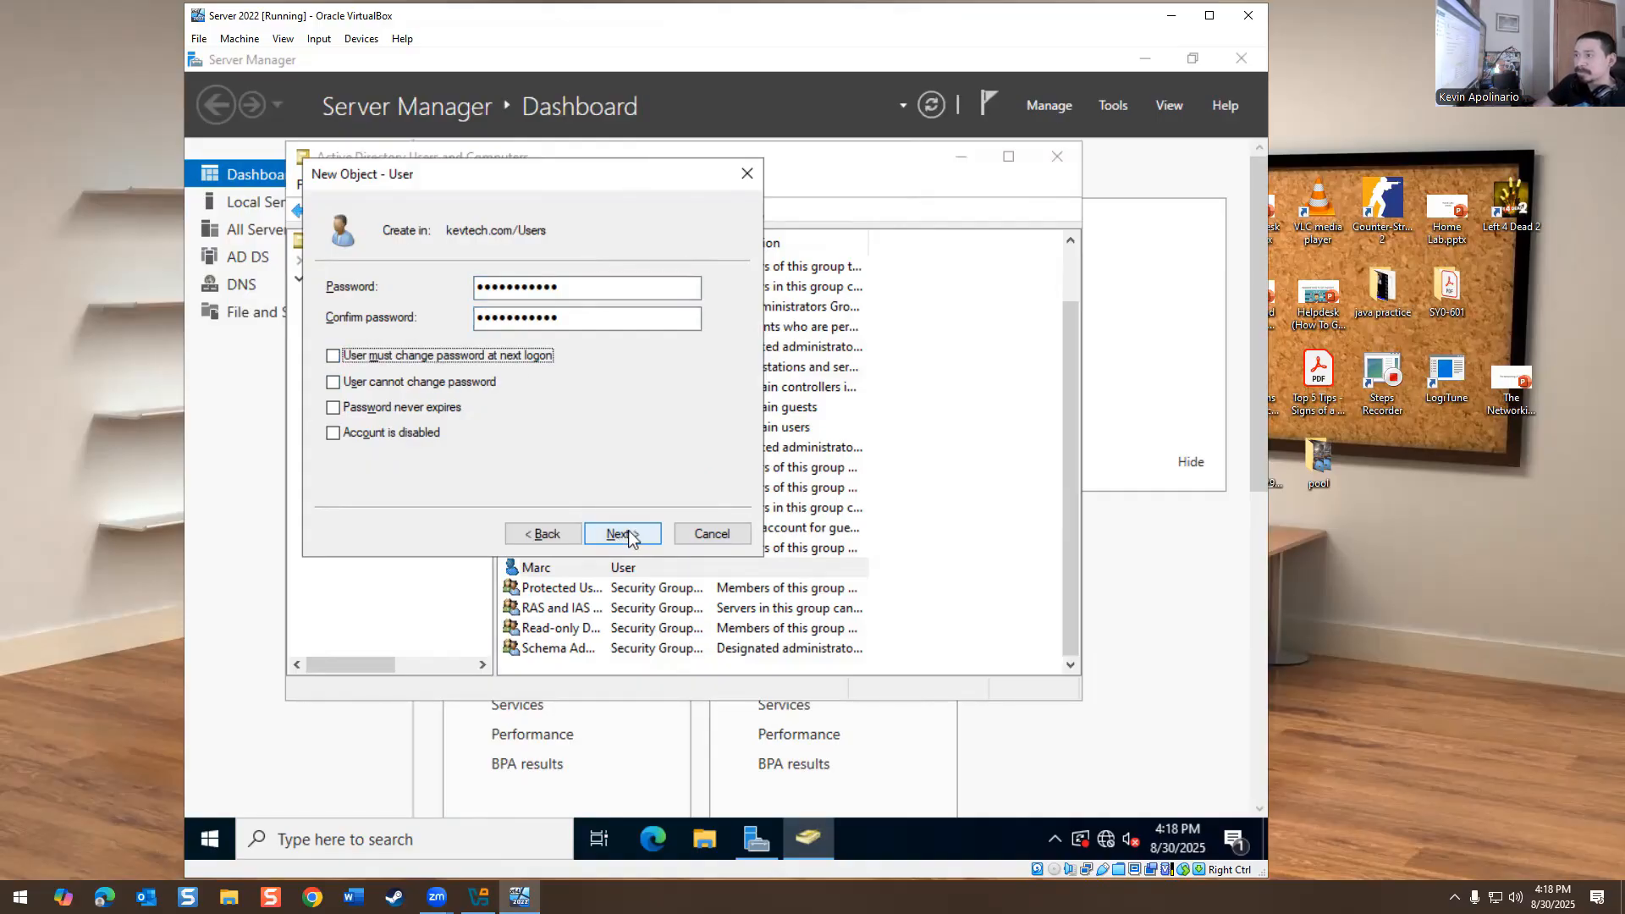
{"action": "left_click", "coordinate": [620, 533]}
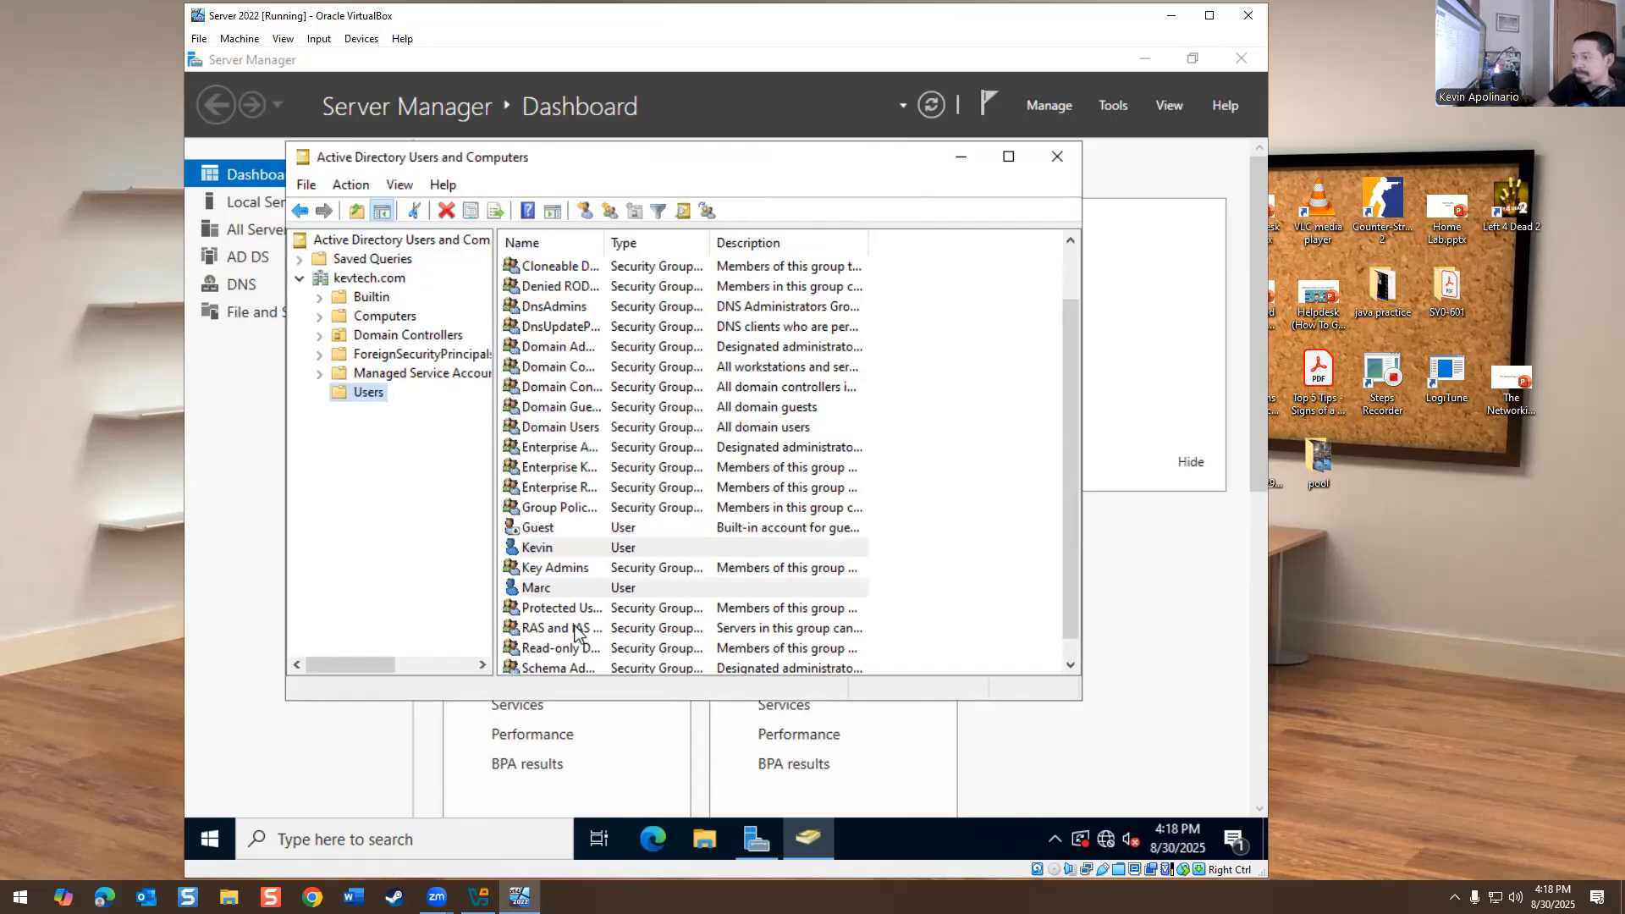
Check the Marc and Kevin entries, then shut down the server via Start > Power
{"action": "left_click", "coordinate": [537, 588]}
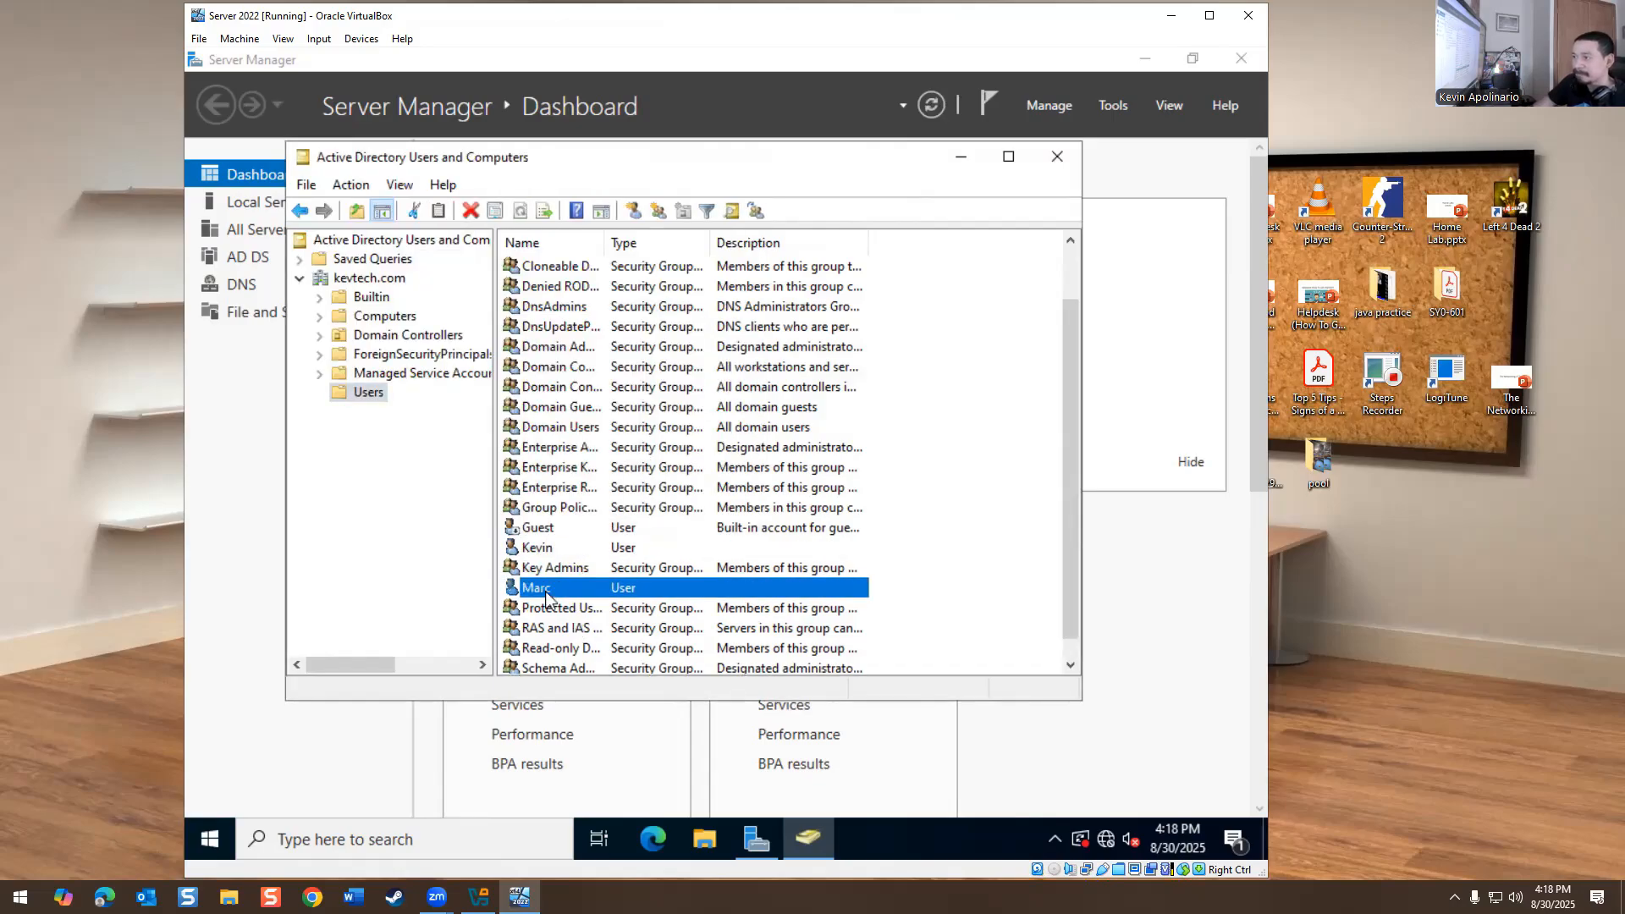
{"action": "left_click", "coordinate": [536, 546]}
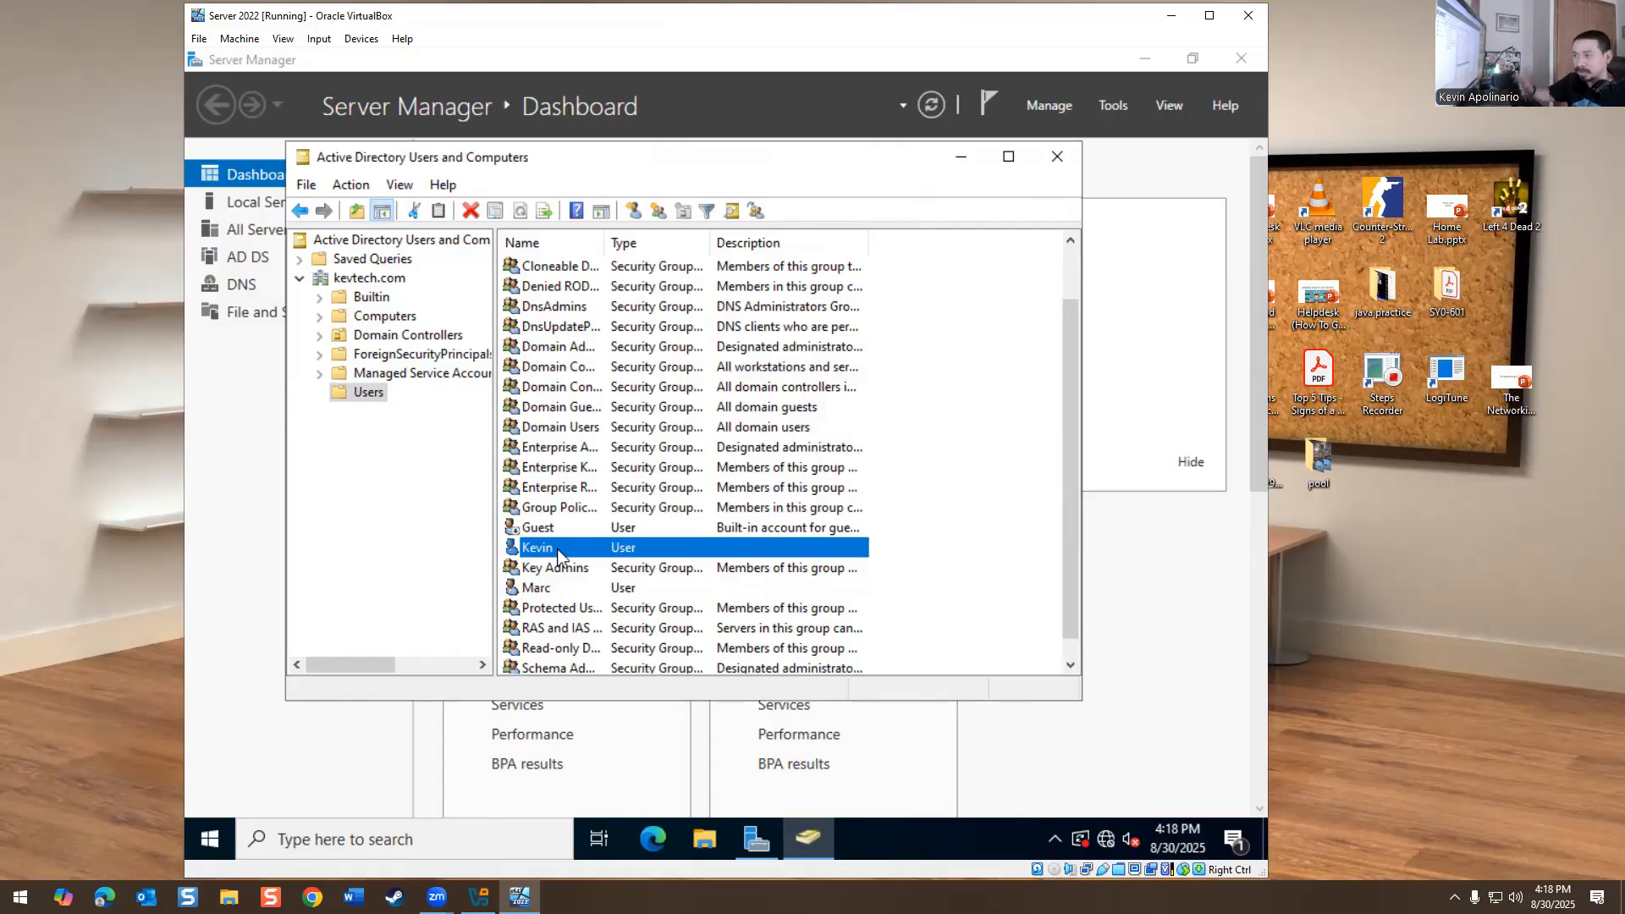
{"action": "mouse_move", "coordinate": [560, 522]}
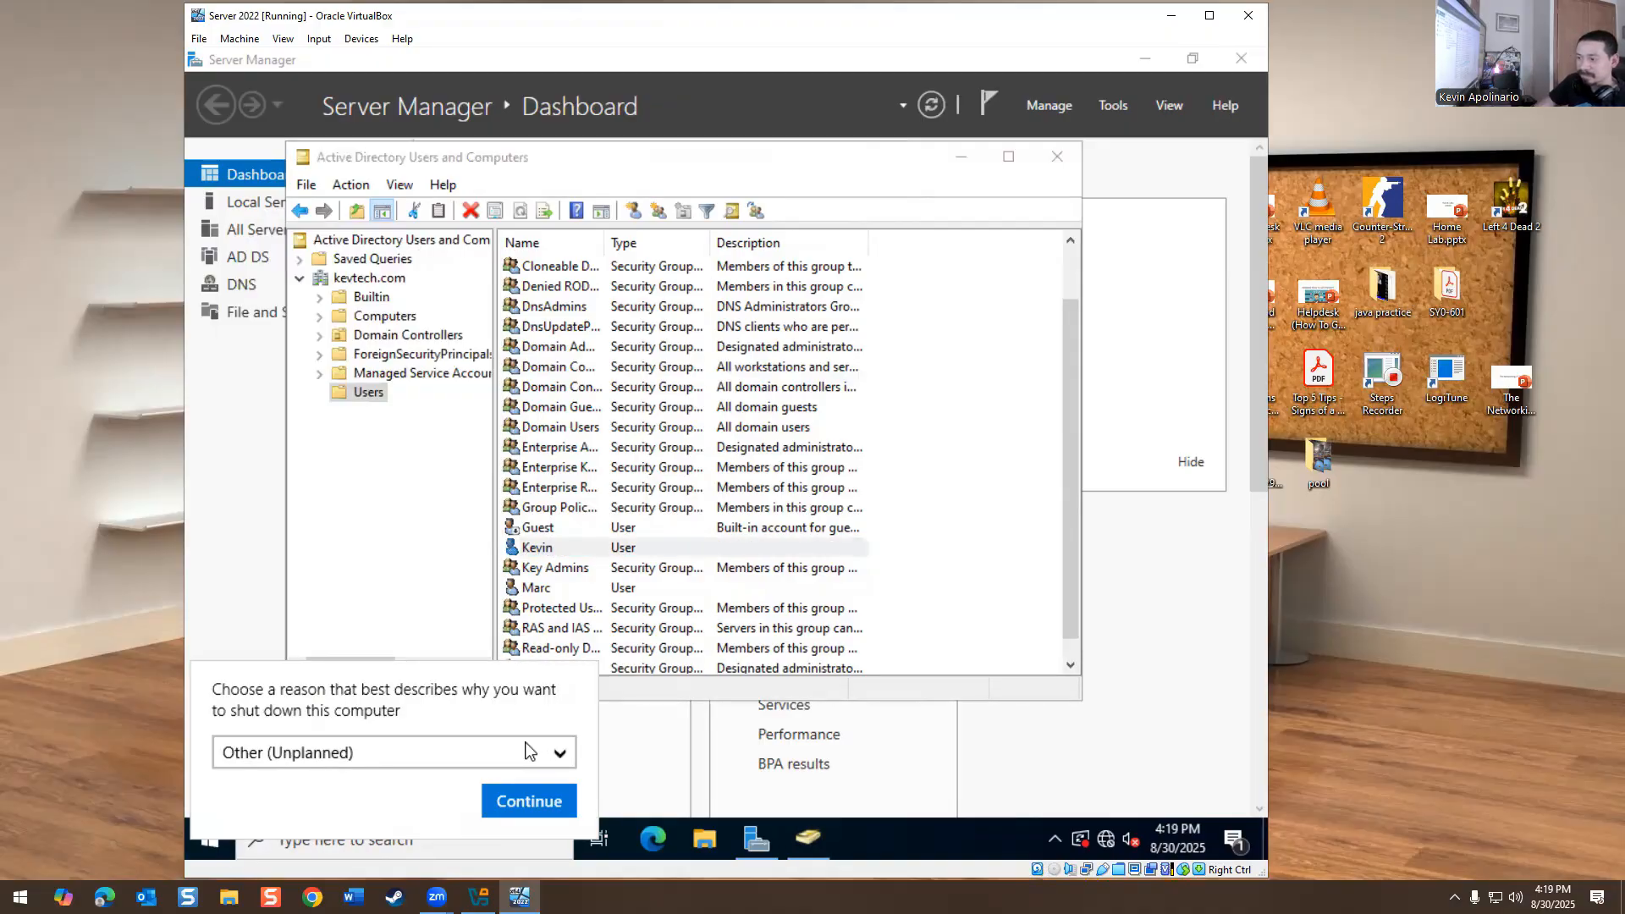
{"action": "left_click", "coordinate": [529, 801]}
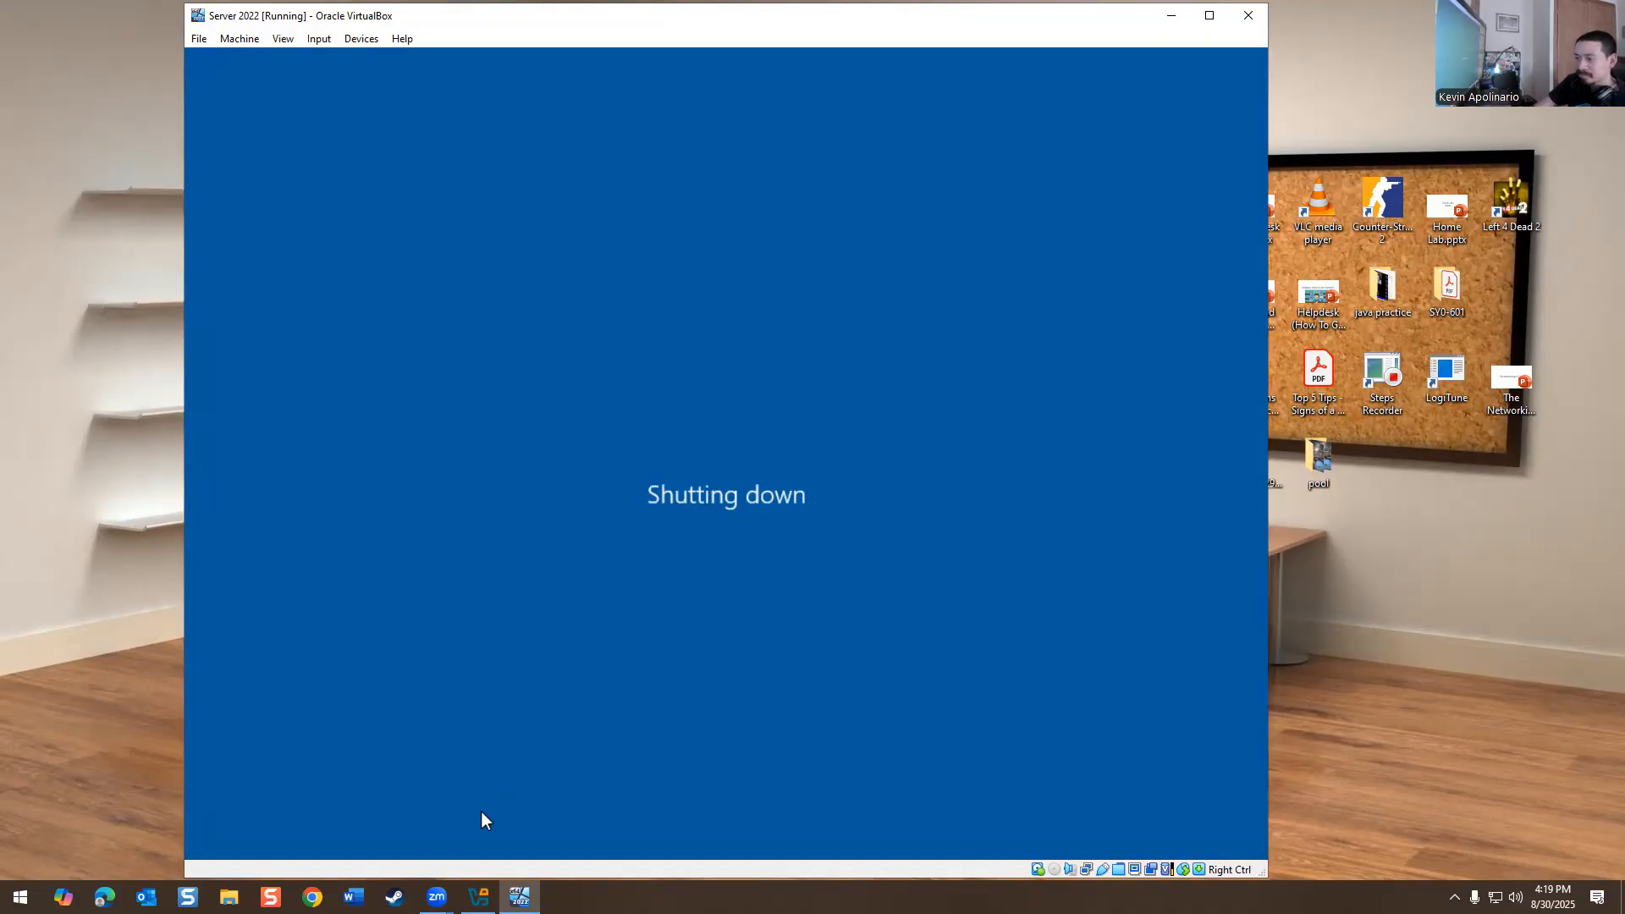